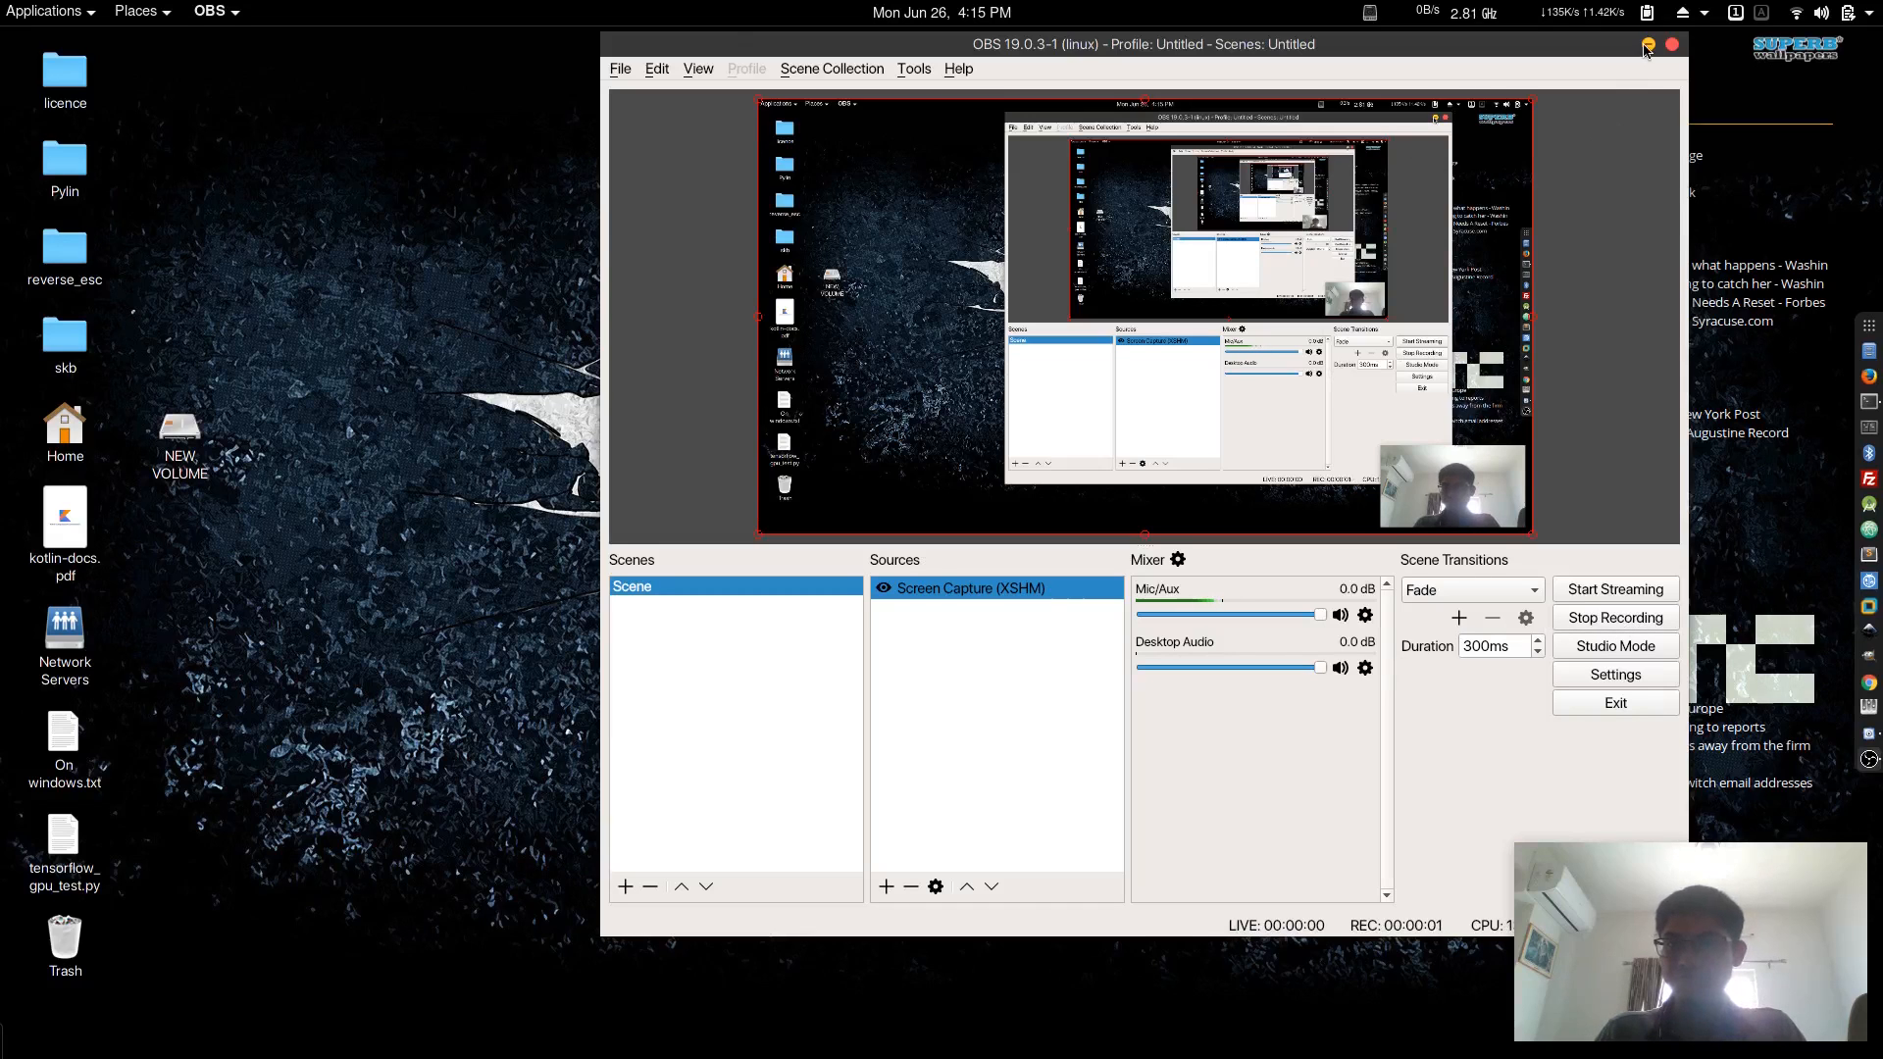
# Step: Minimize the OBS recording window to show the desktop's conky news widgets
pyautogui.click(1671, 44)
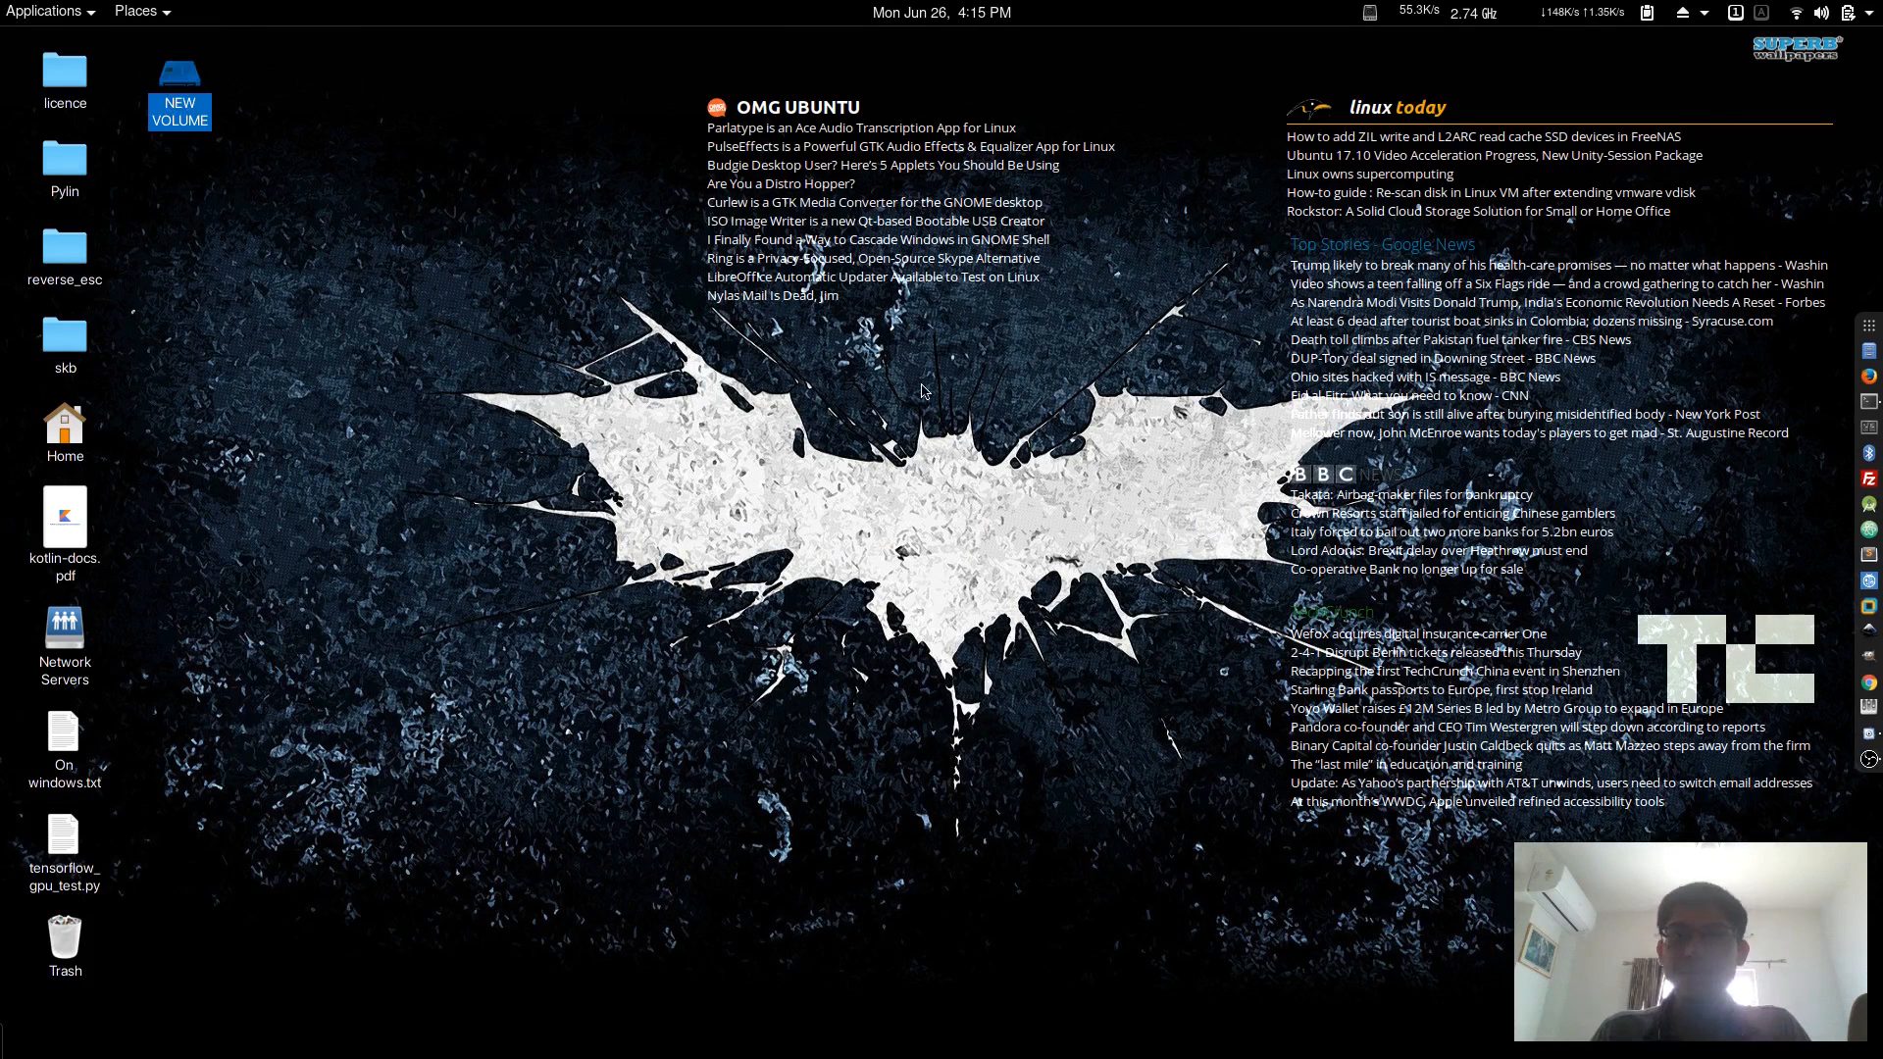
pyautogui.moveTo(953, 418)
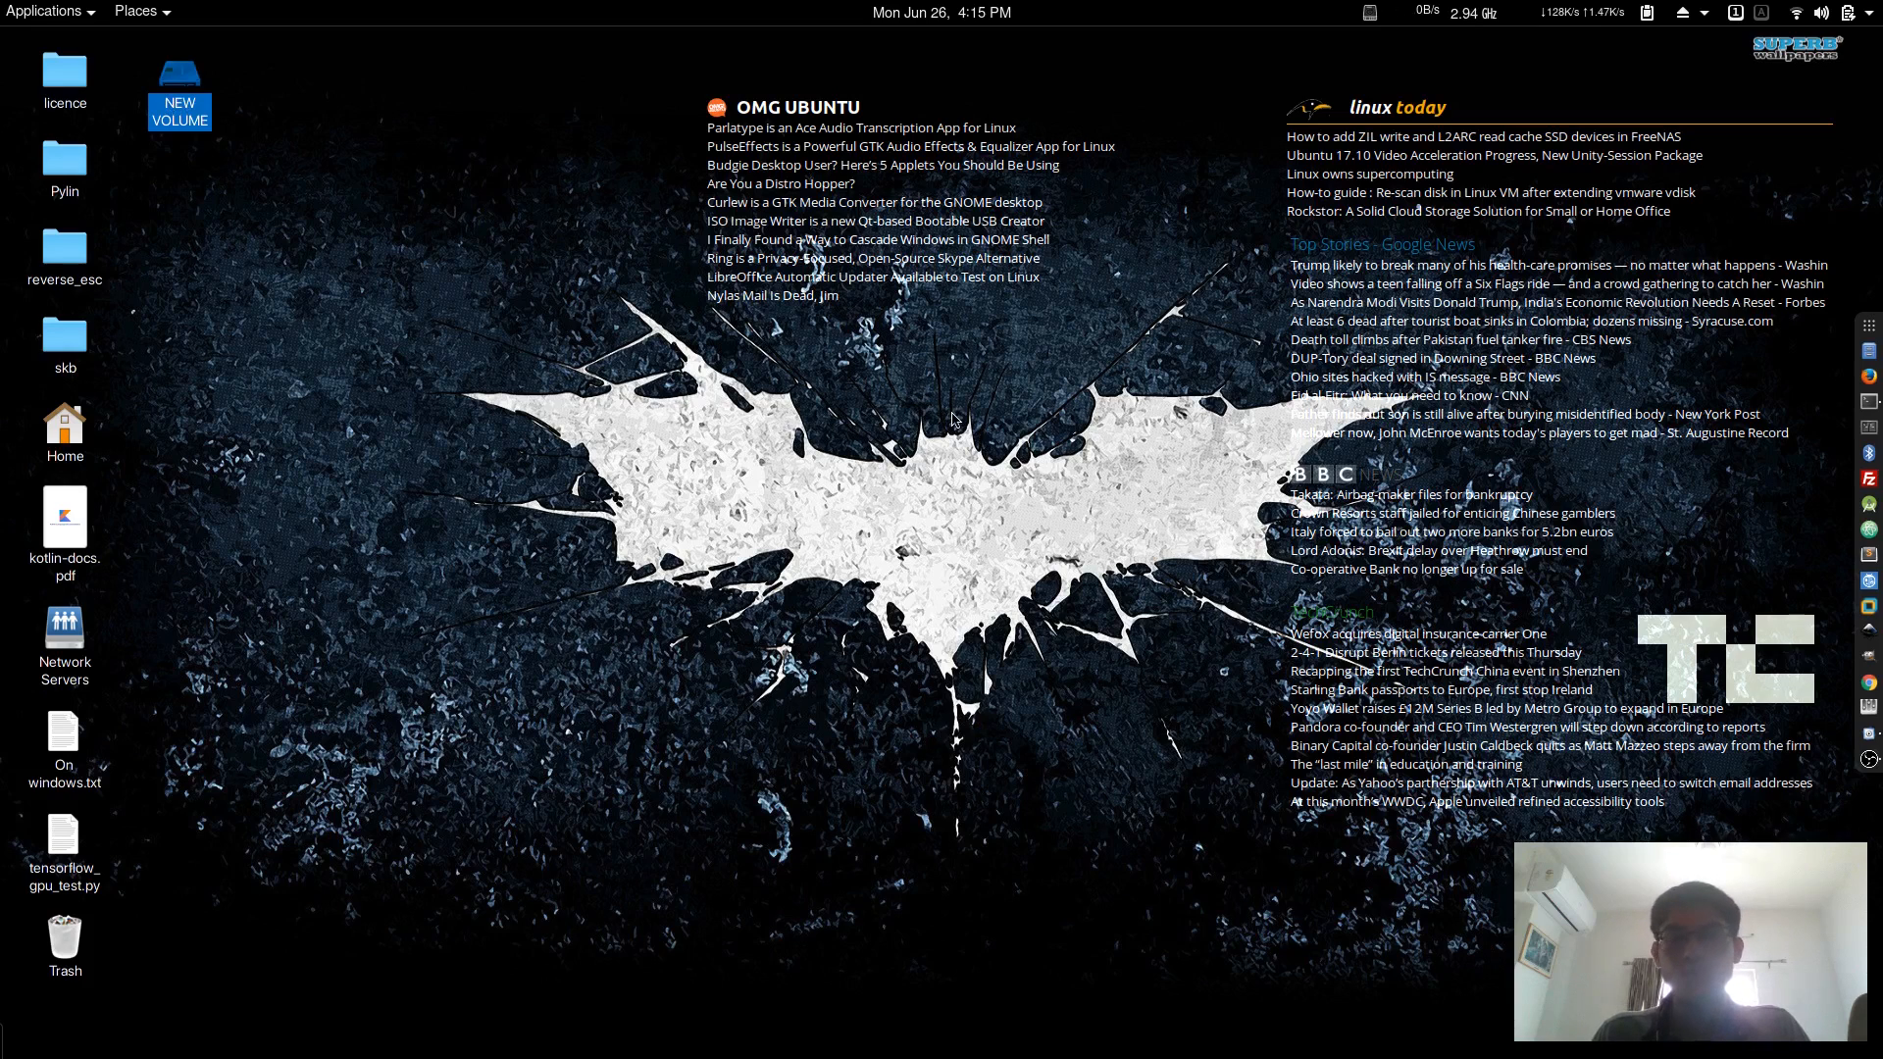
pyautogui.moveTo(895, 419)
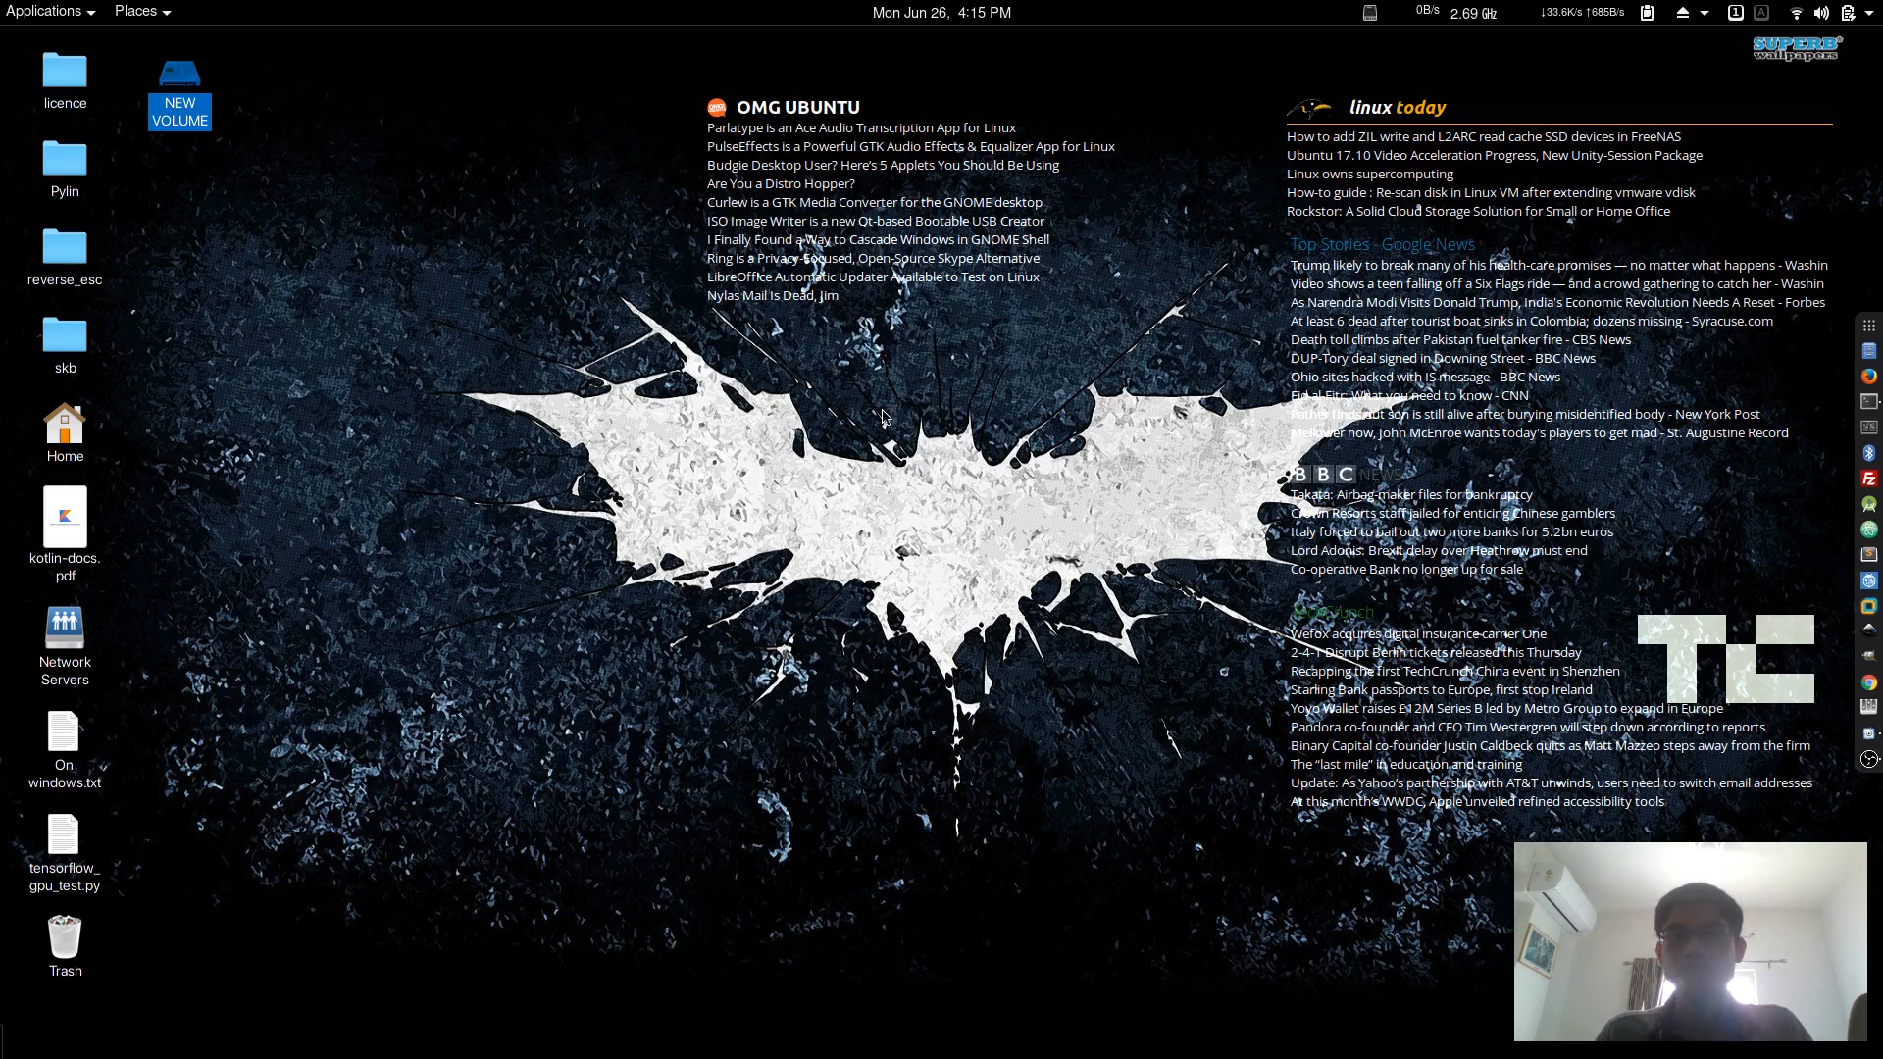
pyautogui.moveTo(552, 162)
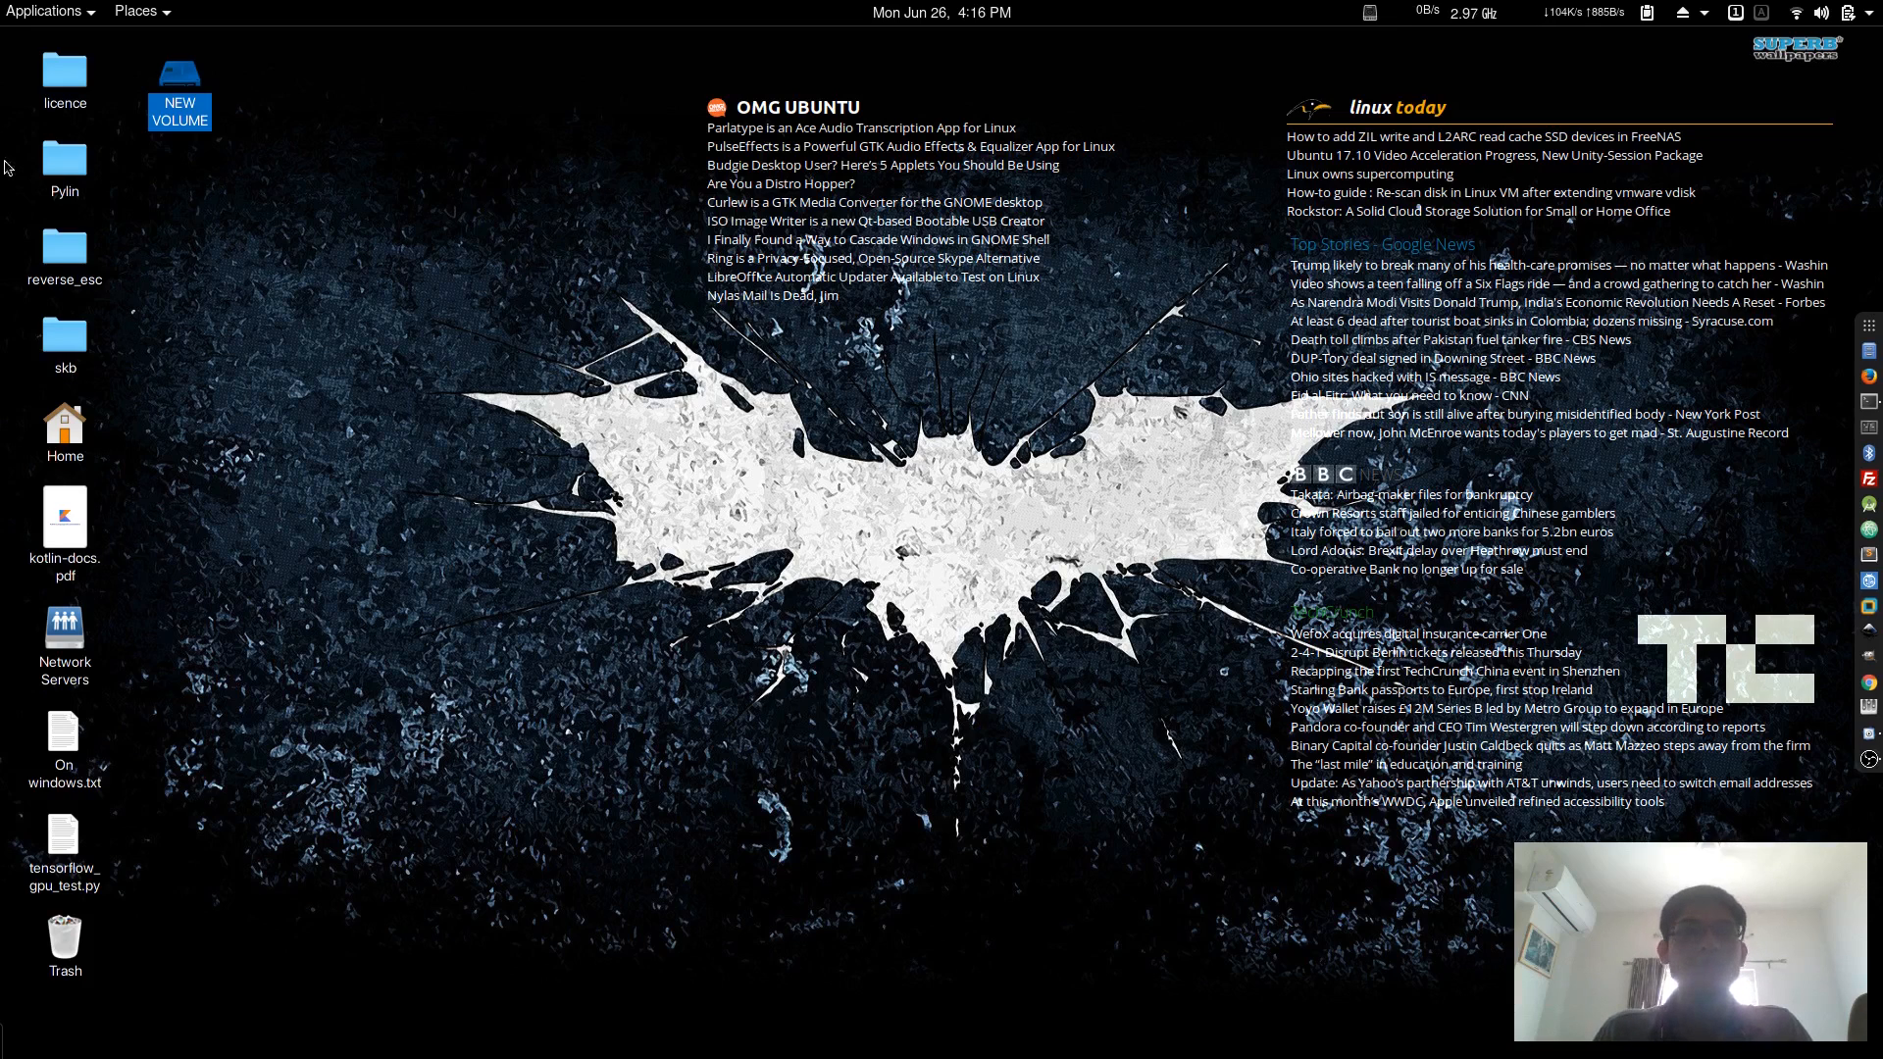
# Step: Open Tweak Tool on Appearance and a new Files window on the Desktop skb folder
pyautogui.click(46, 10)
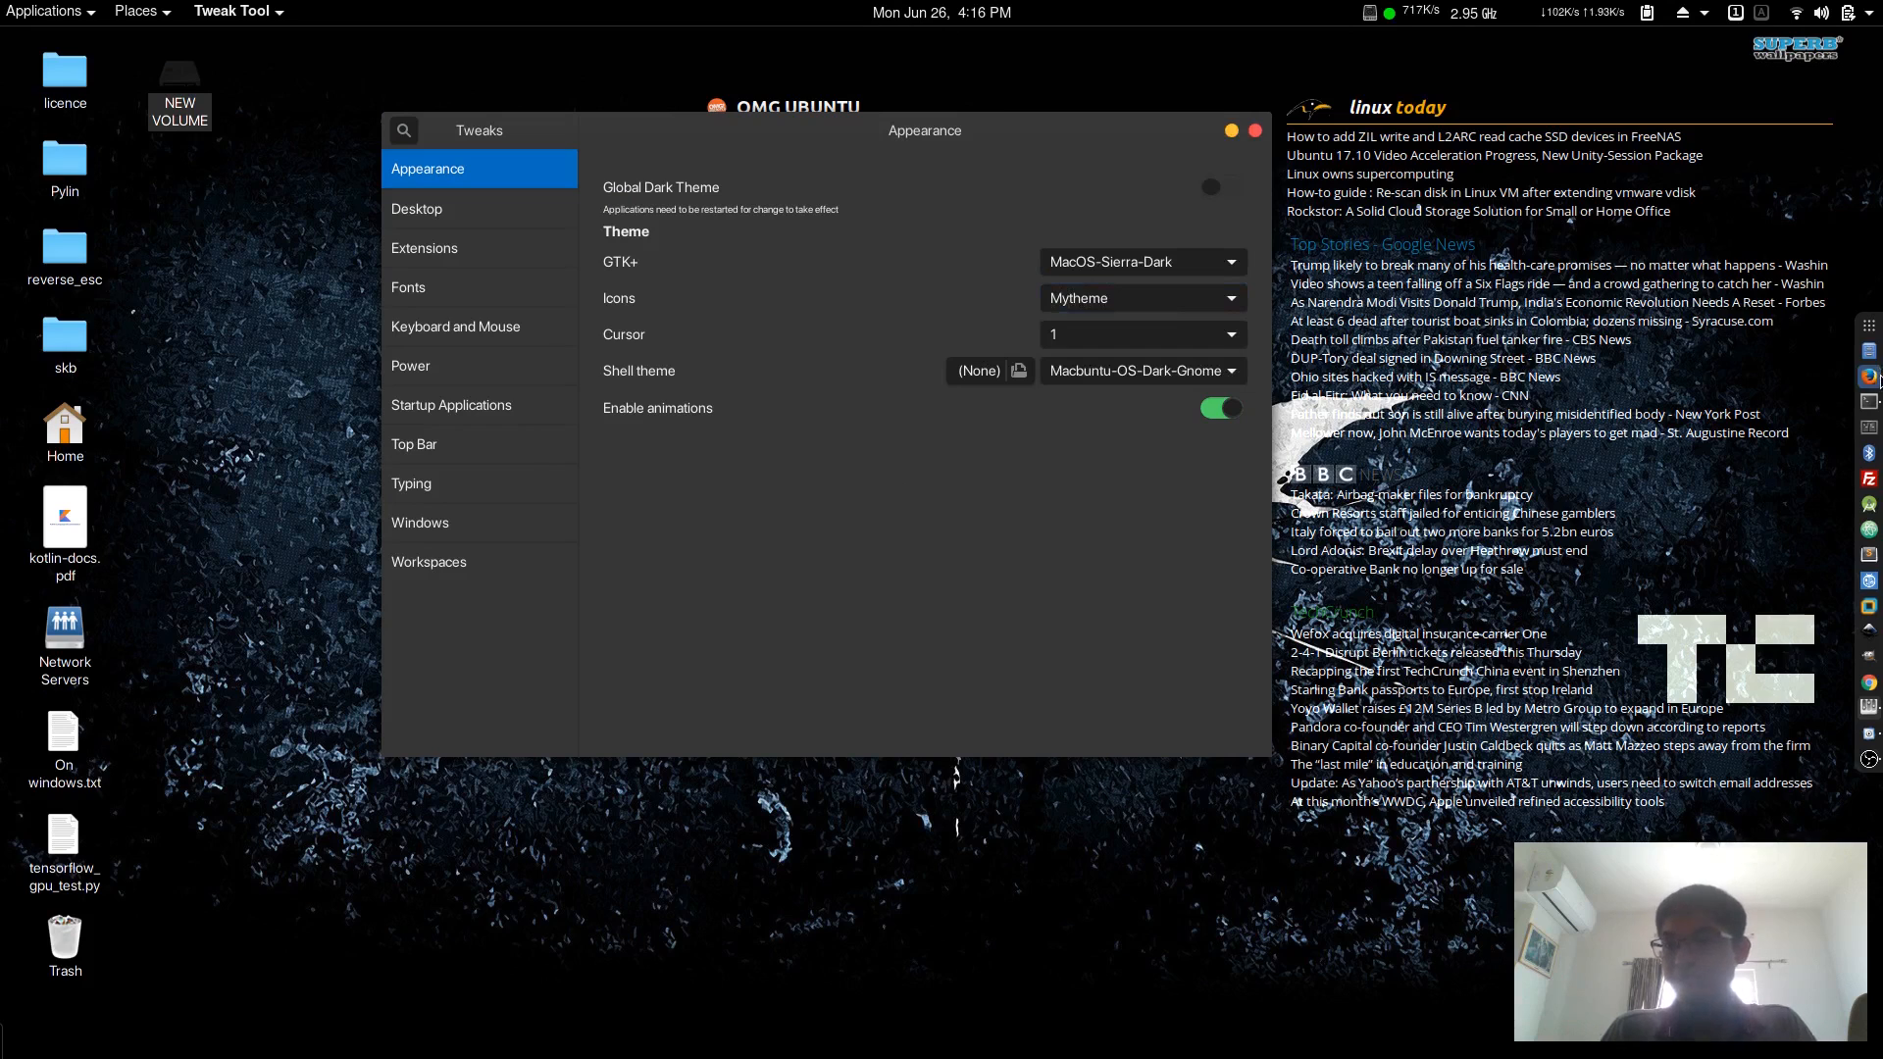
pyautogui.rightClick(1869, 352)
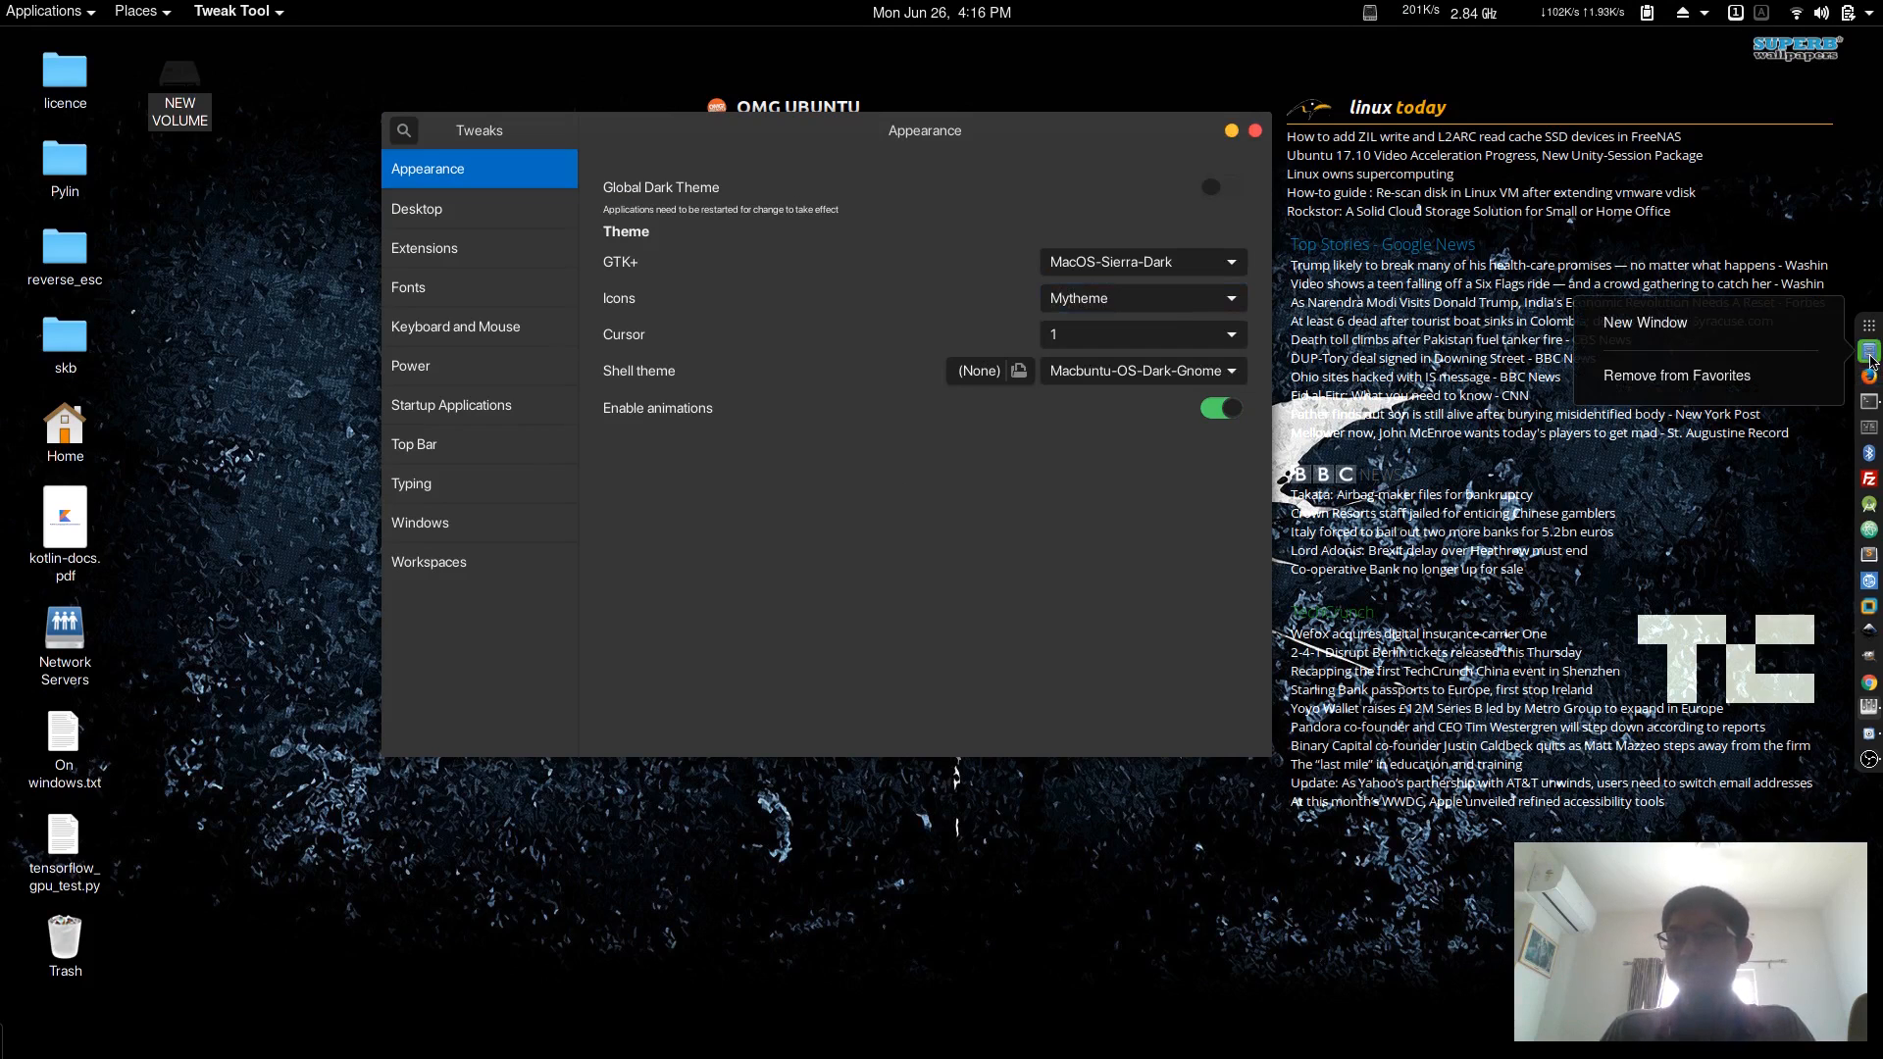
pyautogui.click(1644, 322)
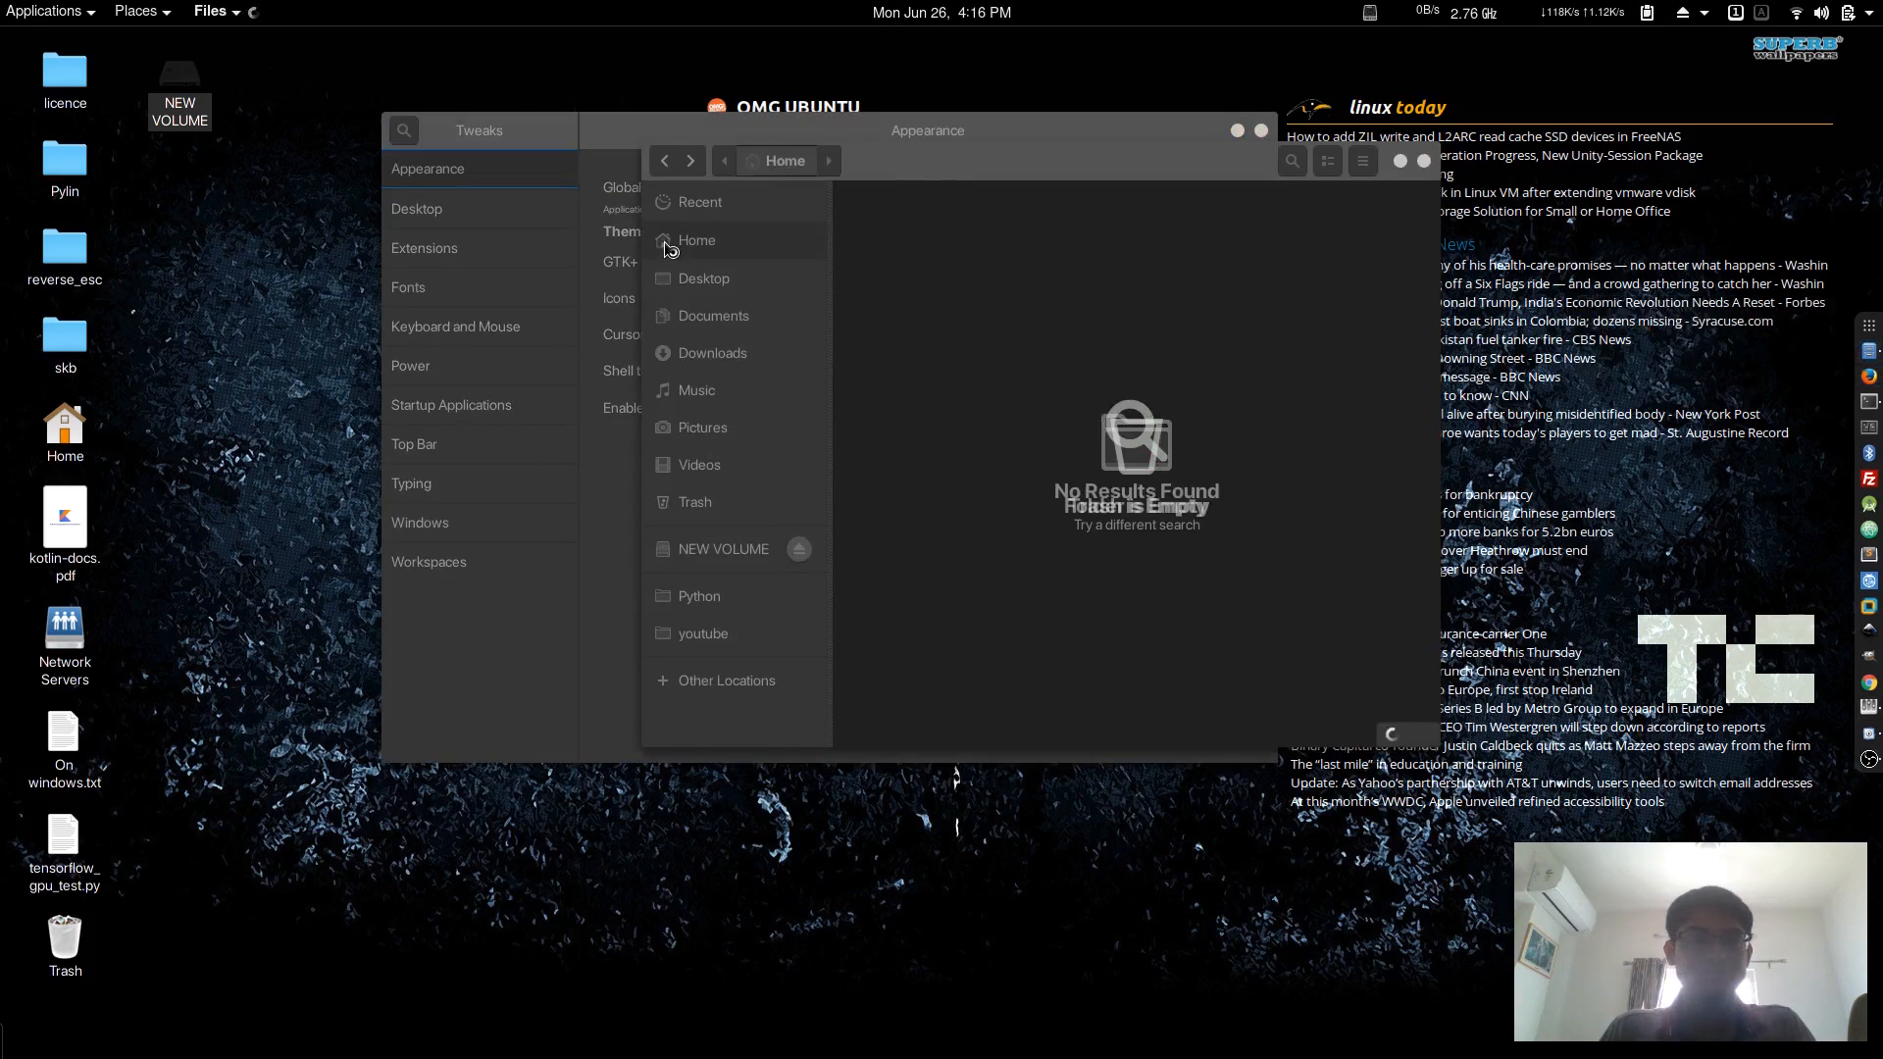
pyautogui.click(704, 278)
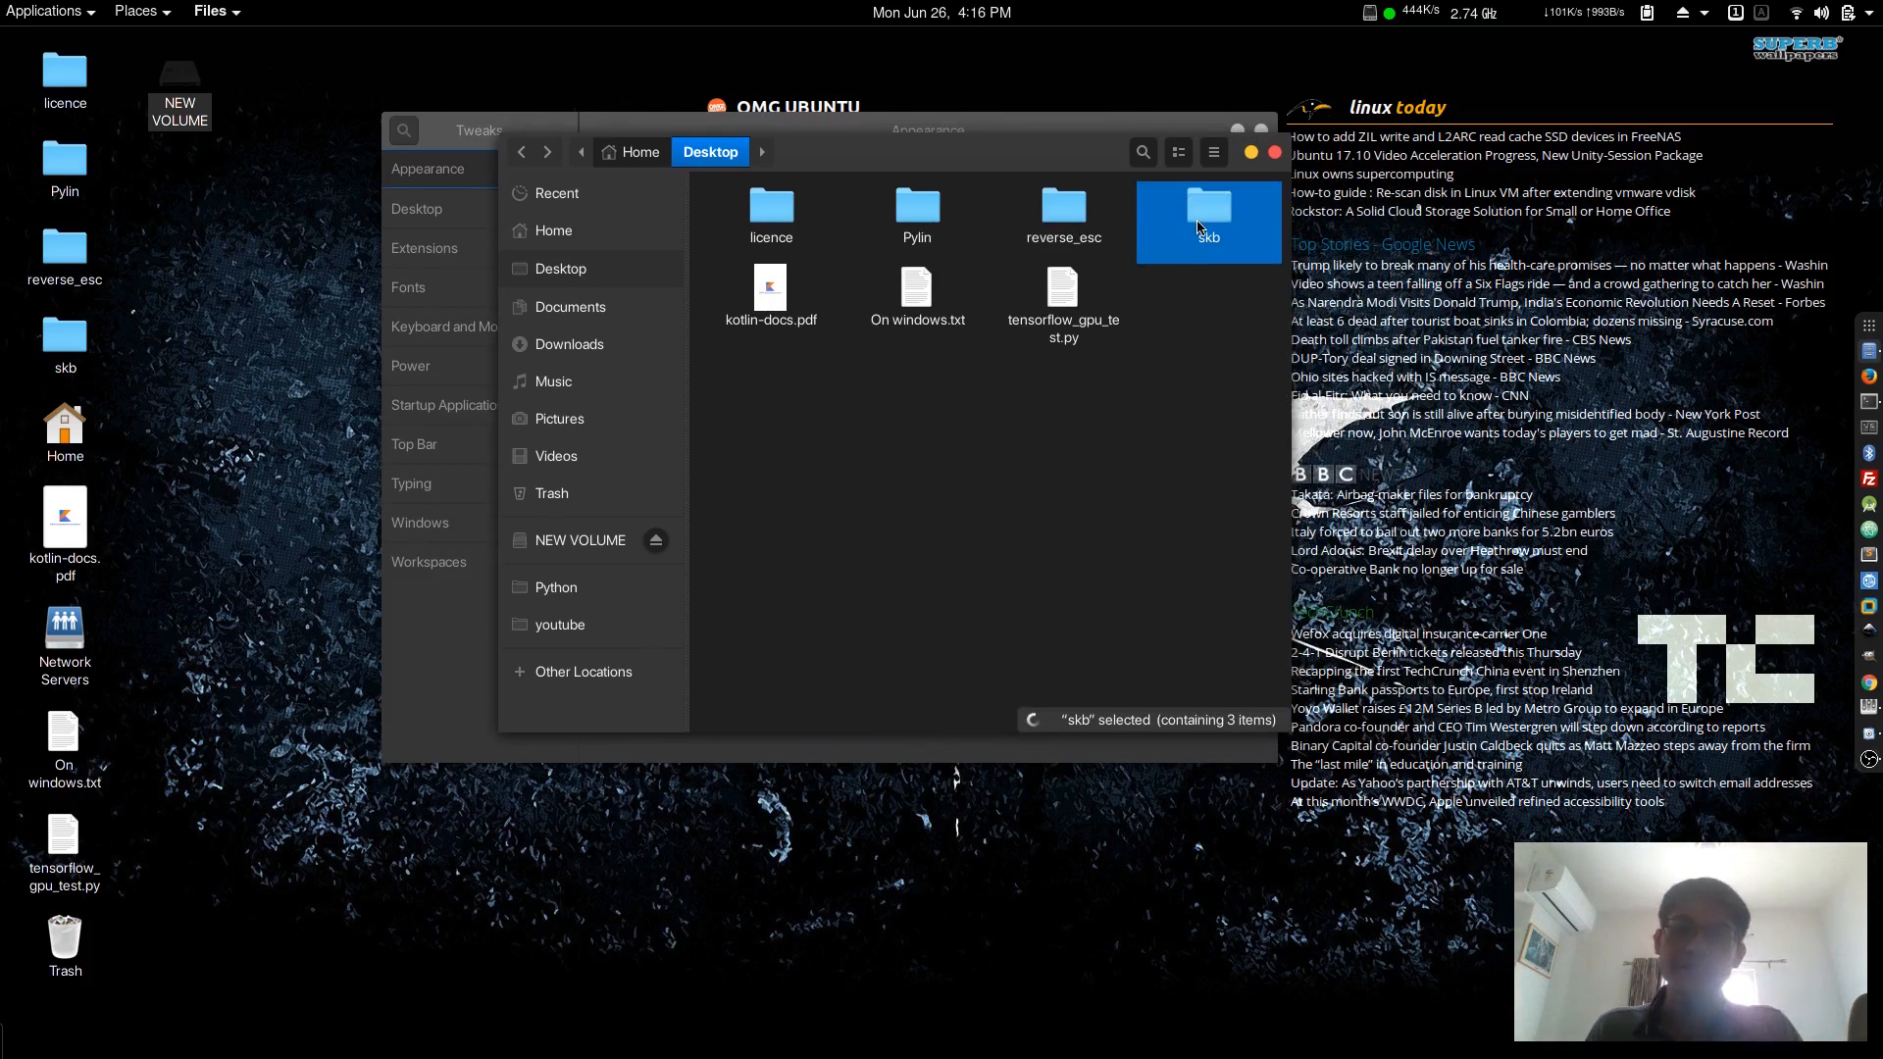
pyautogui.doubleClick(1209, 216)
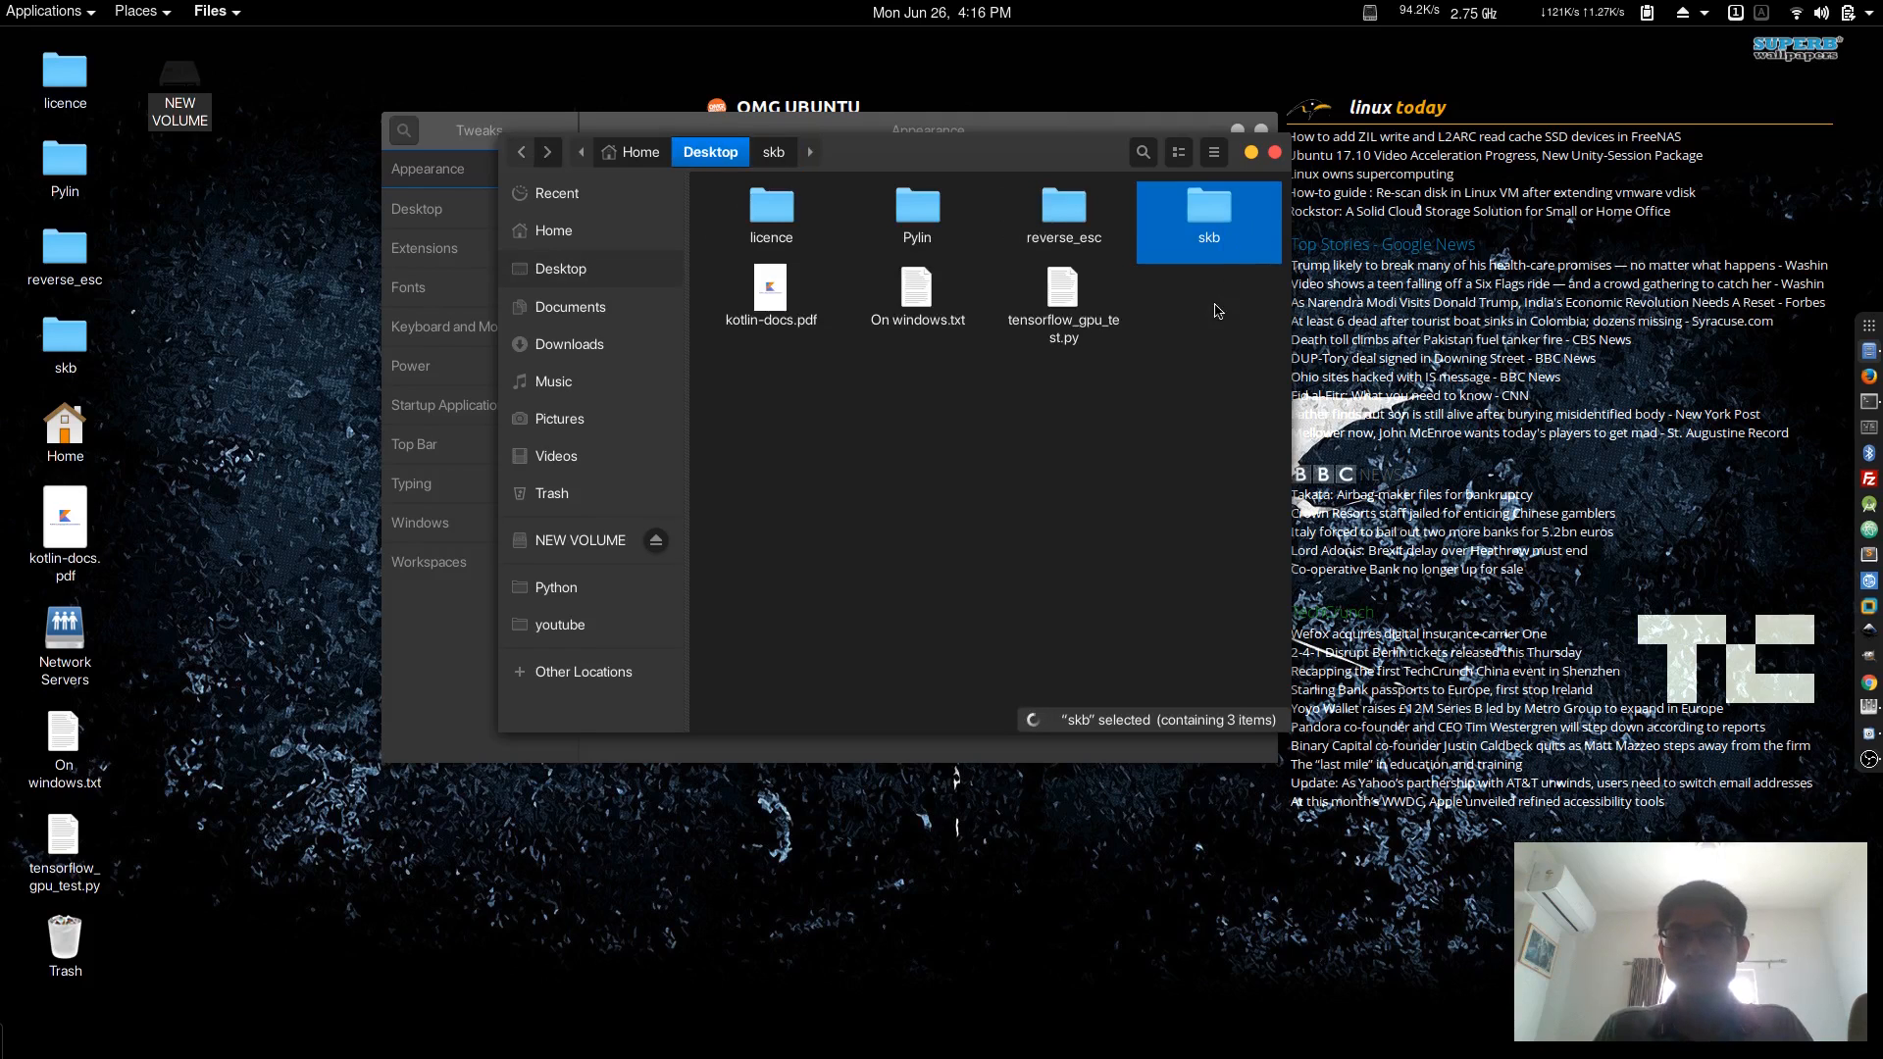
pyautogui.moveTo(1145, 229)
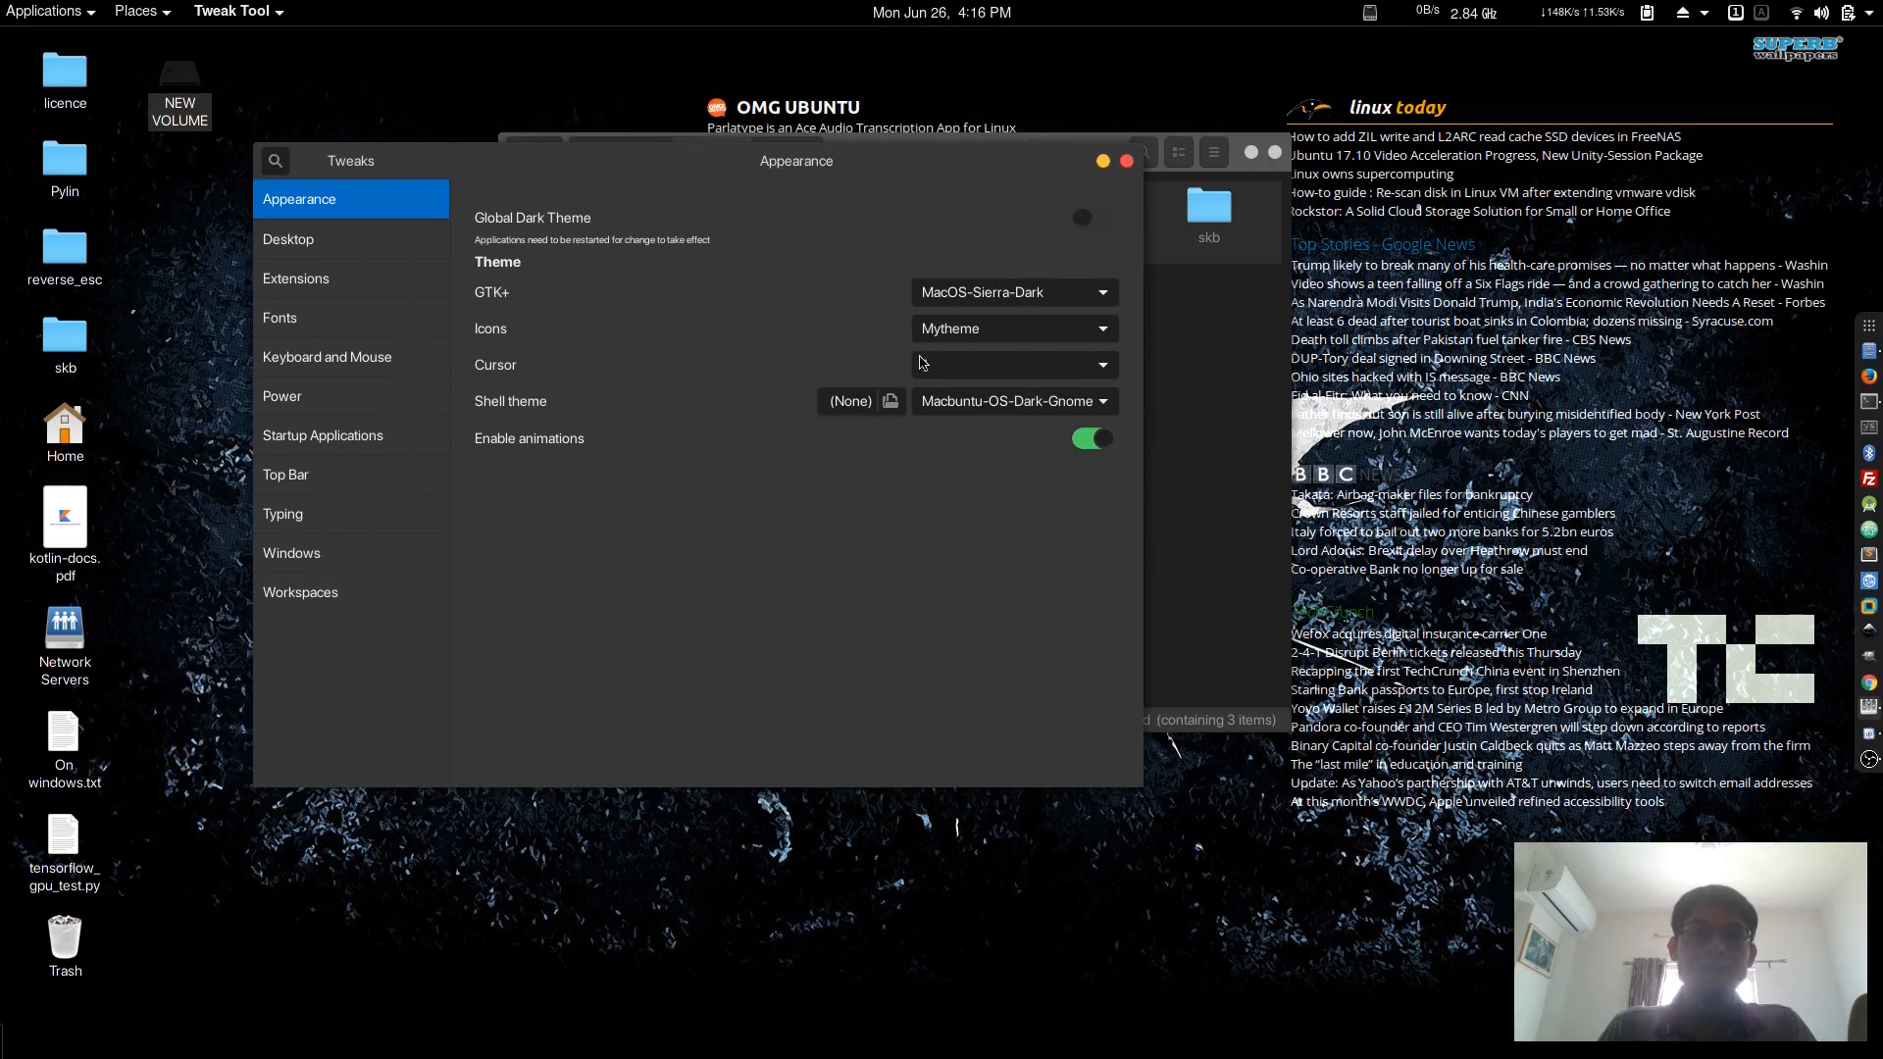
# Step: Close Tweak Tool, check the system and cpufreq governor menus, then close Files
pyautogui.click(1012, 292)
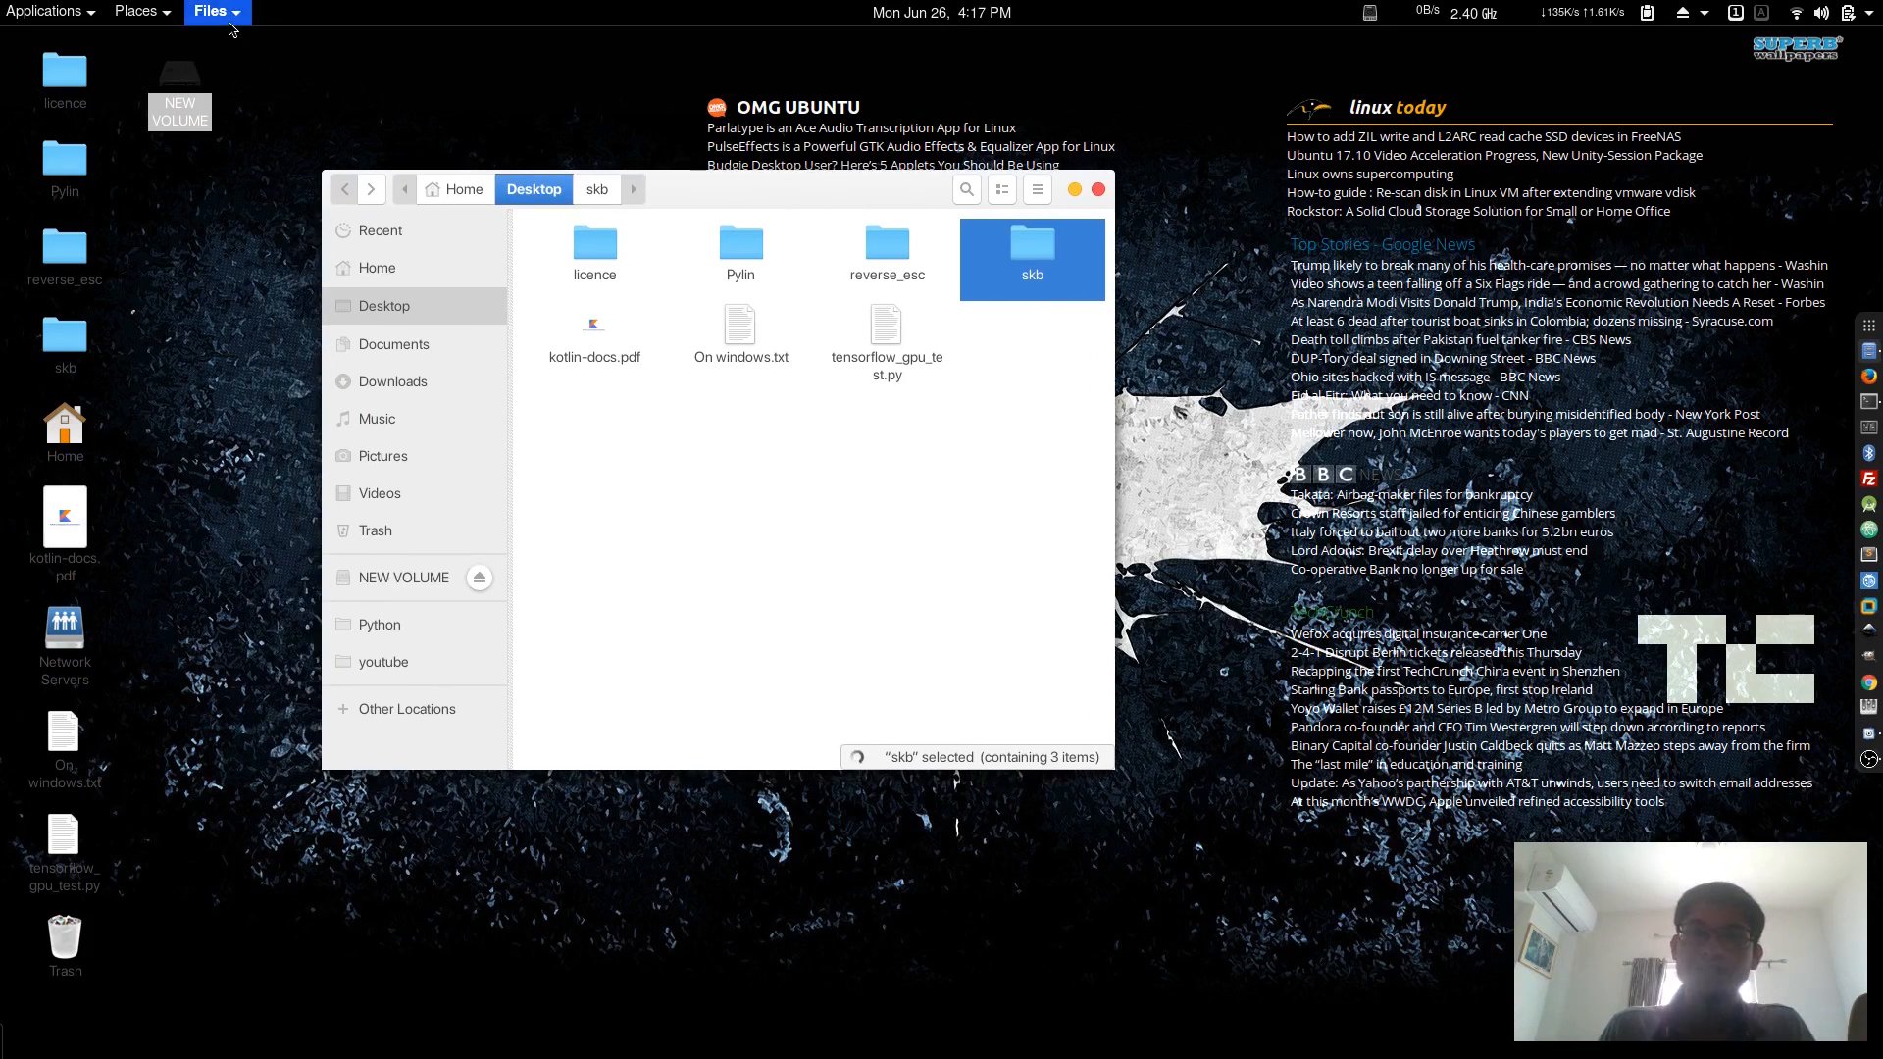
pyautogui.click(216, 11)
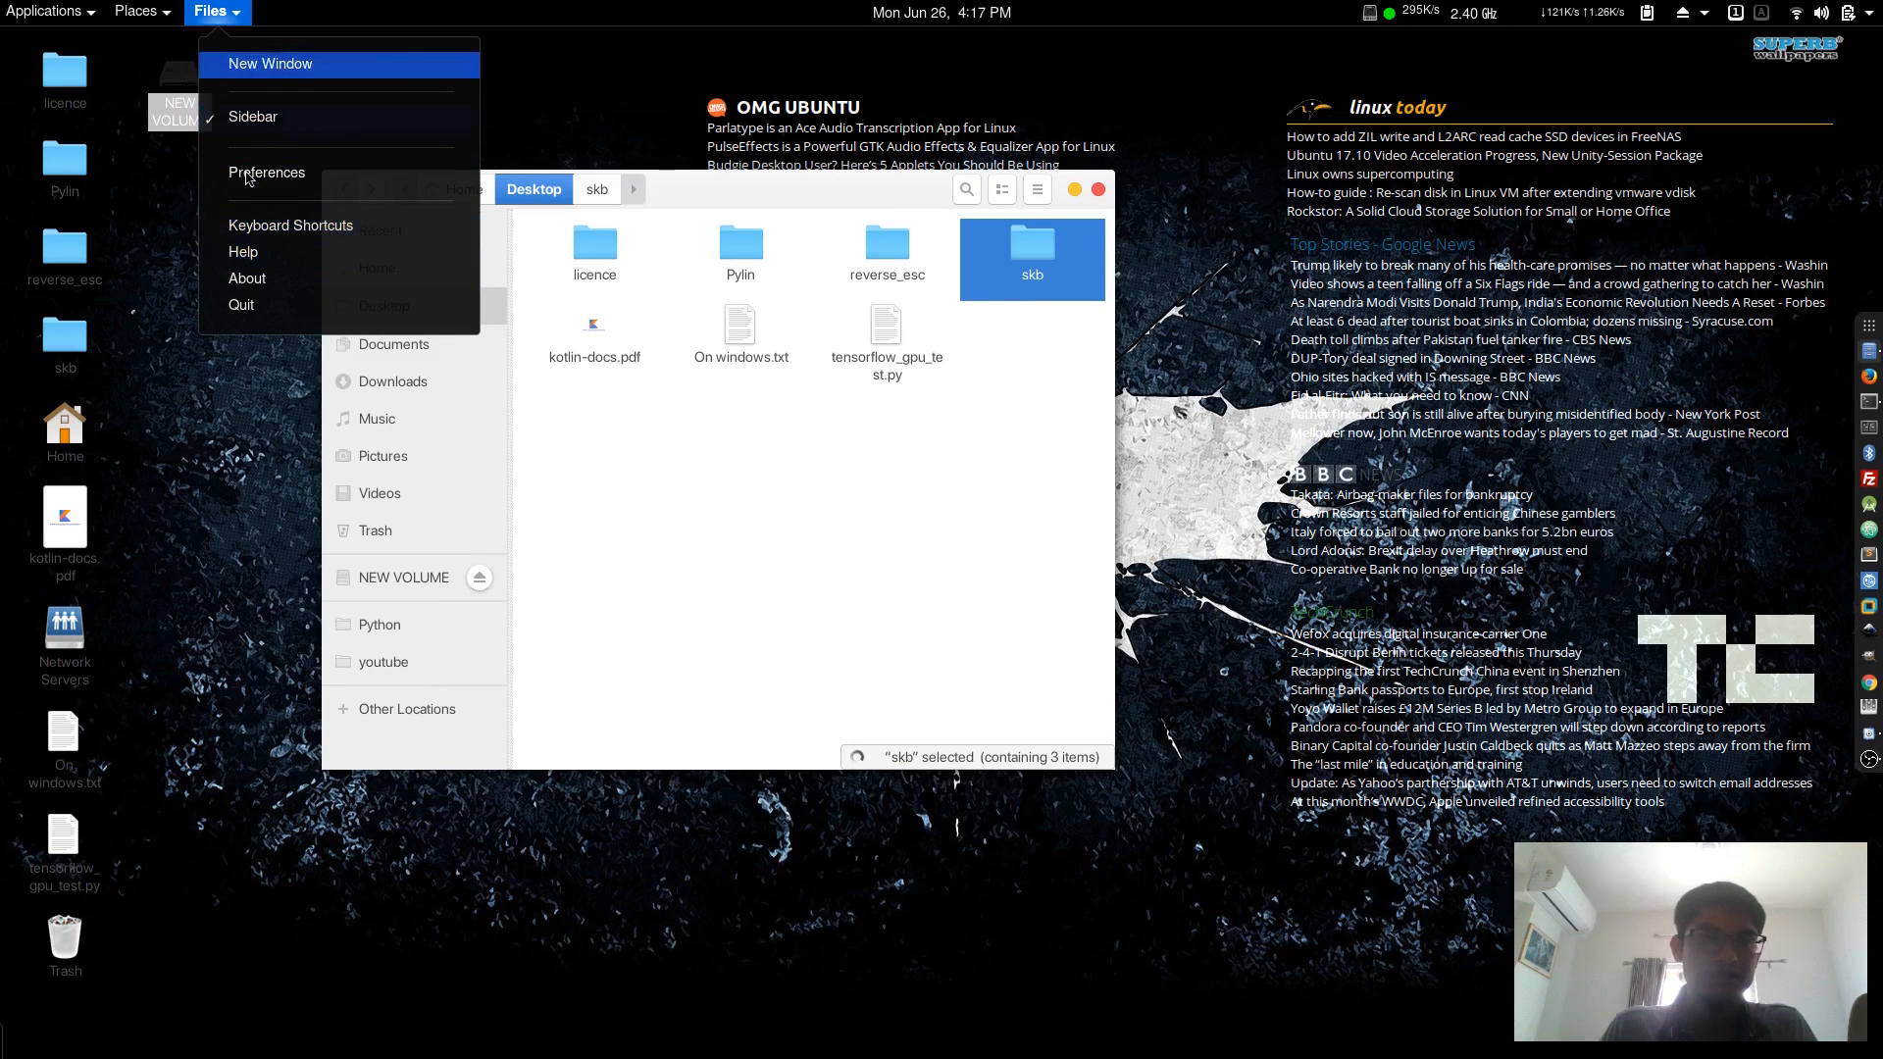
pyautogui.click(1850, 13)
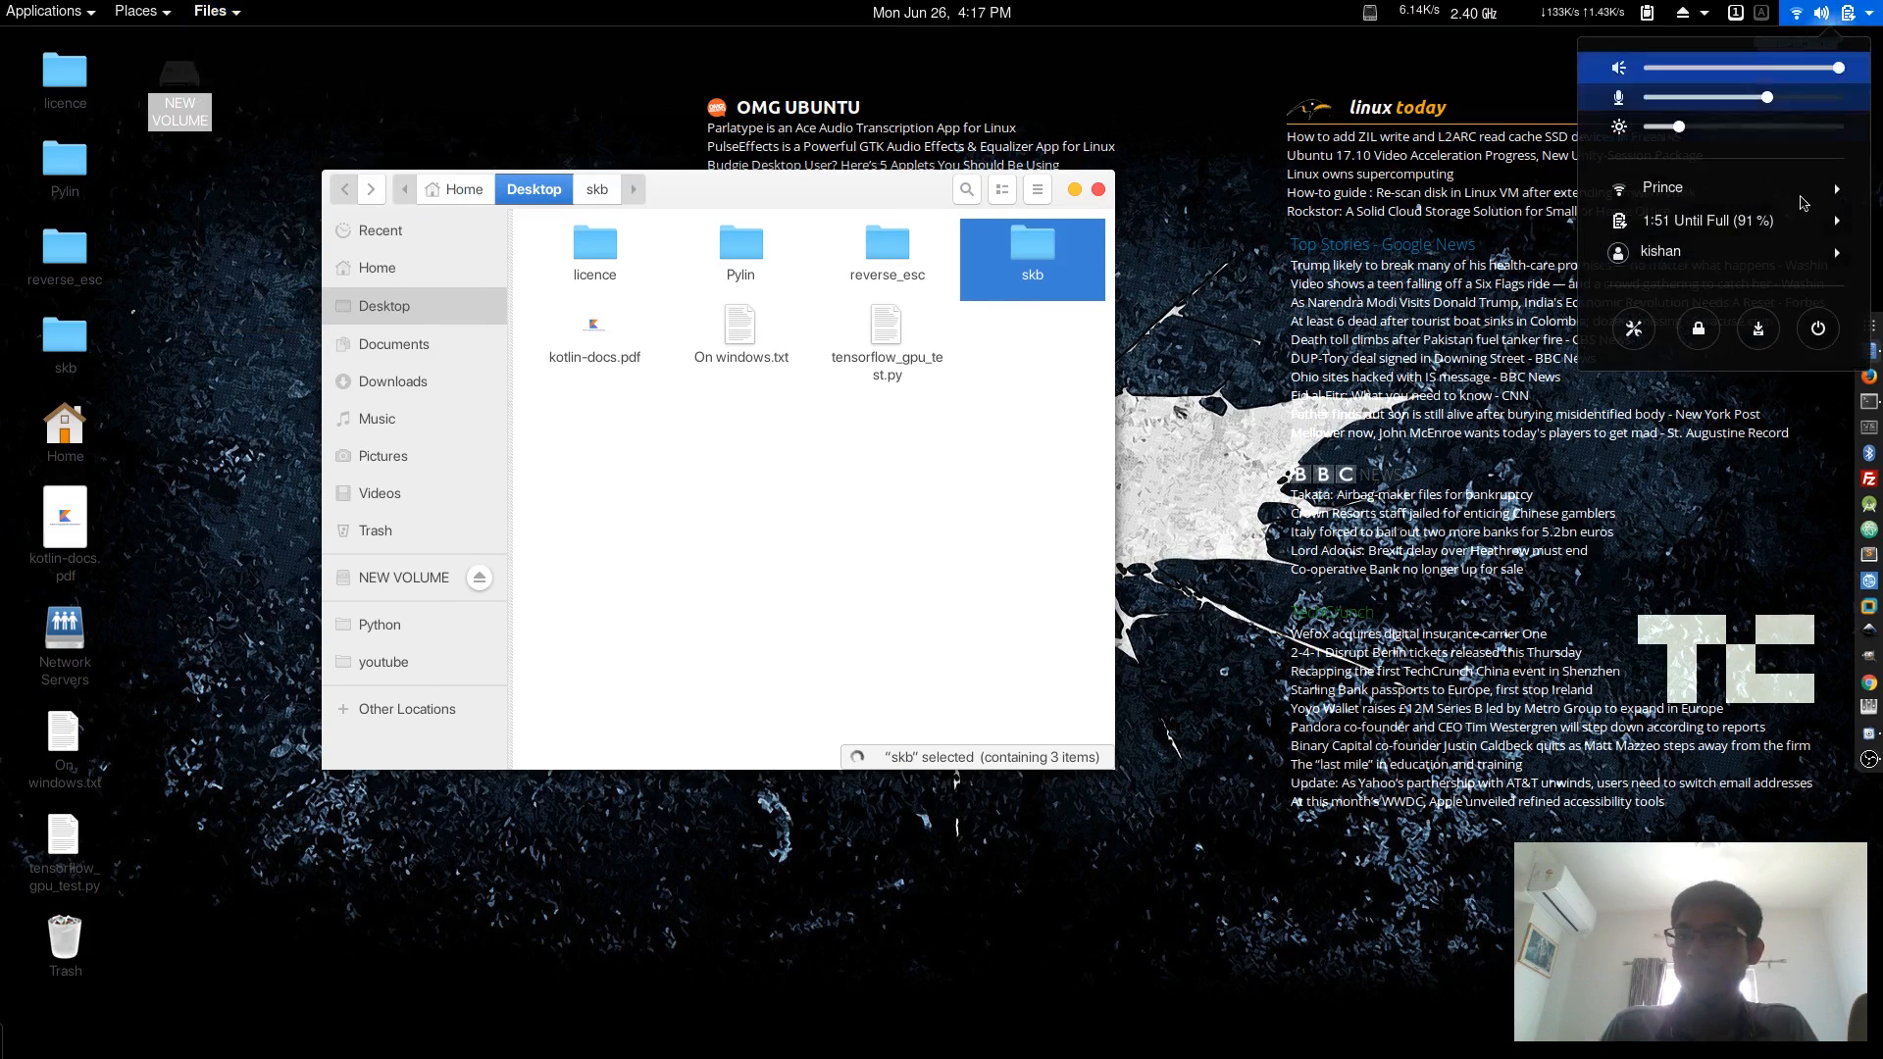
pyautogui.click(1471, 12)
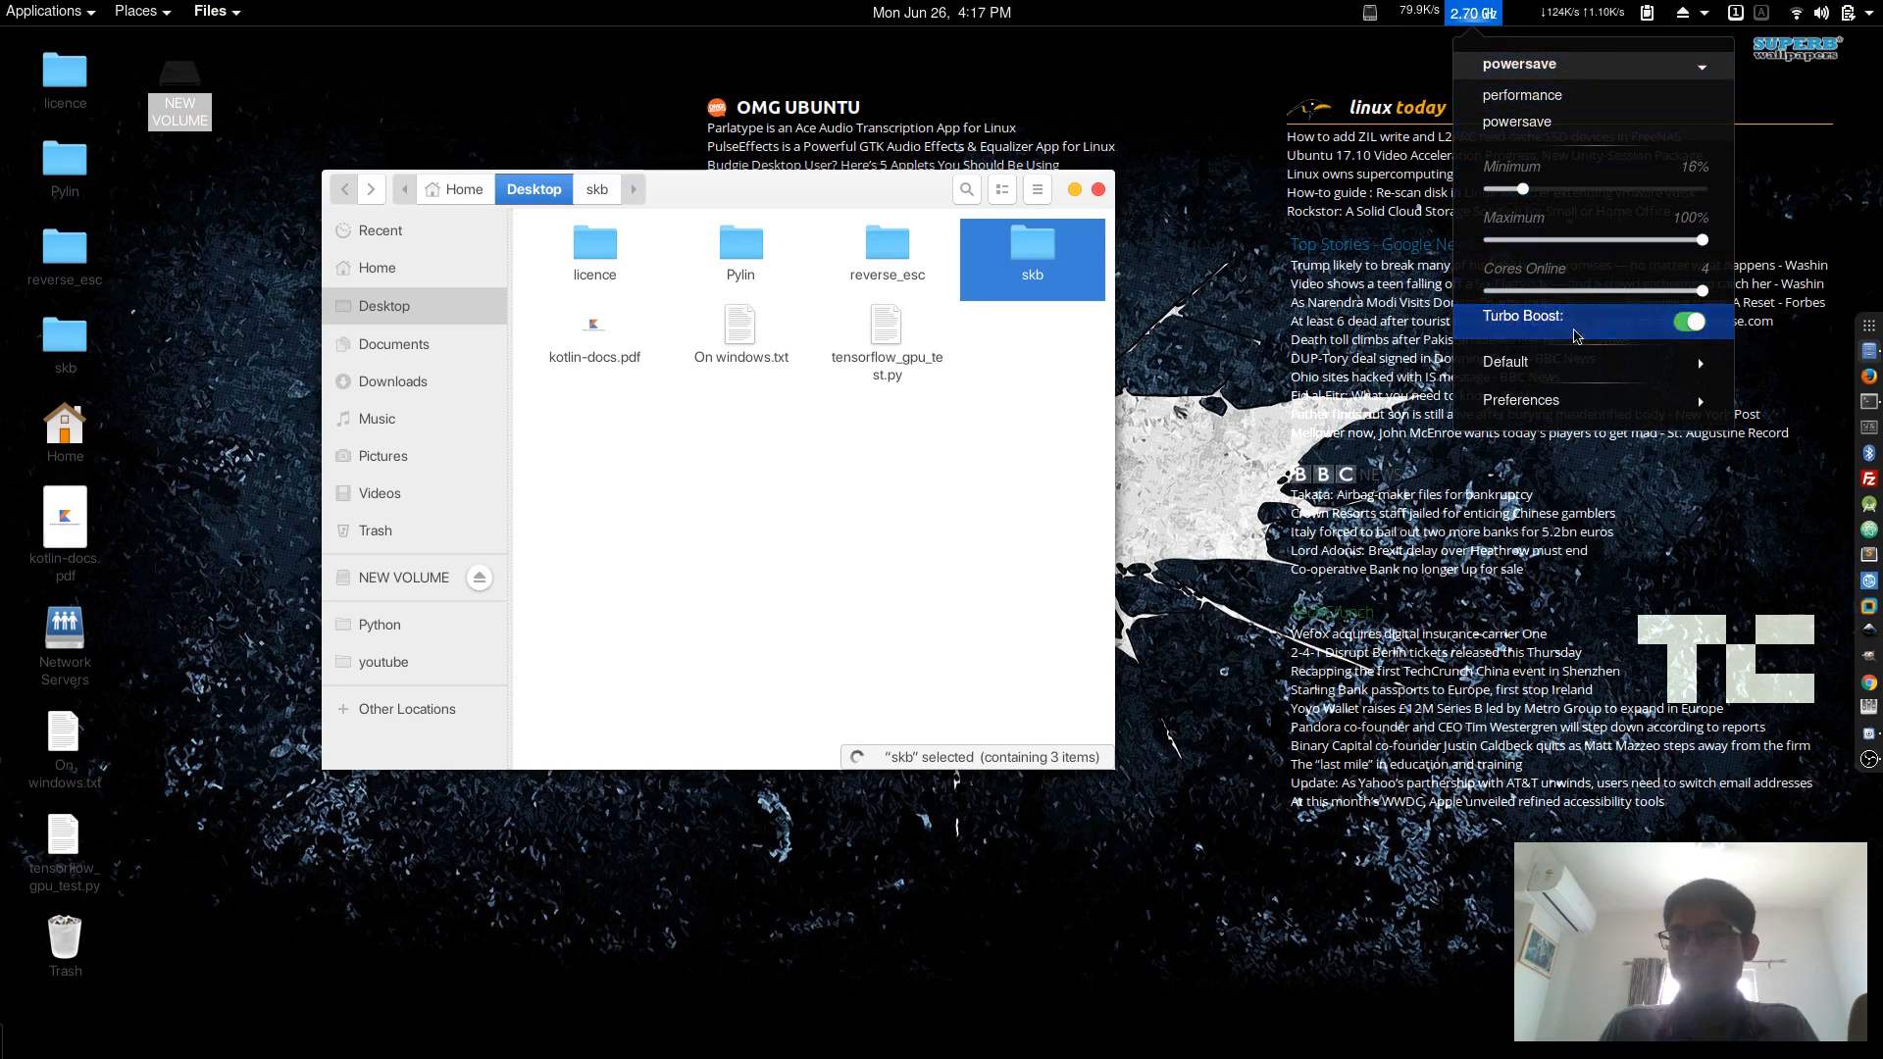
pyautogui.click(742, 203)
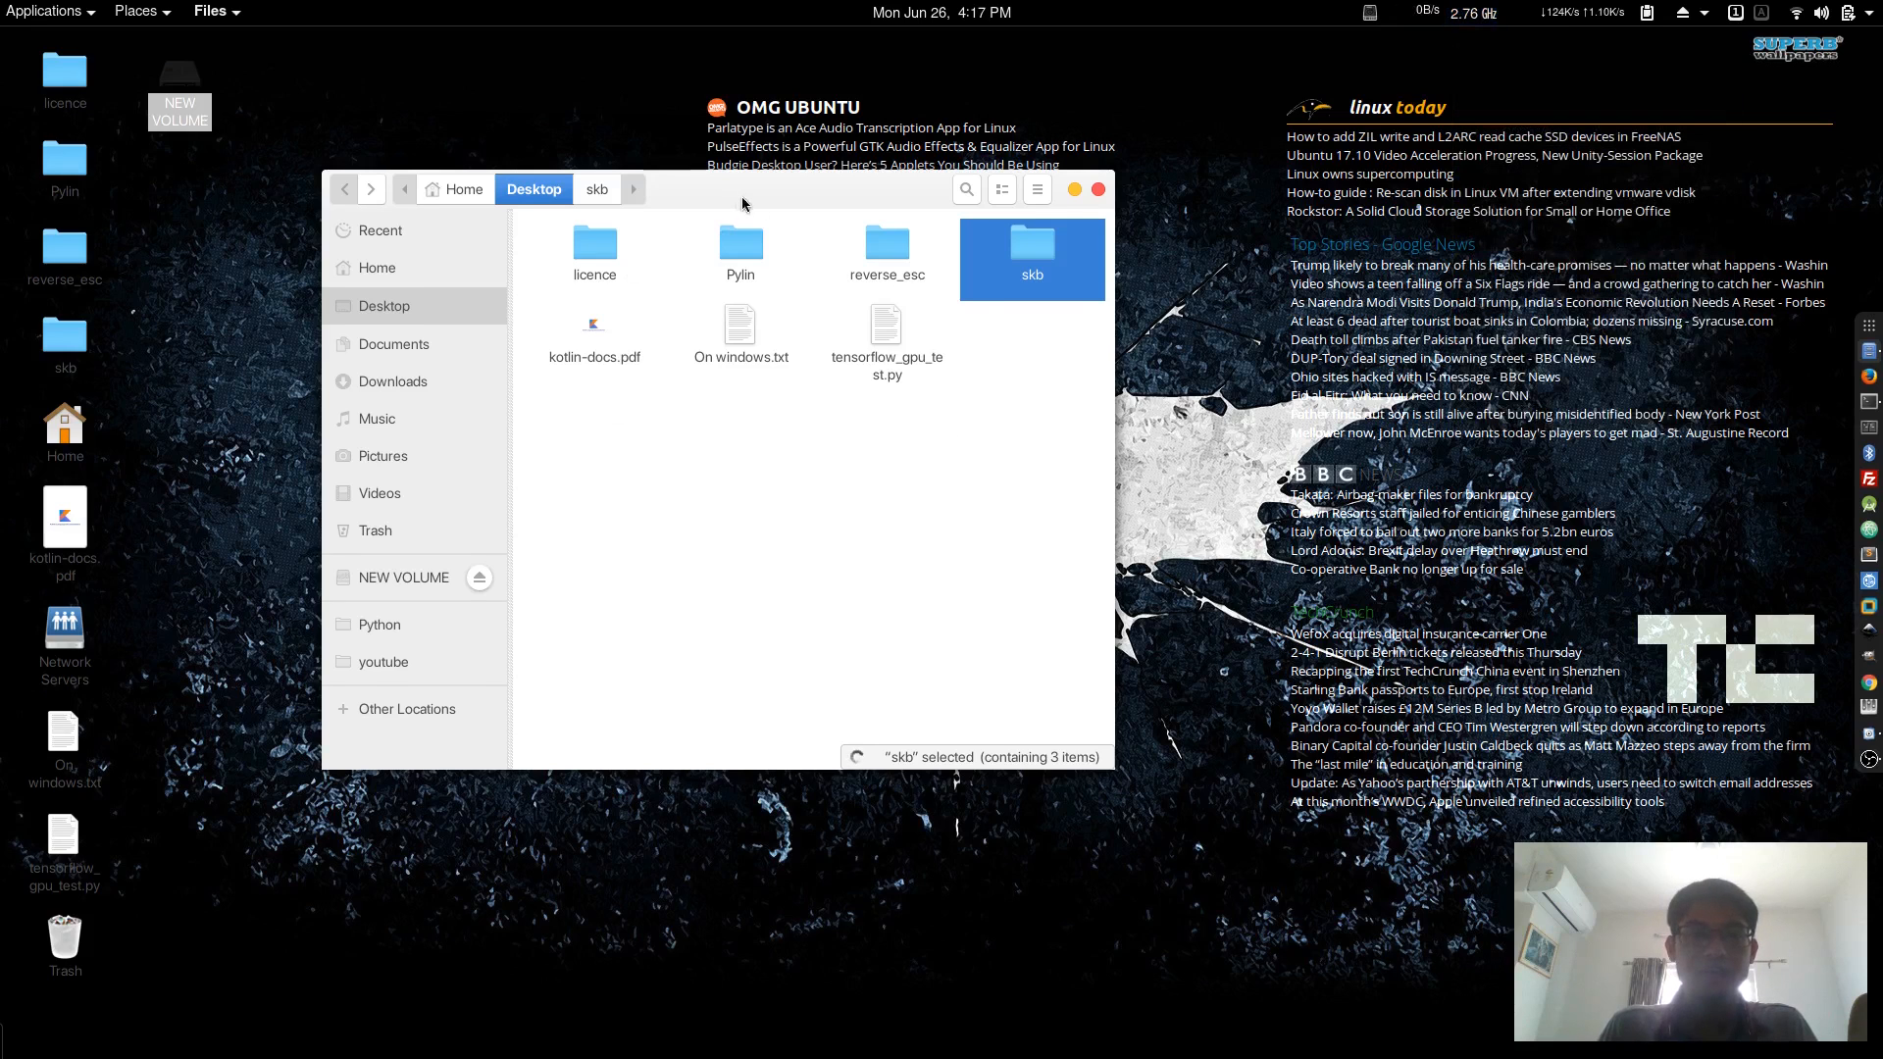
pyautogui.click(1097, 188)
pyautogui.write('cd')
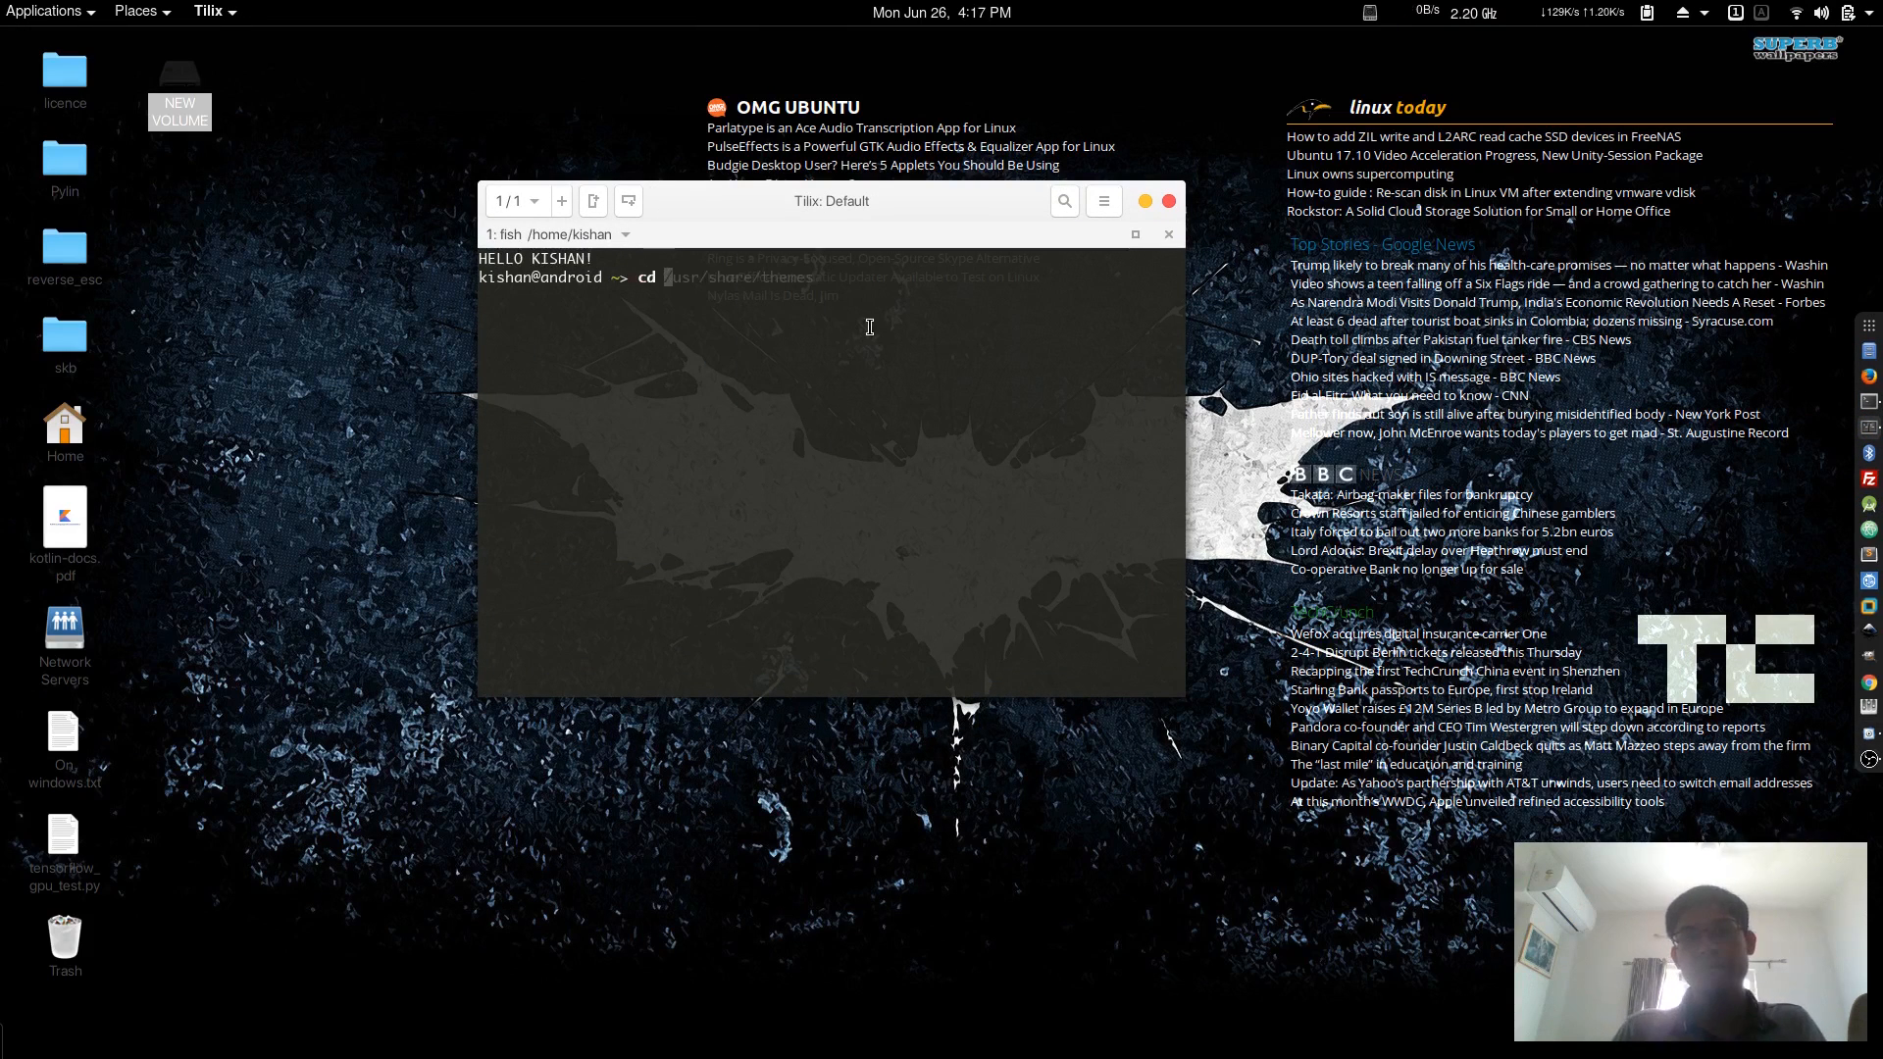
# Step: Run the command in Tilix that opens sample.py in Atom
pyautogui.write('su')
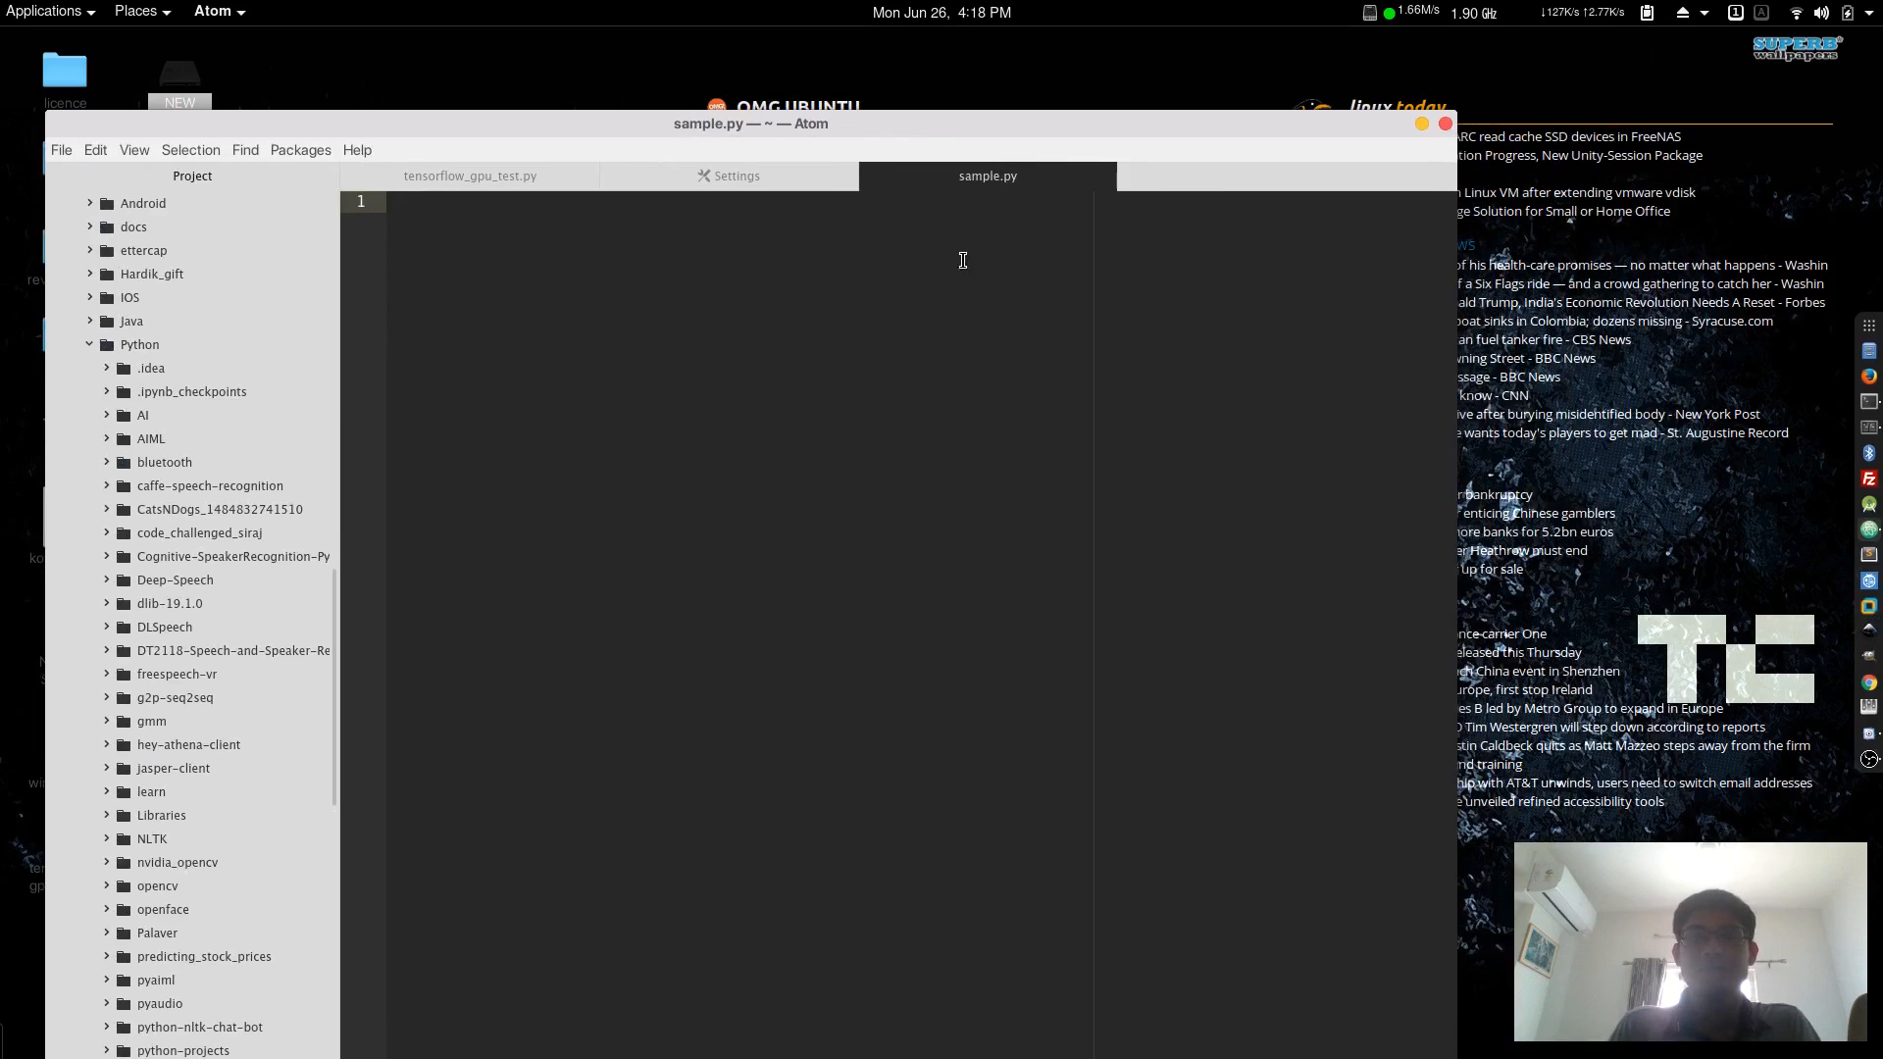
# Step: Write 'import tensorflow as tf' and 'import os' lines into sample.py using autocomplete
pyautogui.write('import')
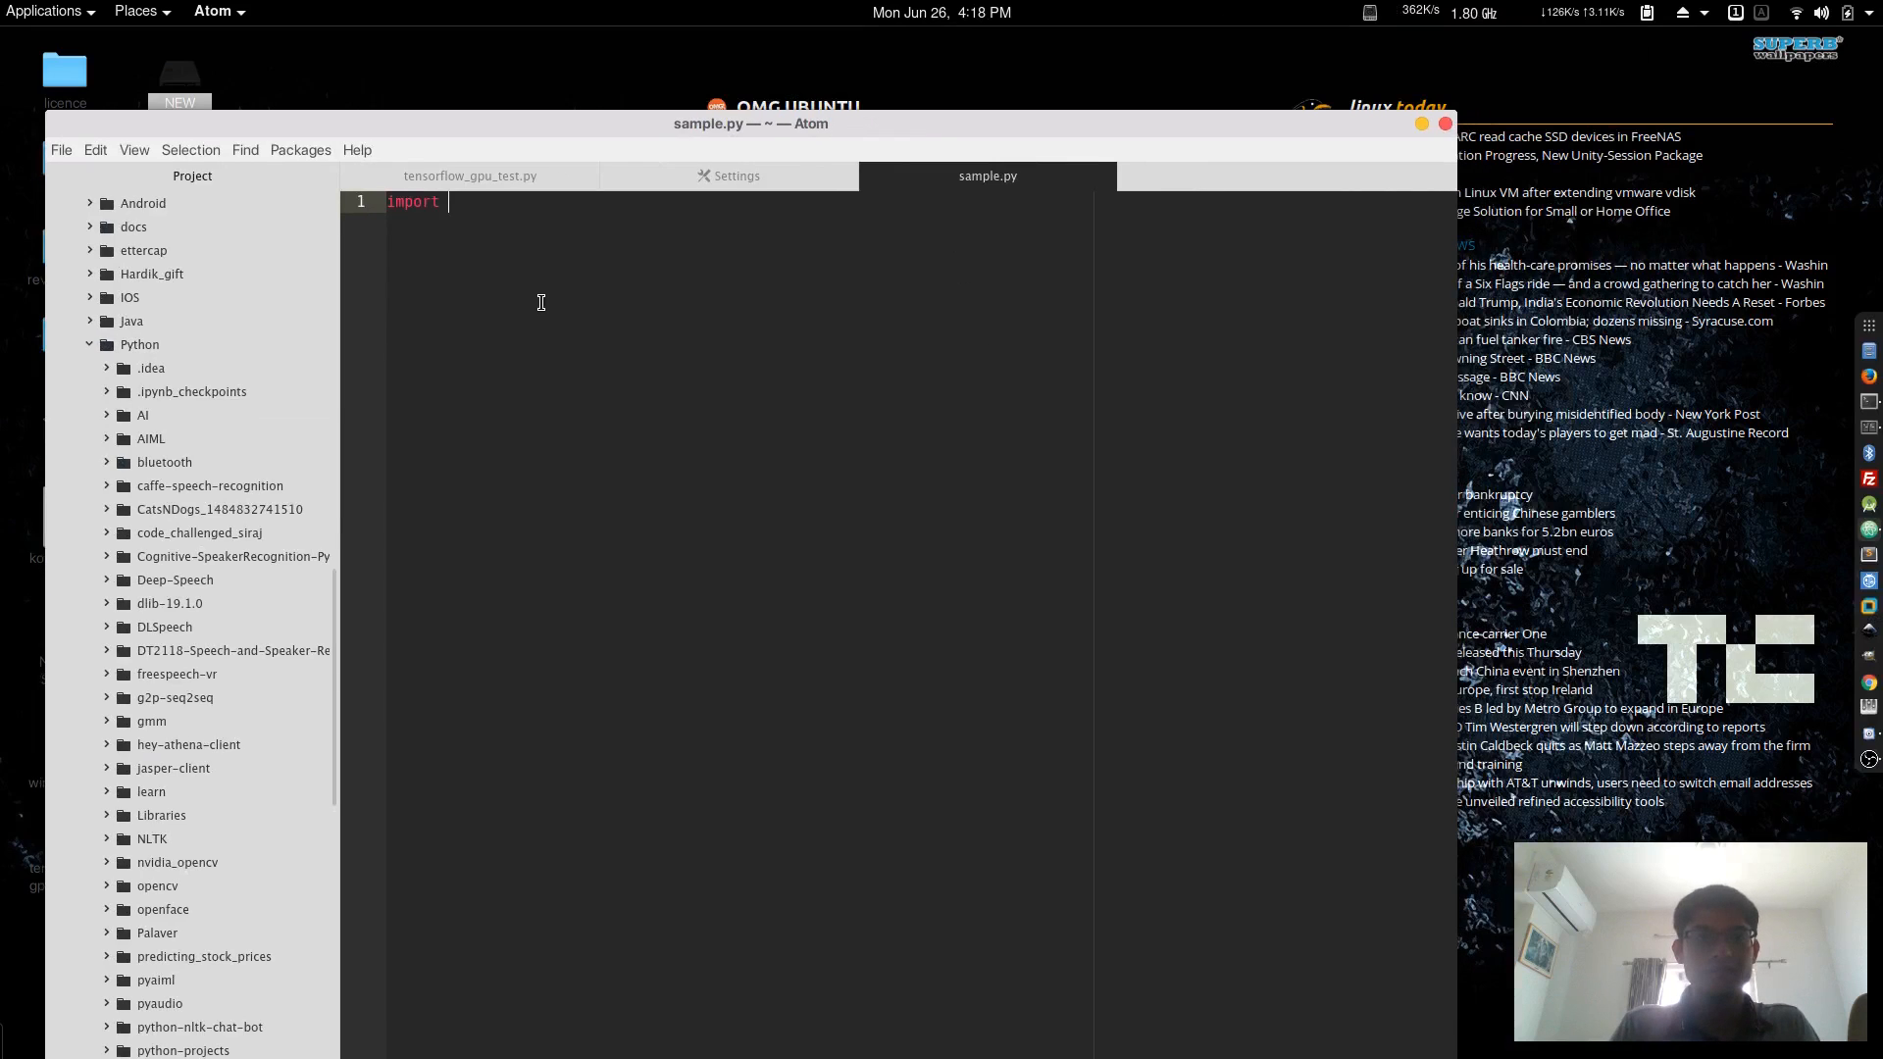
pyautogui.write('tensorflo')
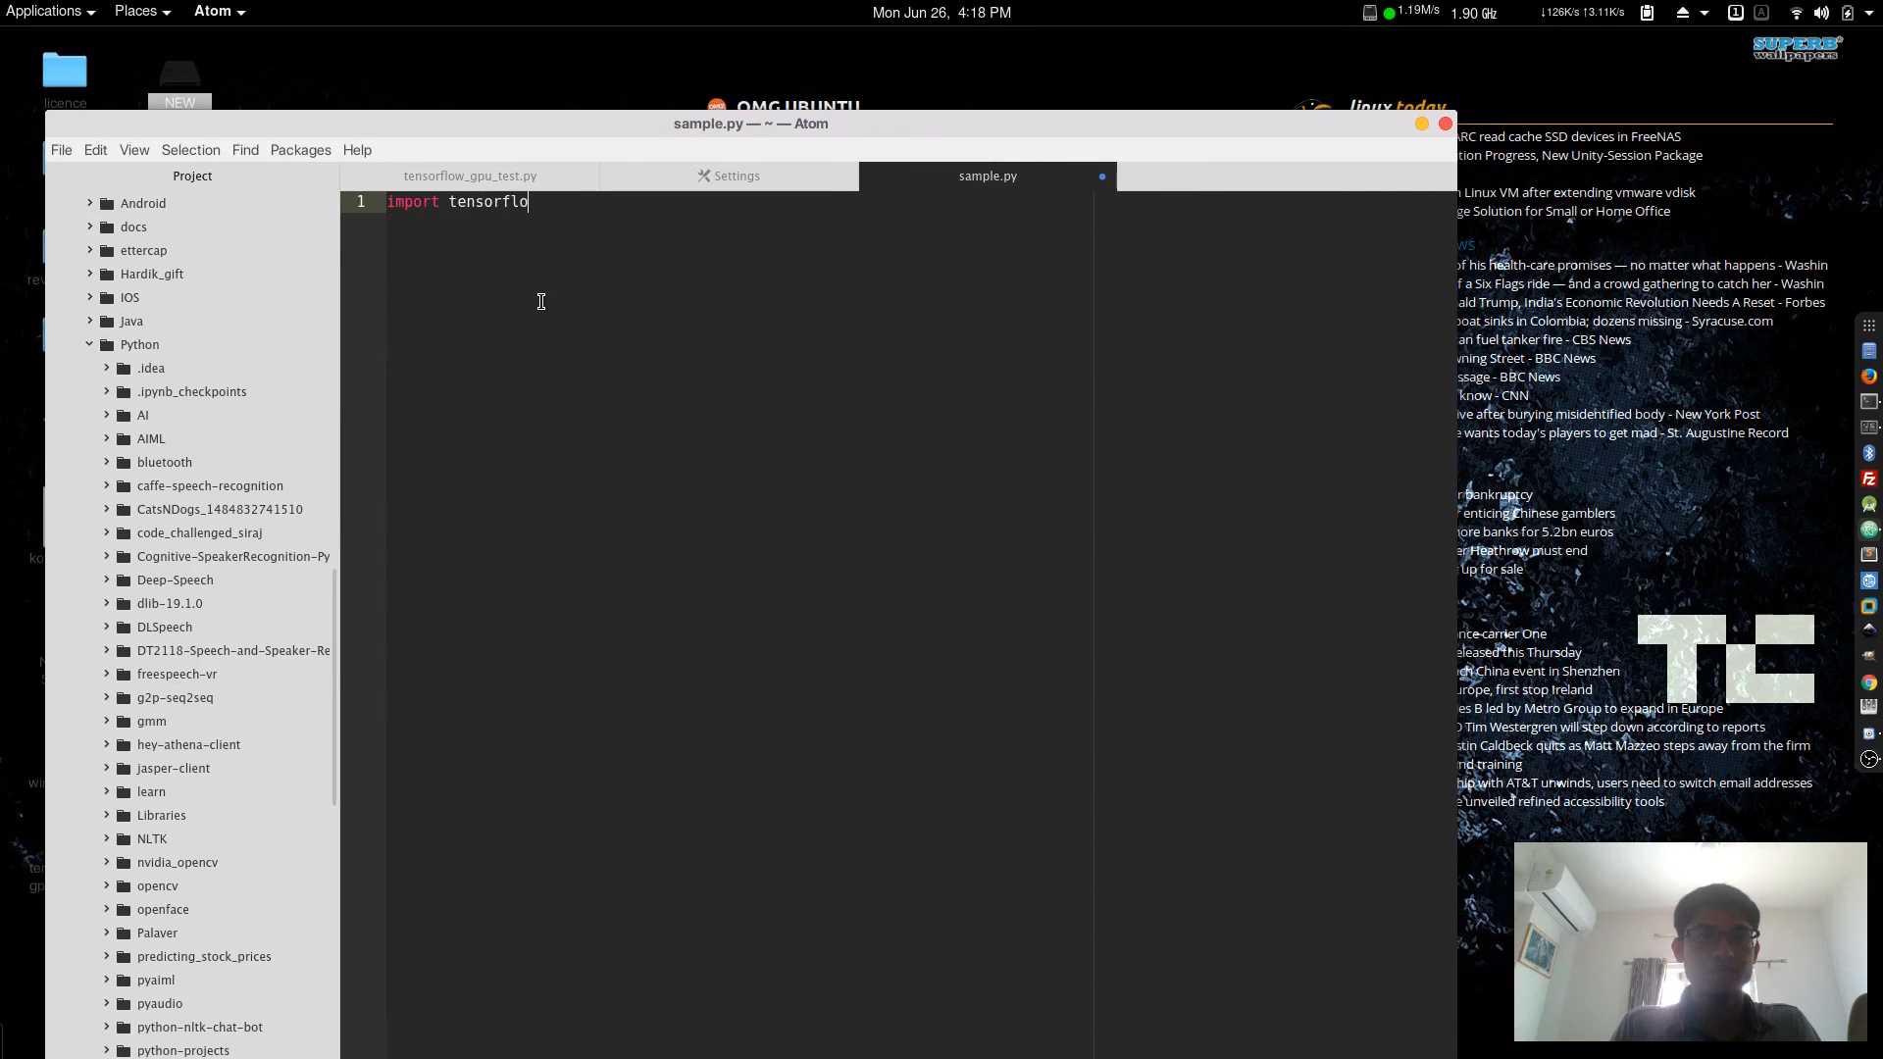
pyautogui.write('w as t')
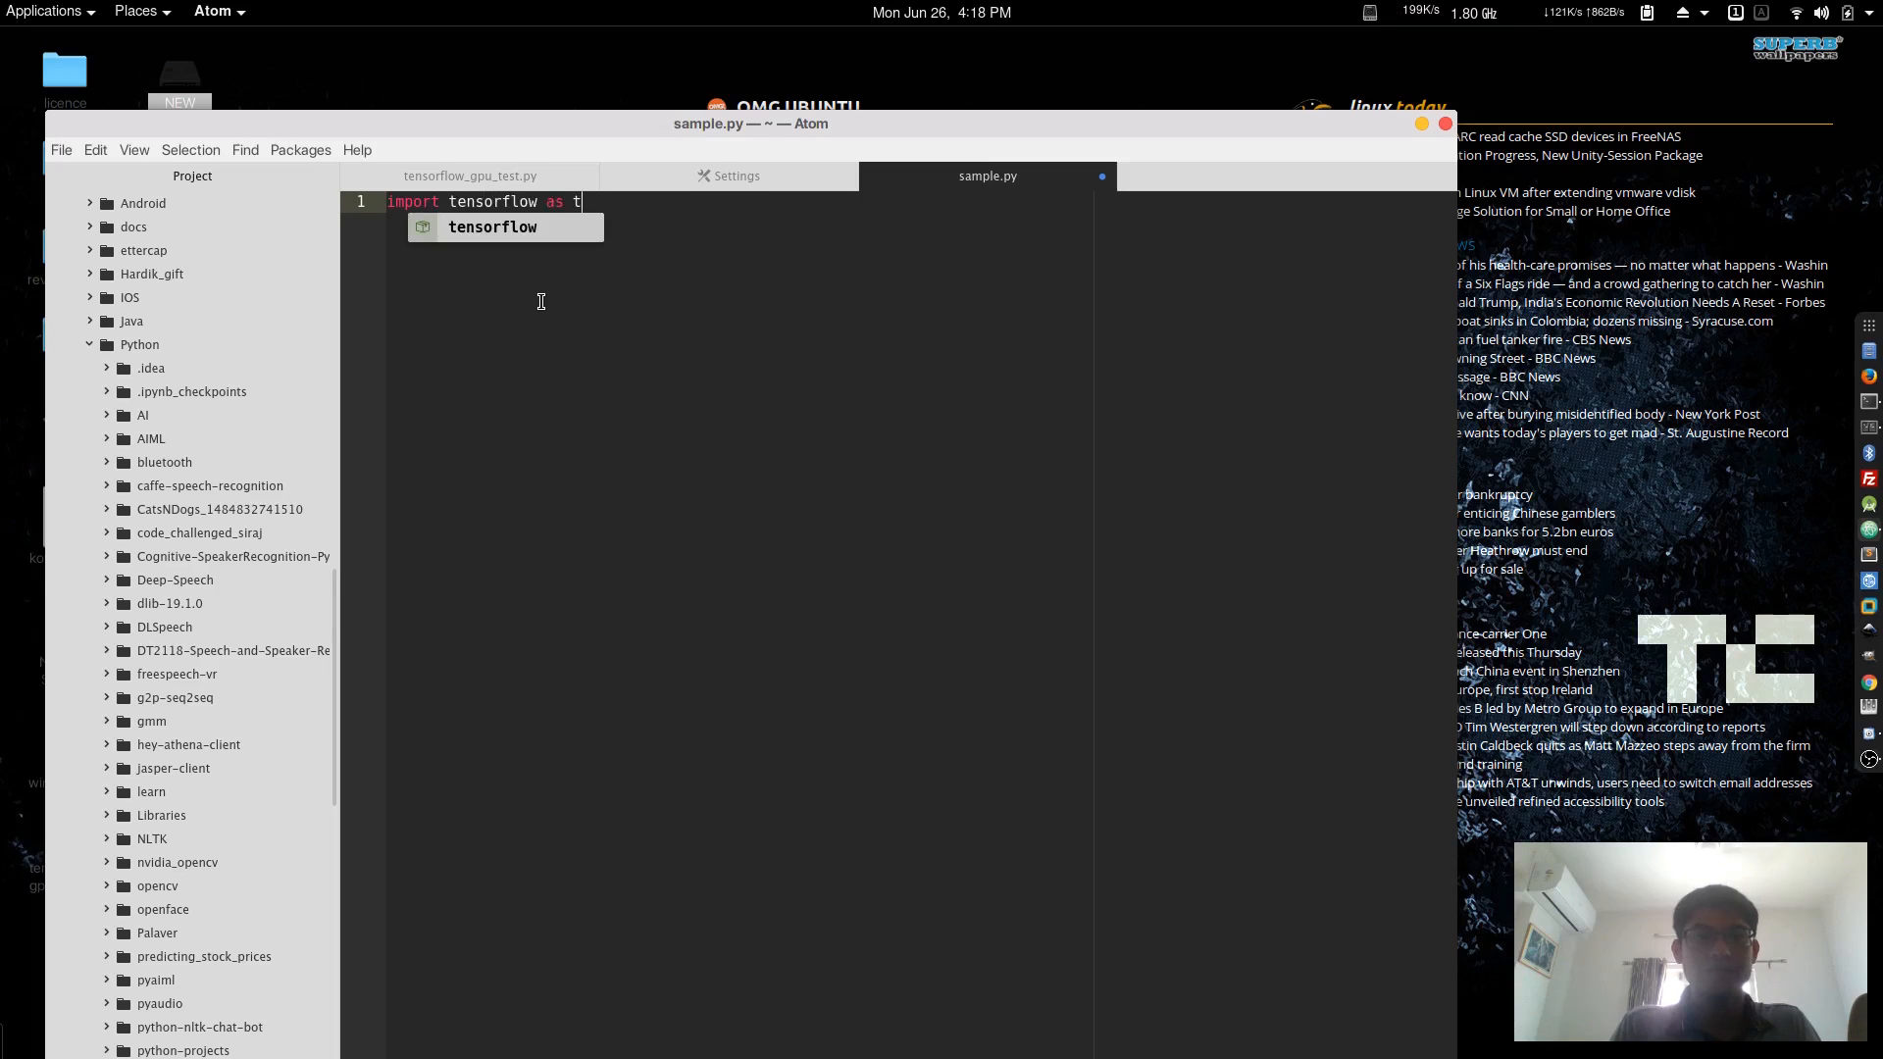
pyautogui.press('enter')
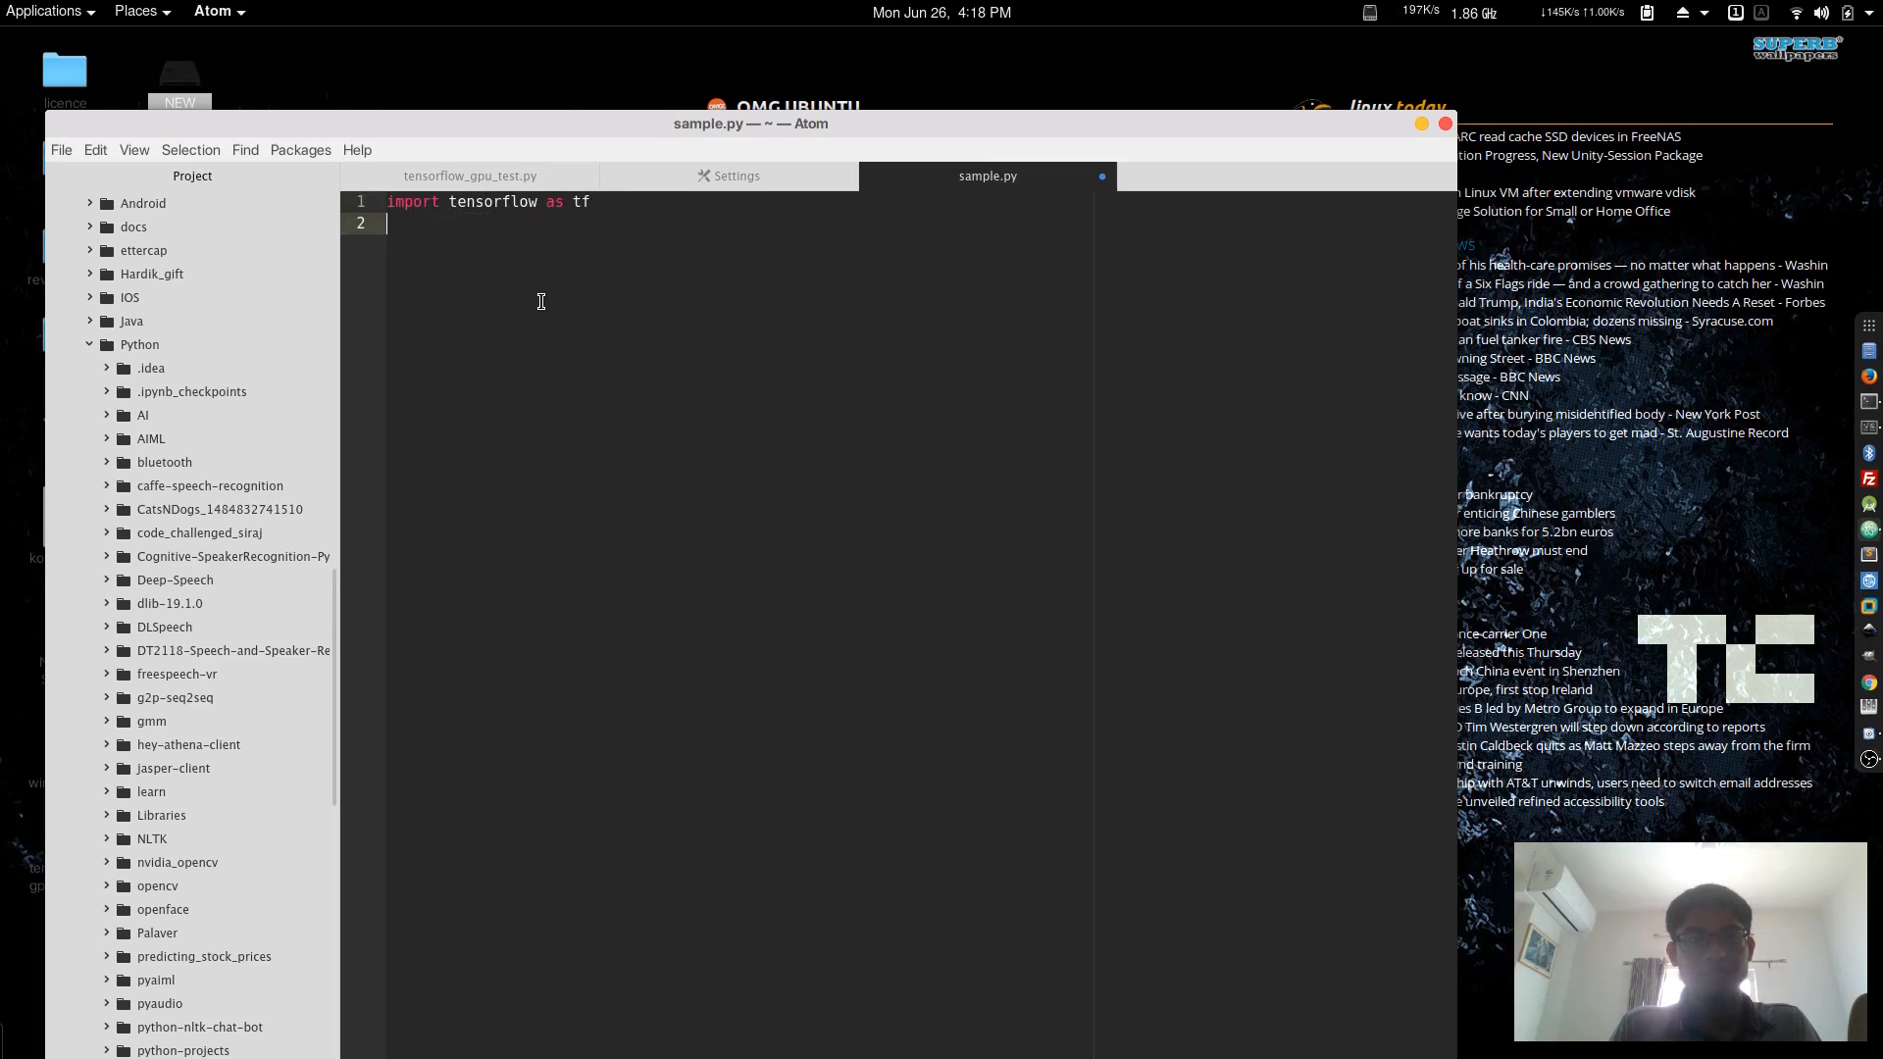
pyautogui.write('tf.')
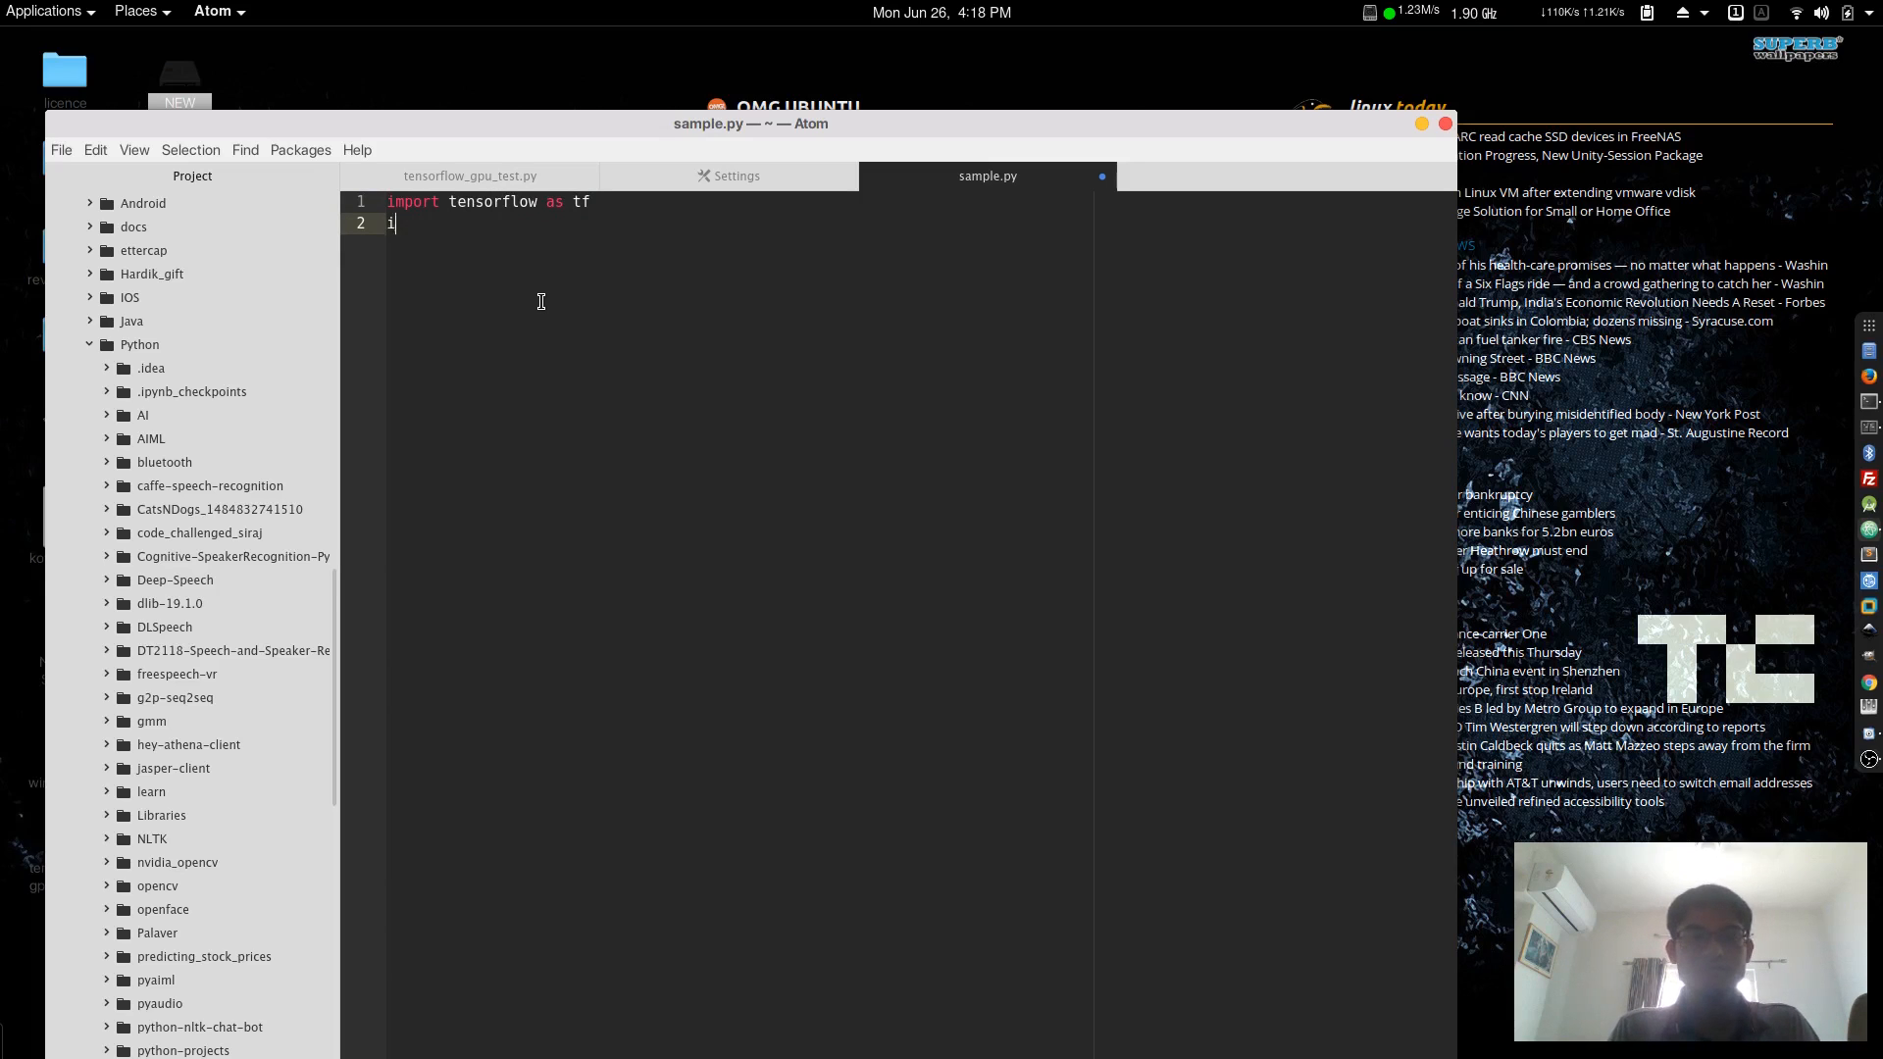
pyautogui.write('mport os')
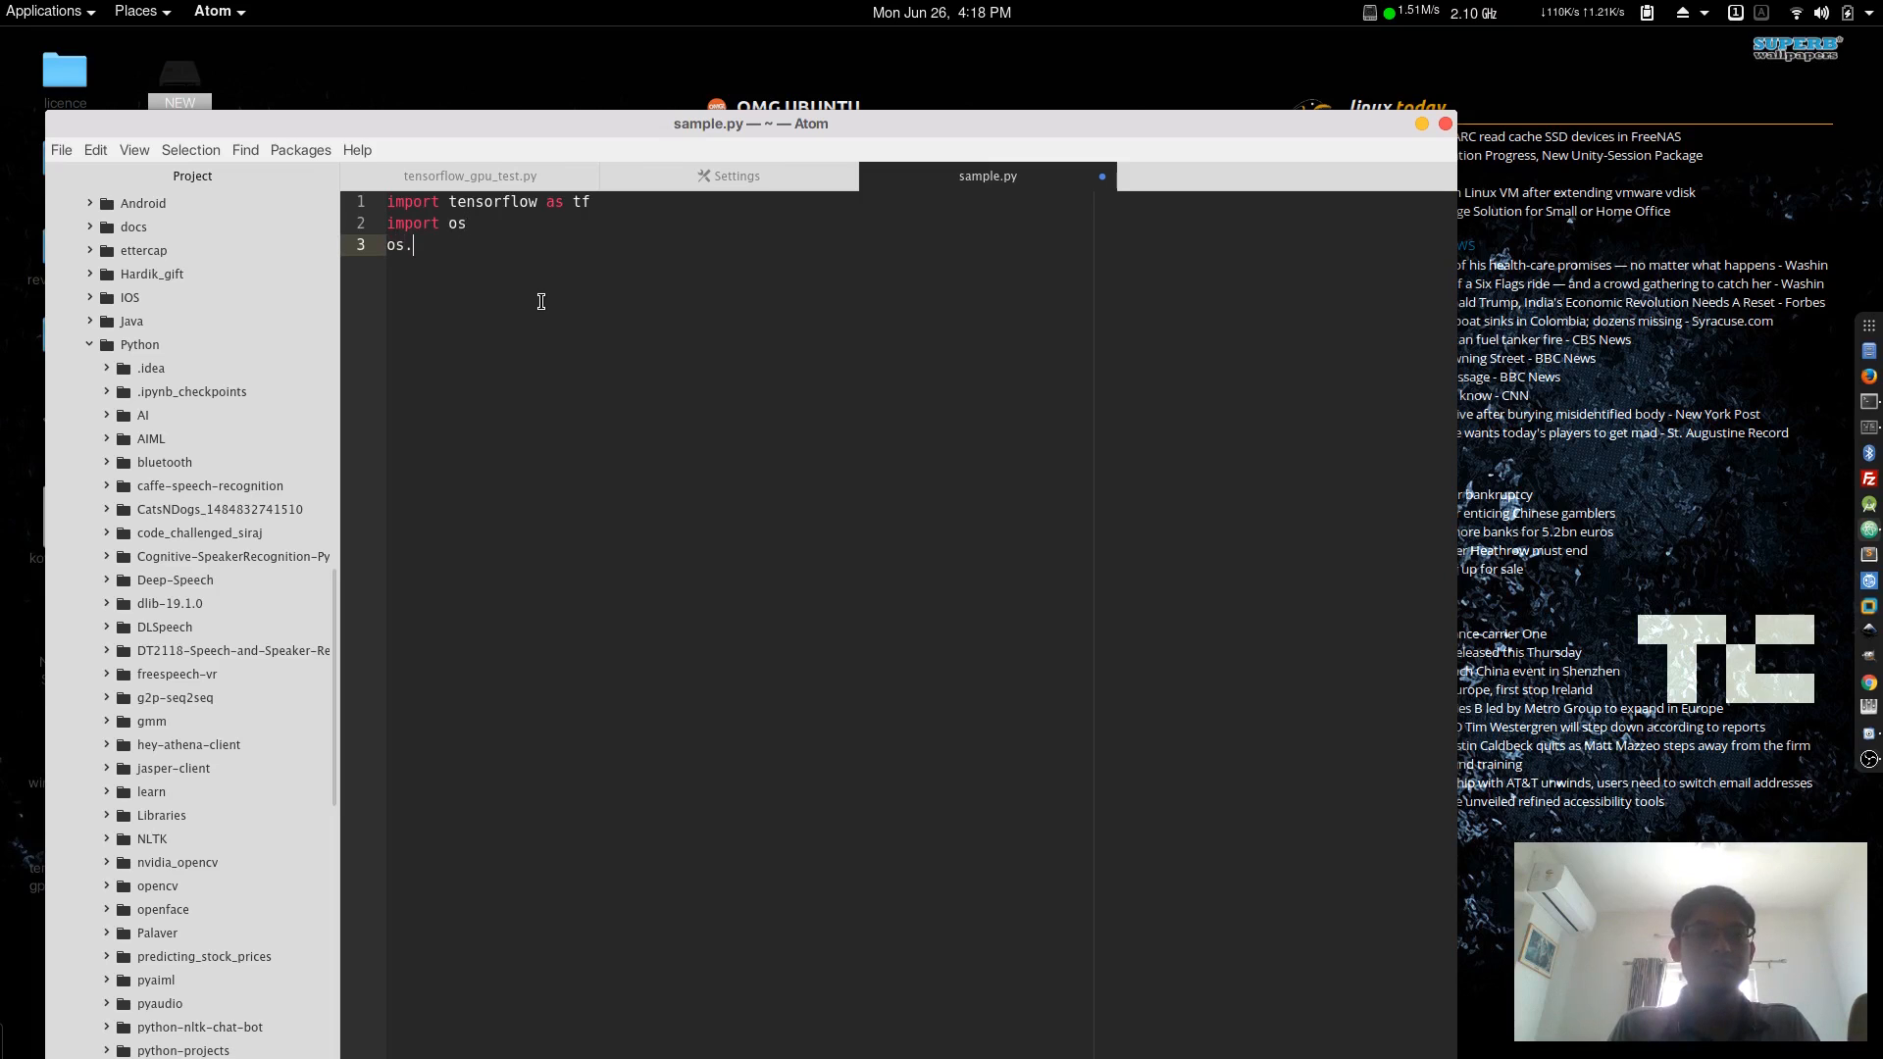
pyautogui.moveTo(635, 408)
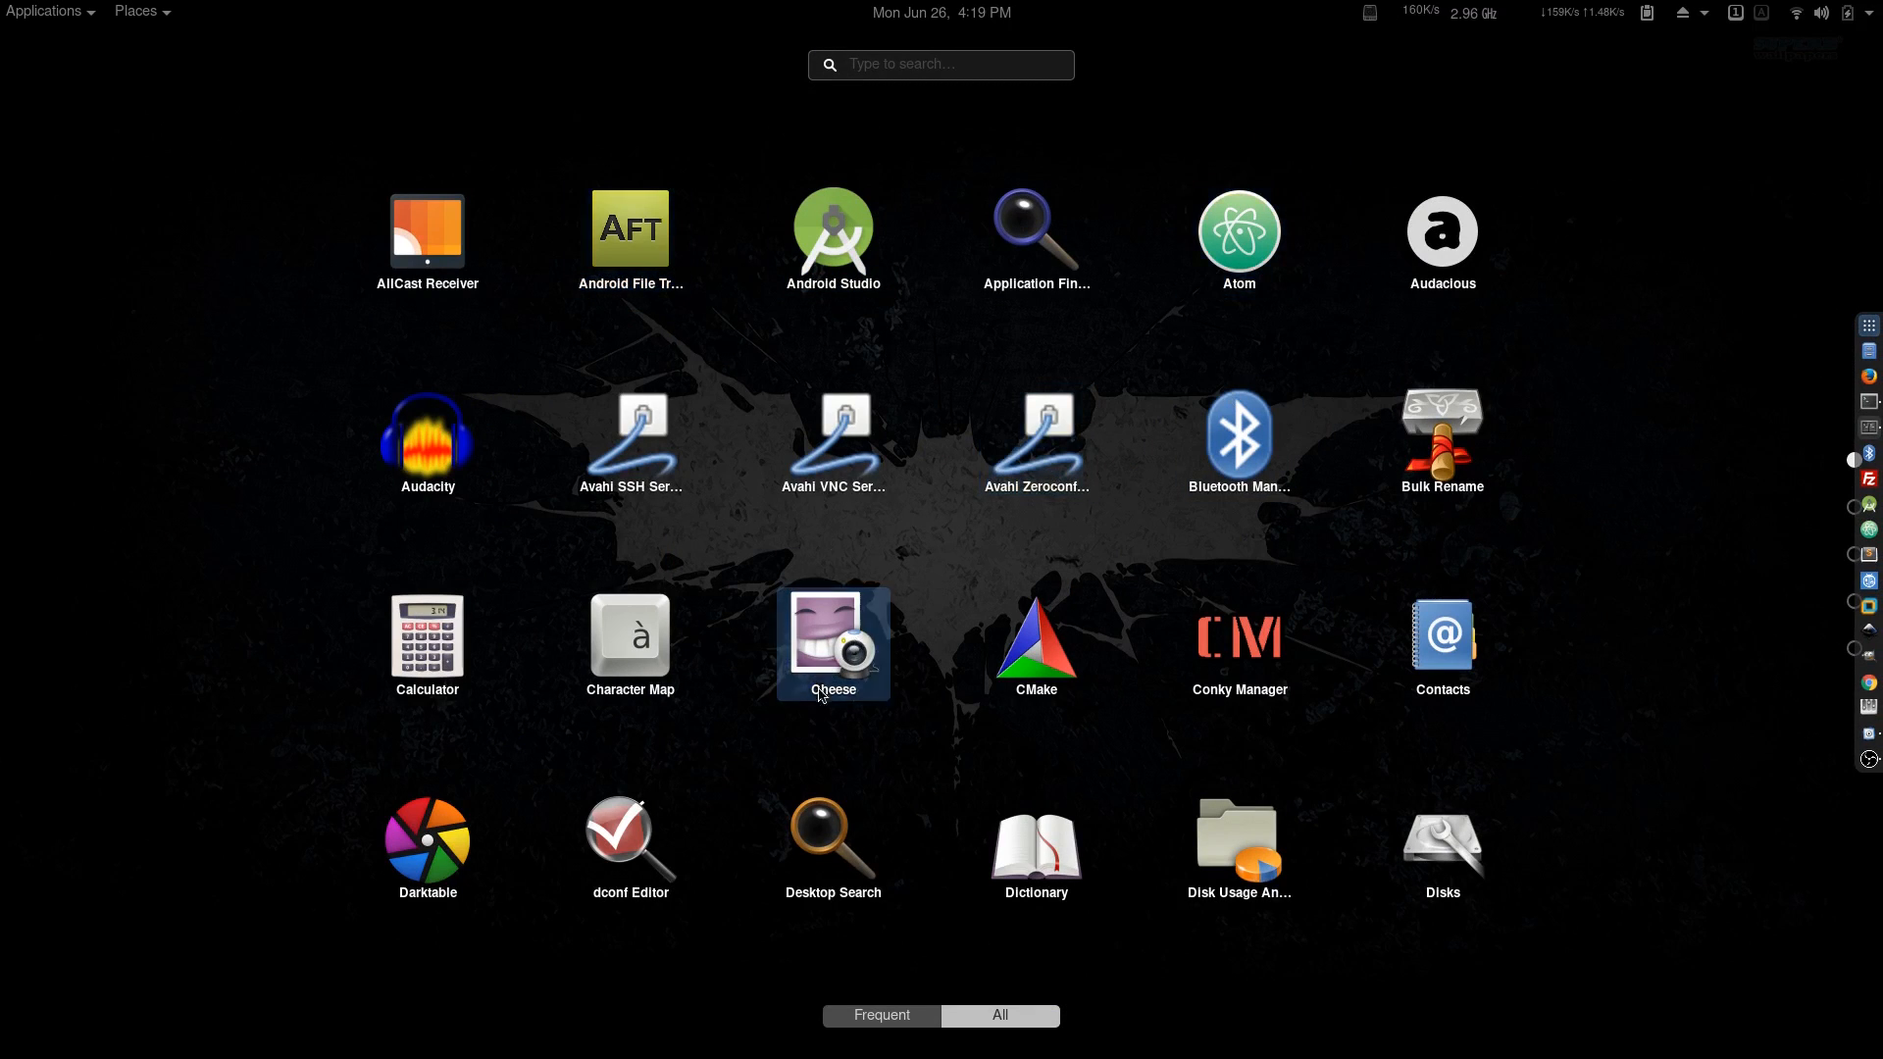
# Step: Open Show Applications and switch to the All apps grid
pyautogui.write('gu')
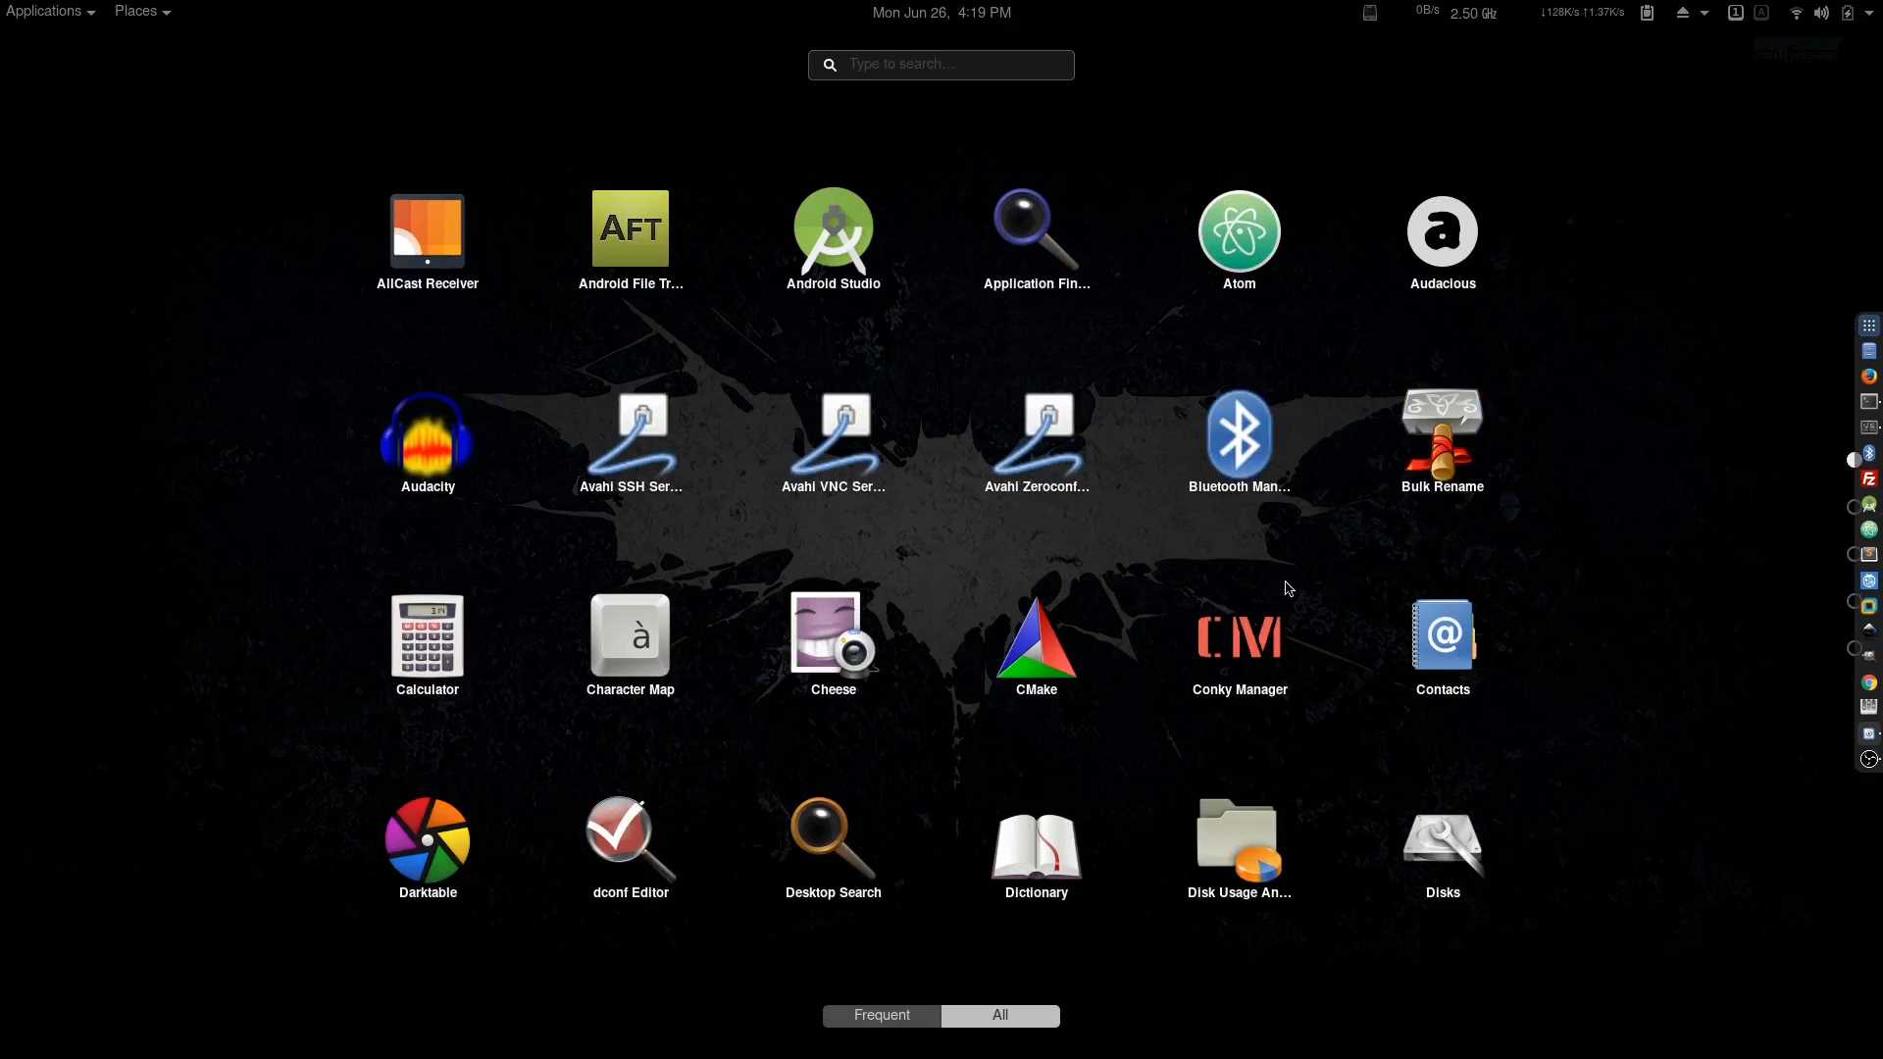
pyautogui.moveTo(708, 720)
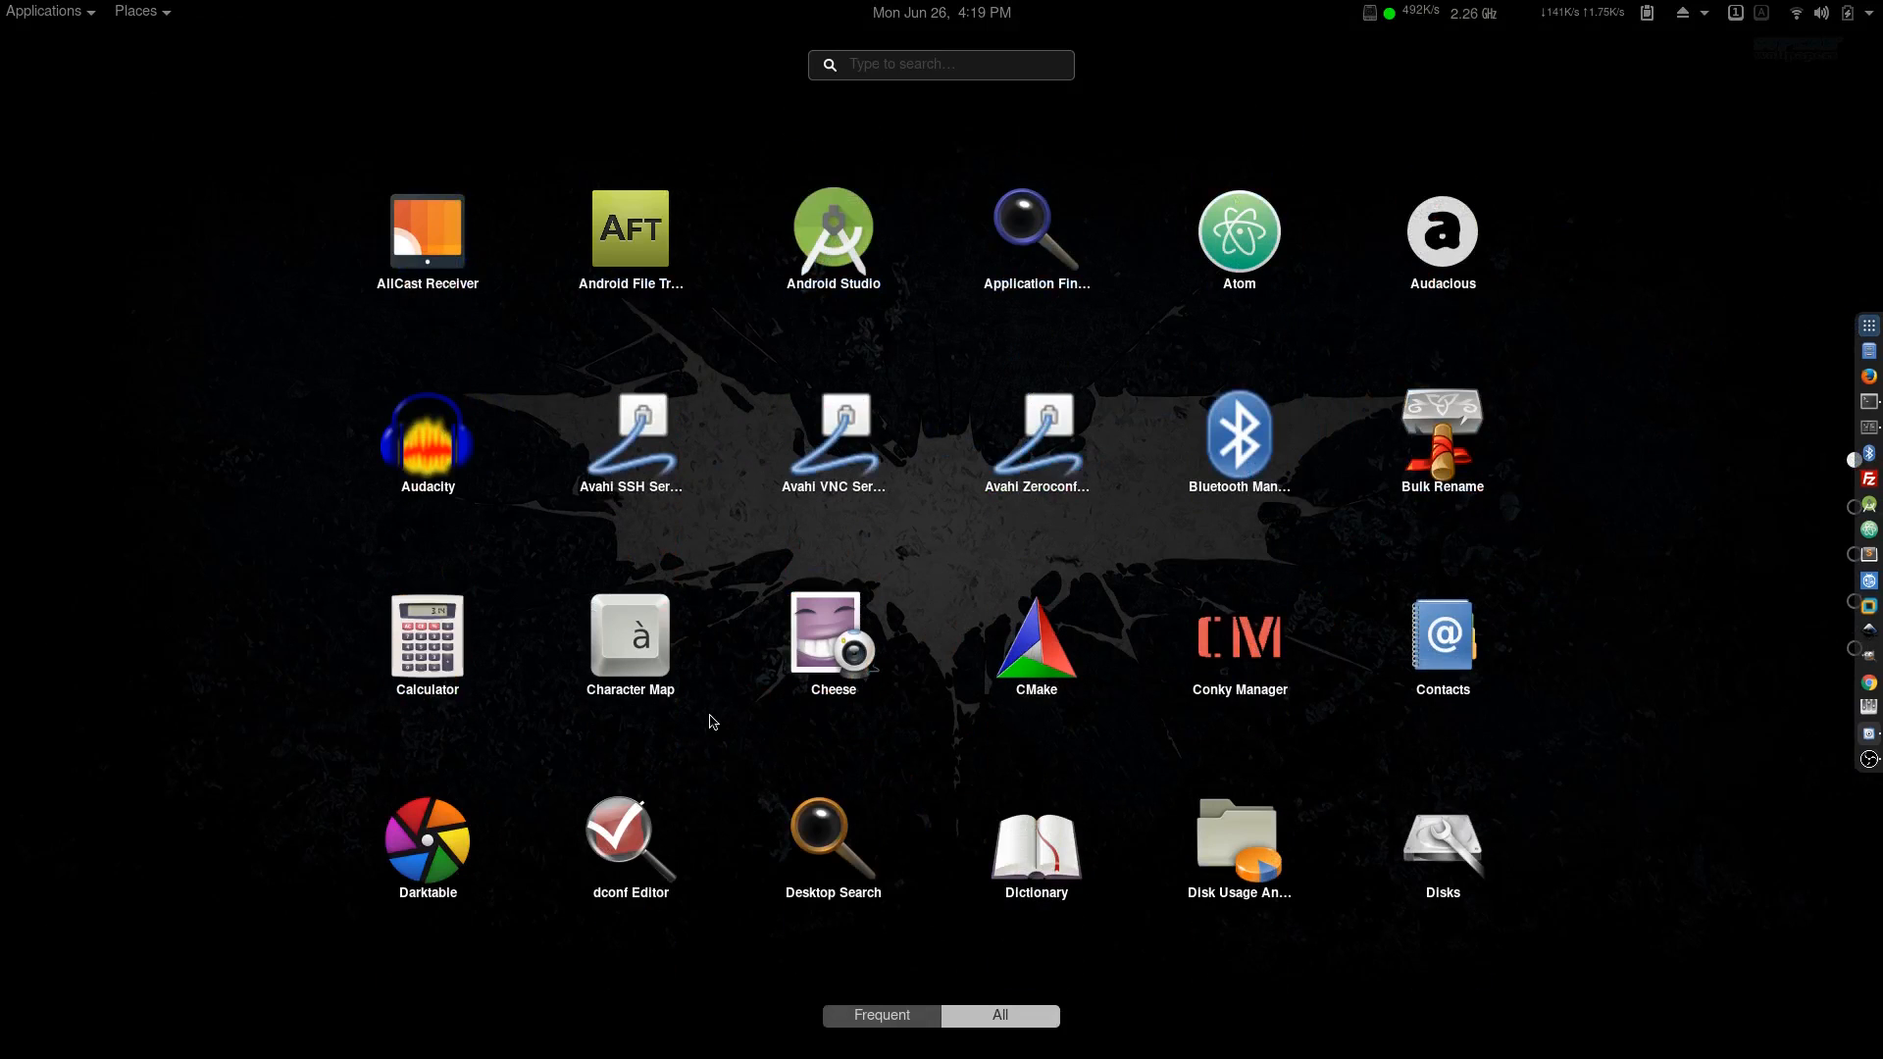
pyautogui.click(630, 846)
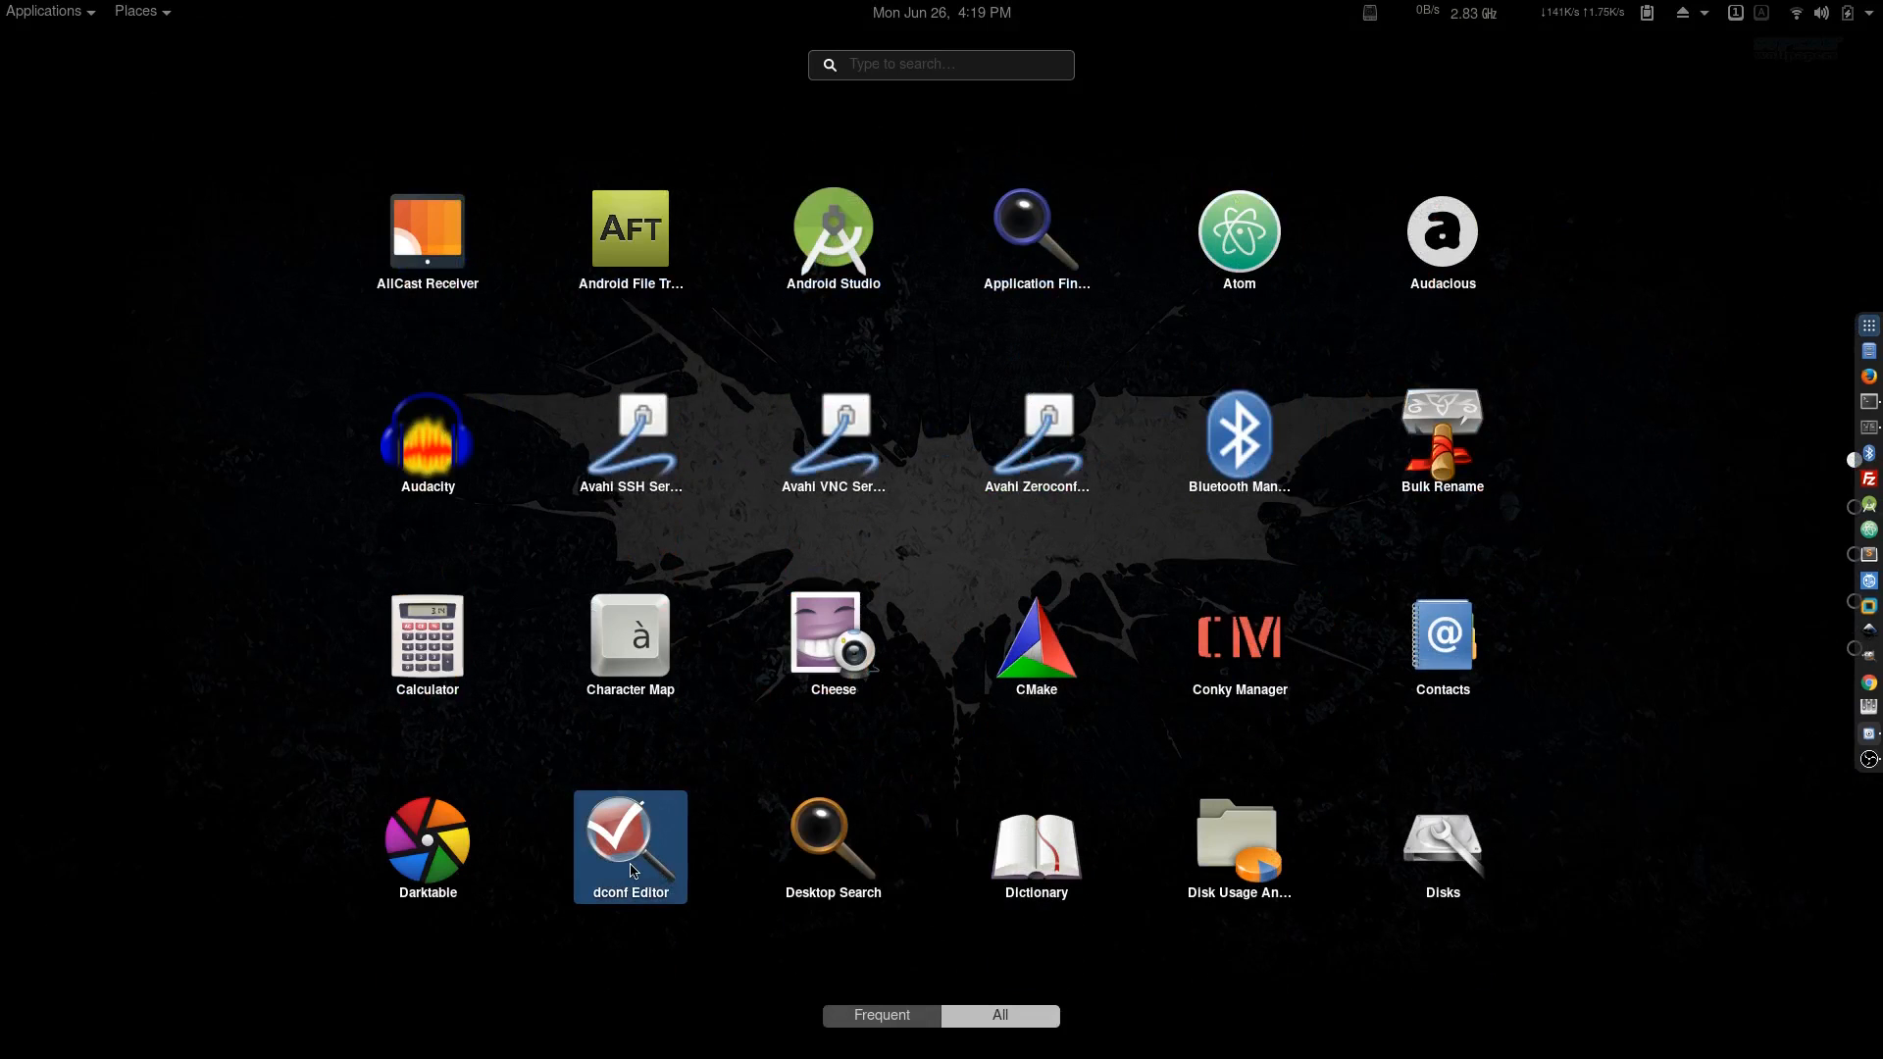
pyautogui.moveTo(1426, 744)
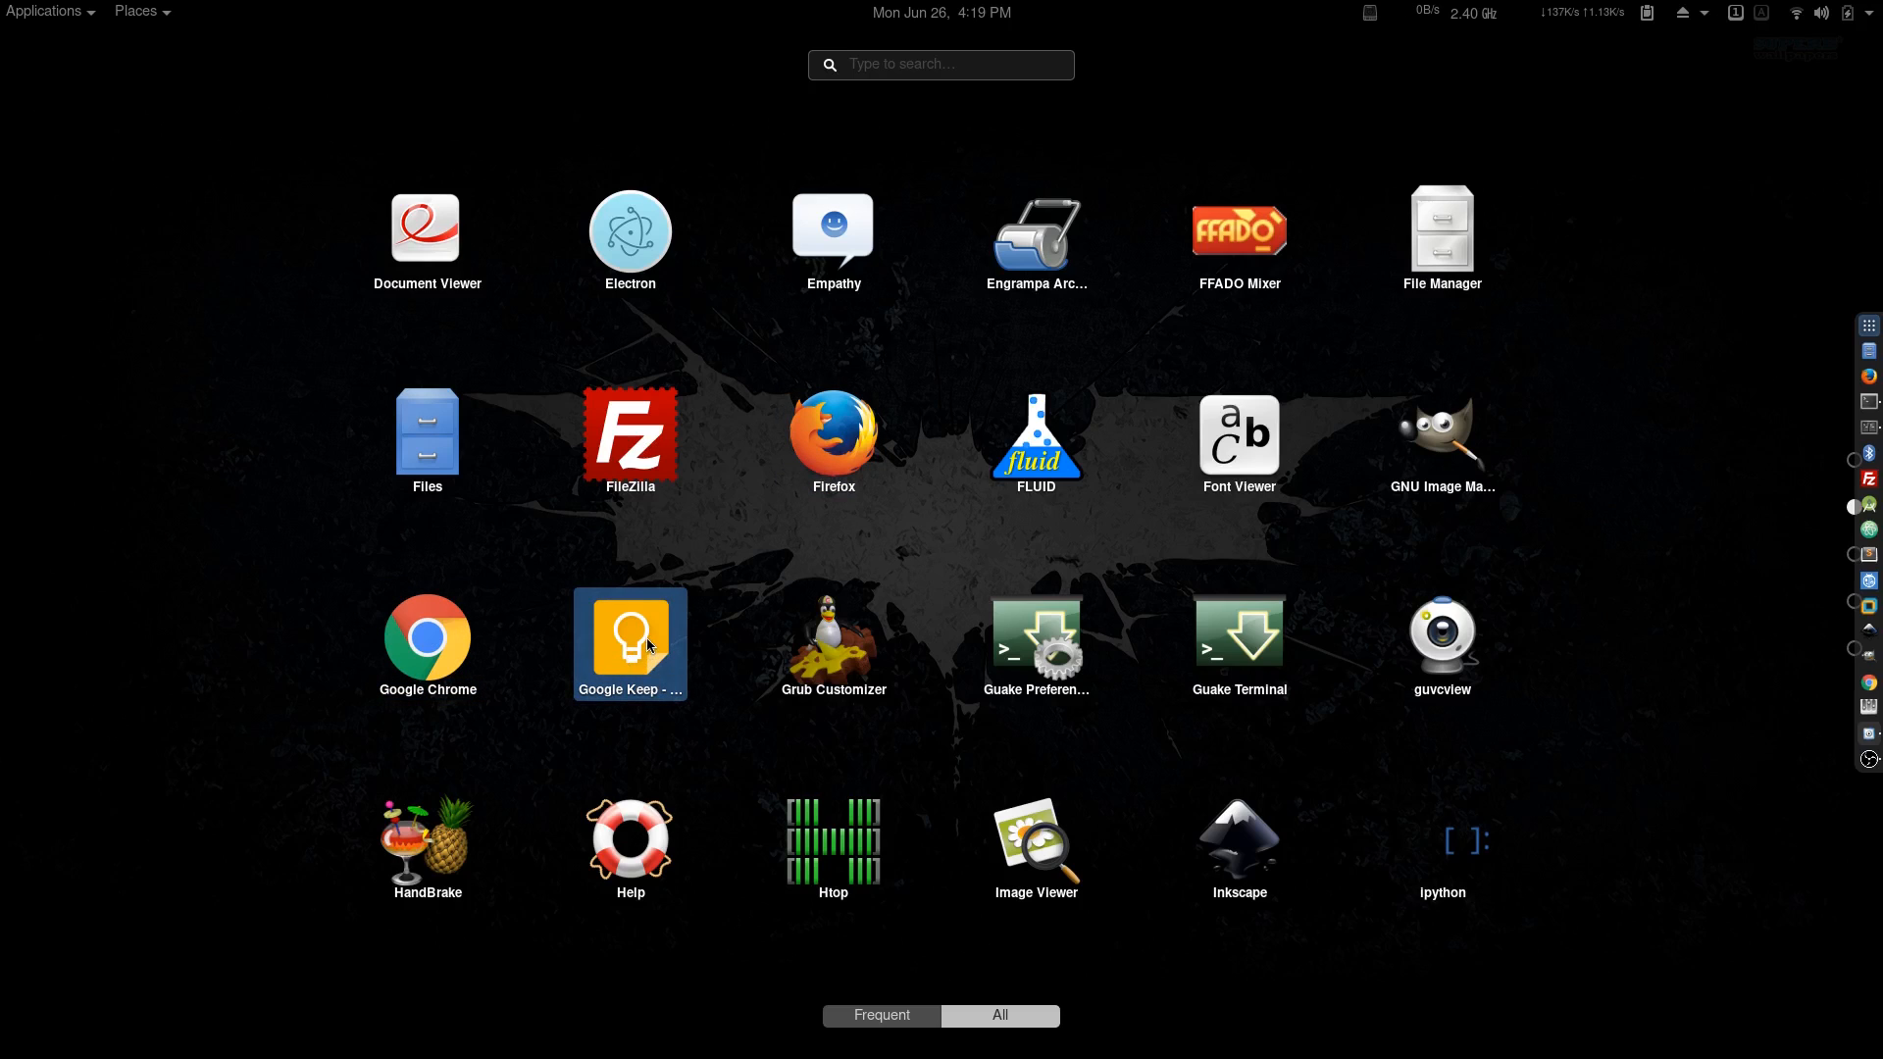
pyautogui.moveTo(1441, 441)
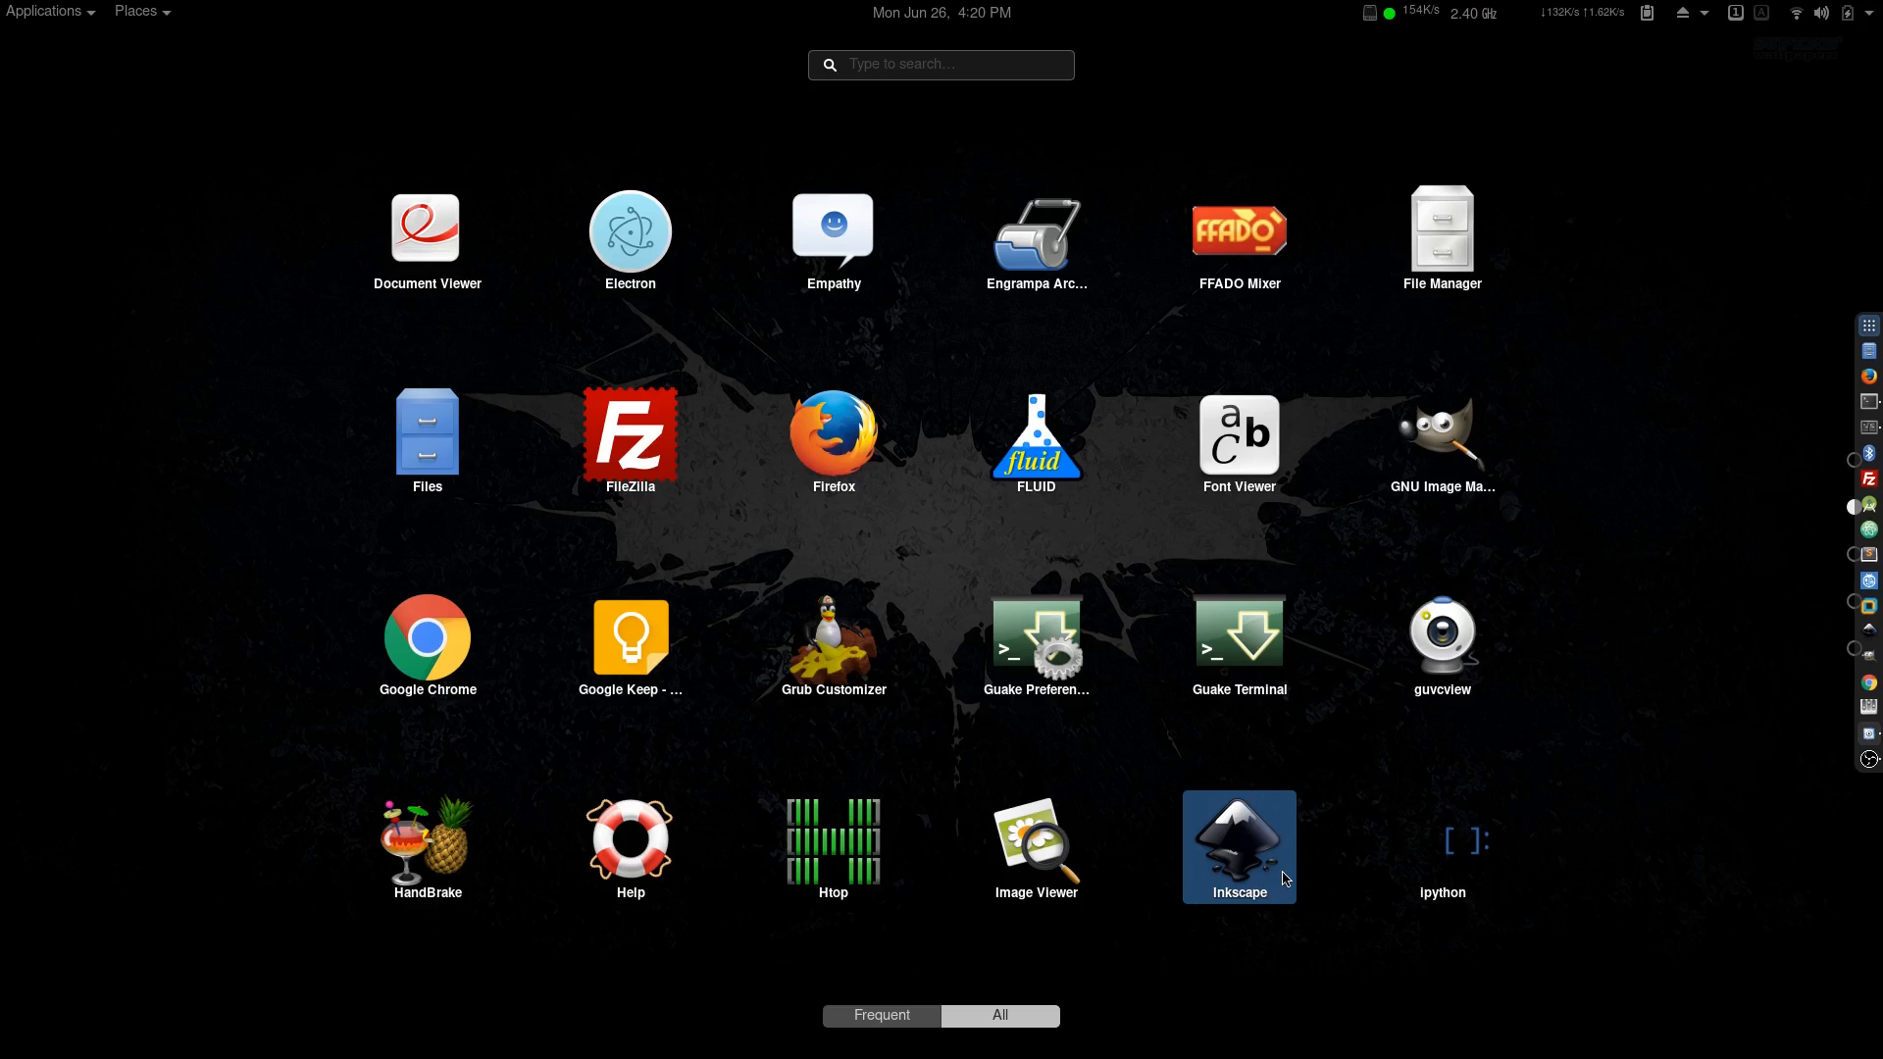
pyautogui.moveTo(833, 877)
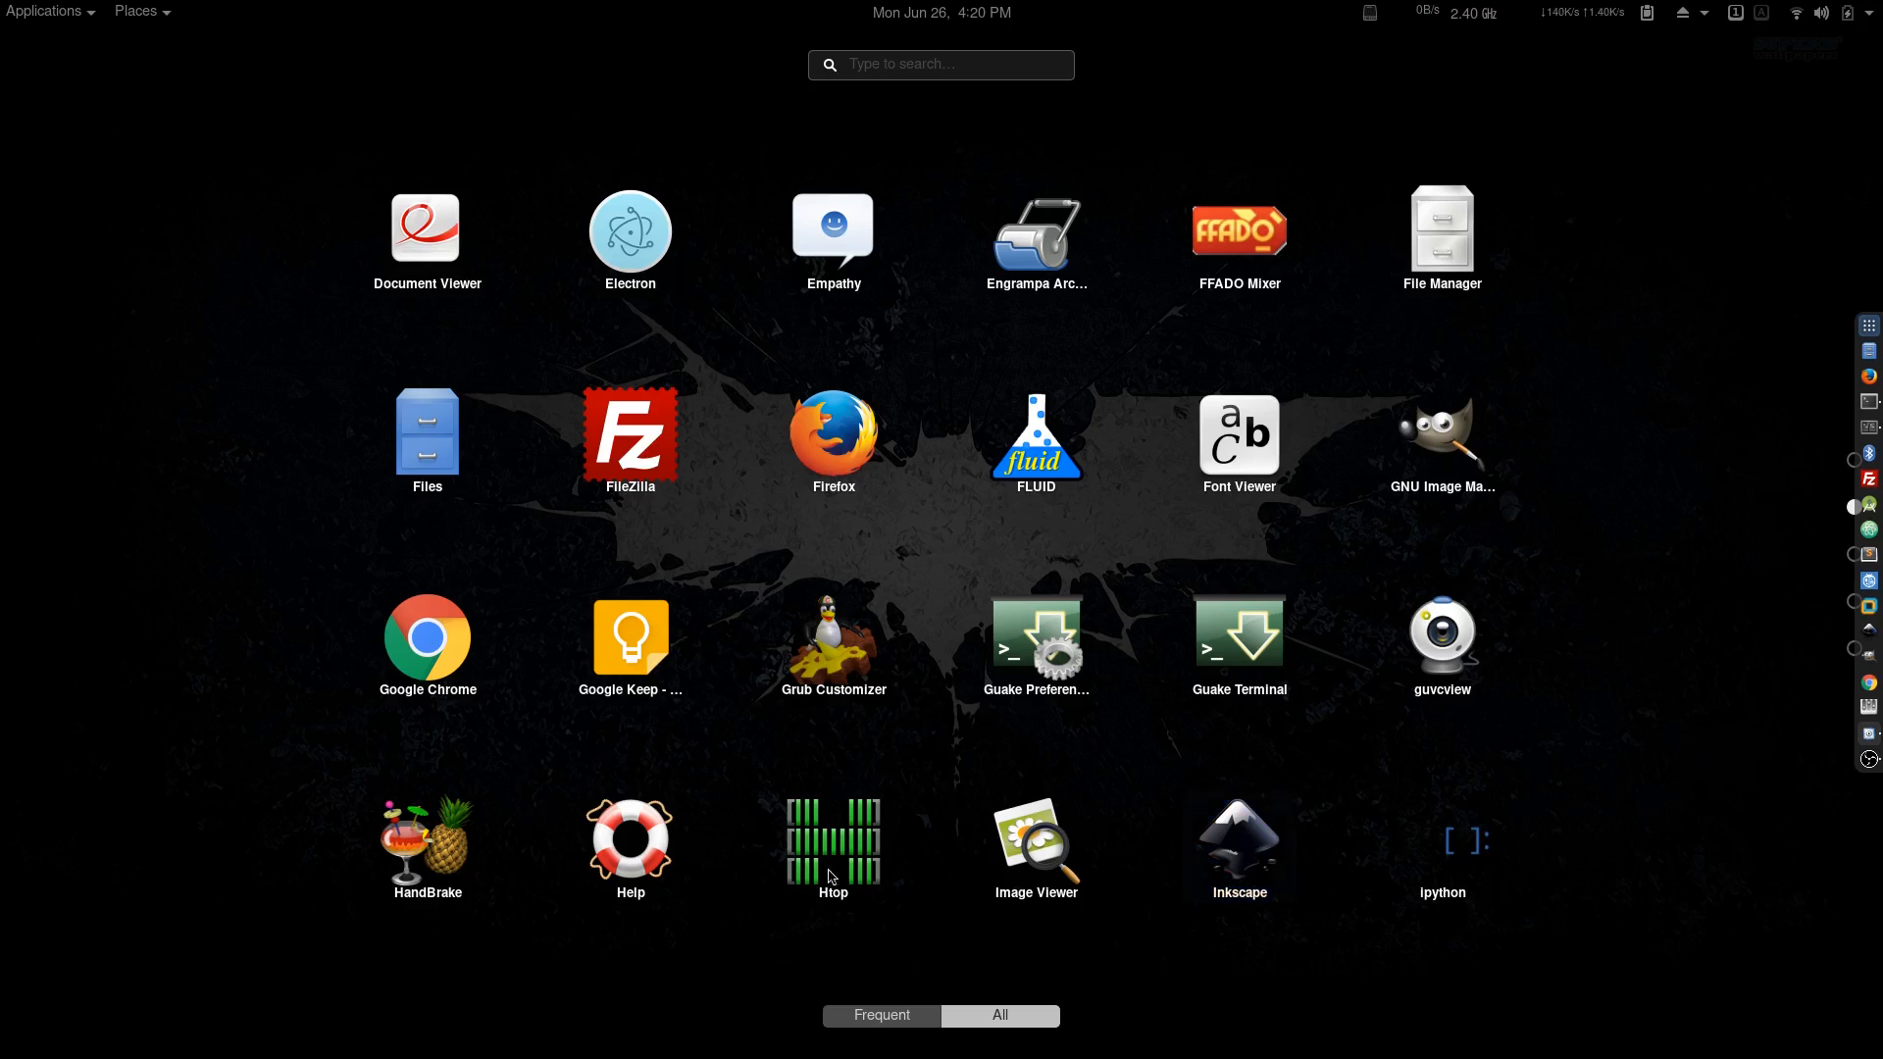
# Step: Page forward to the apps from Document Viewer through Ipython
pyautogui.click(427, 847)
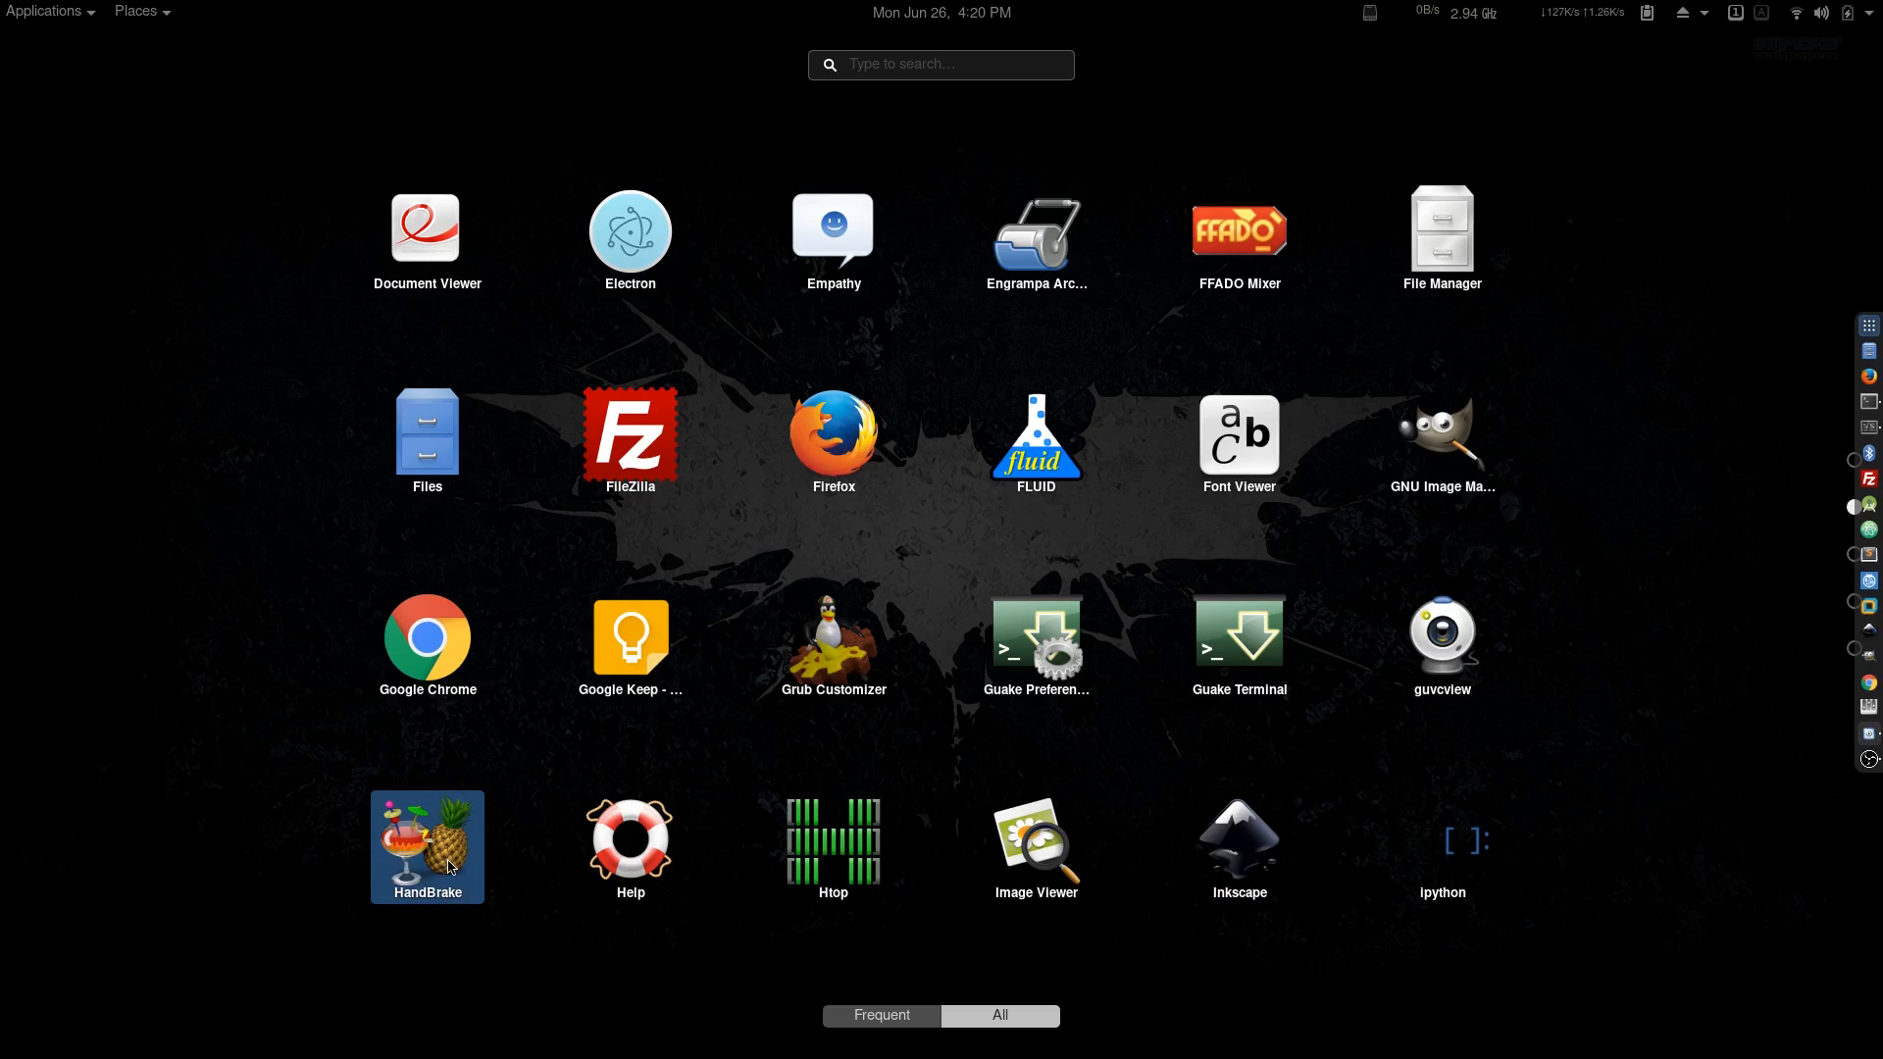
pyautogui.moveTo(834, 846)
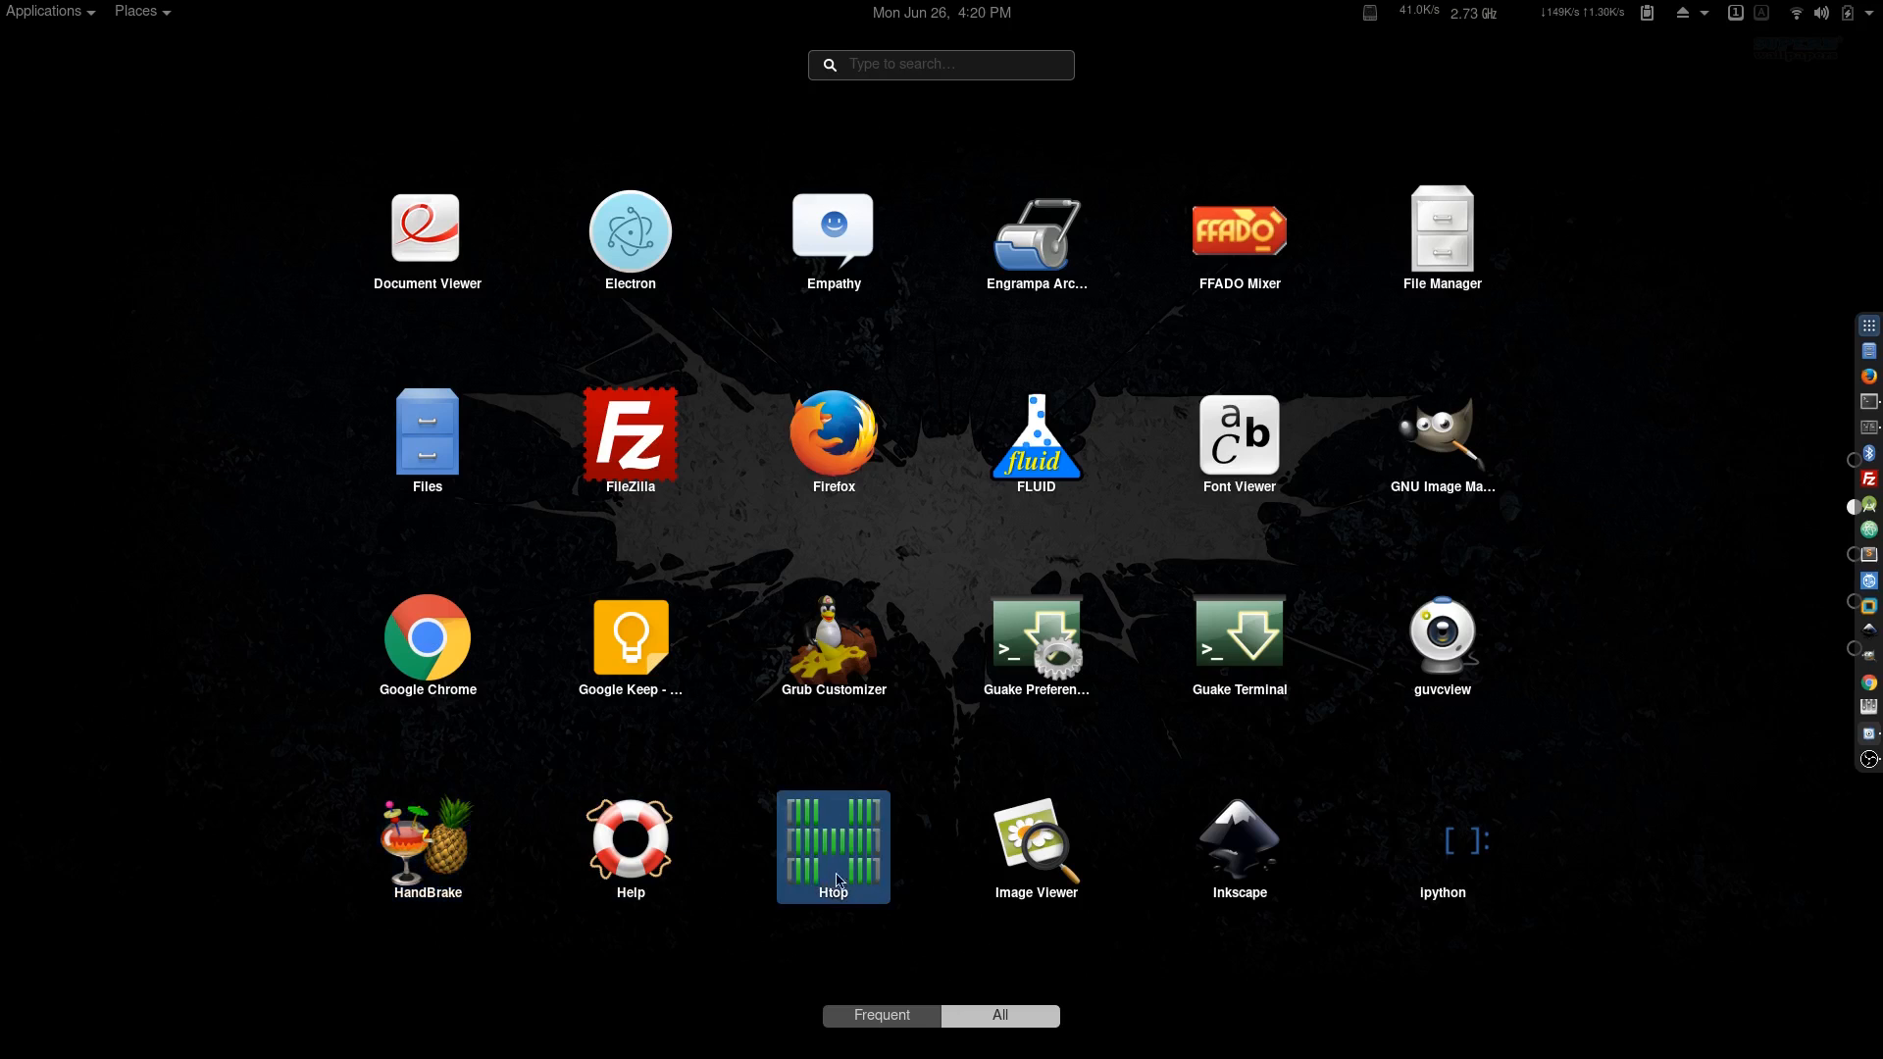
pyautogui.moveTo(855, 873)
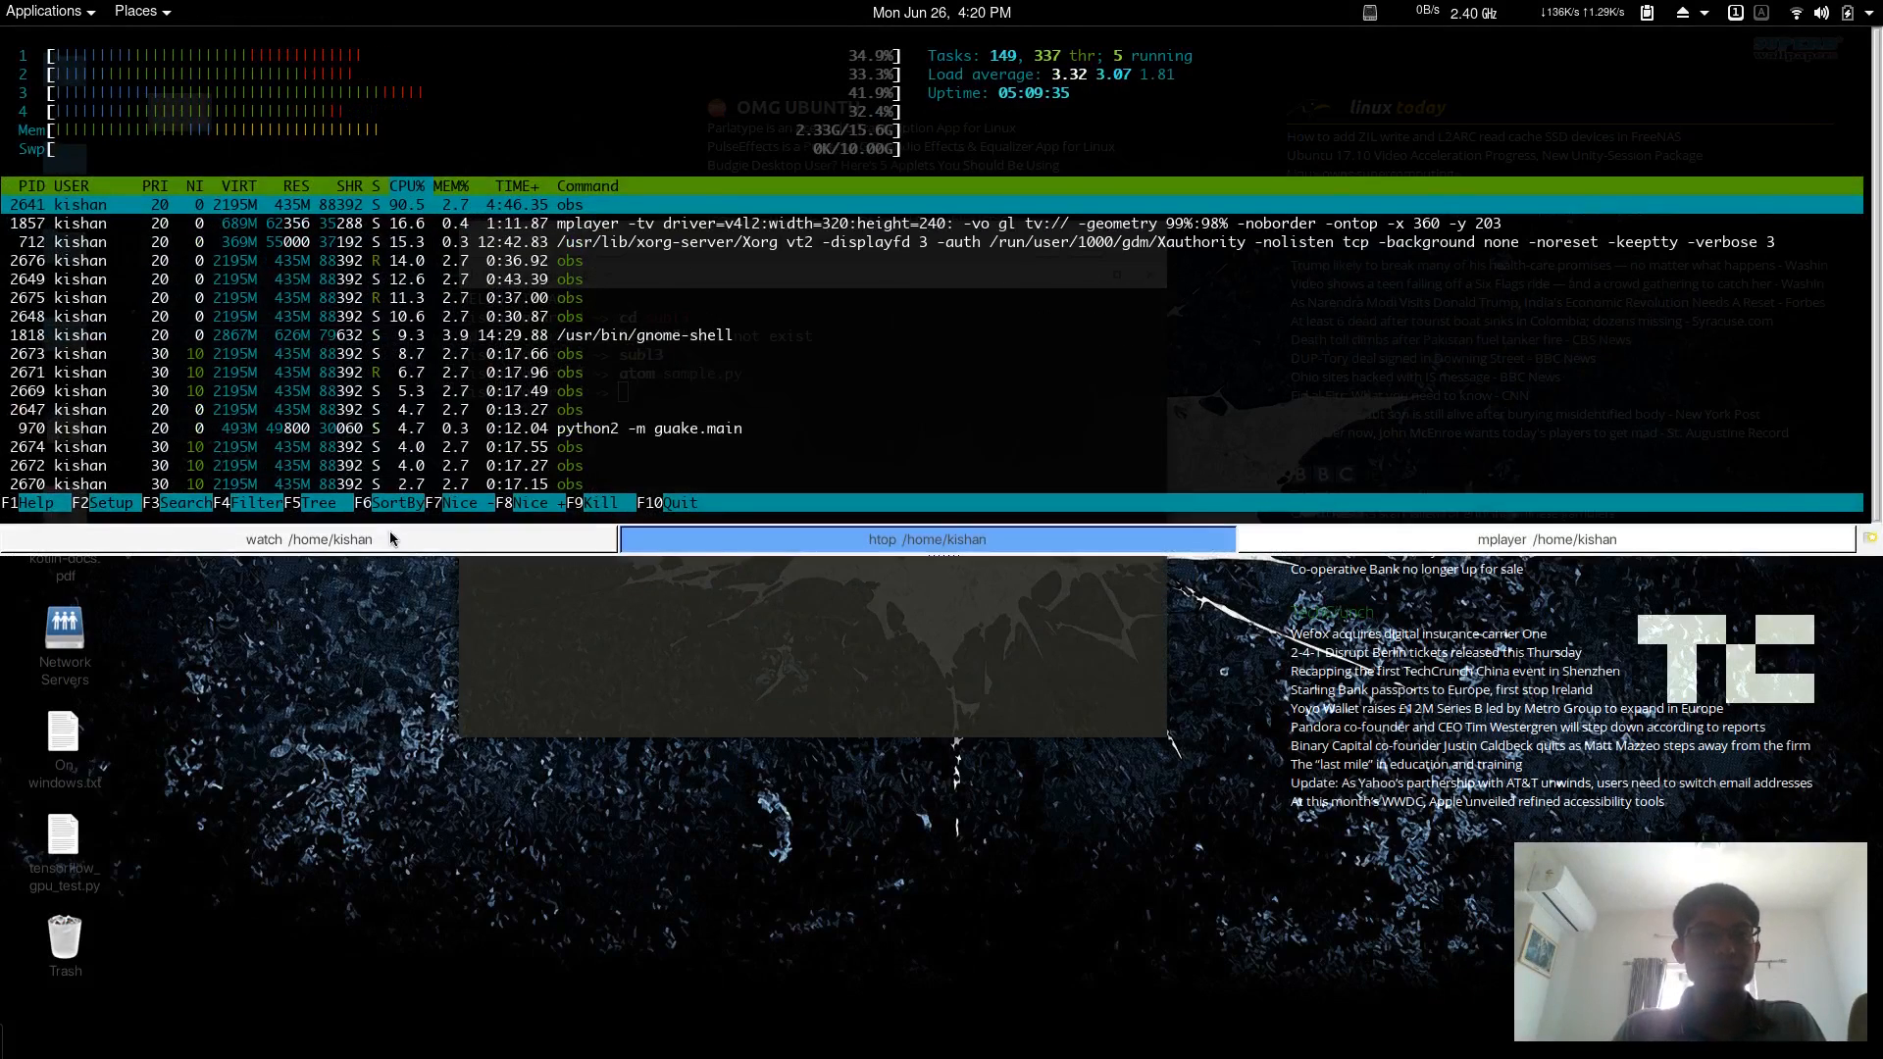
# Step: Switch Guake to the sensors watch tab and run 'optirun python2'
pyautogui.click(310, 539)
pyautogui.write('optirun')
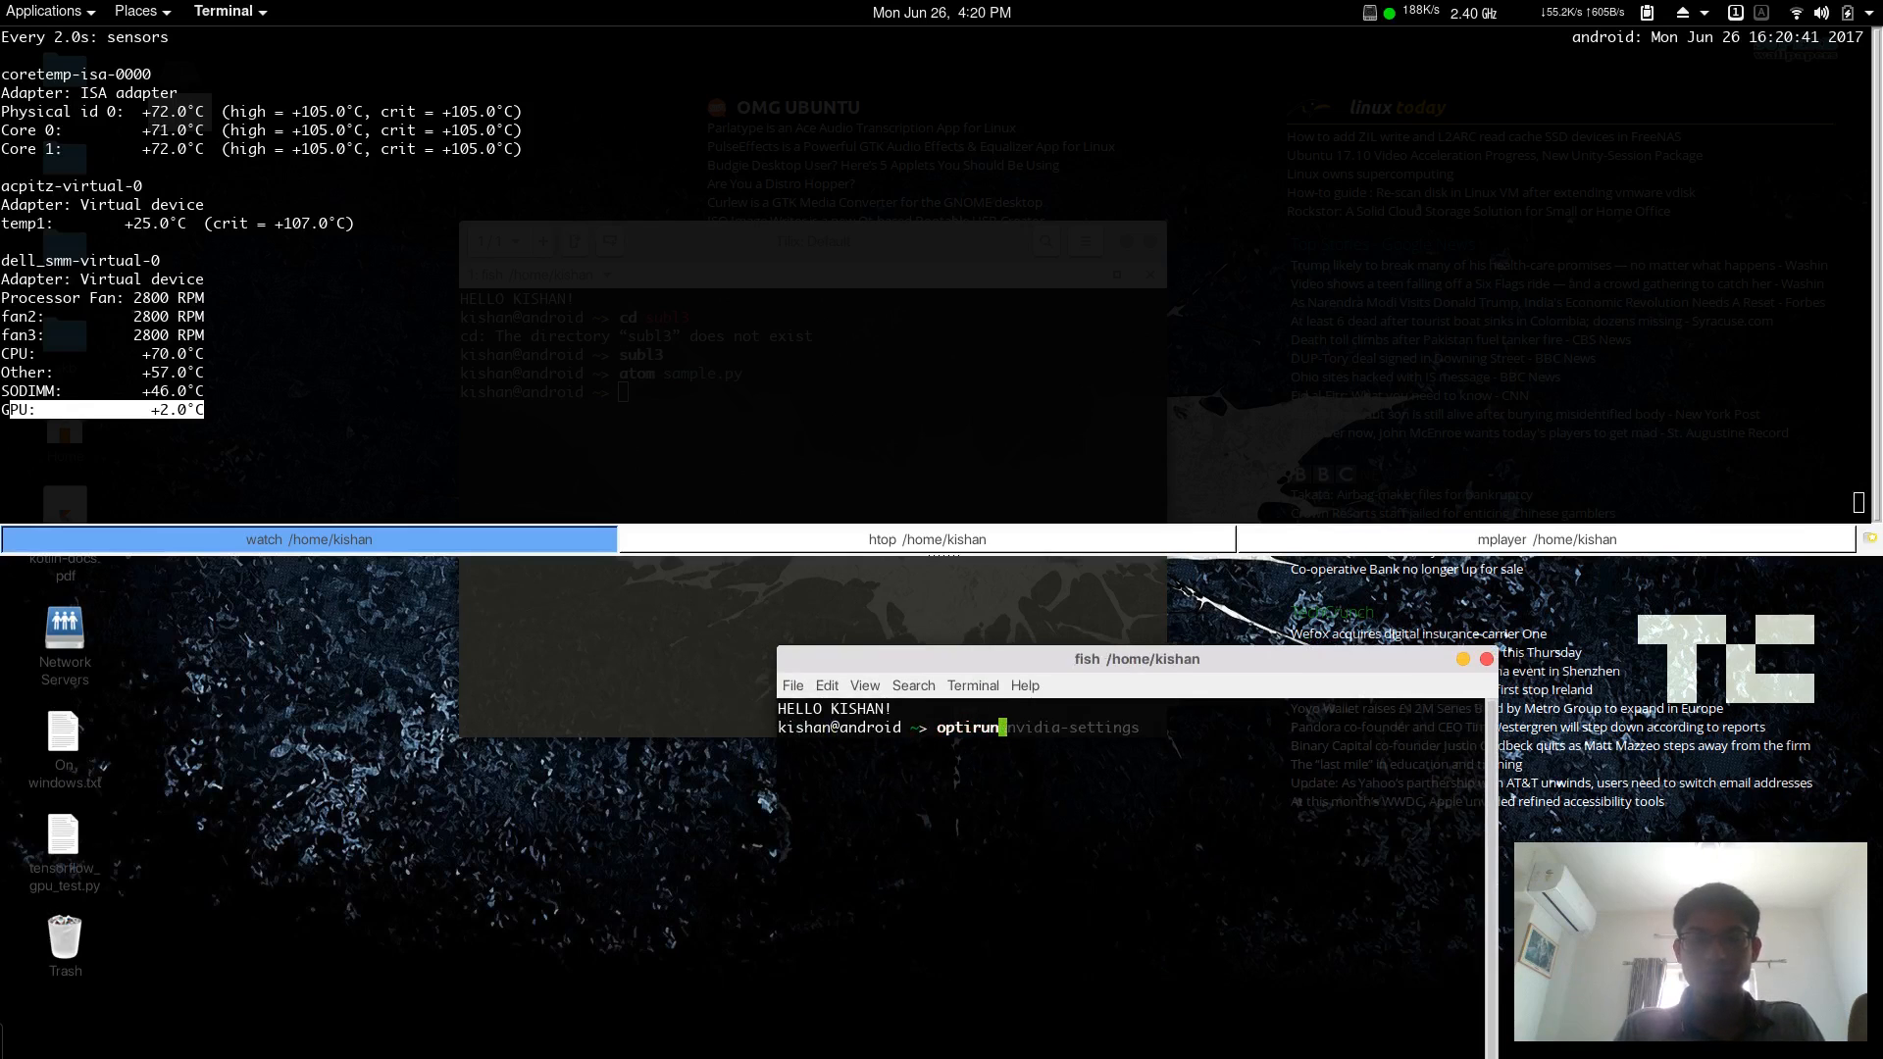
pyautogui.write('python2')
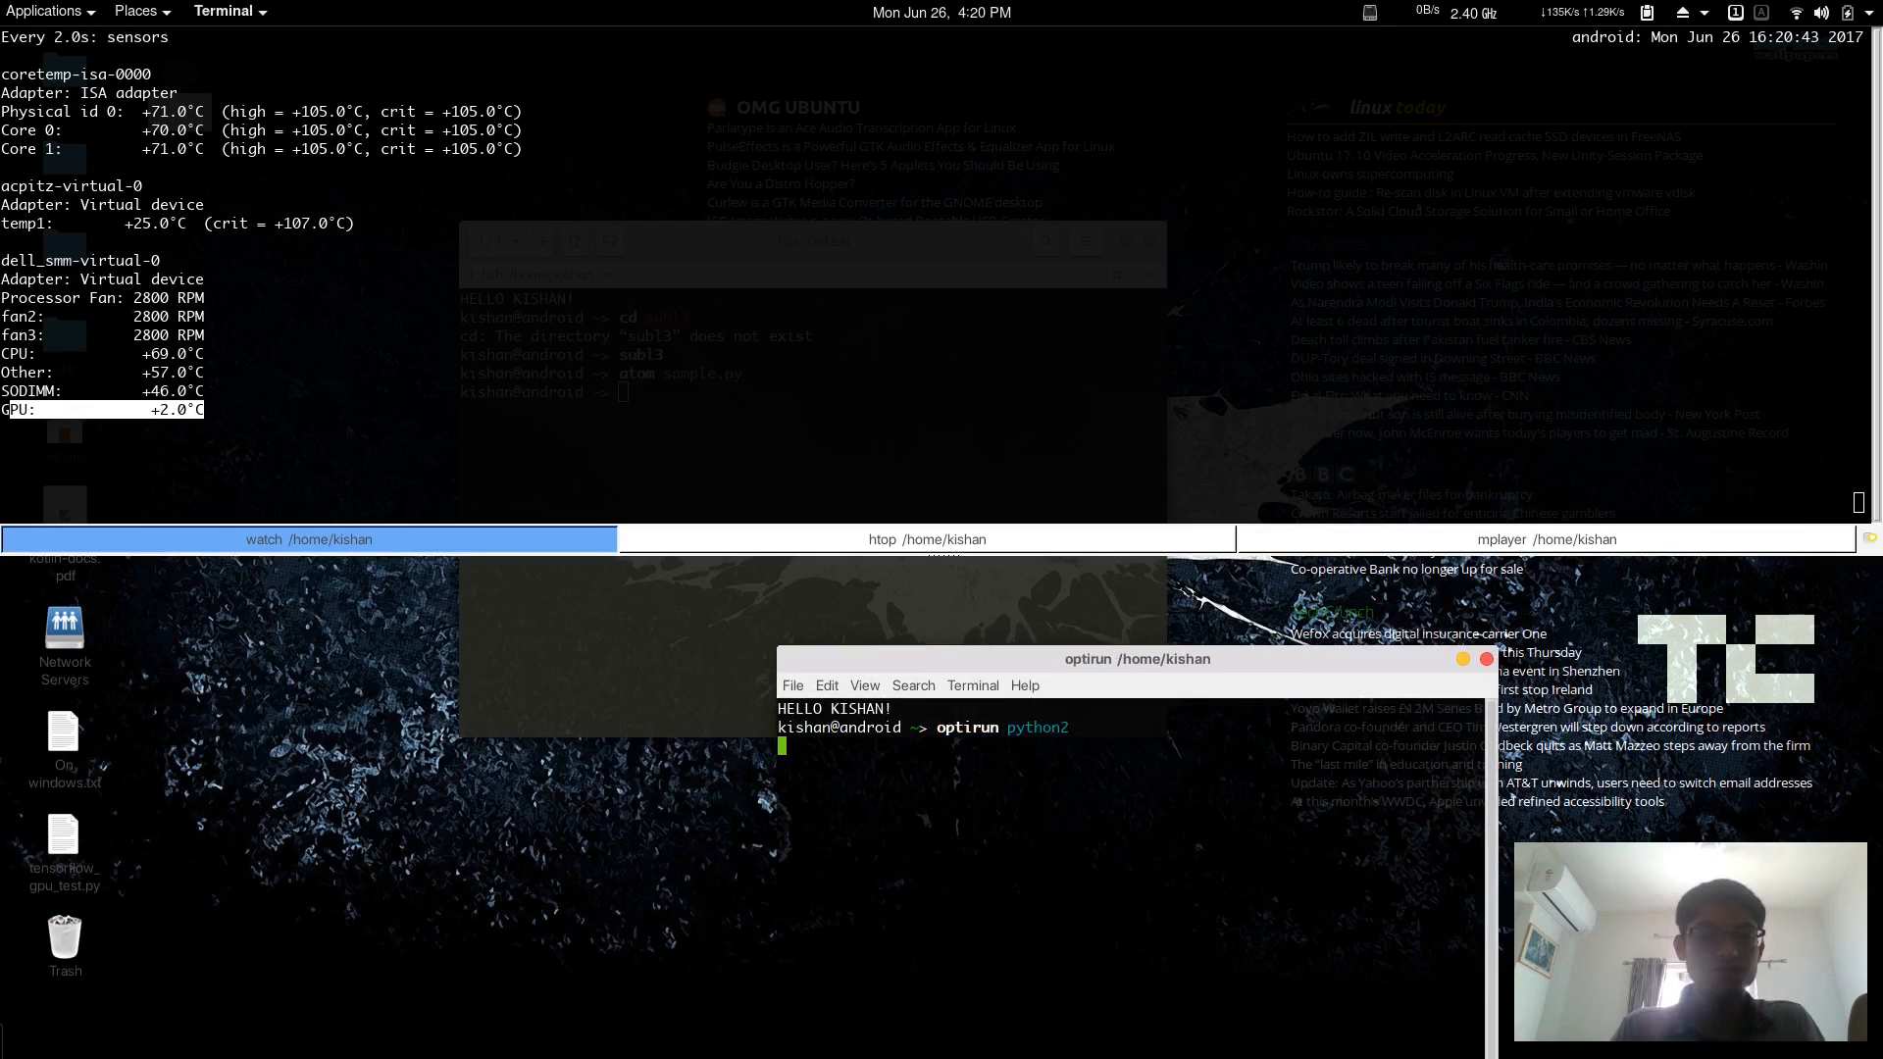
pyautogui.press('Return')
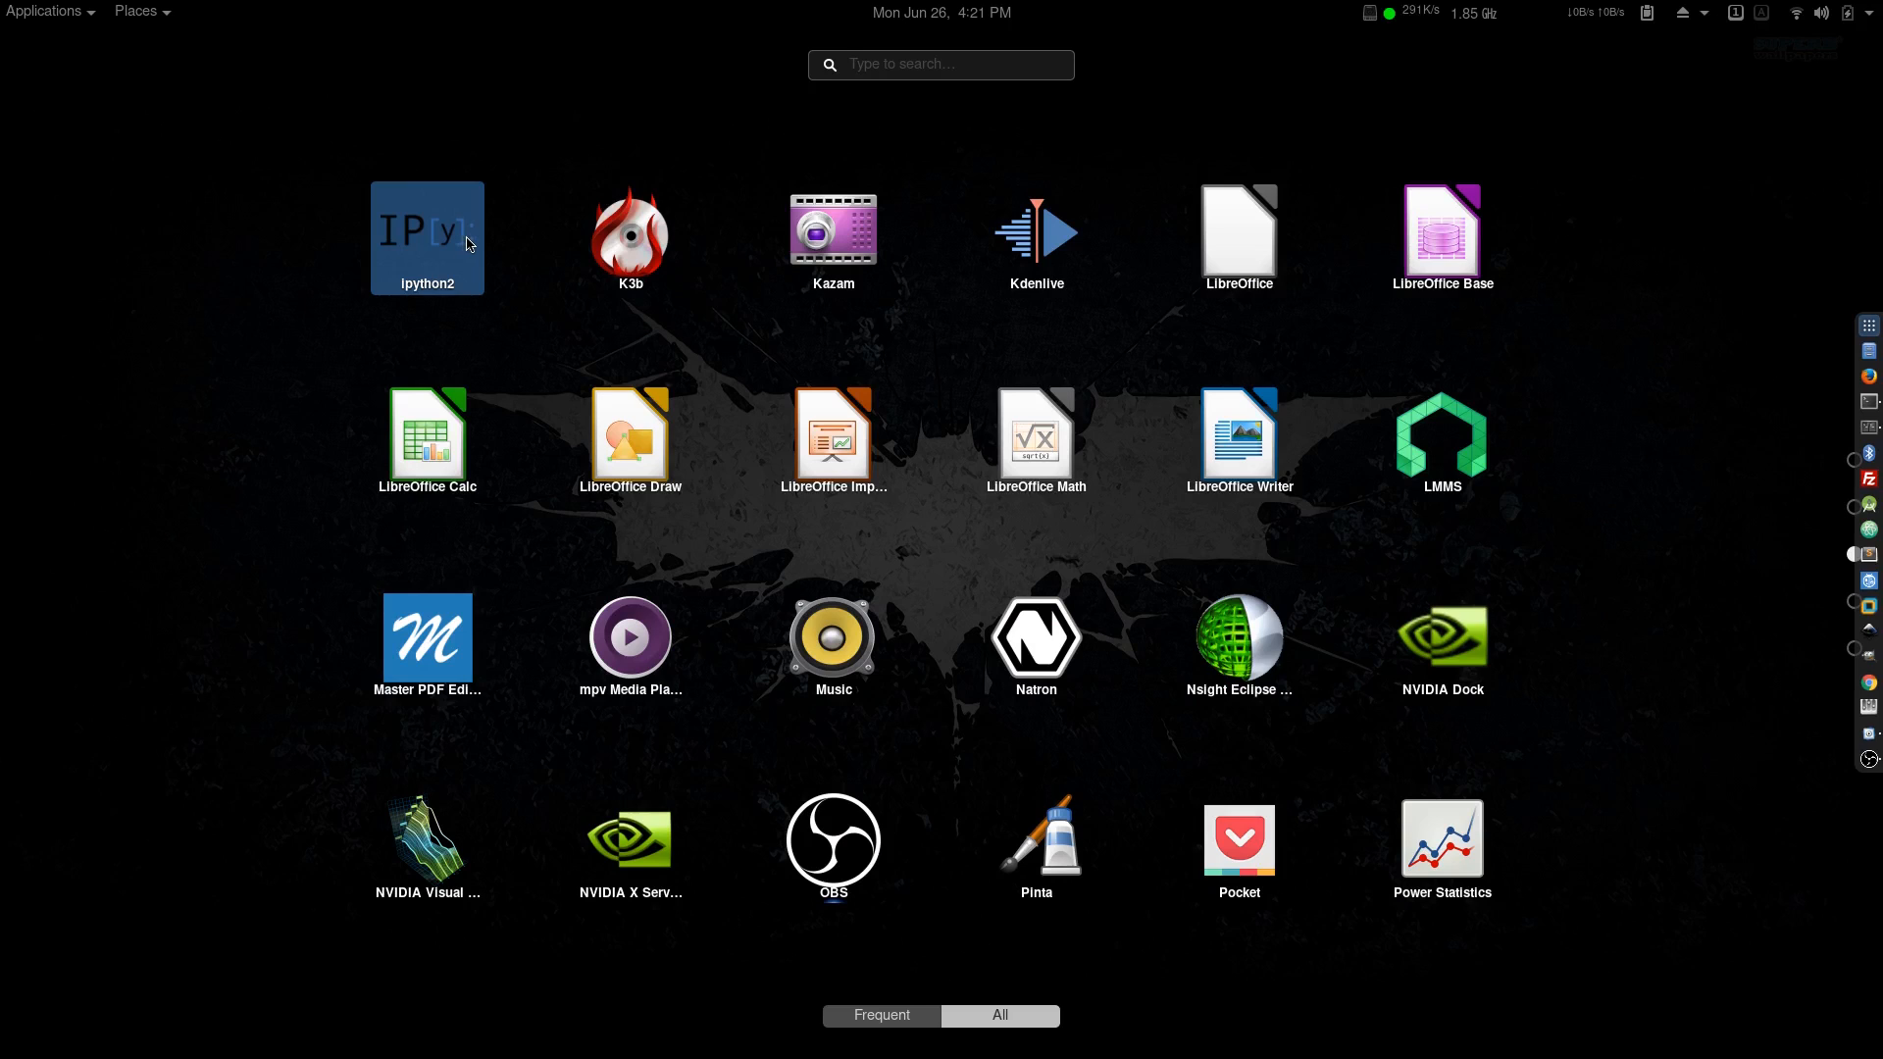
pyautogui.moveTo(658, 384)
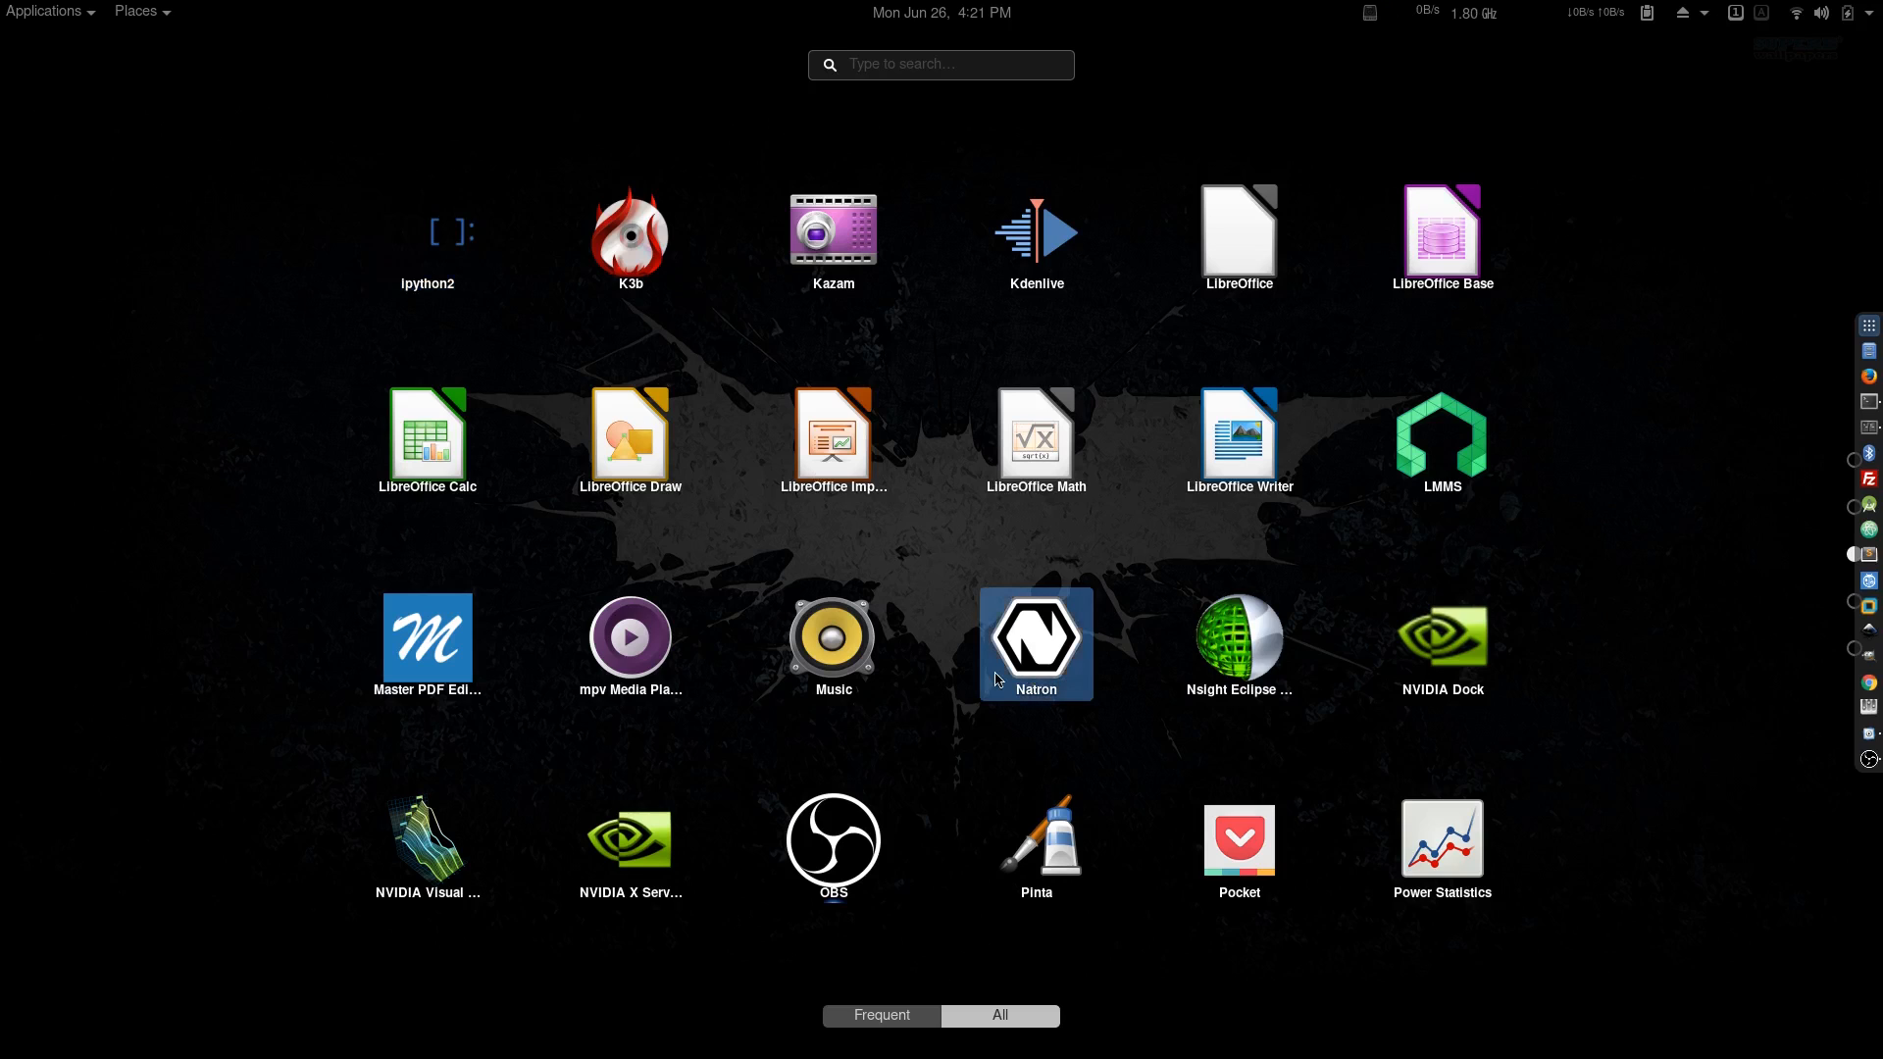
pyautogui.moveTo(833, 847)
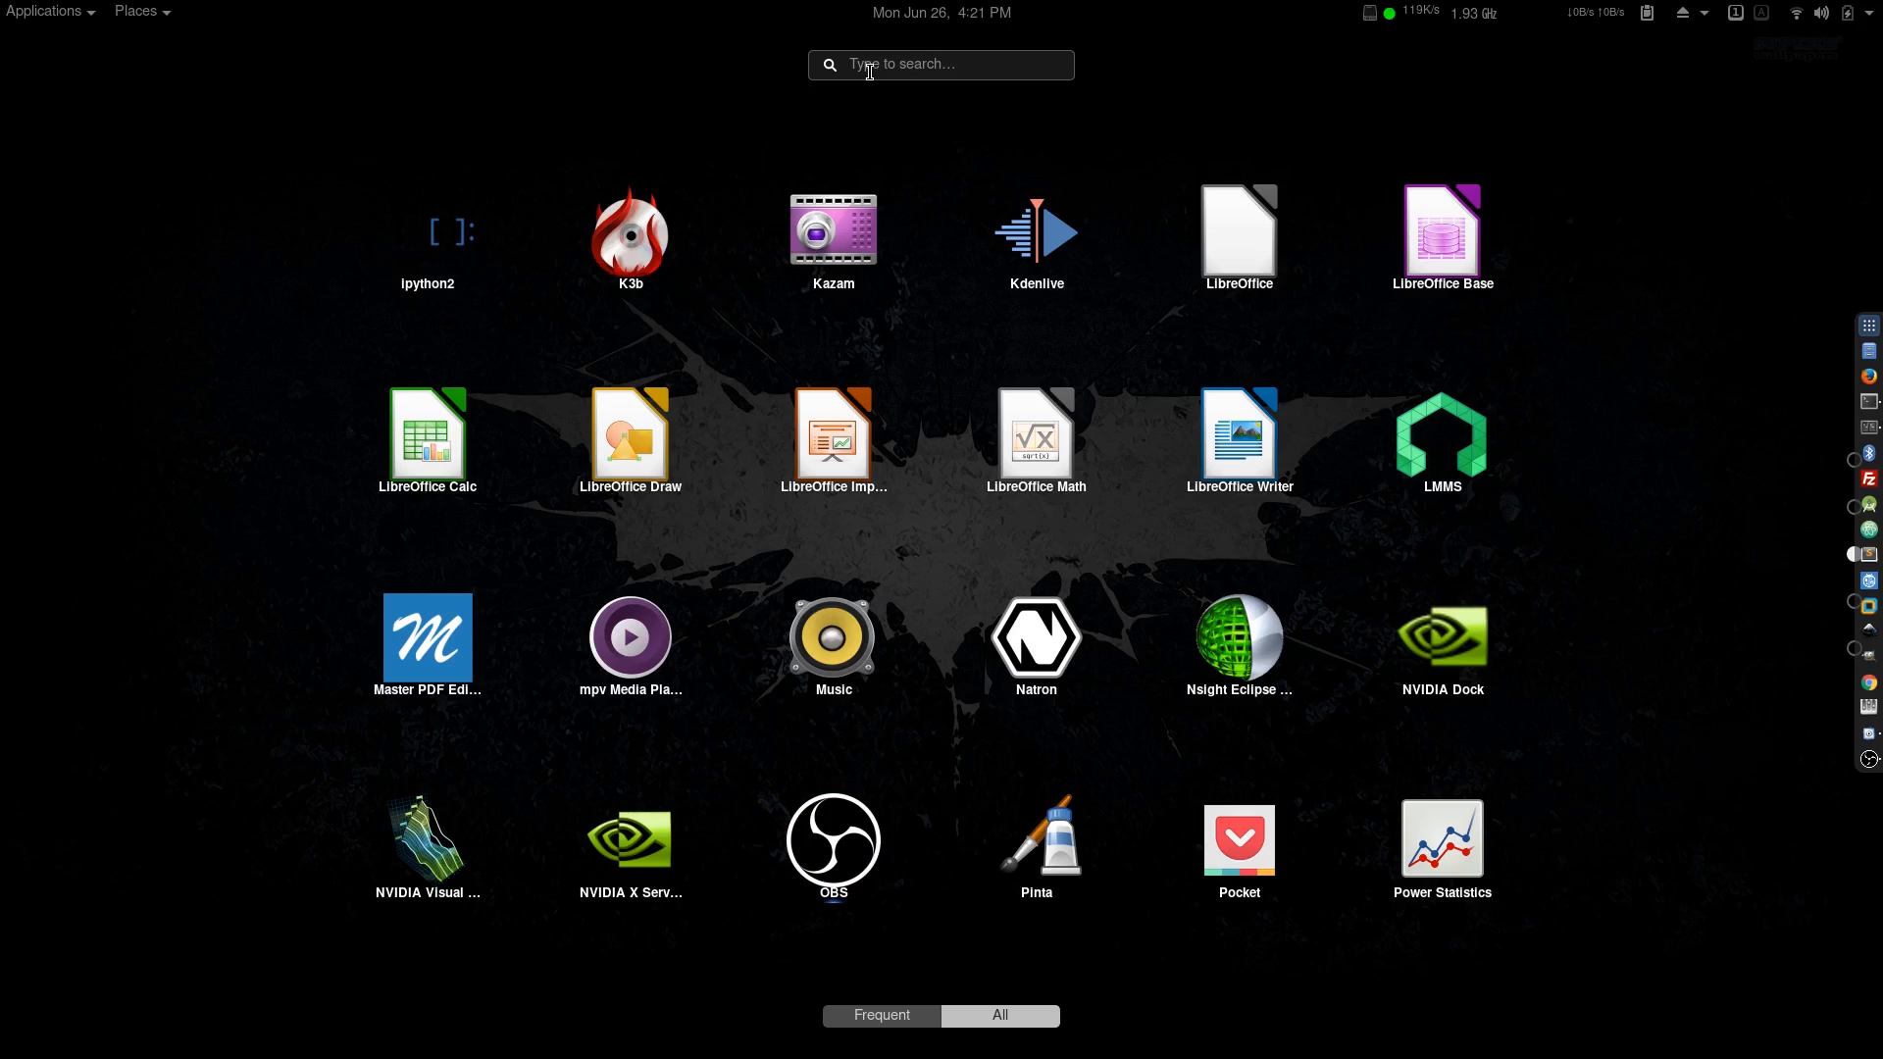
pyautogui.moveTo(977, 129)
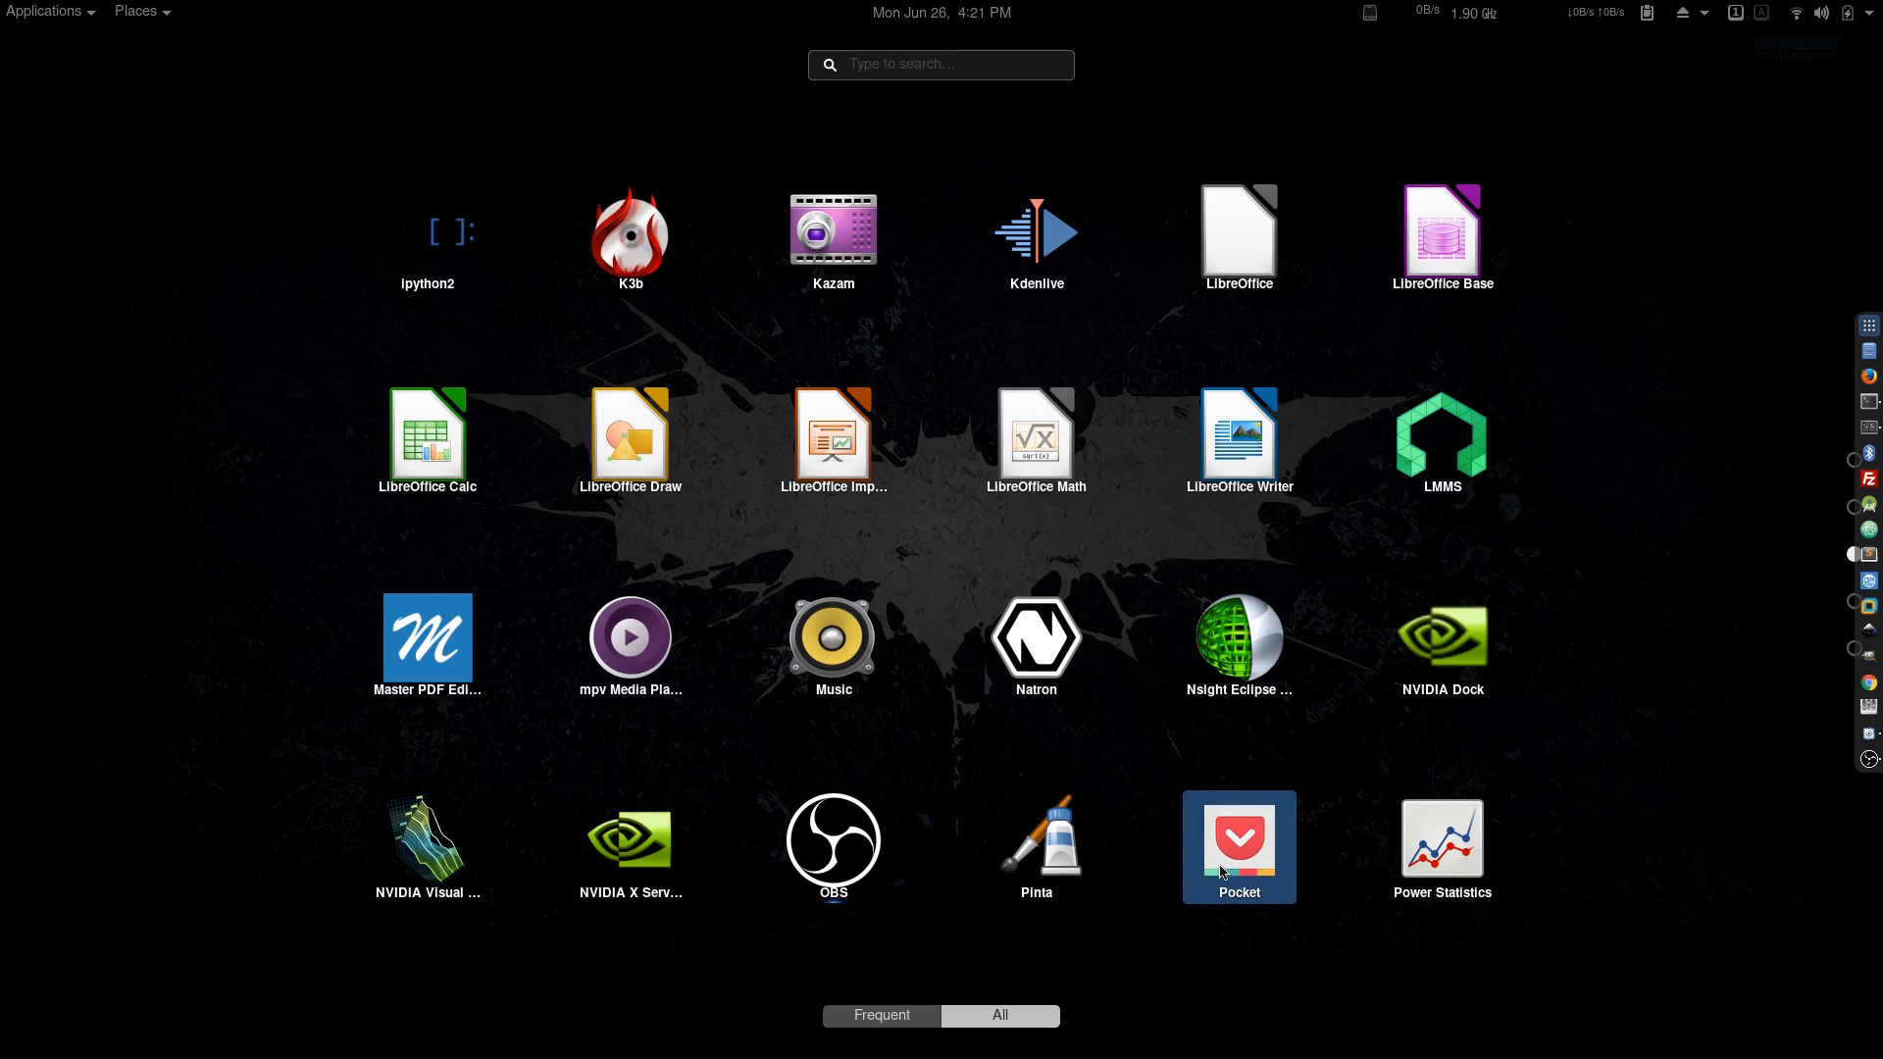
pyautogui.moveTo(426, 646)
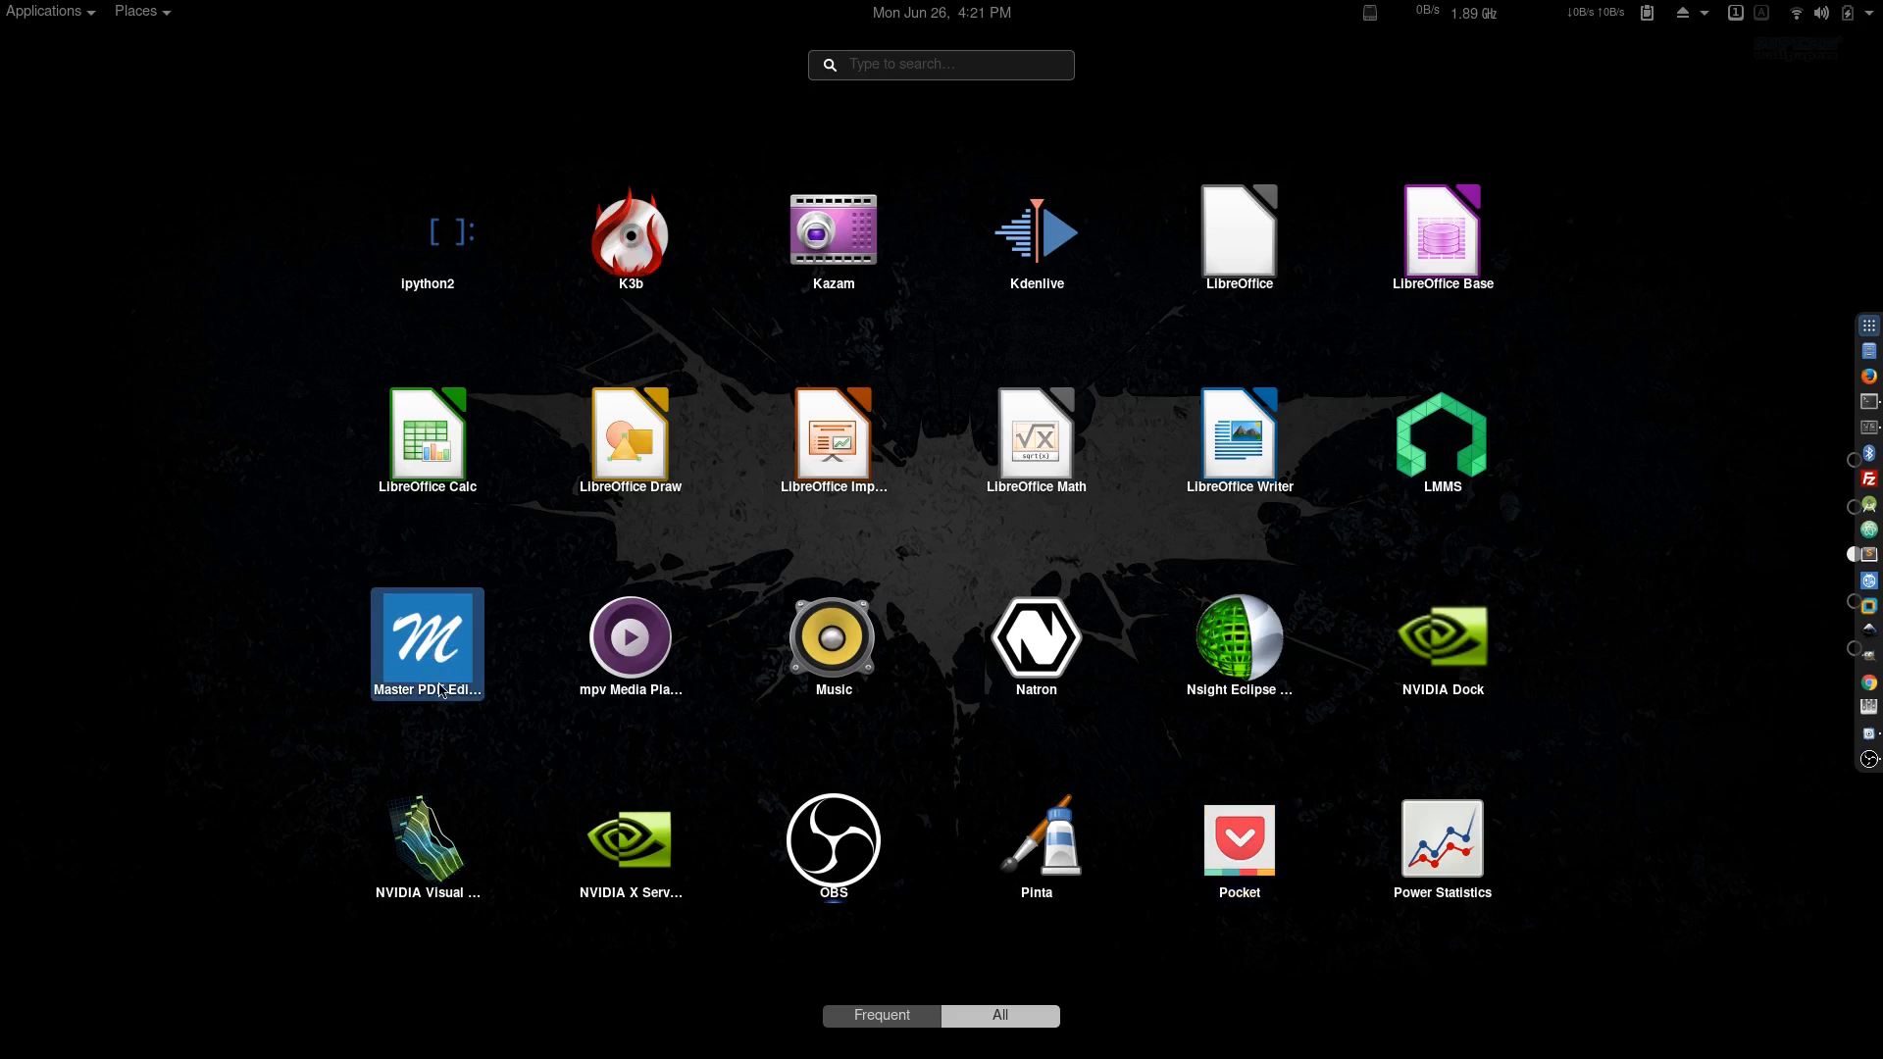
pyautogui.moveTo(1036, 642)
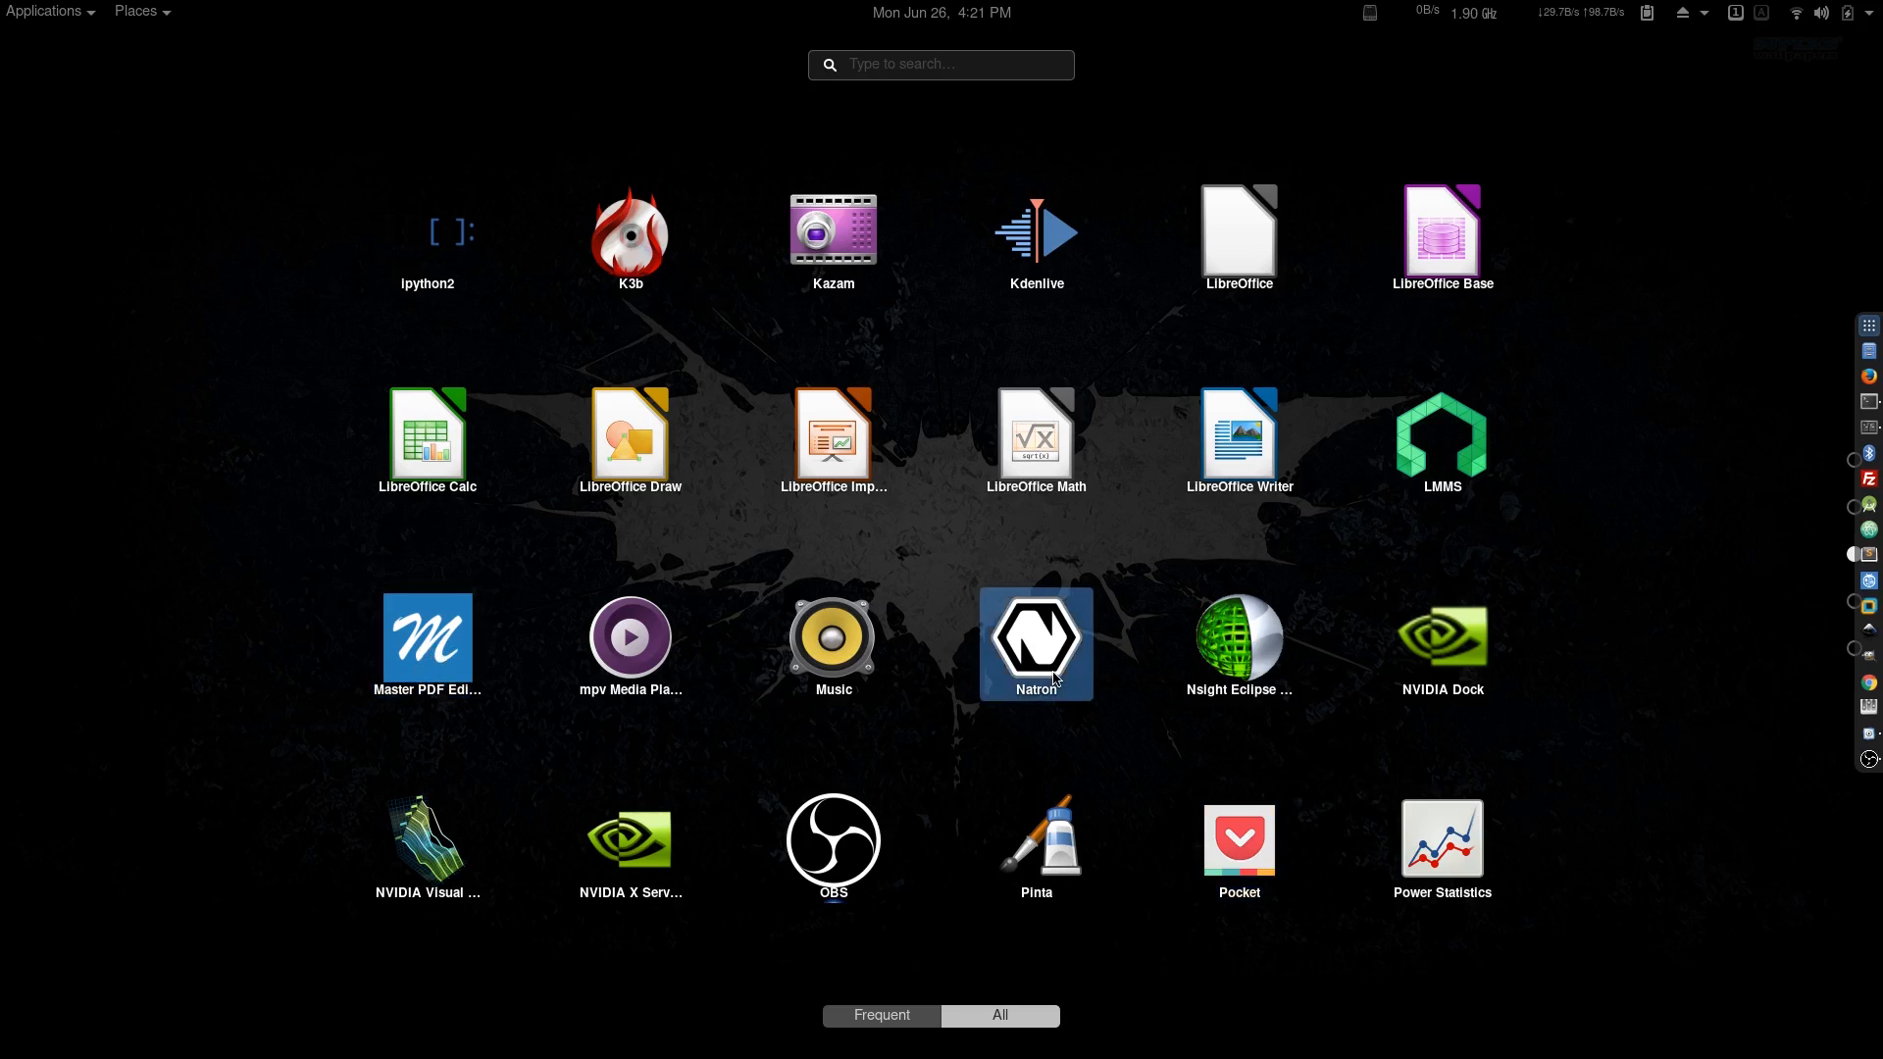
pyautogui.moveTo(1151, 723)
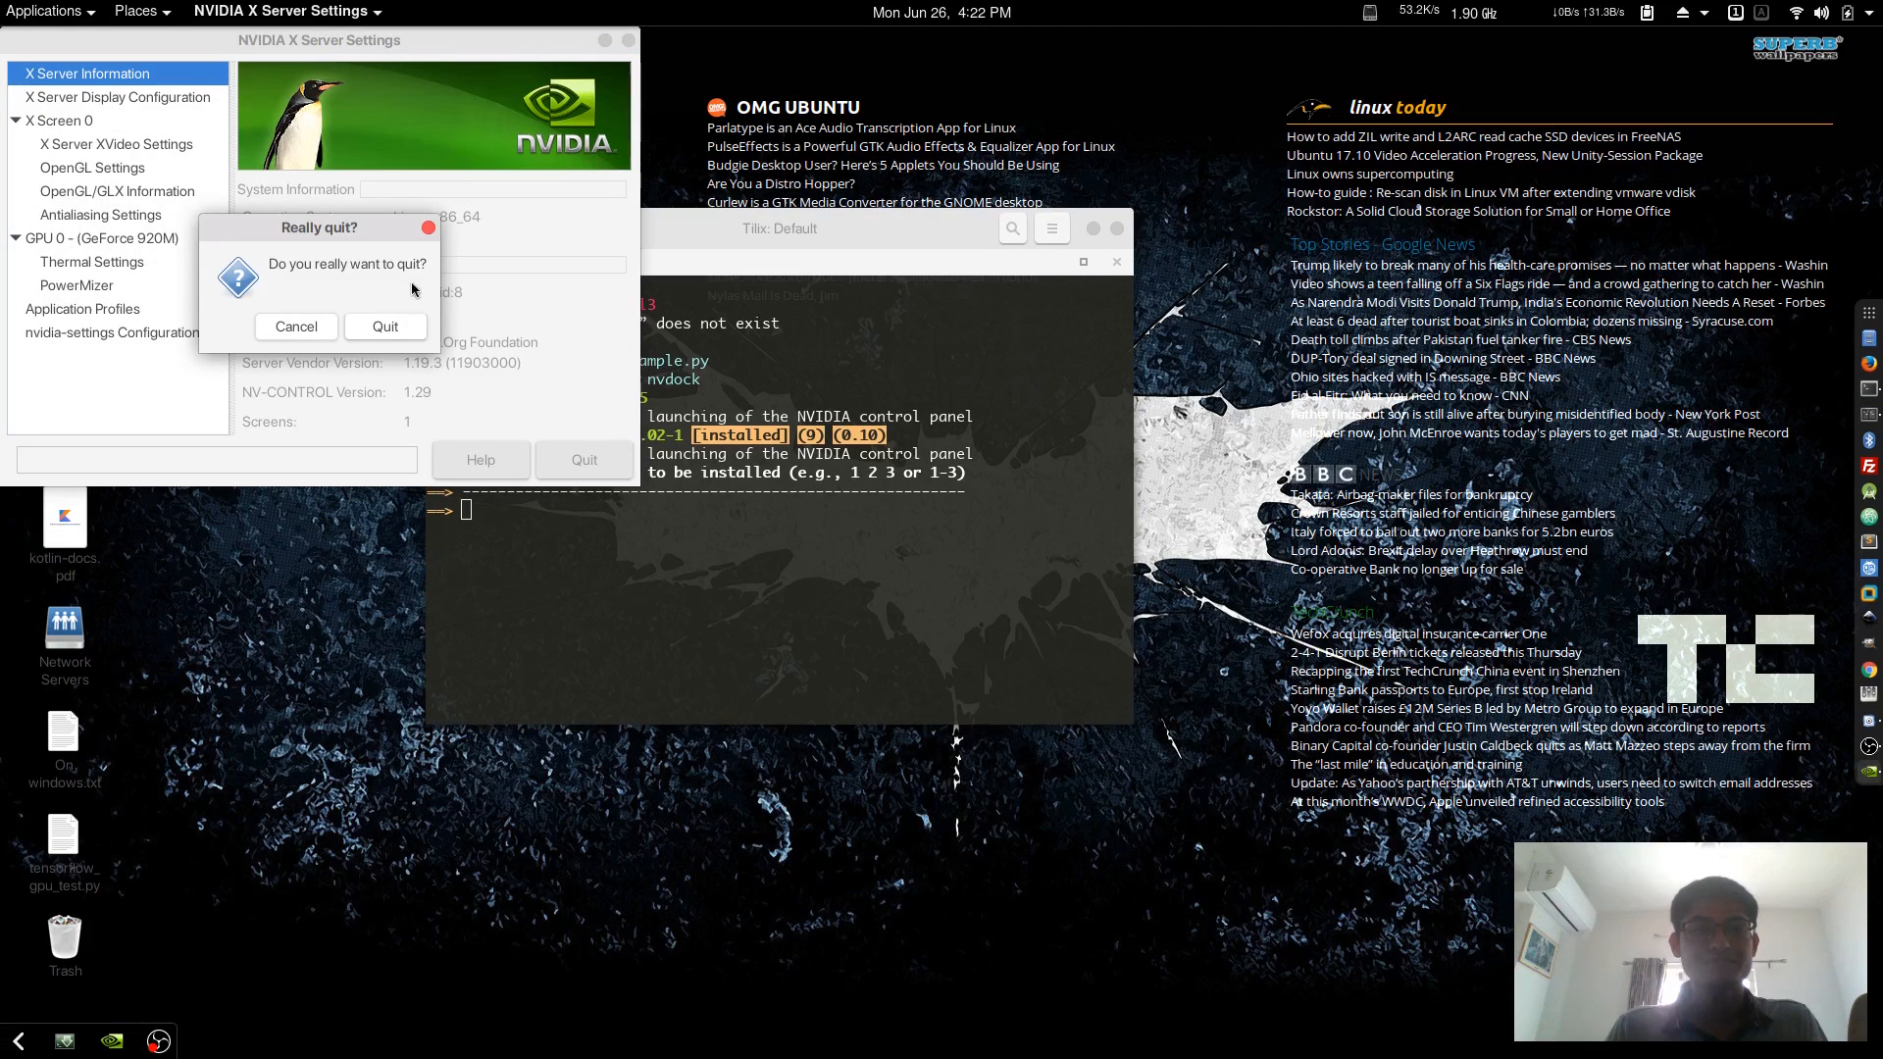
# Step: Confirm quitting NVIDIA X Server Settings and bring up the applications grid
pyautogui.click(386, 327)
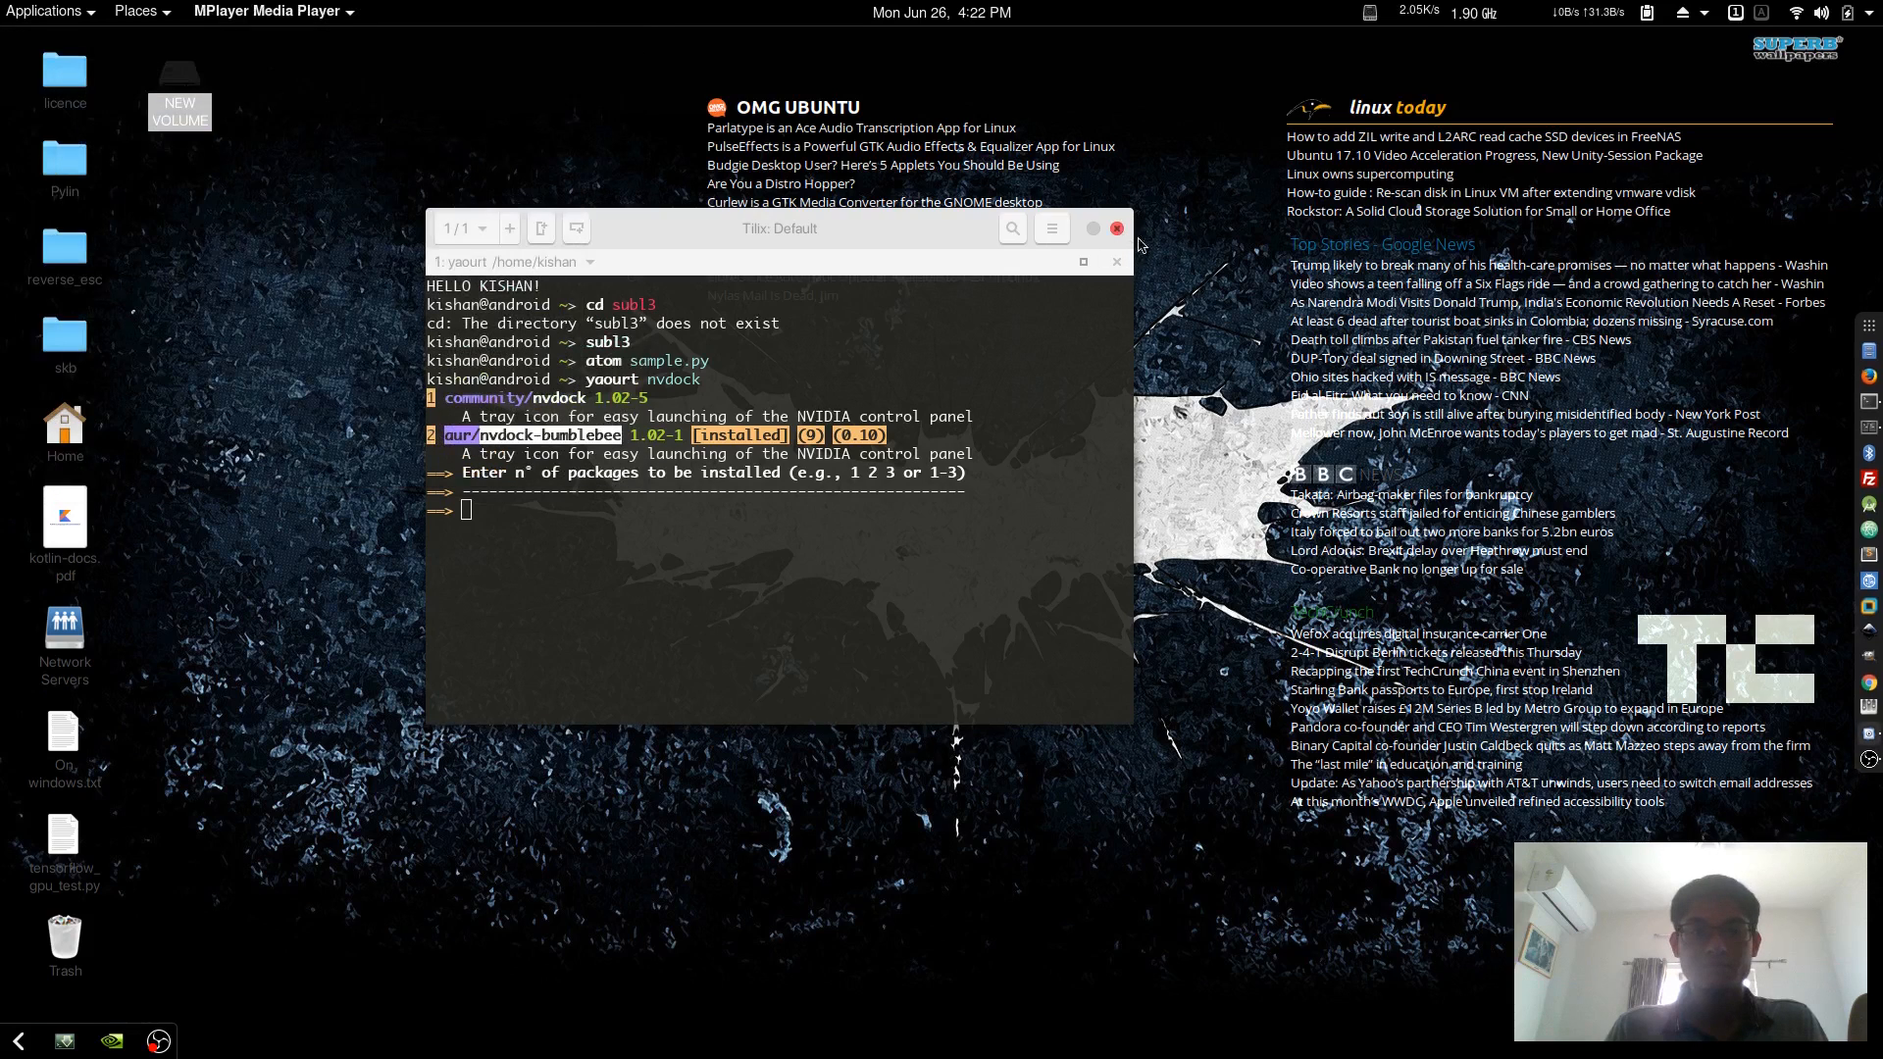
pyautogui.click(1116, 228)
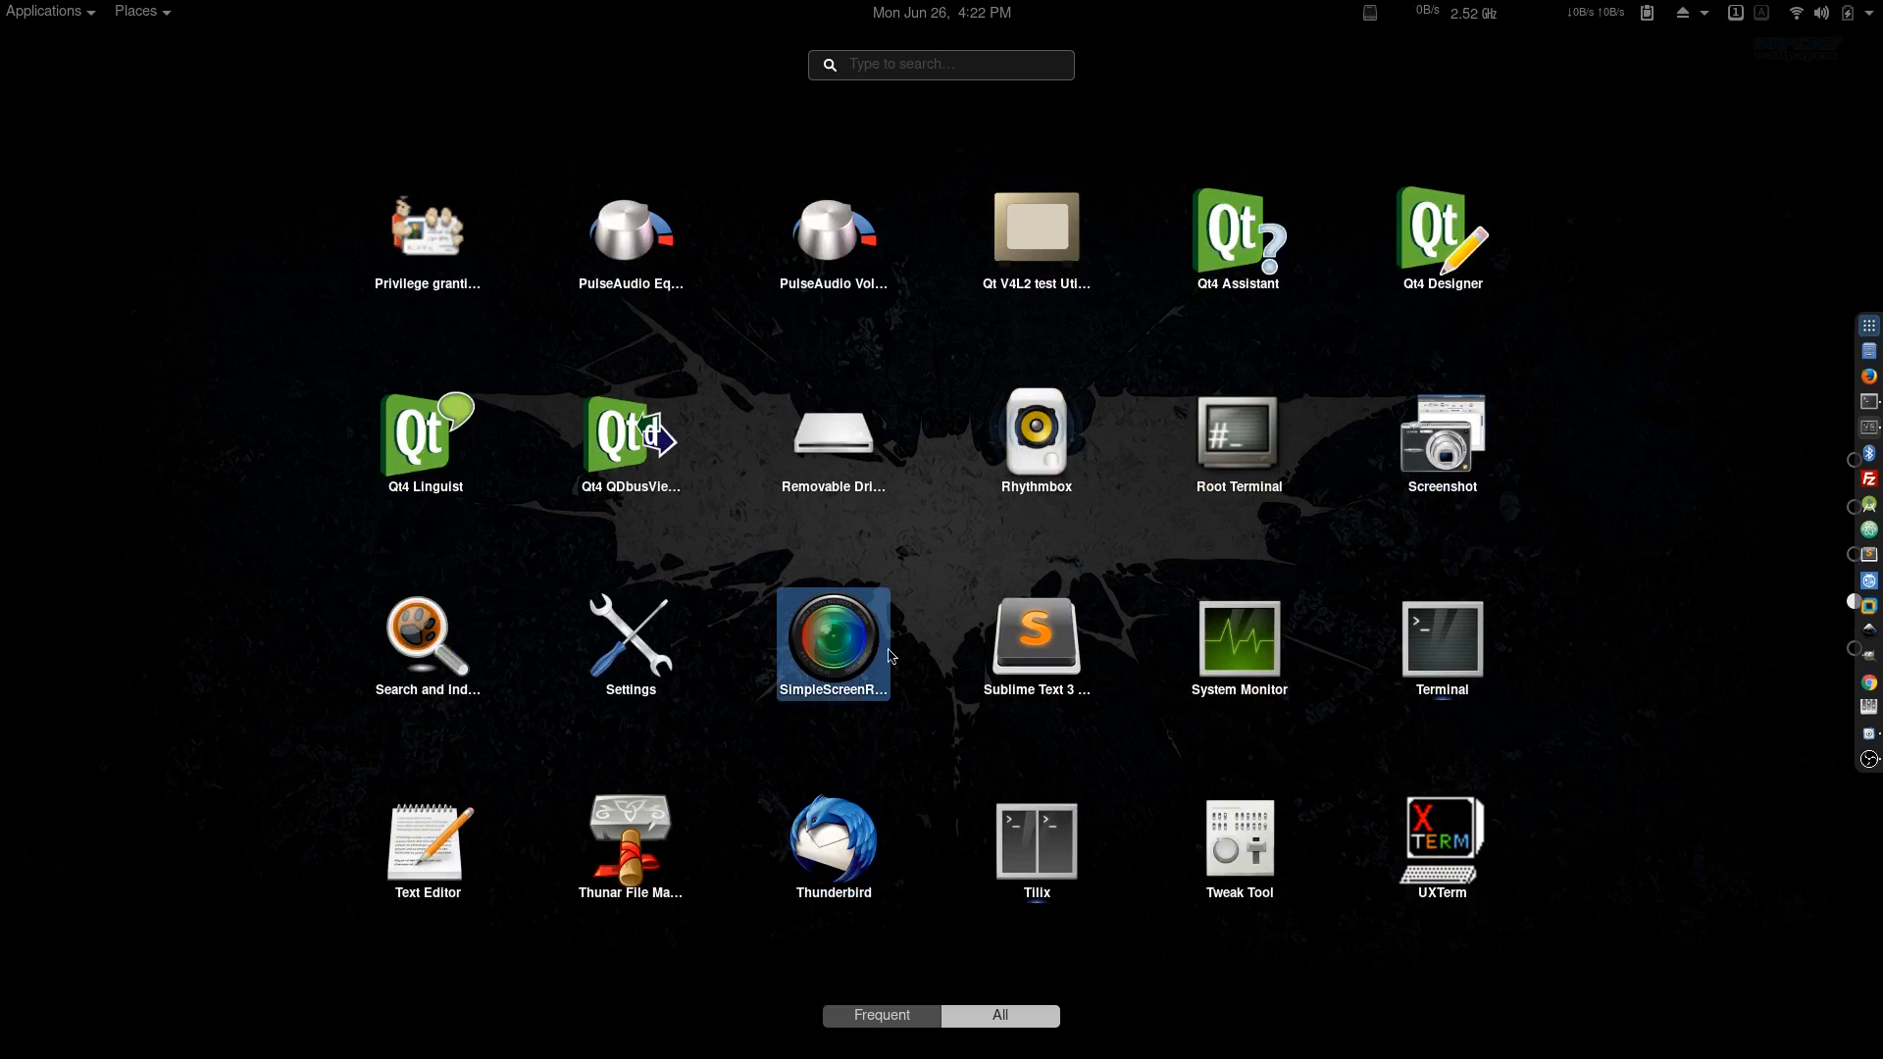
pyautogui.moveTo(832, 847)
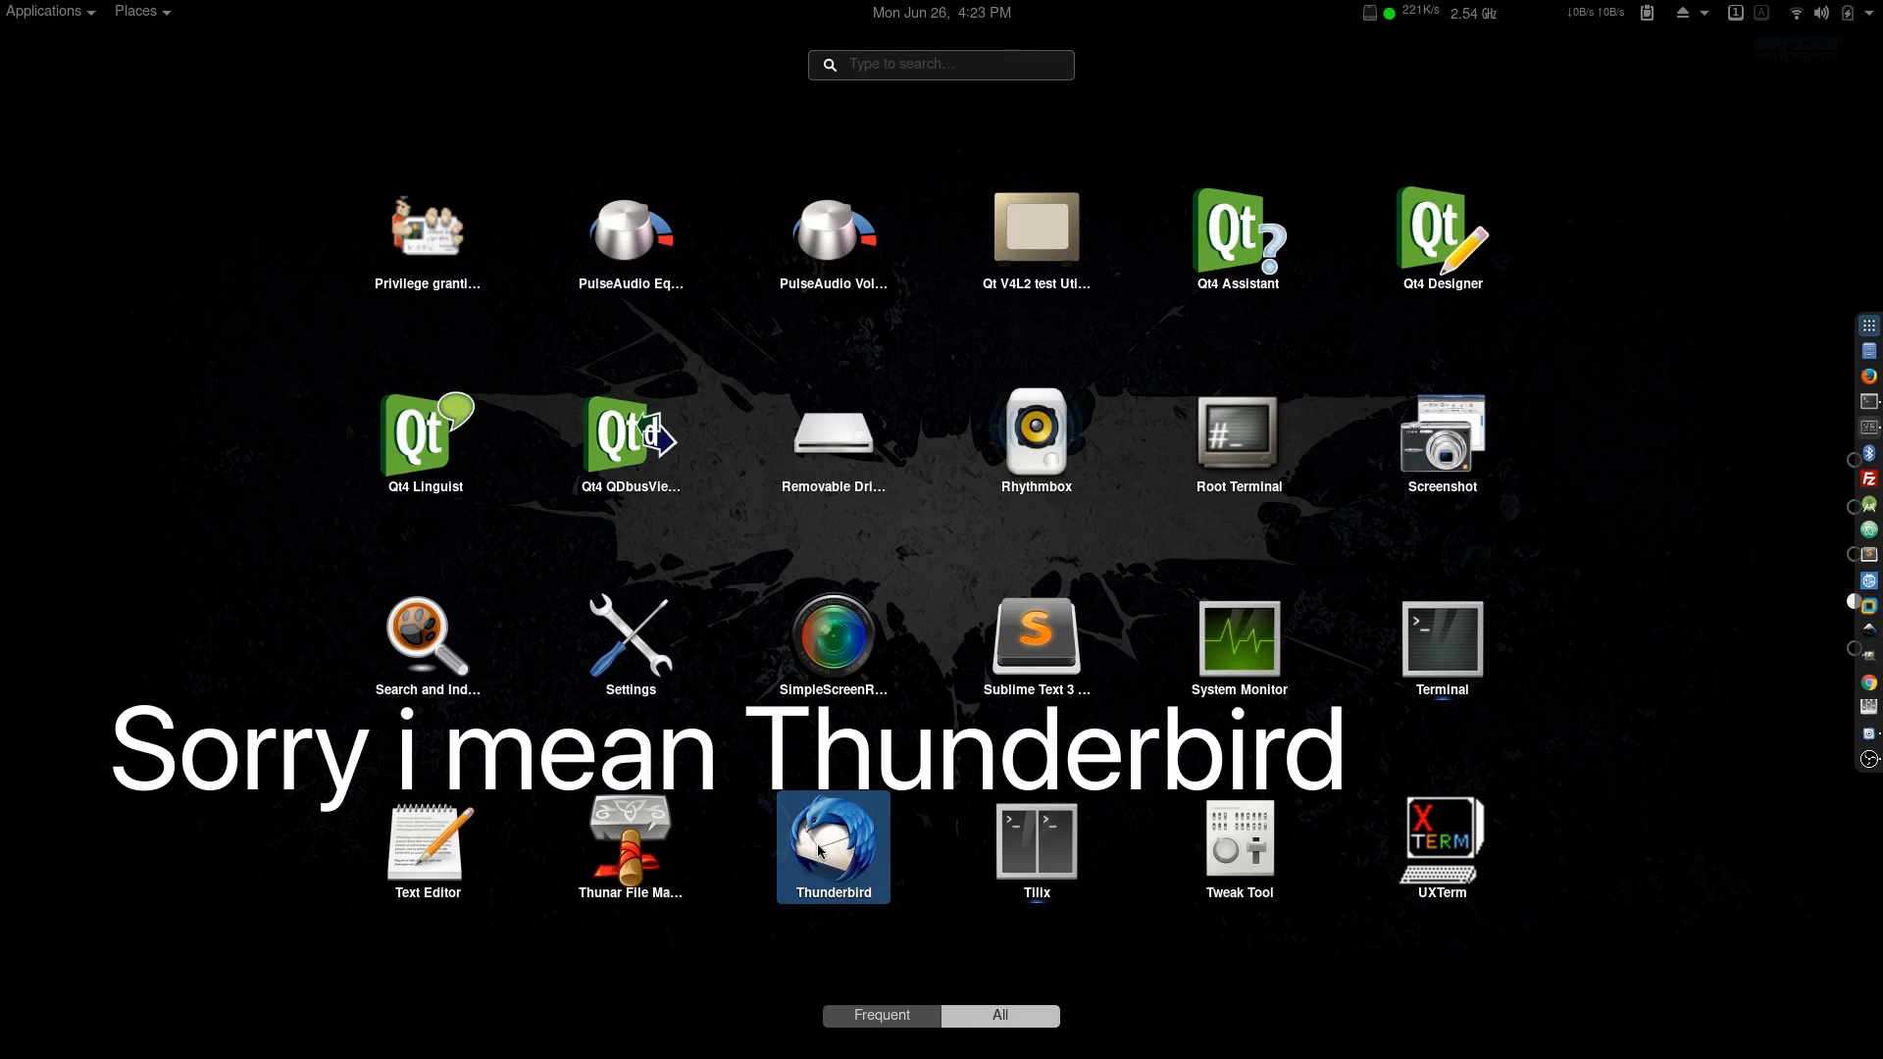
# Step: Scroll the all-apps grid, which stays on the Privilege granting through UXTerm page
pyautogui.scroll(-3)
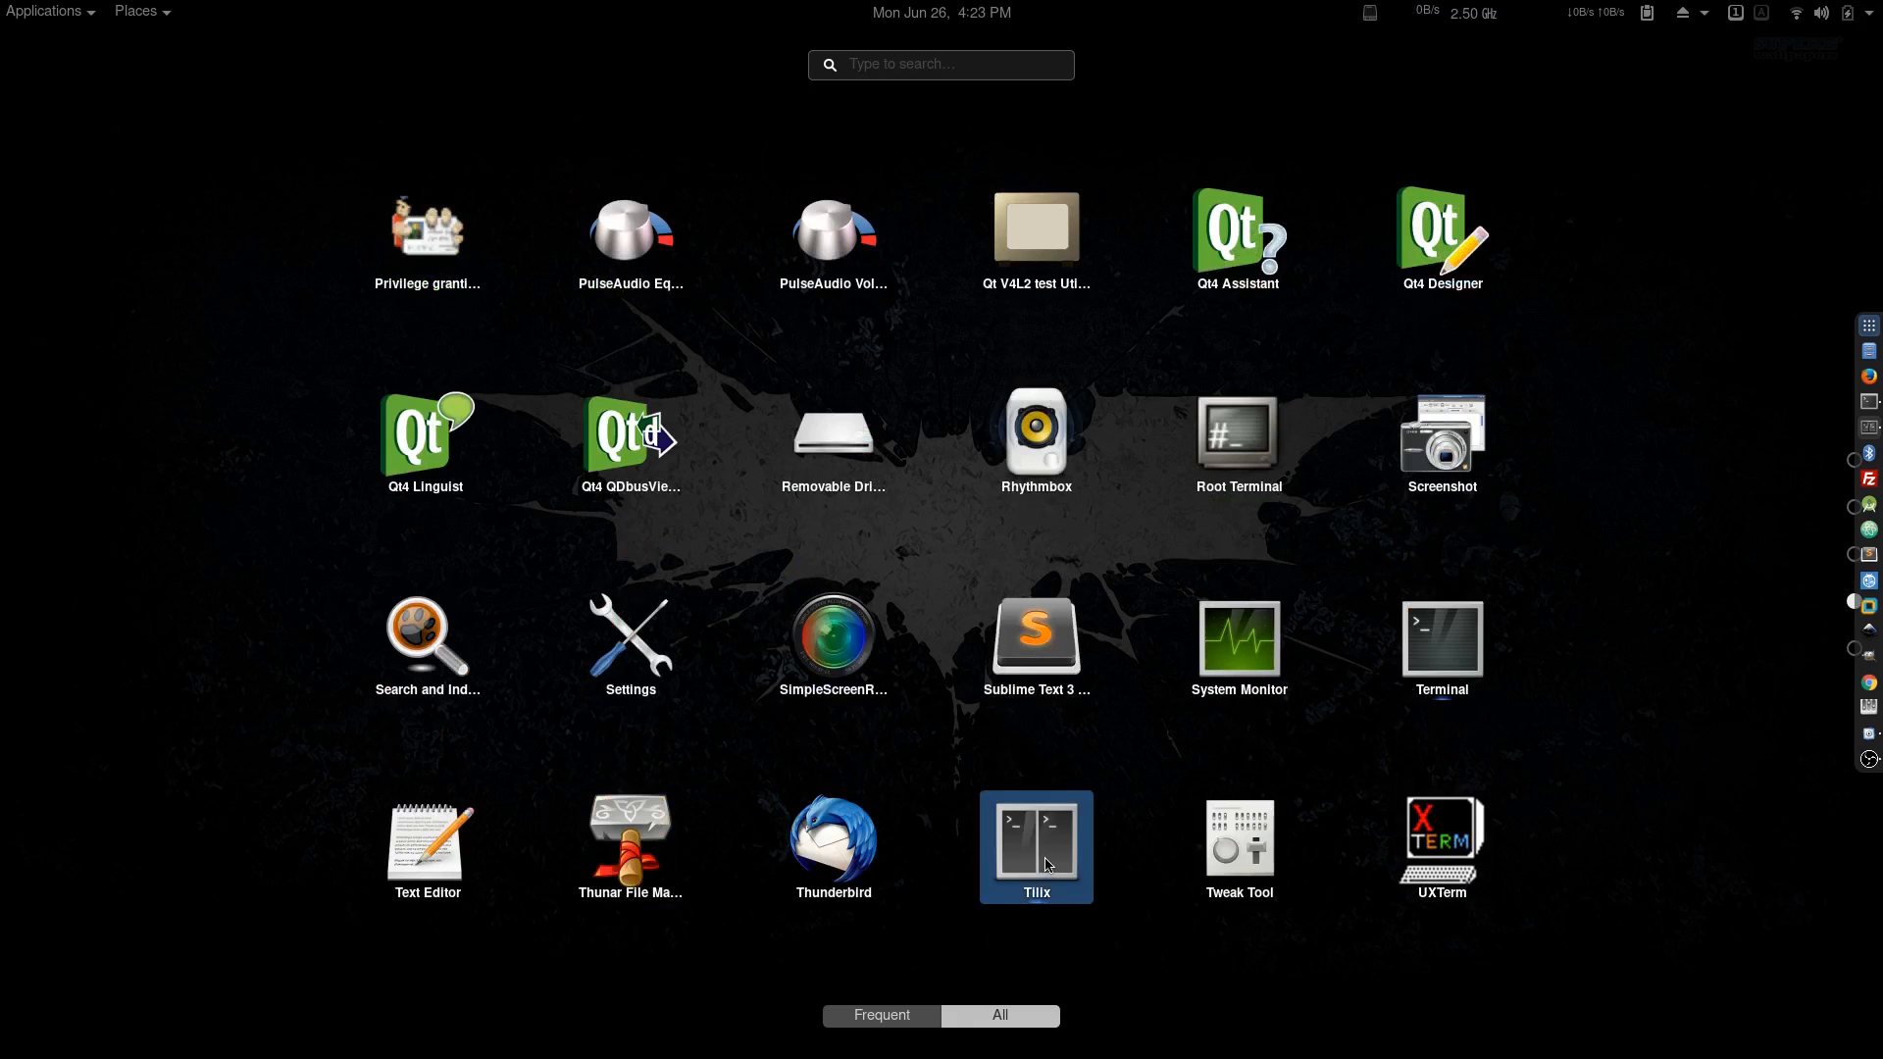
pyautogui.moveTo(1106, 728)
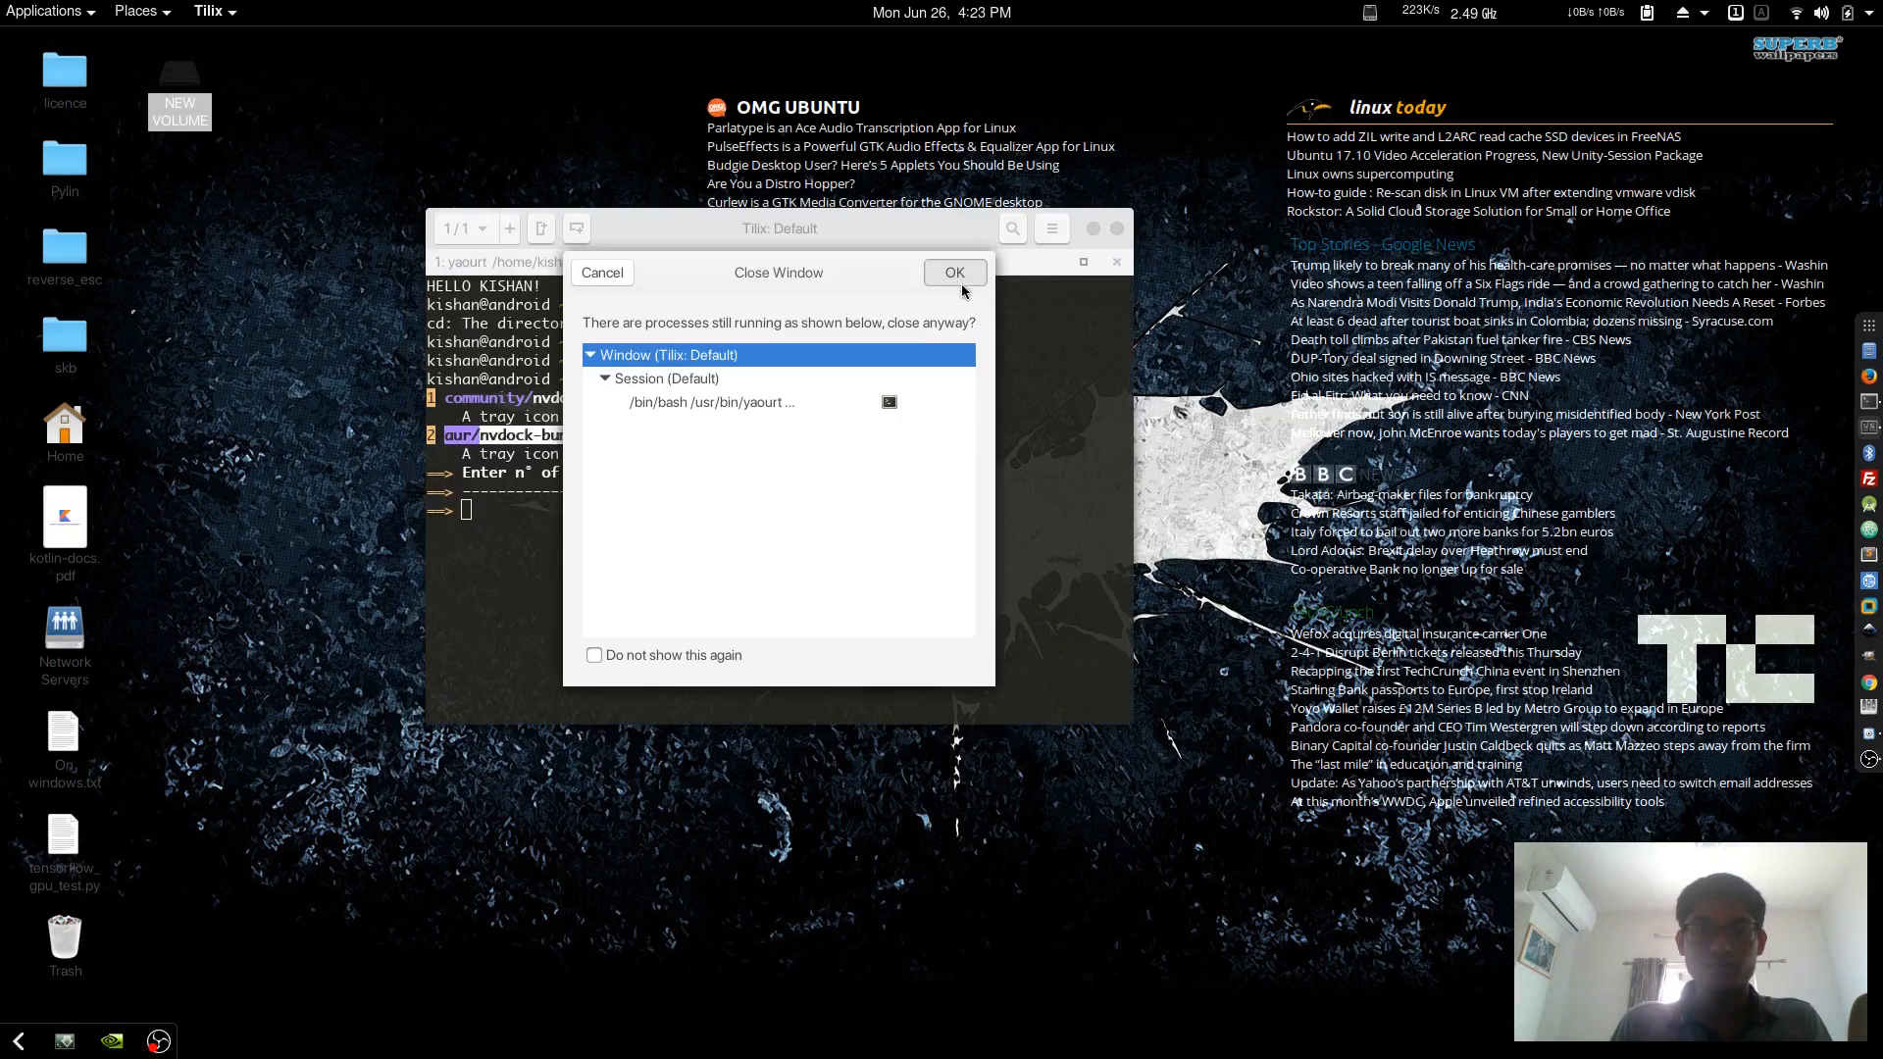
# Step: Cancel the yaourt tilix selection prompt and review the Default profile's colour preferences
pyautogui.click(954, 272)
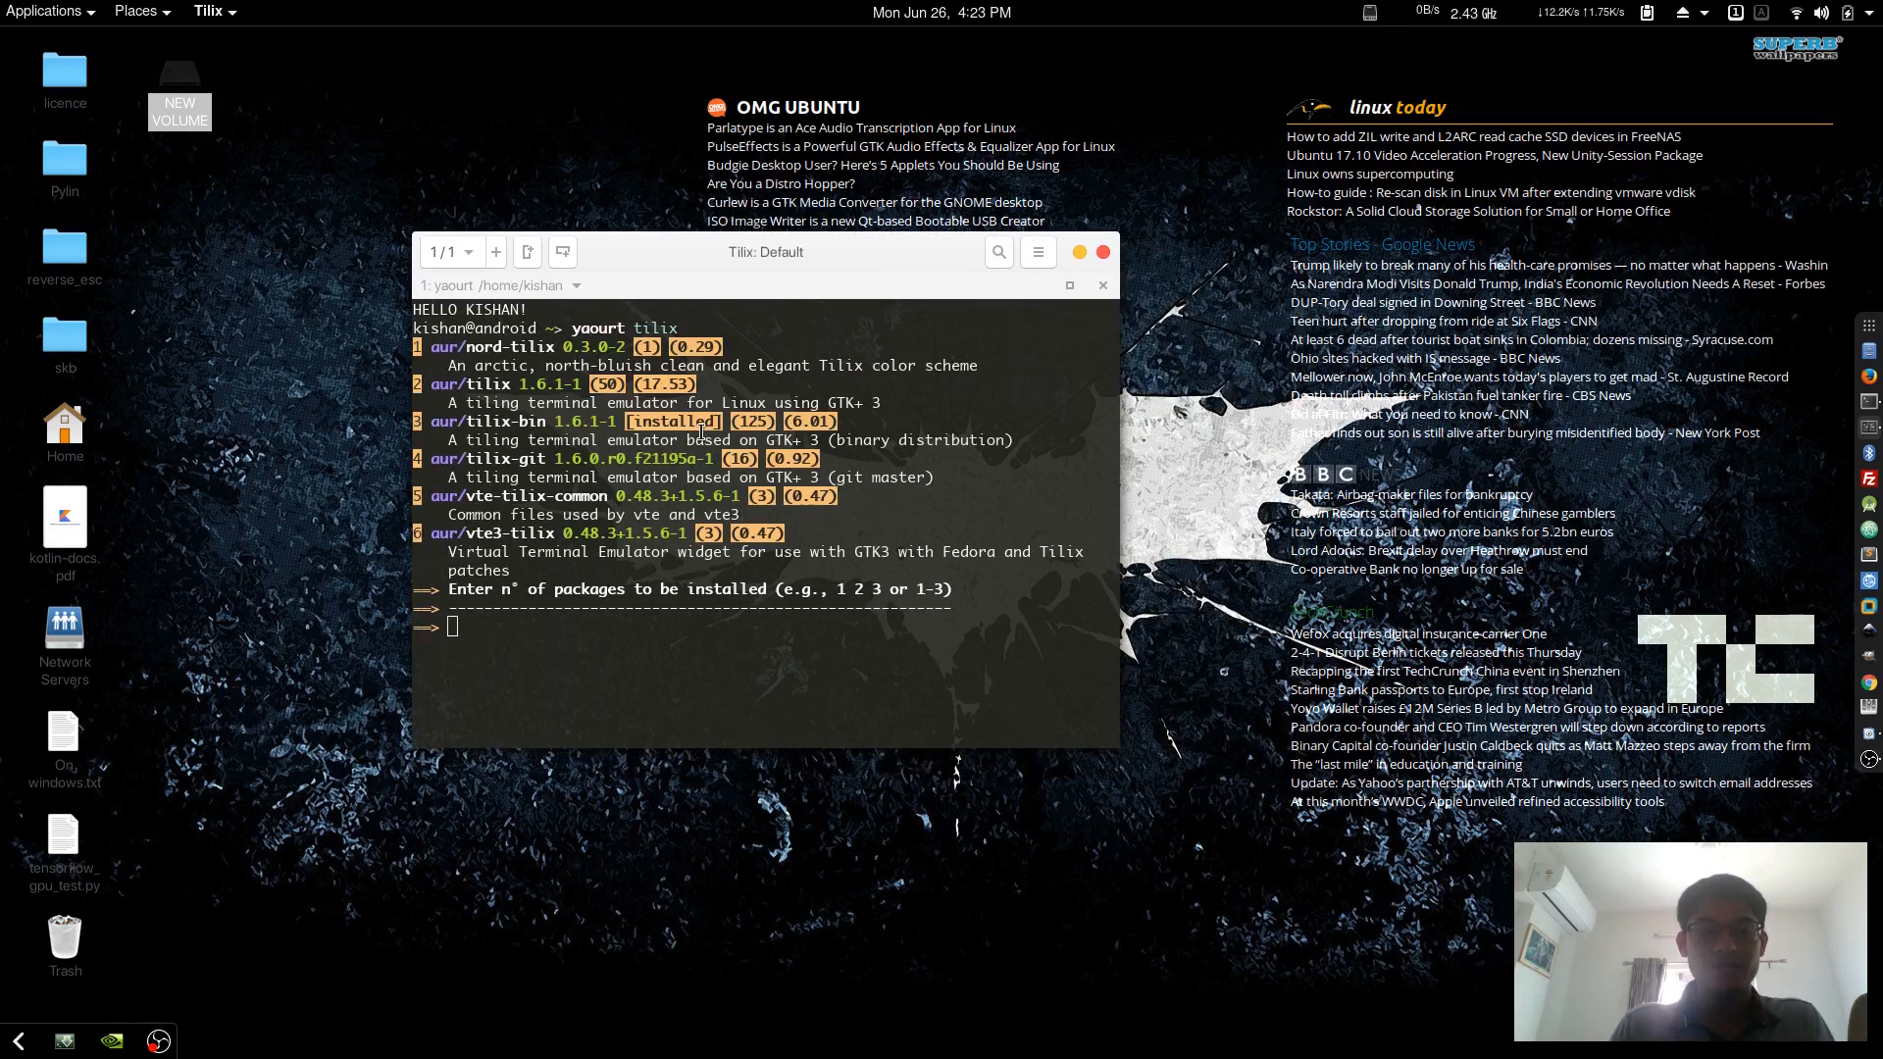
pyautogui.press('ctrl+c')
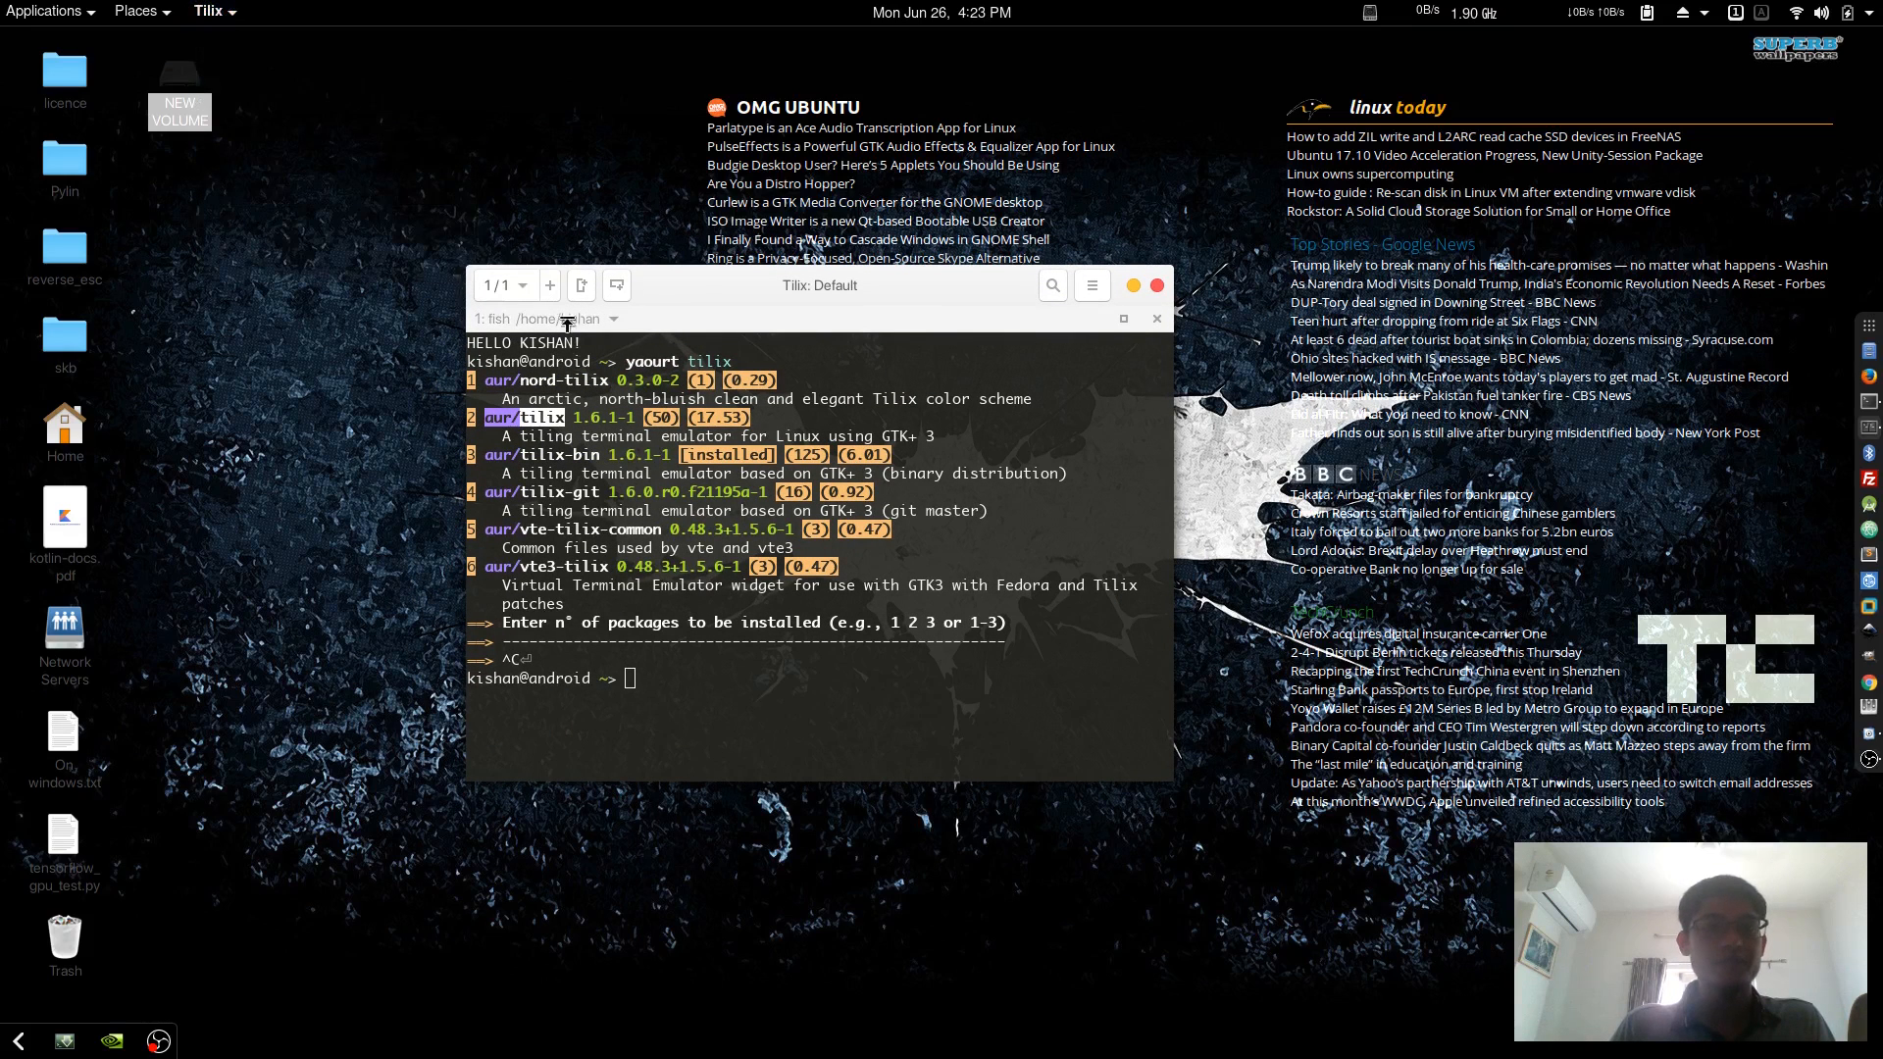
pyautogui.click(1091, 285)
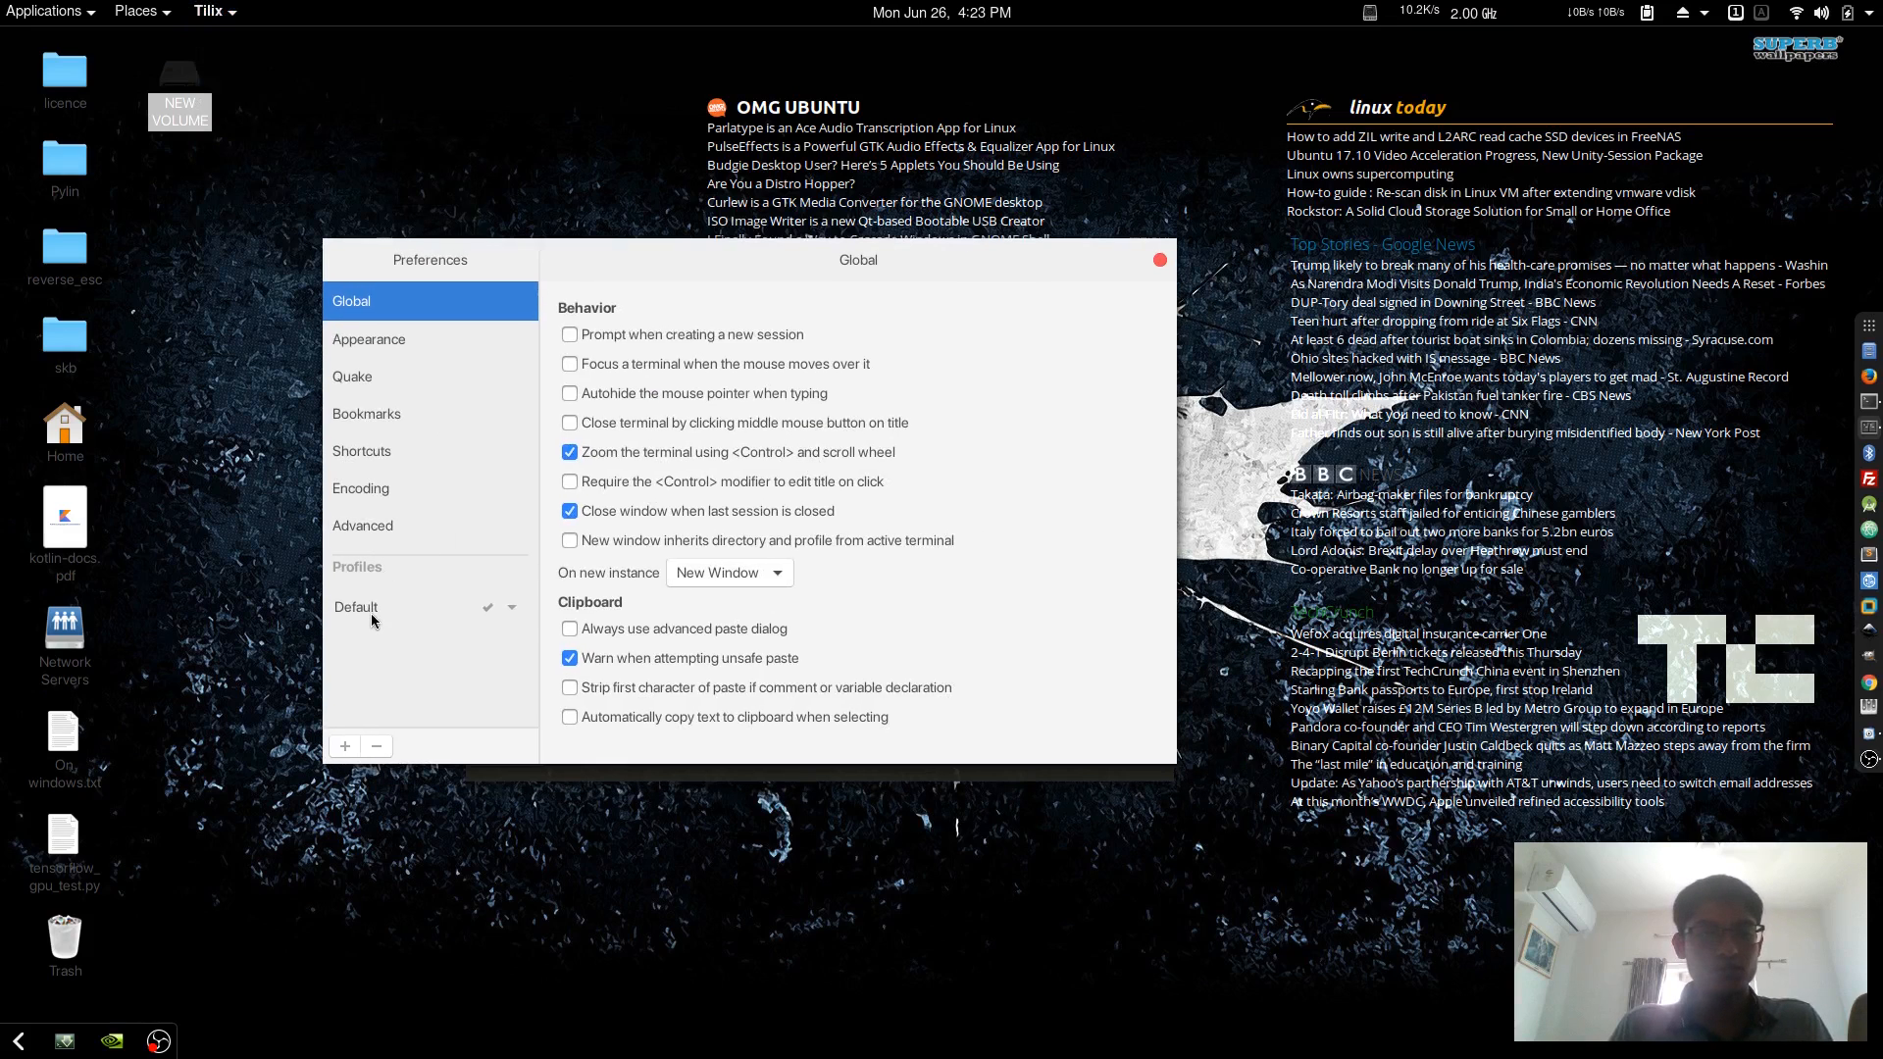
pyautogui.click(355, 606)
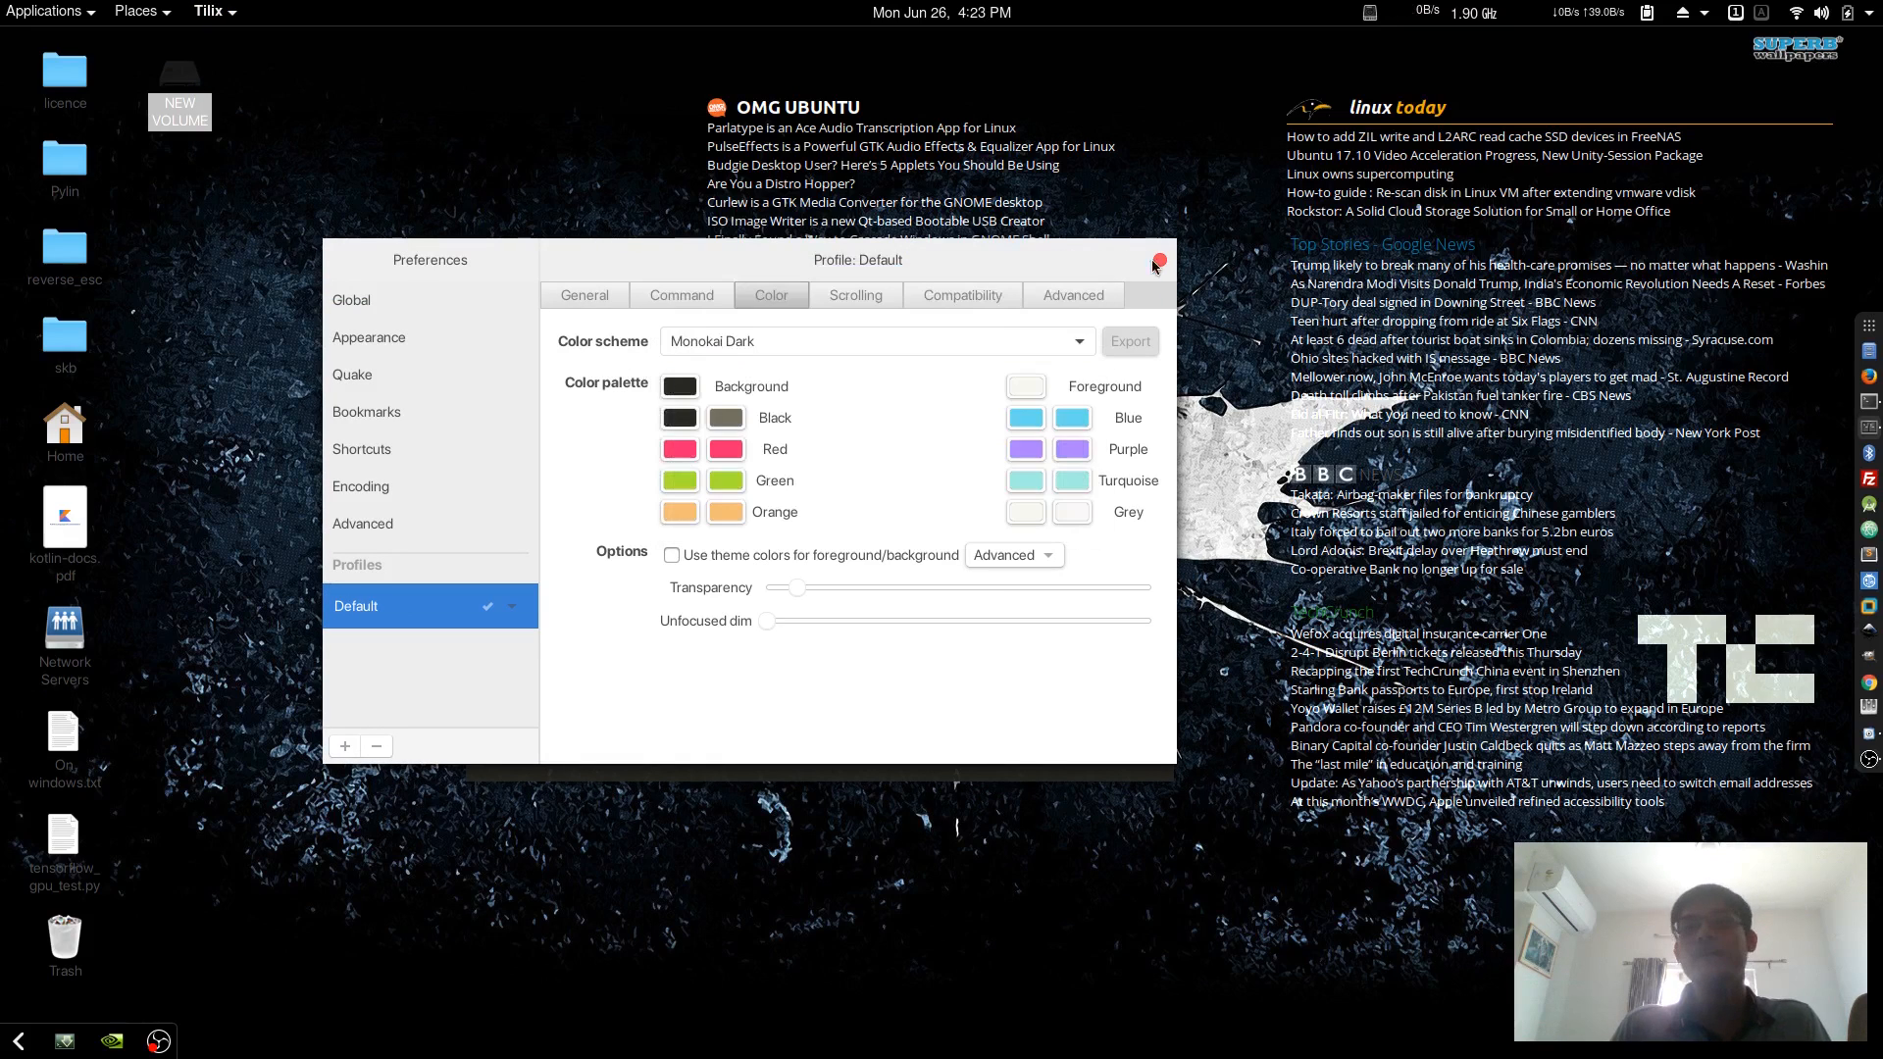
pyautogui.click(1156, 262)
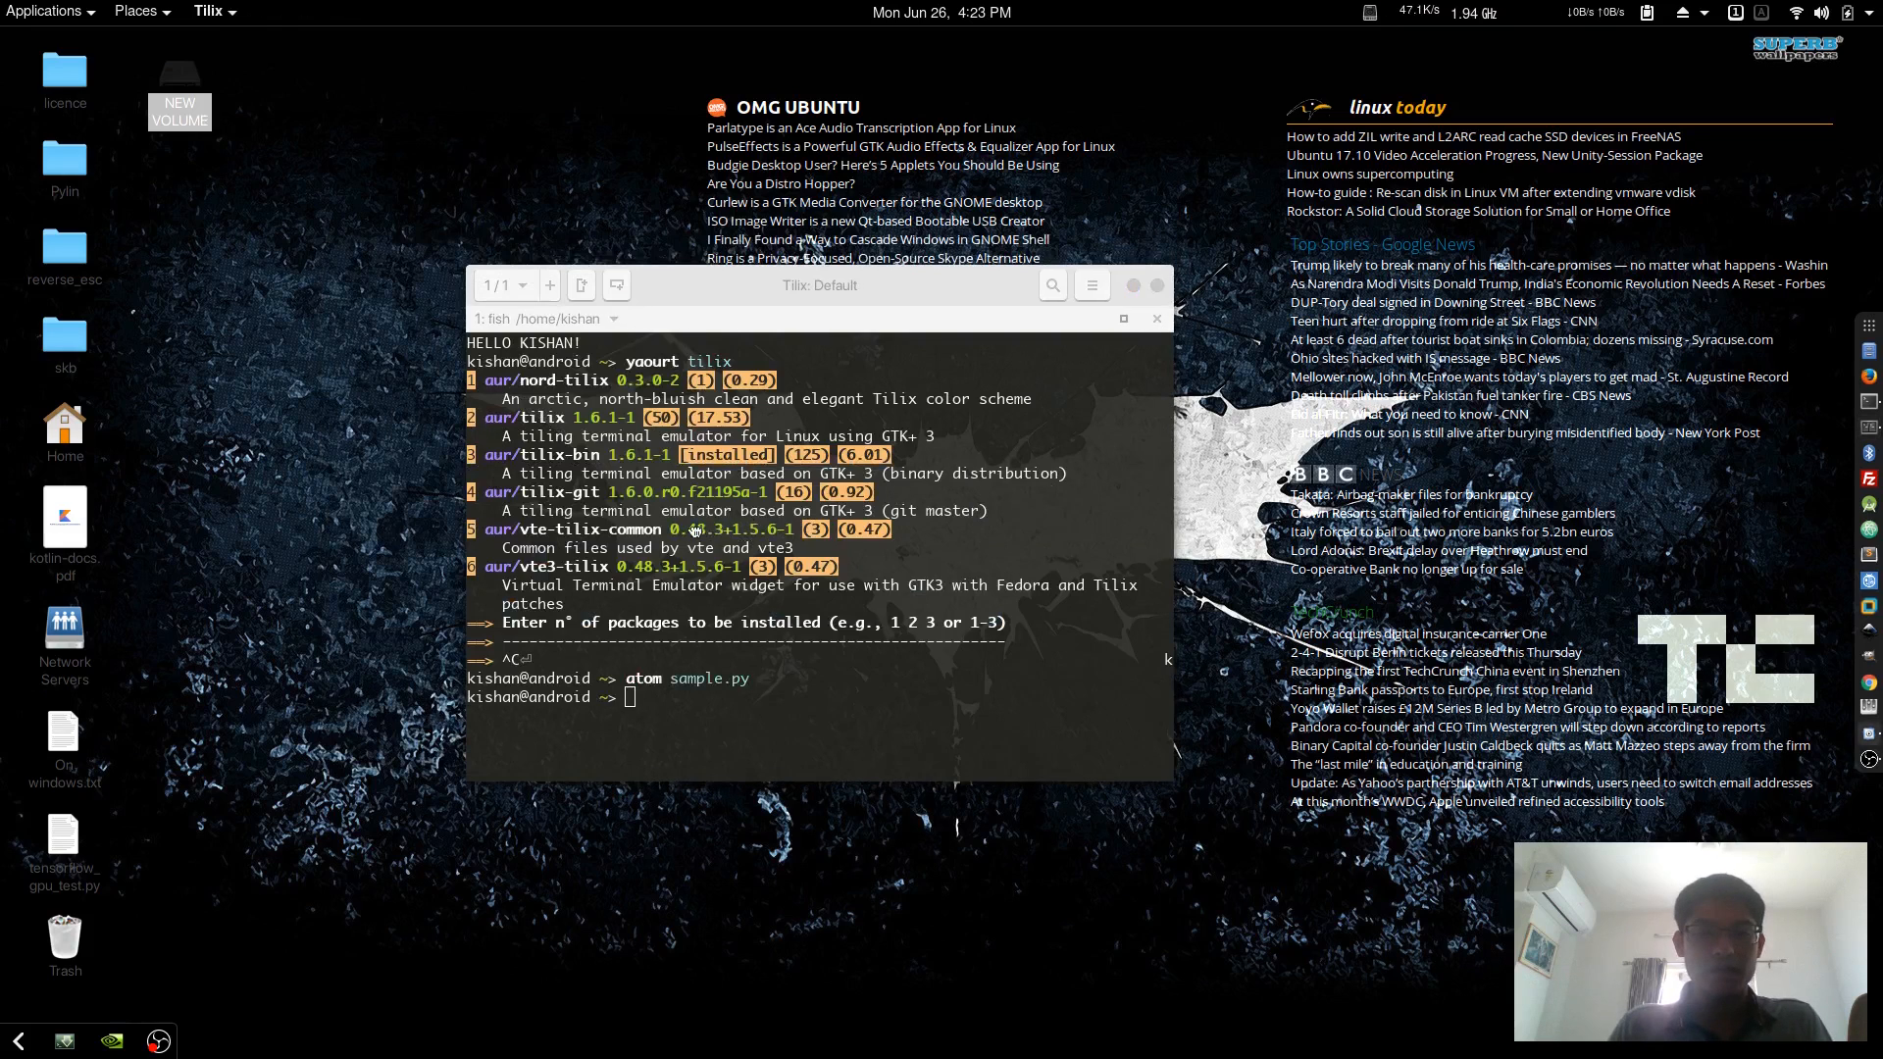
# Step: Move the terminal left and close Atom after the tensorflow and os imports
pyautogui.moveTo(820, 285); pyautogui.dragTo(526, 192)
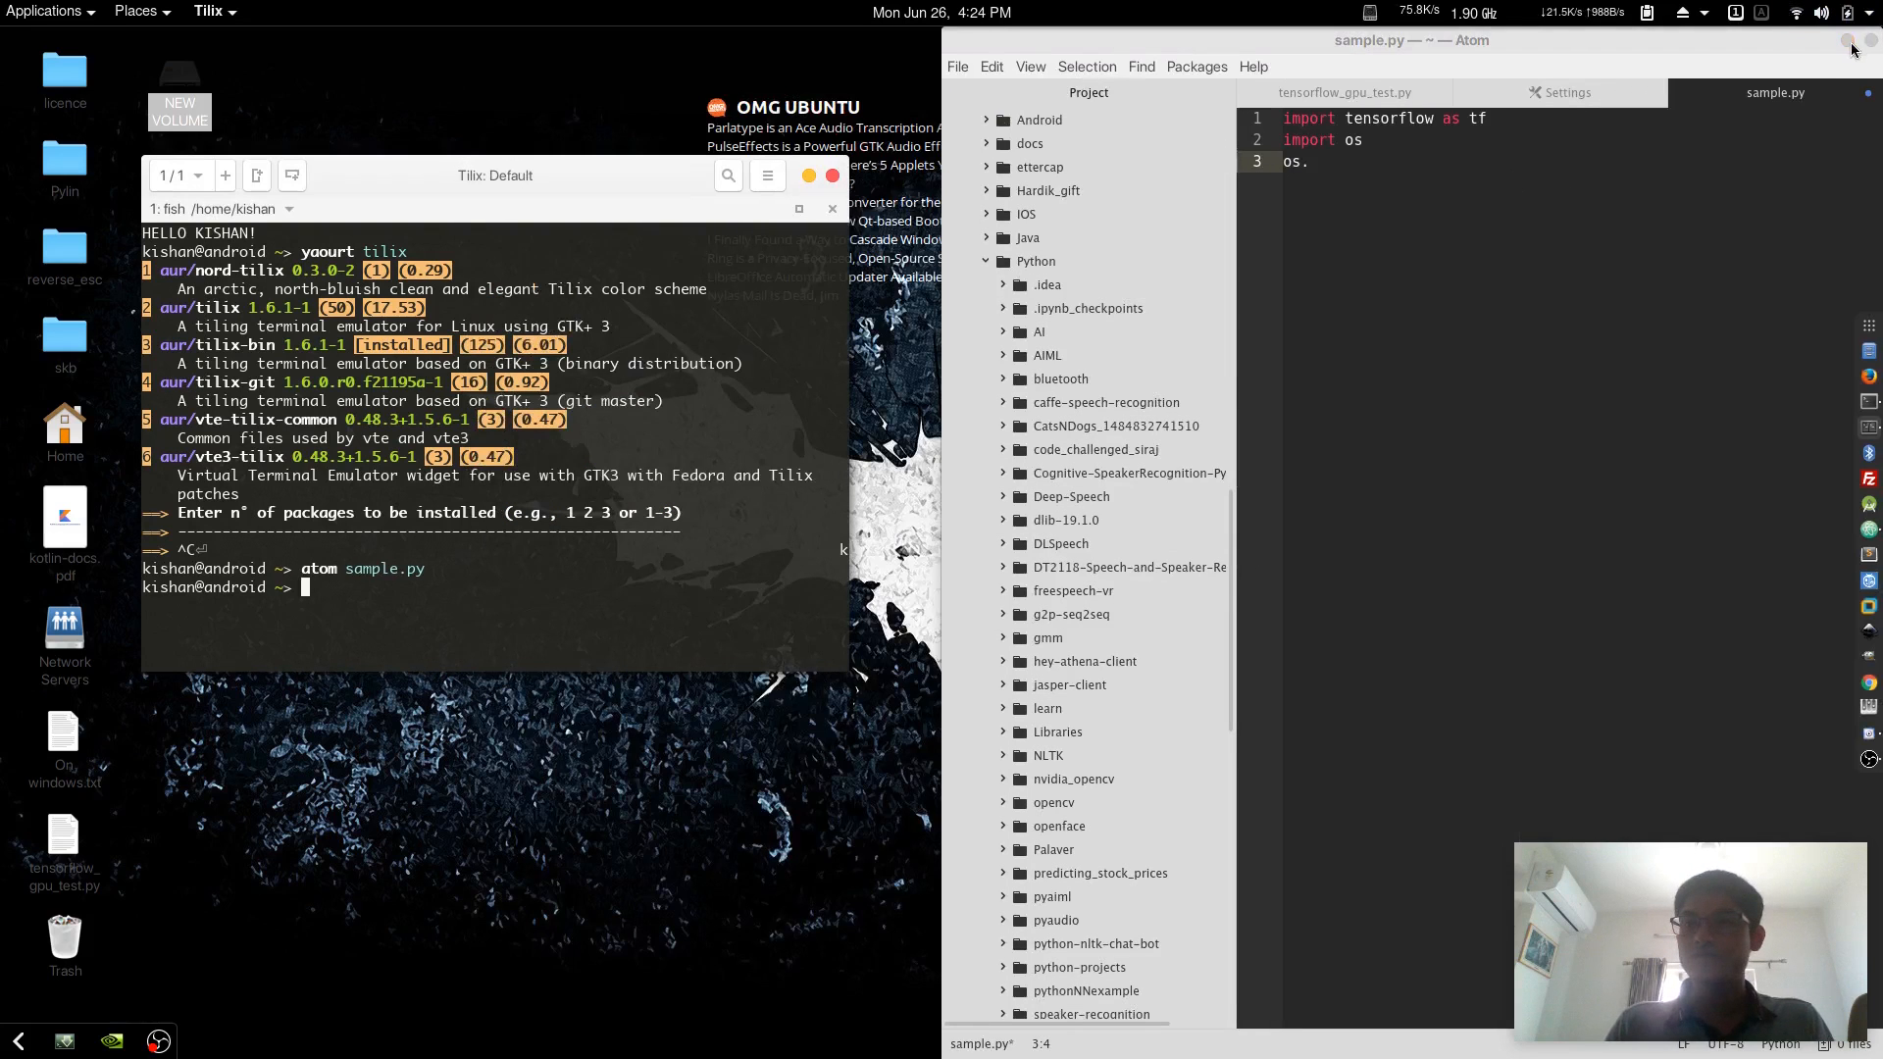
pyautogui.click(1852, 39)
pyautogui.write('yaourt')
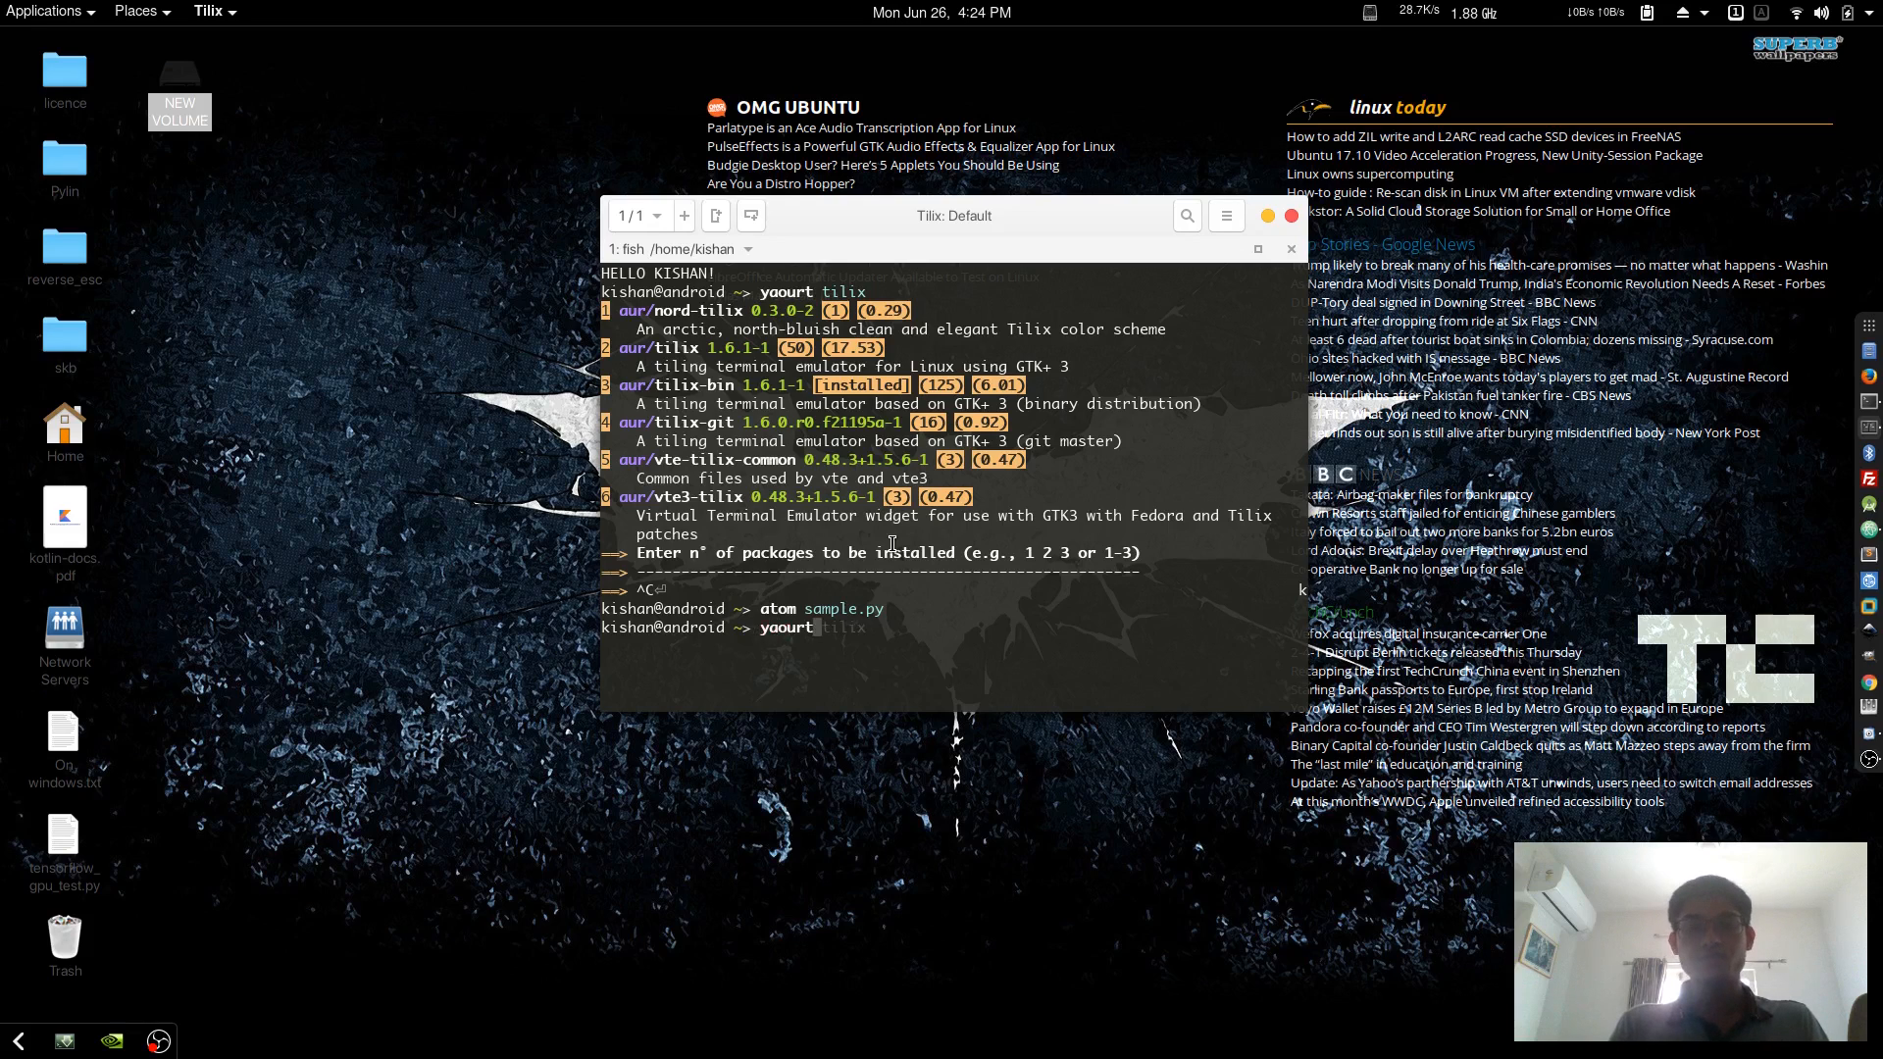
# Step: Install neofetch and screenfetch via yaourt, run screenfetch, and maximize Tilix
pyautogui.write('neofetch scre')
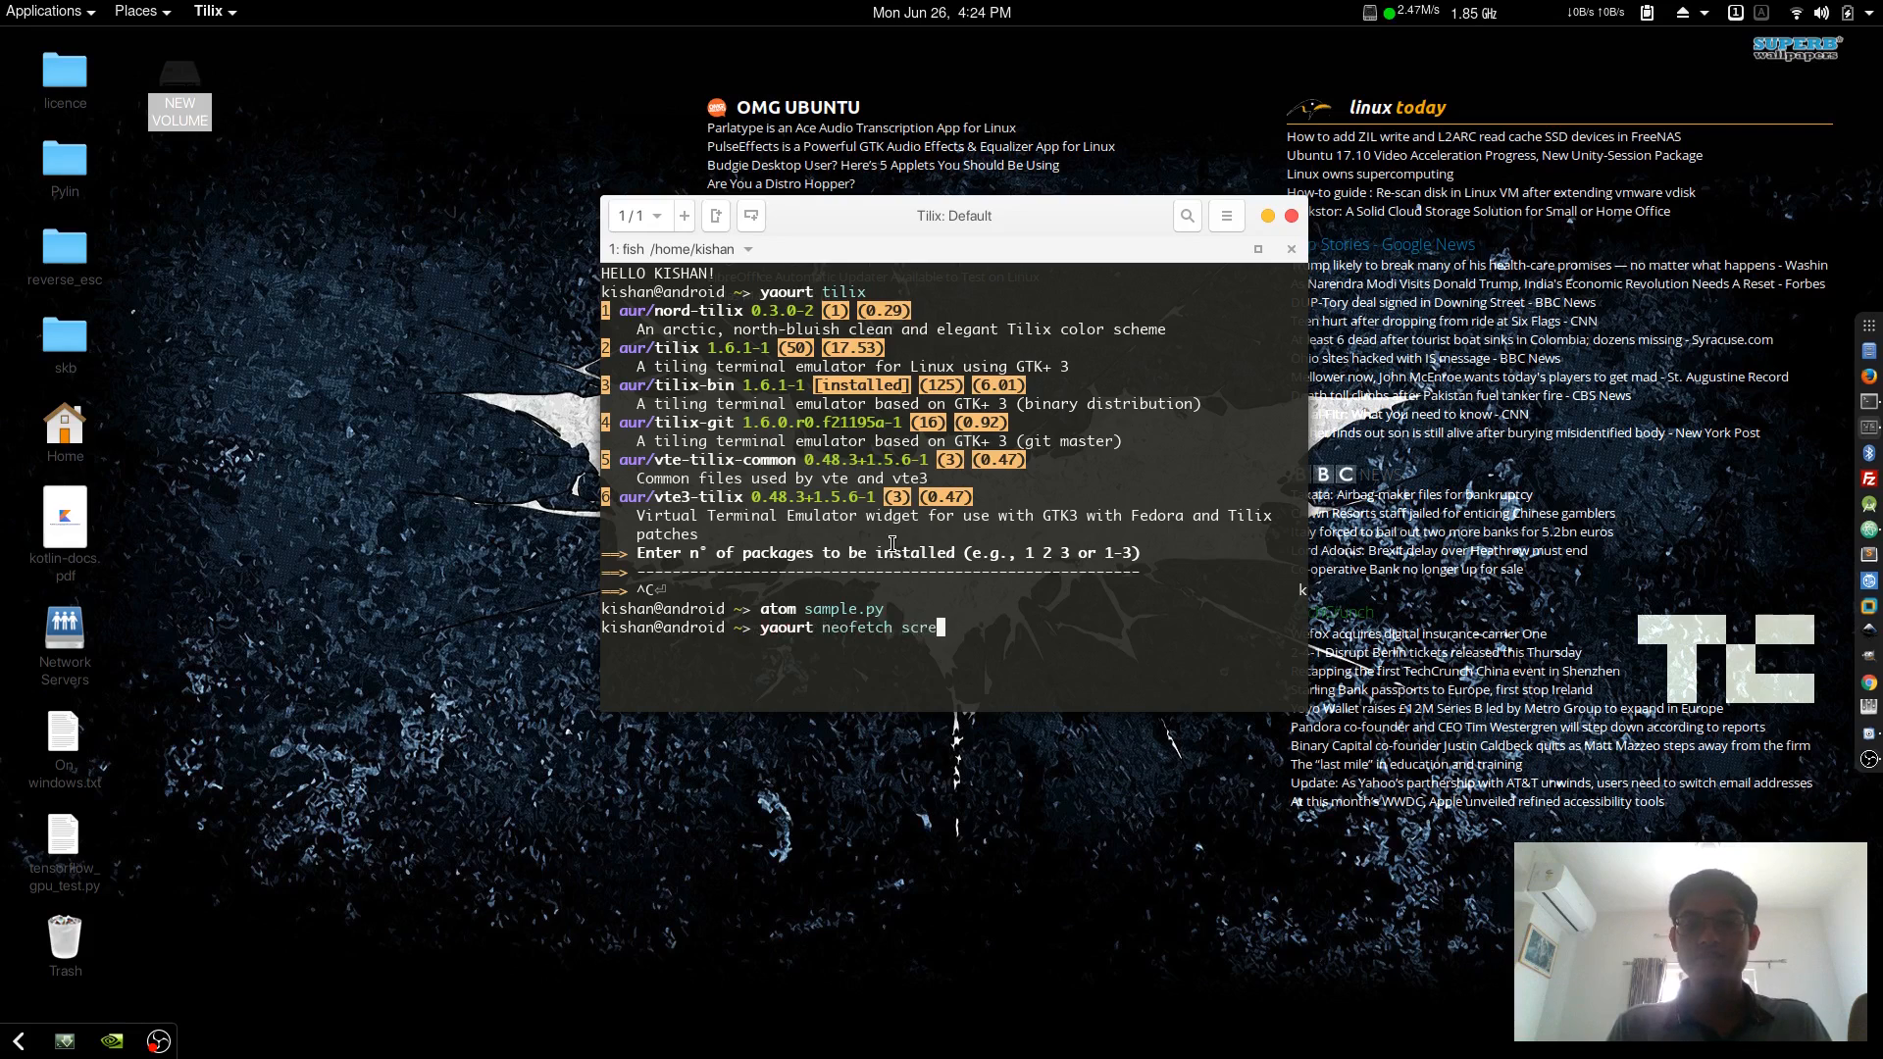
pyautogui.write('nfet')
pyautogui.write('yaourt neofetch')
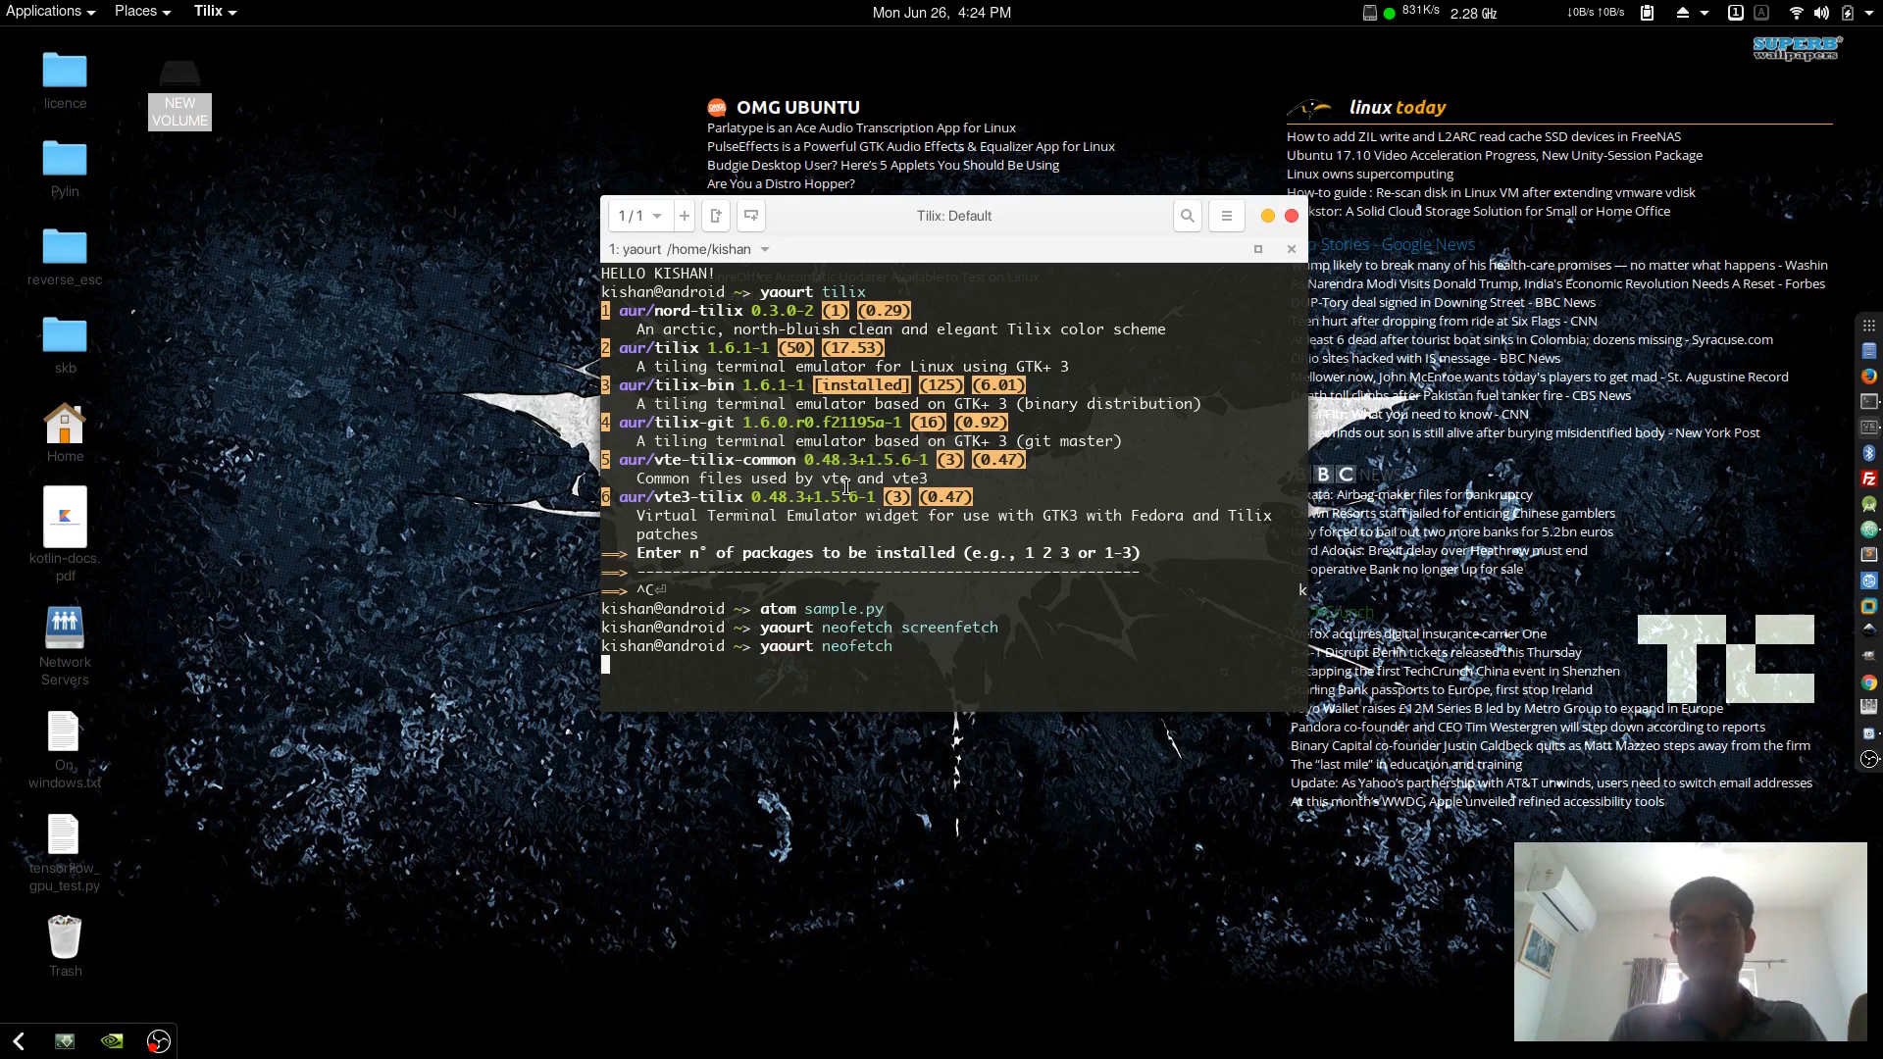
pyautogui.moveTo(919, 589)
pyautogui.write('screenfetch')
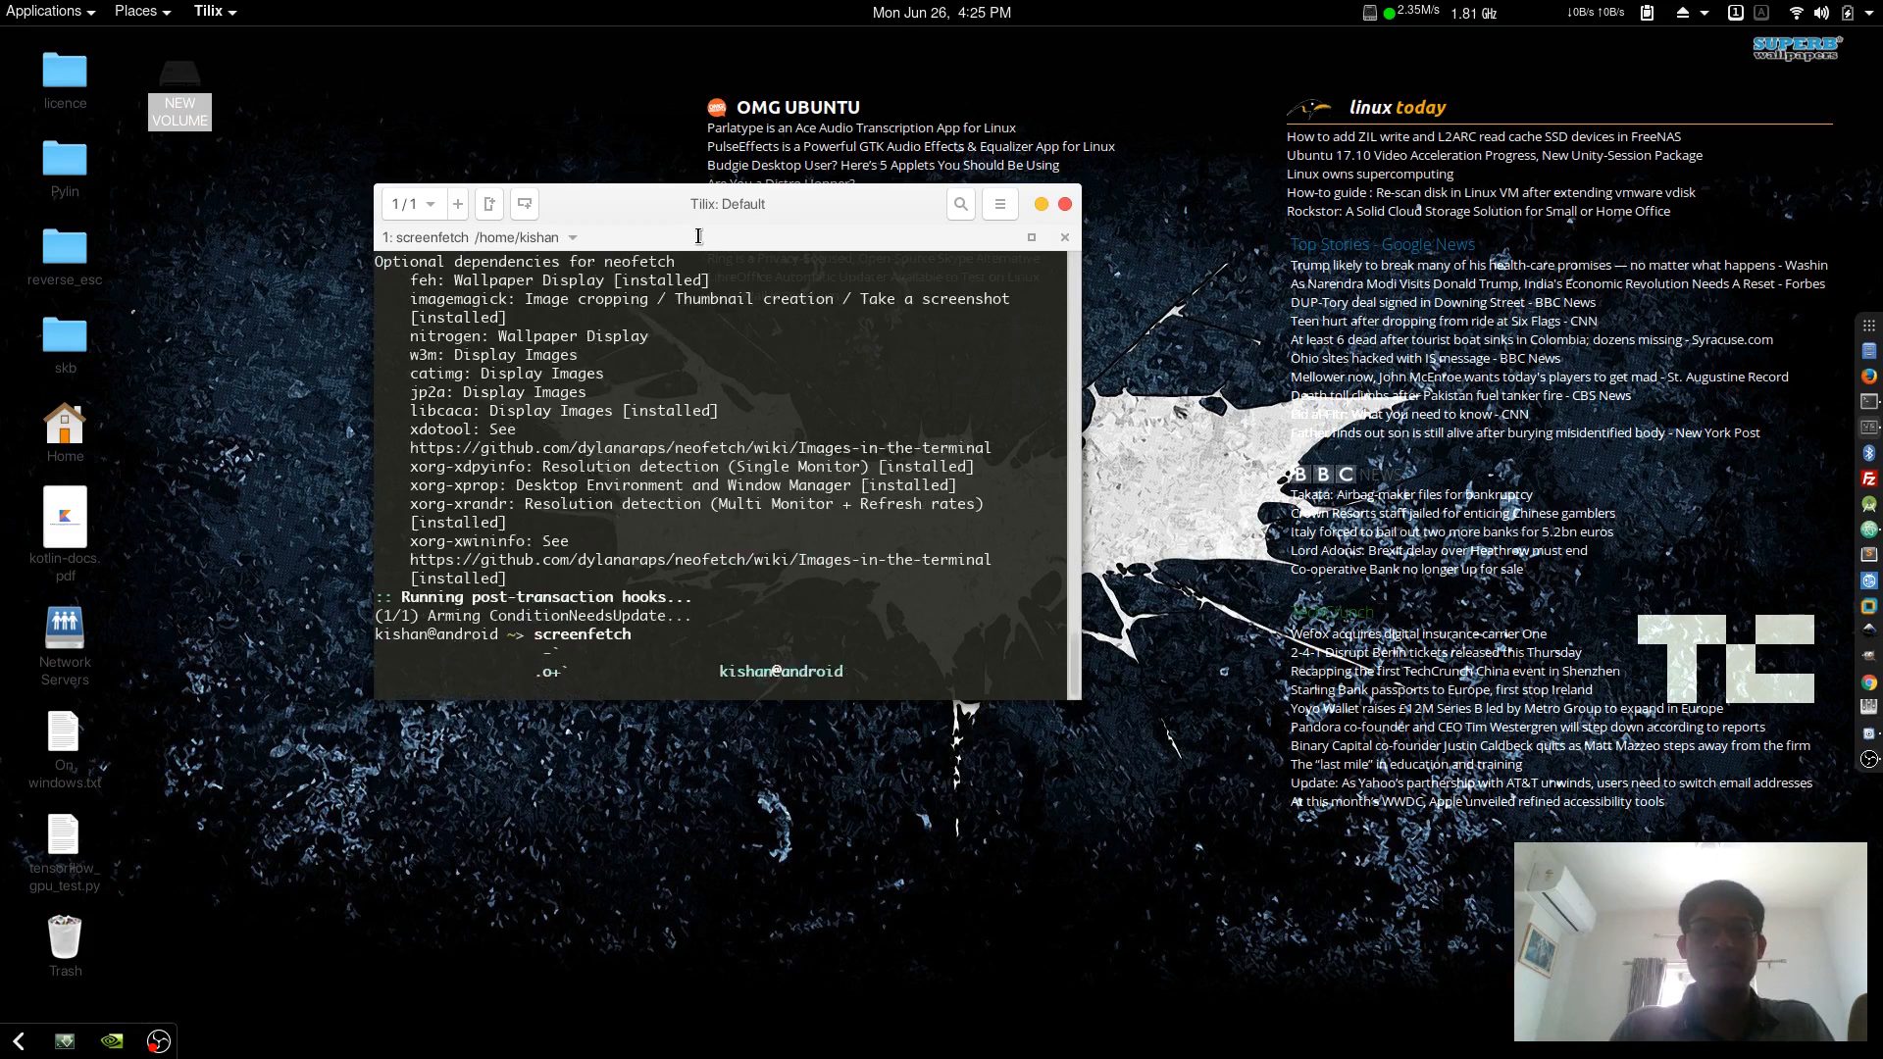
pyautogui.click(1029, 236)
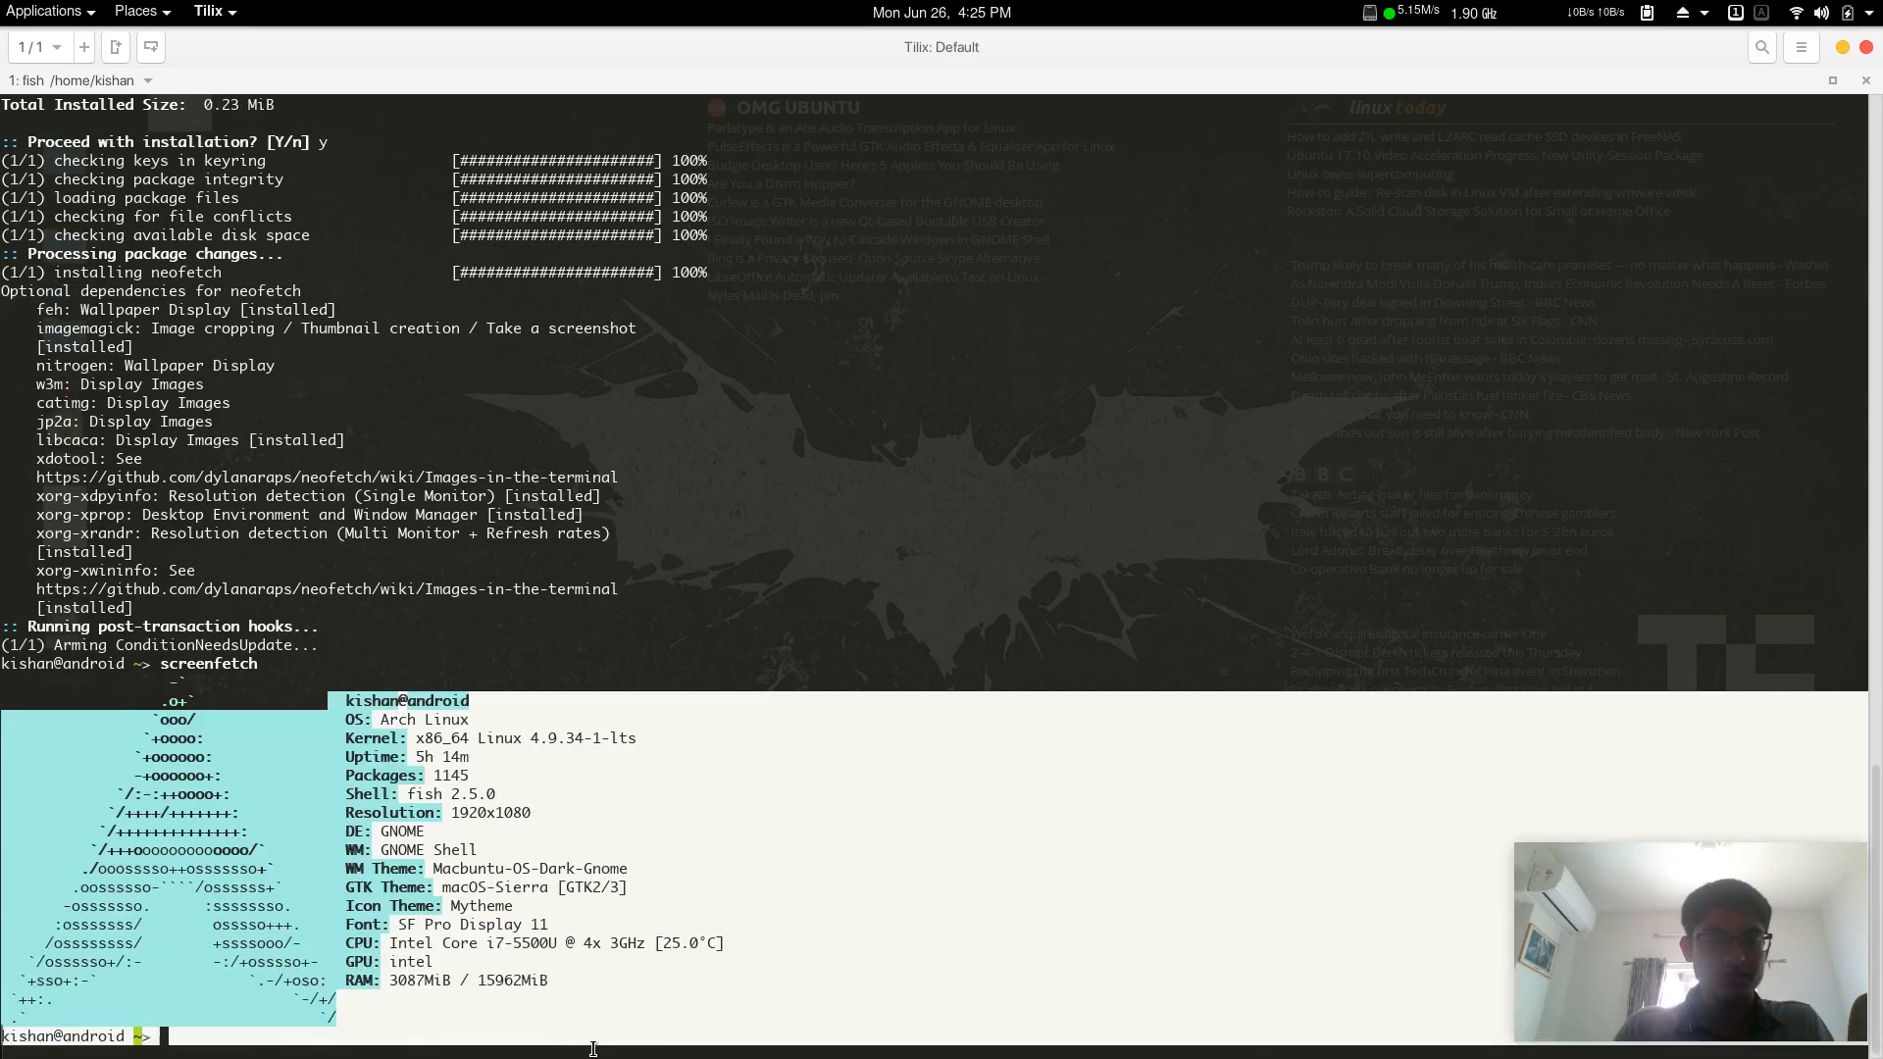
# Step: Run neofetch to print its Arch Linux summary beneath screenfetch's output
pyautogui.write('neon-config')
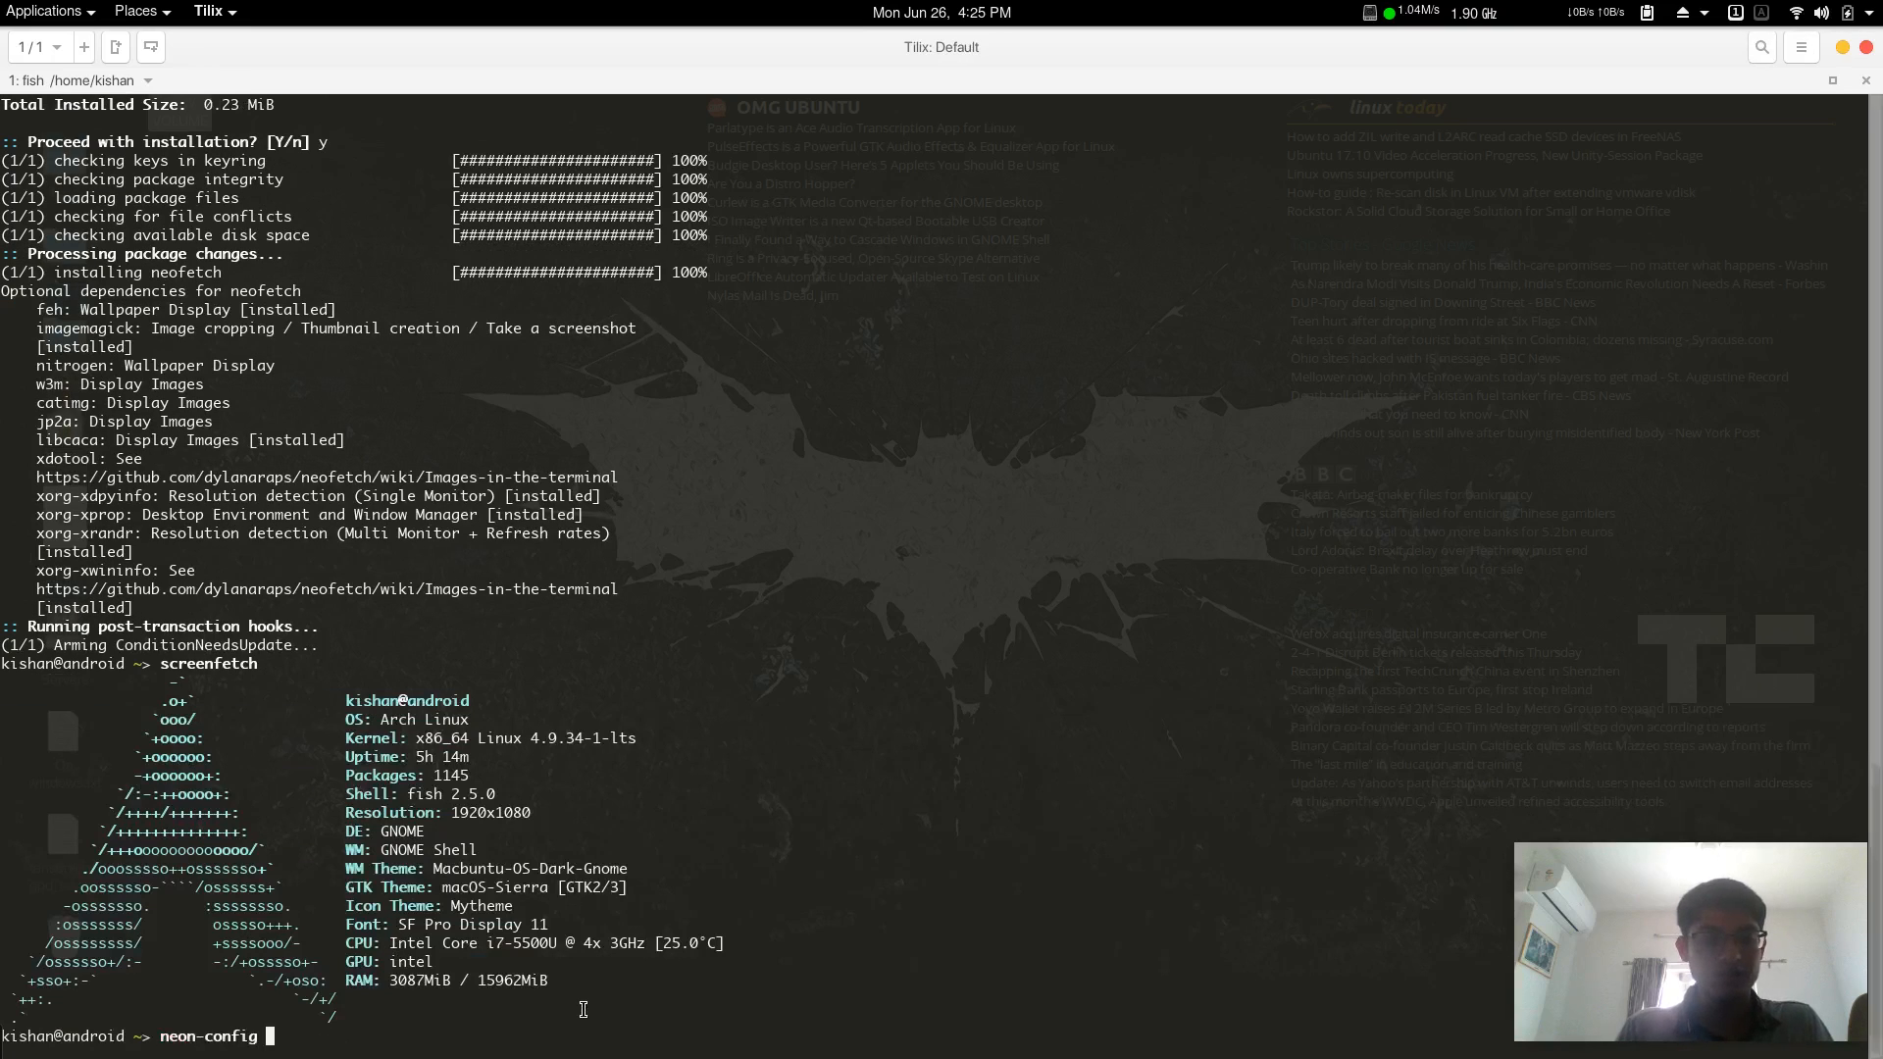
pyautogui.write('neofetch')
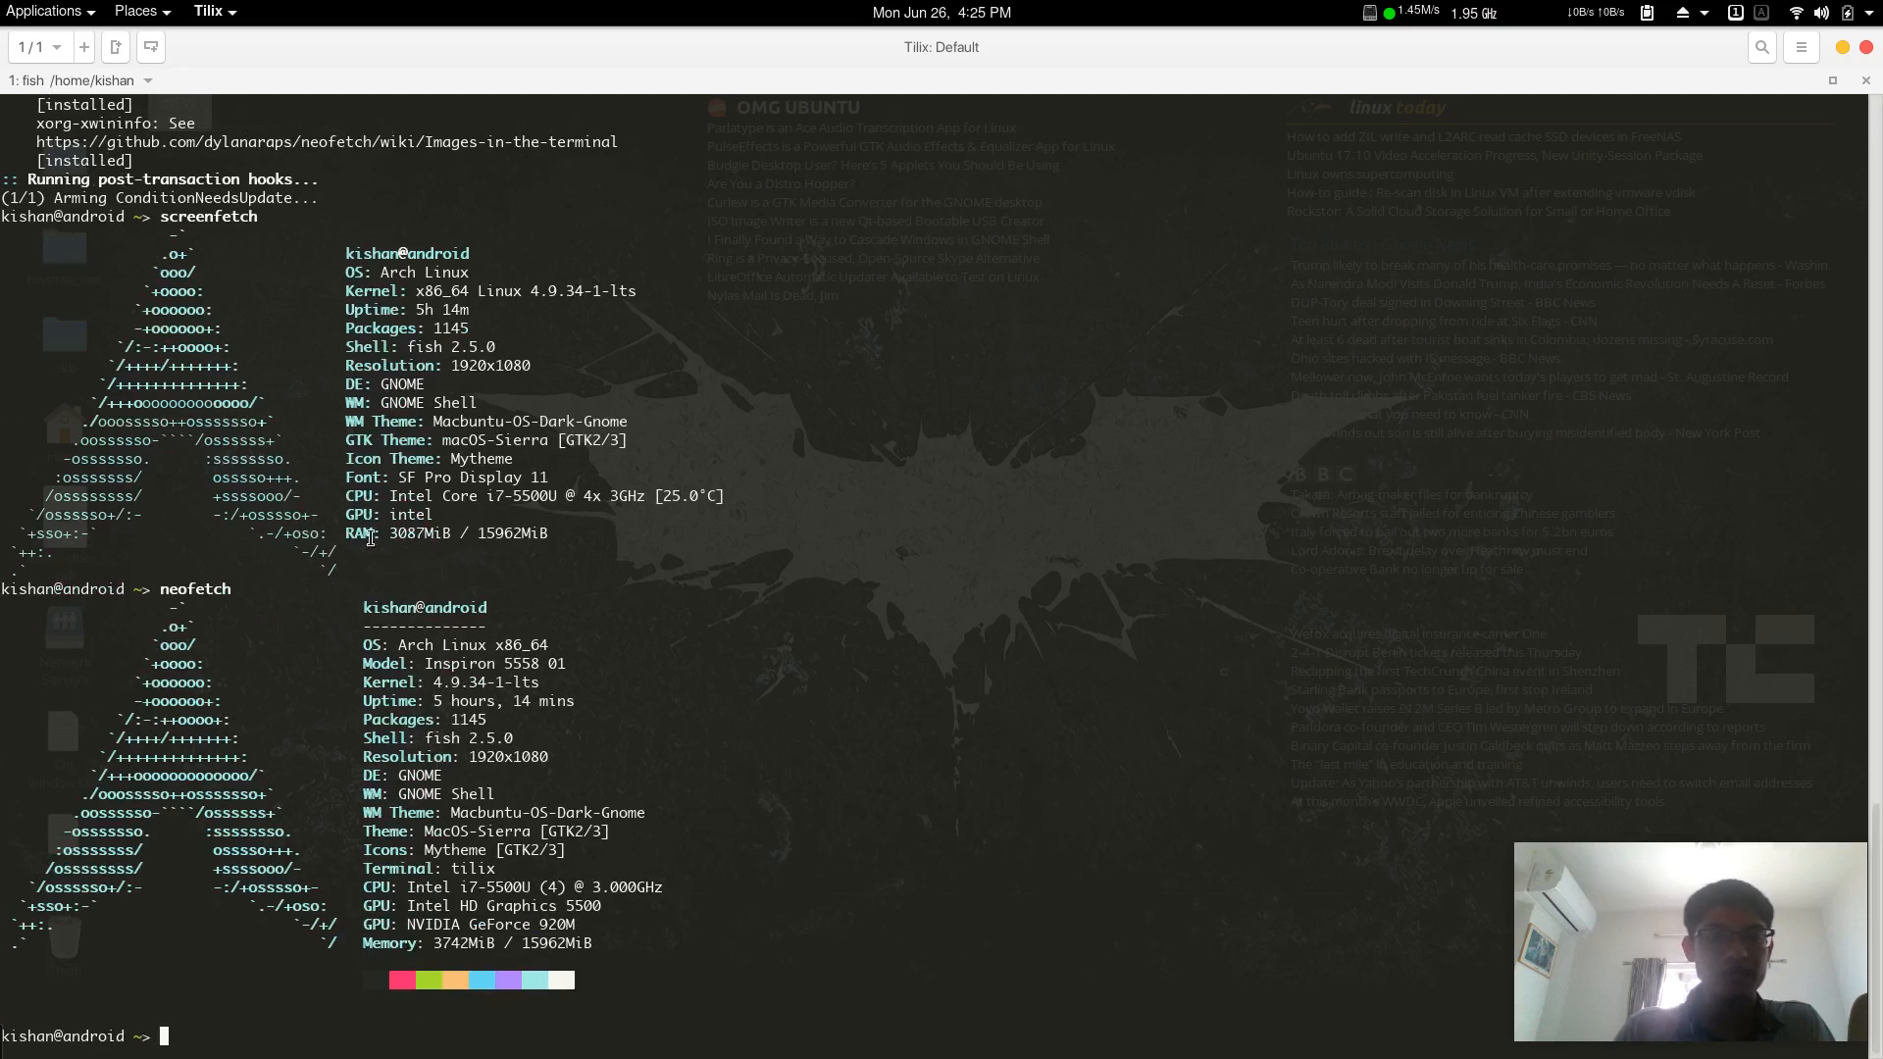
pyautogui.doubleClick(408, 514)
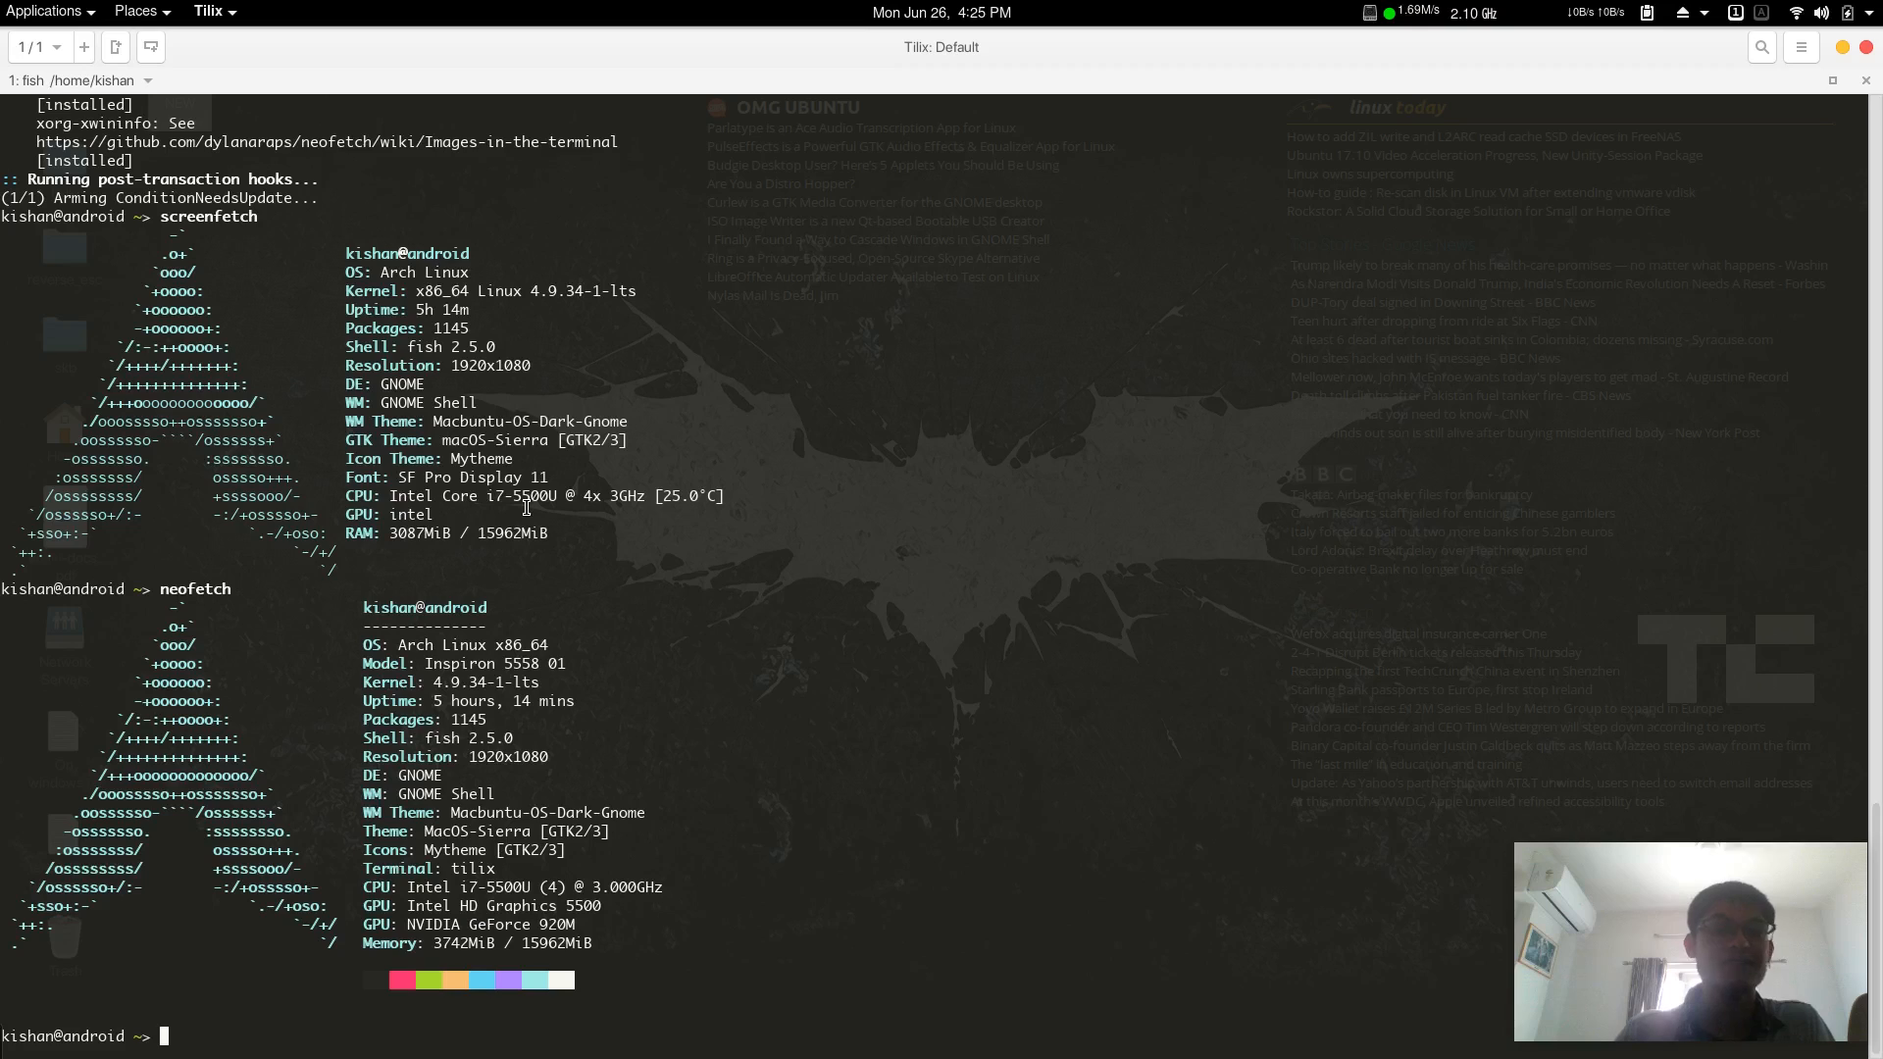
pyautogui.moveTo(552, 442)
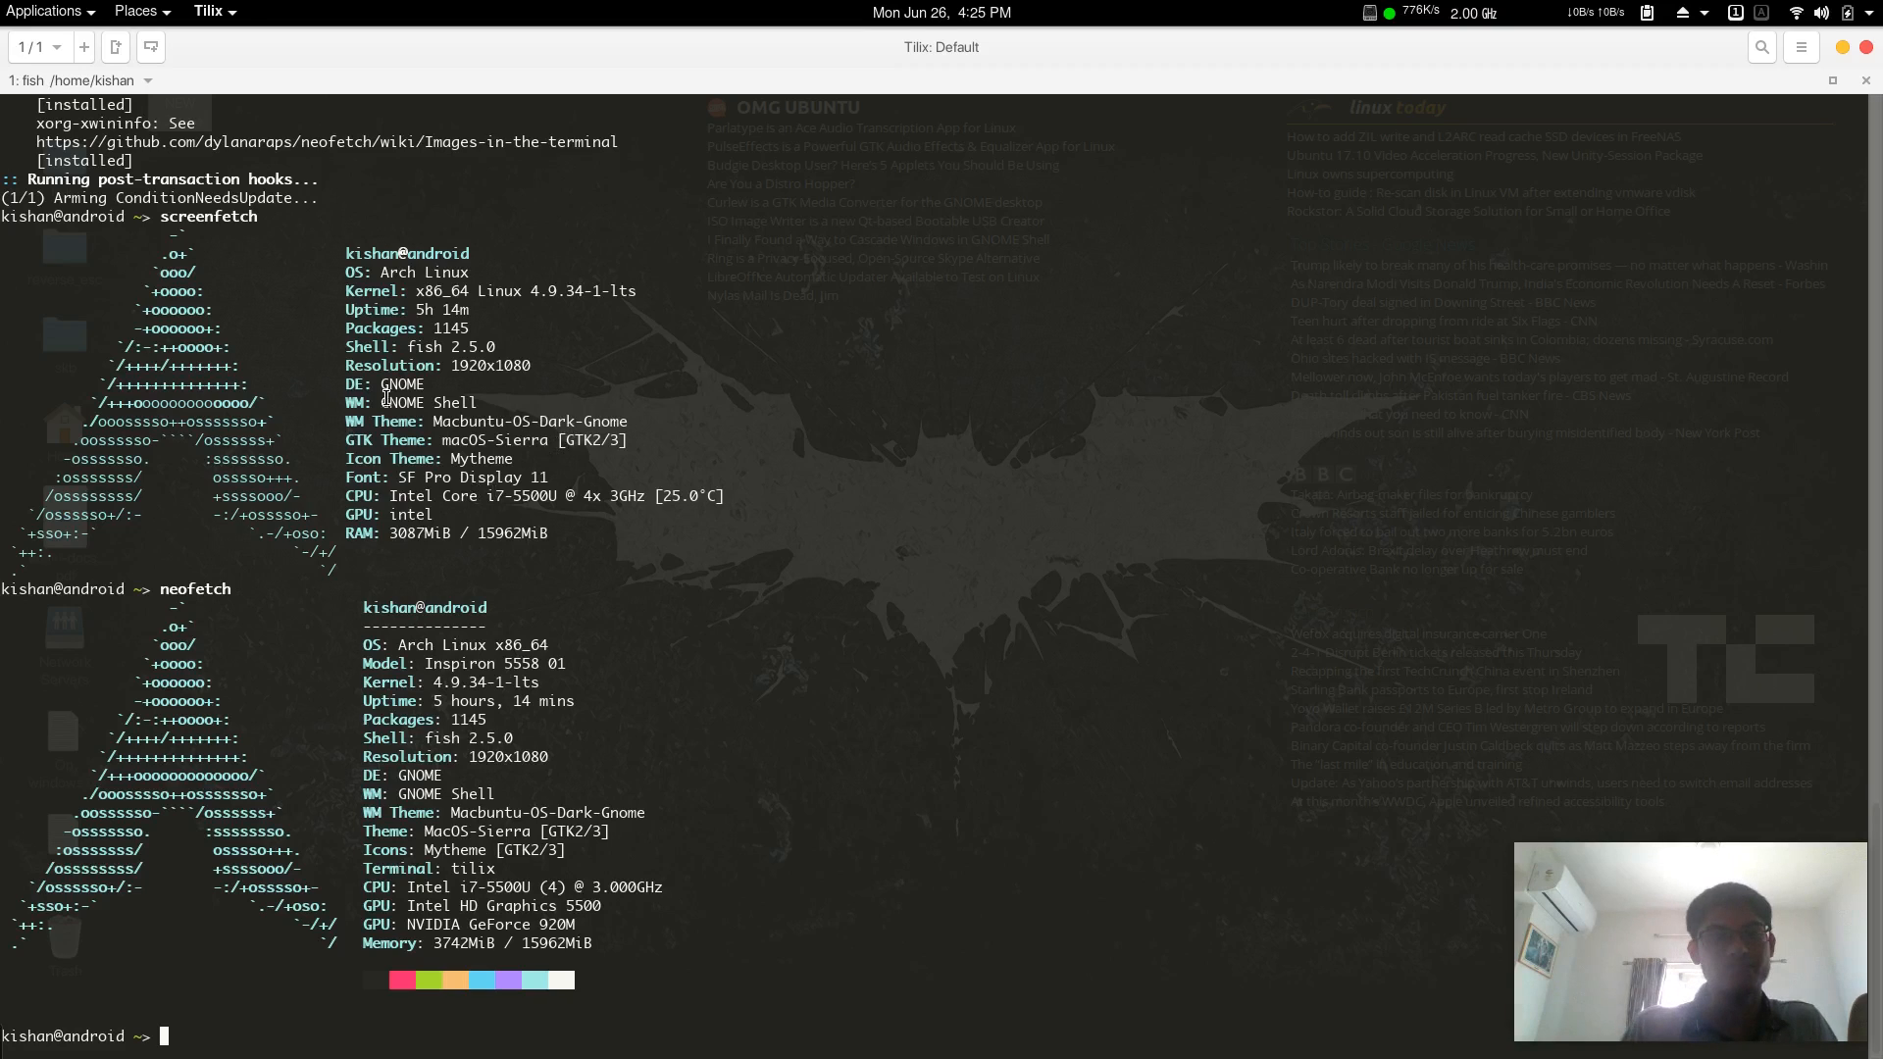
pyautogui.moveTo(269, 358)
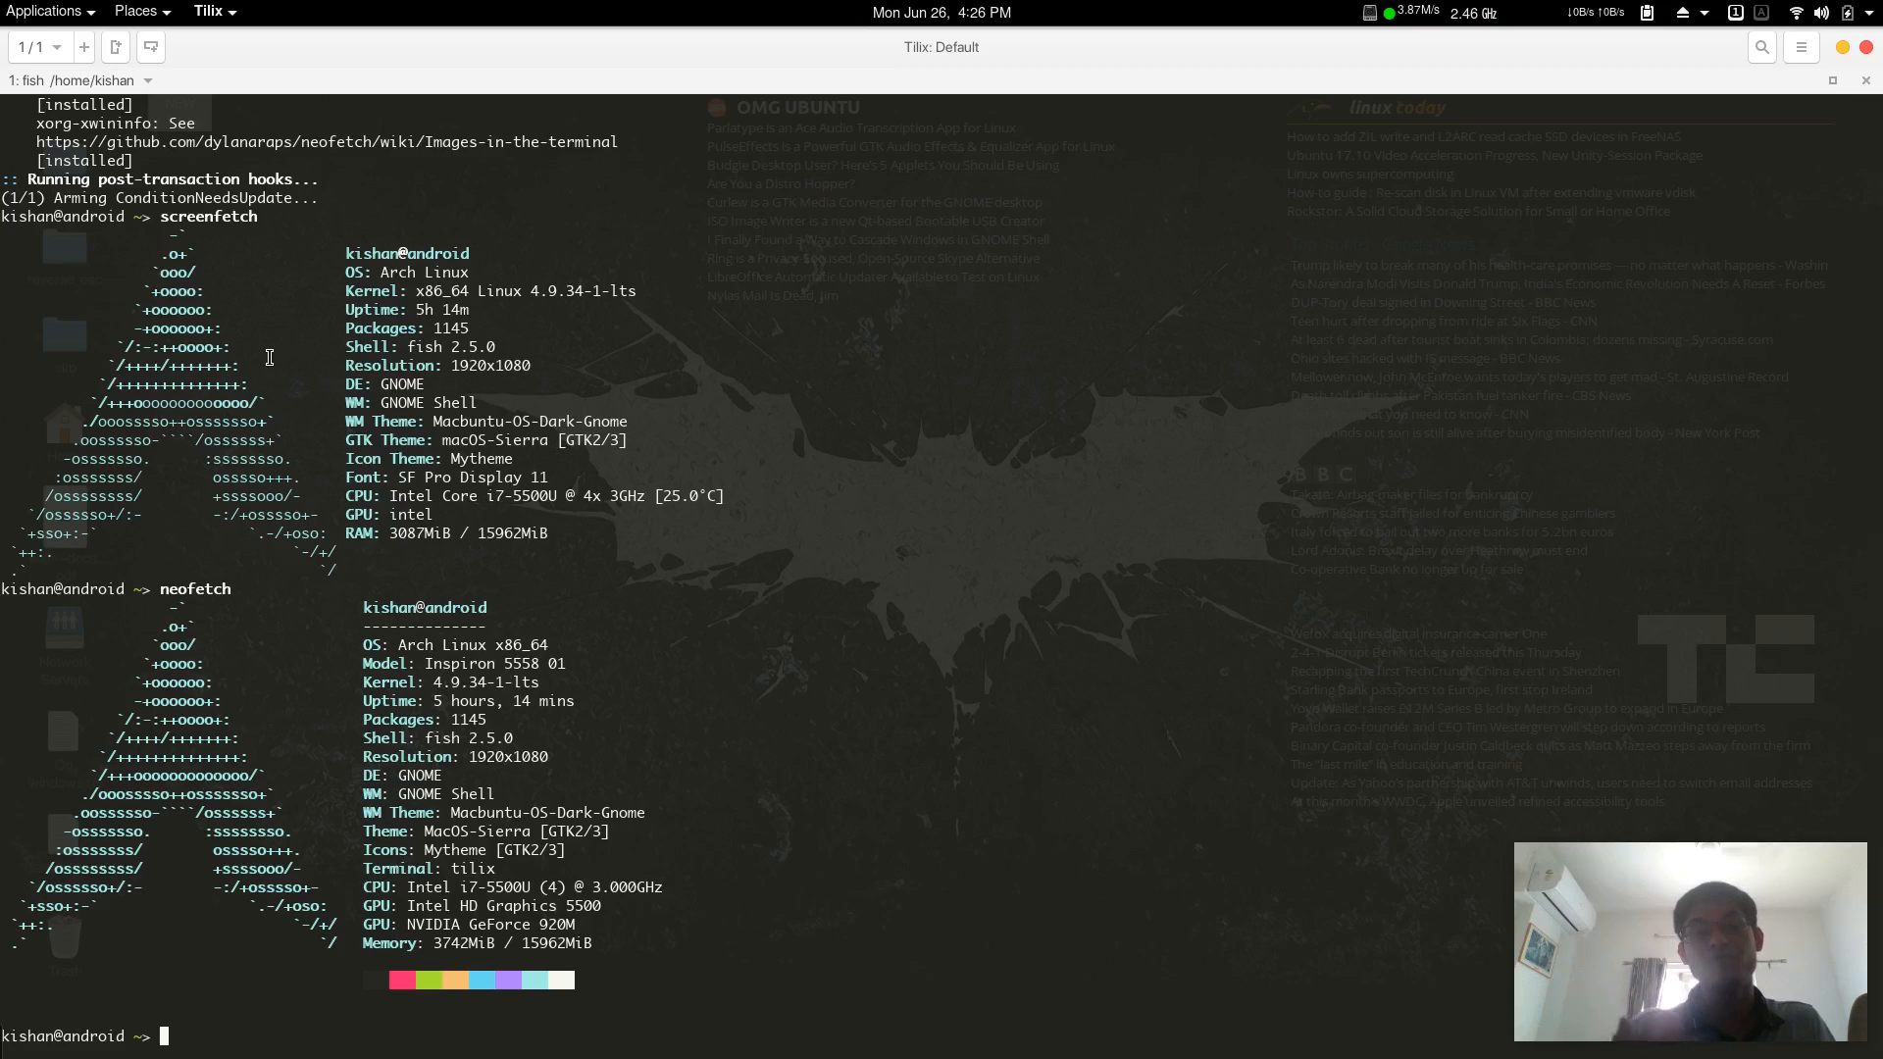
# Step: Show screenfetch's help and rerun it with colours 1,1 for a red logo
pyautogui.write('screenfetch')
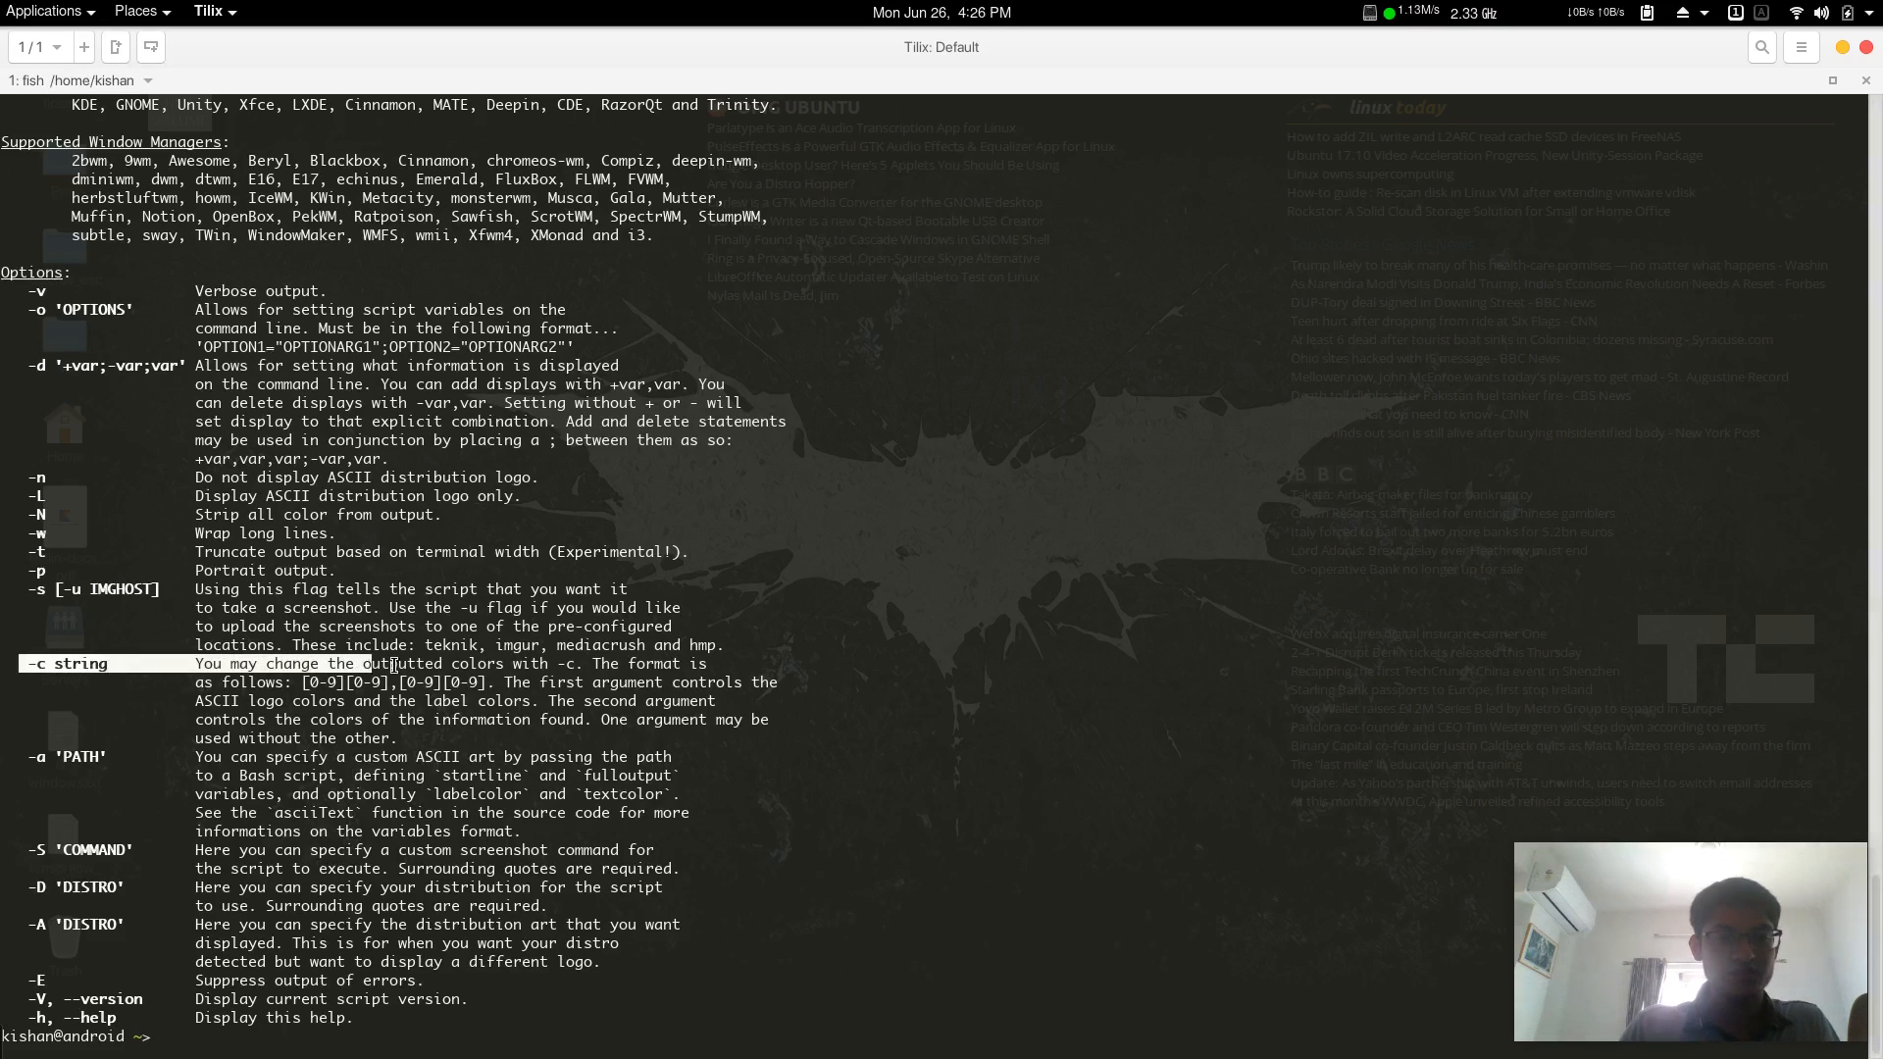
pyautogui.write('screenfetch --help')
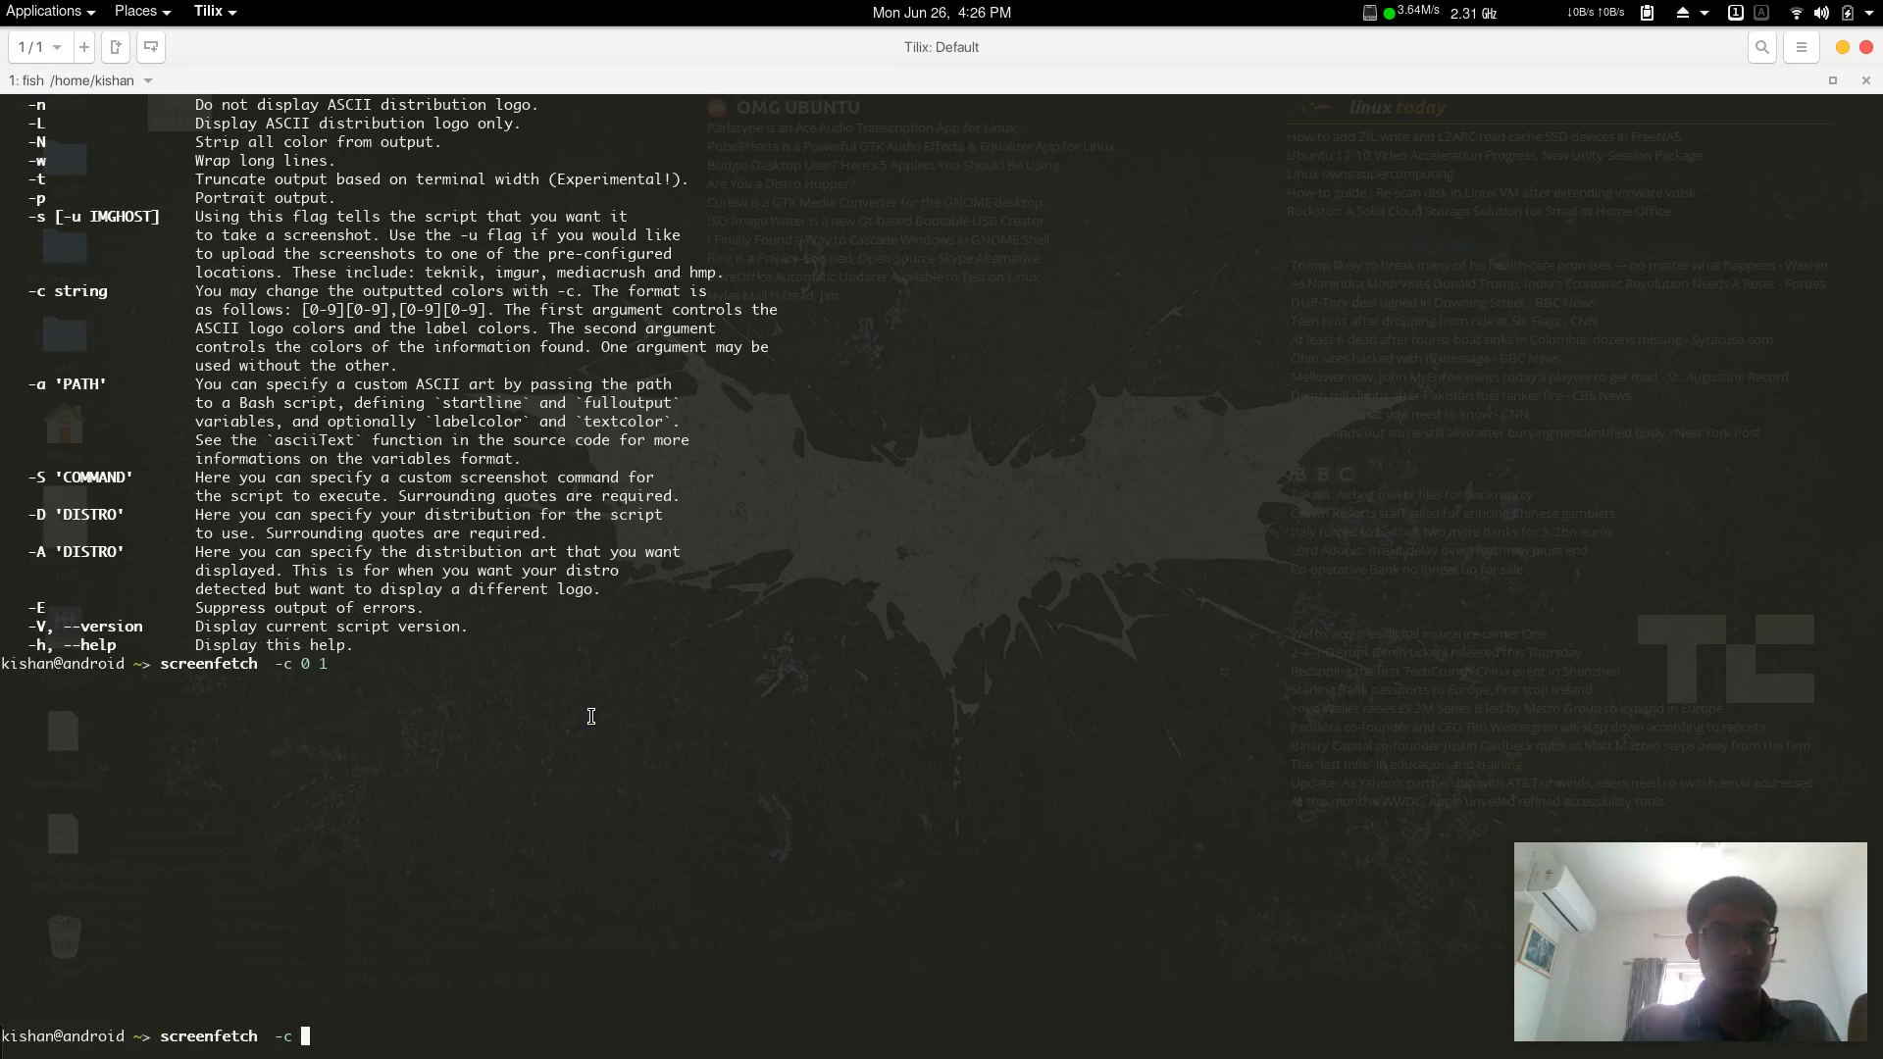
pyautogui.write('1,')
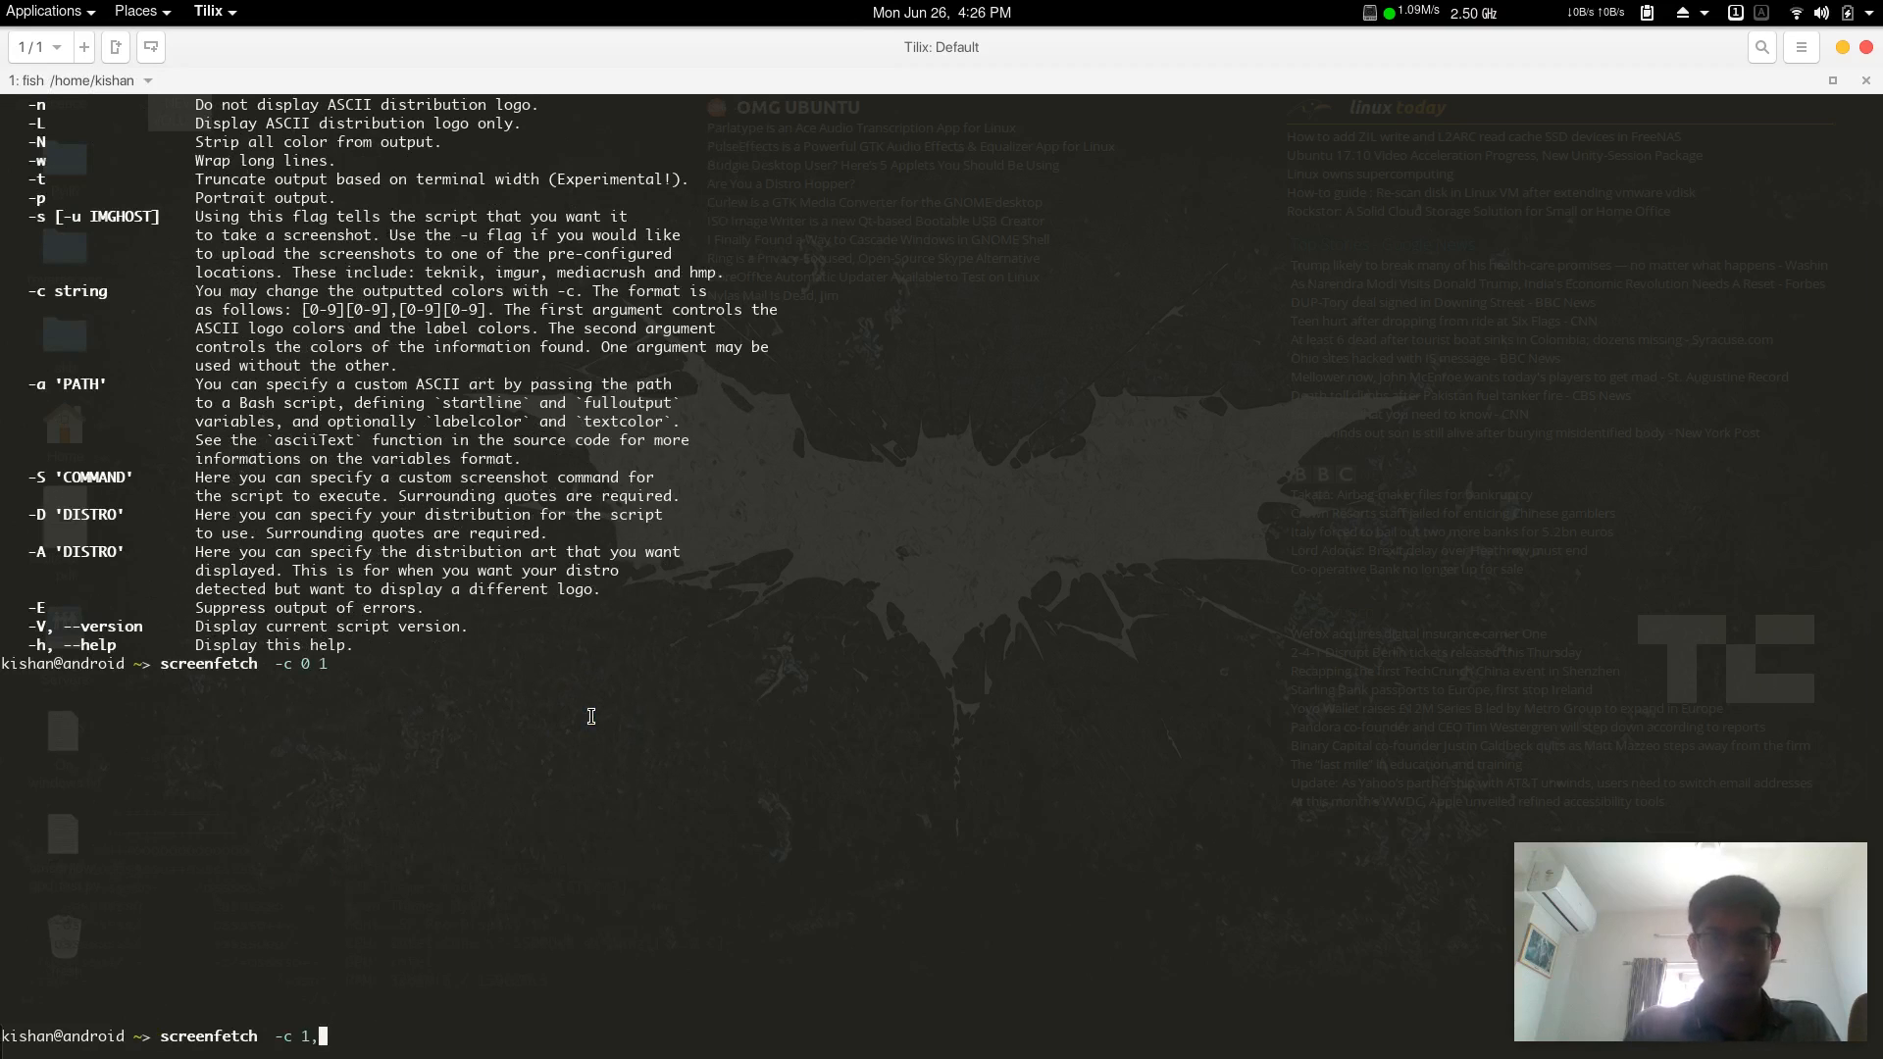
pyautogui.press('Return')
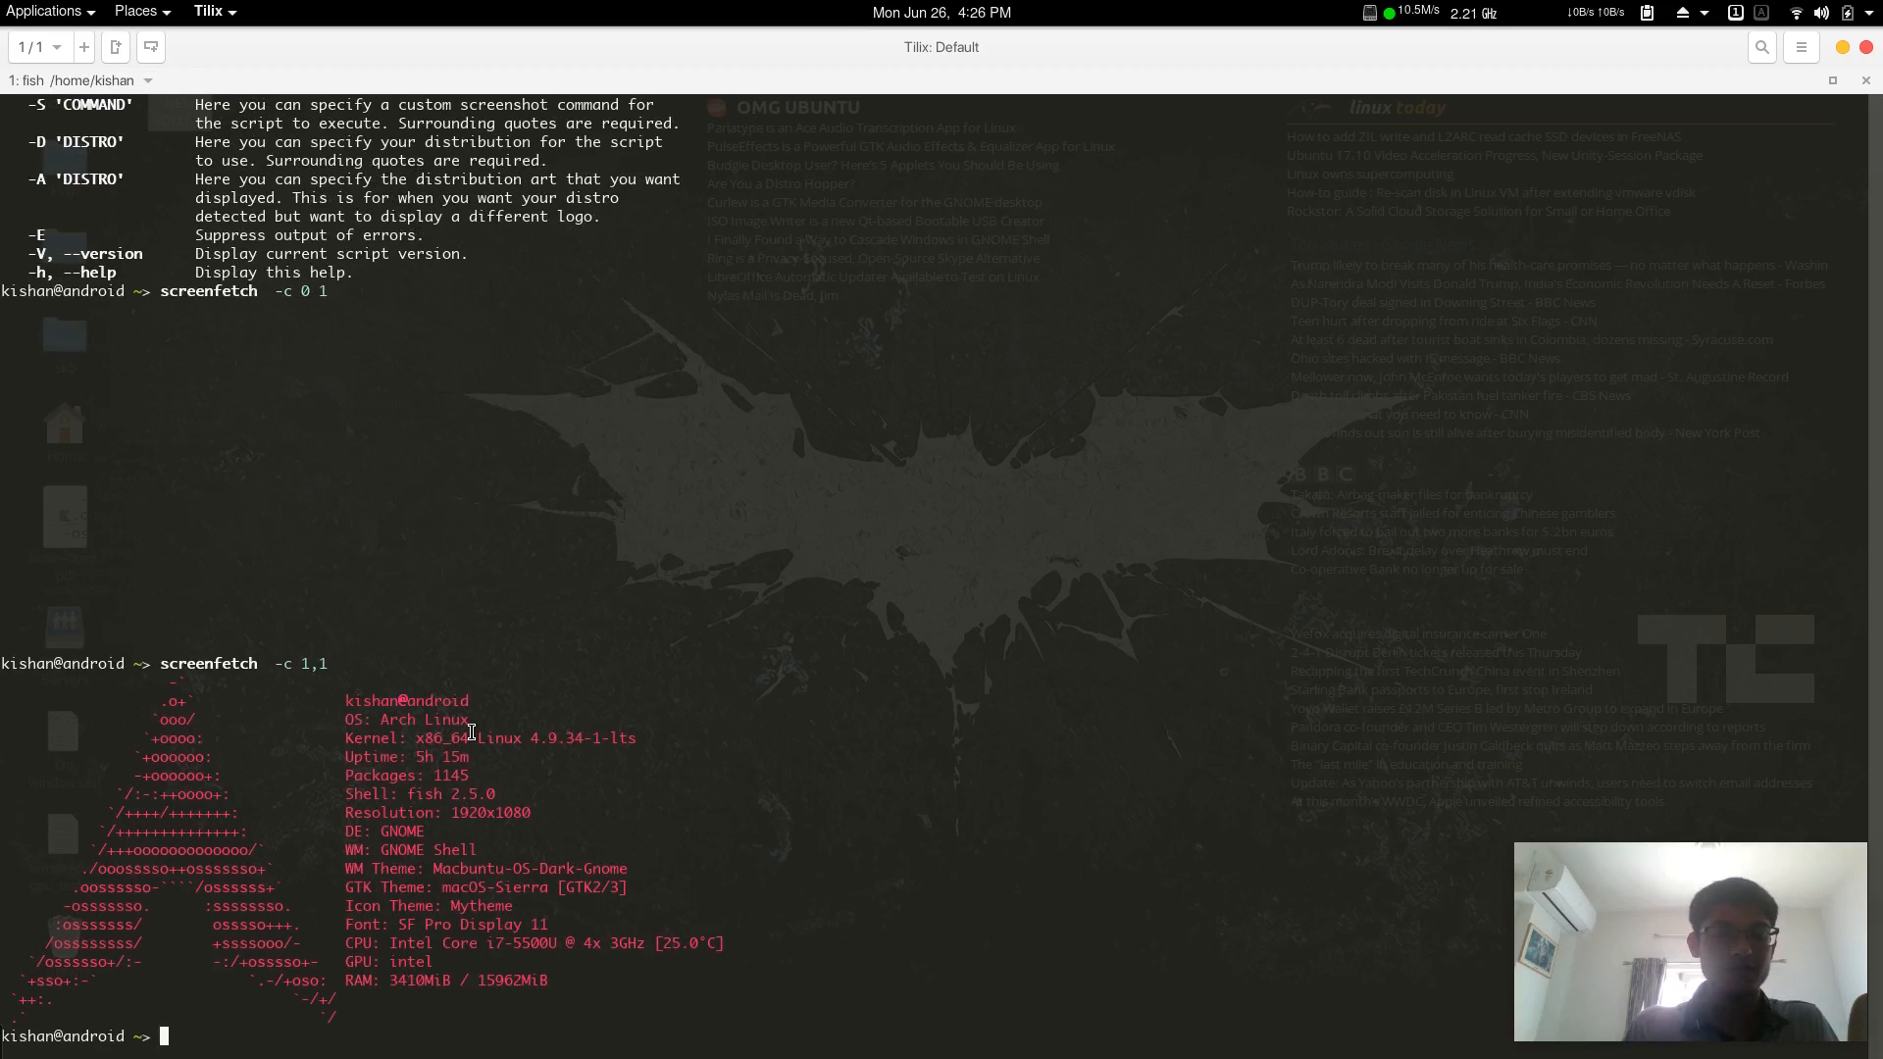
# Step: Rerun screenfetch with colours 1,2, then list neofetch's help options
pyautogui.write('screenfetch -c 1,2')
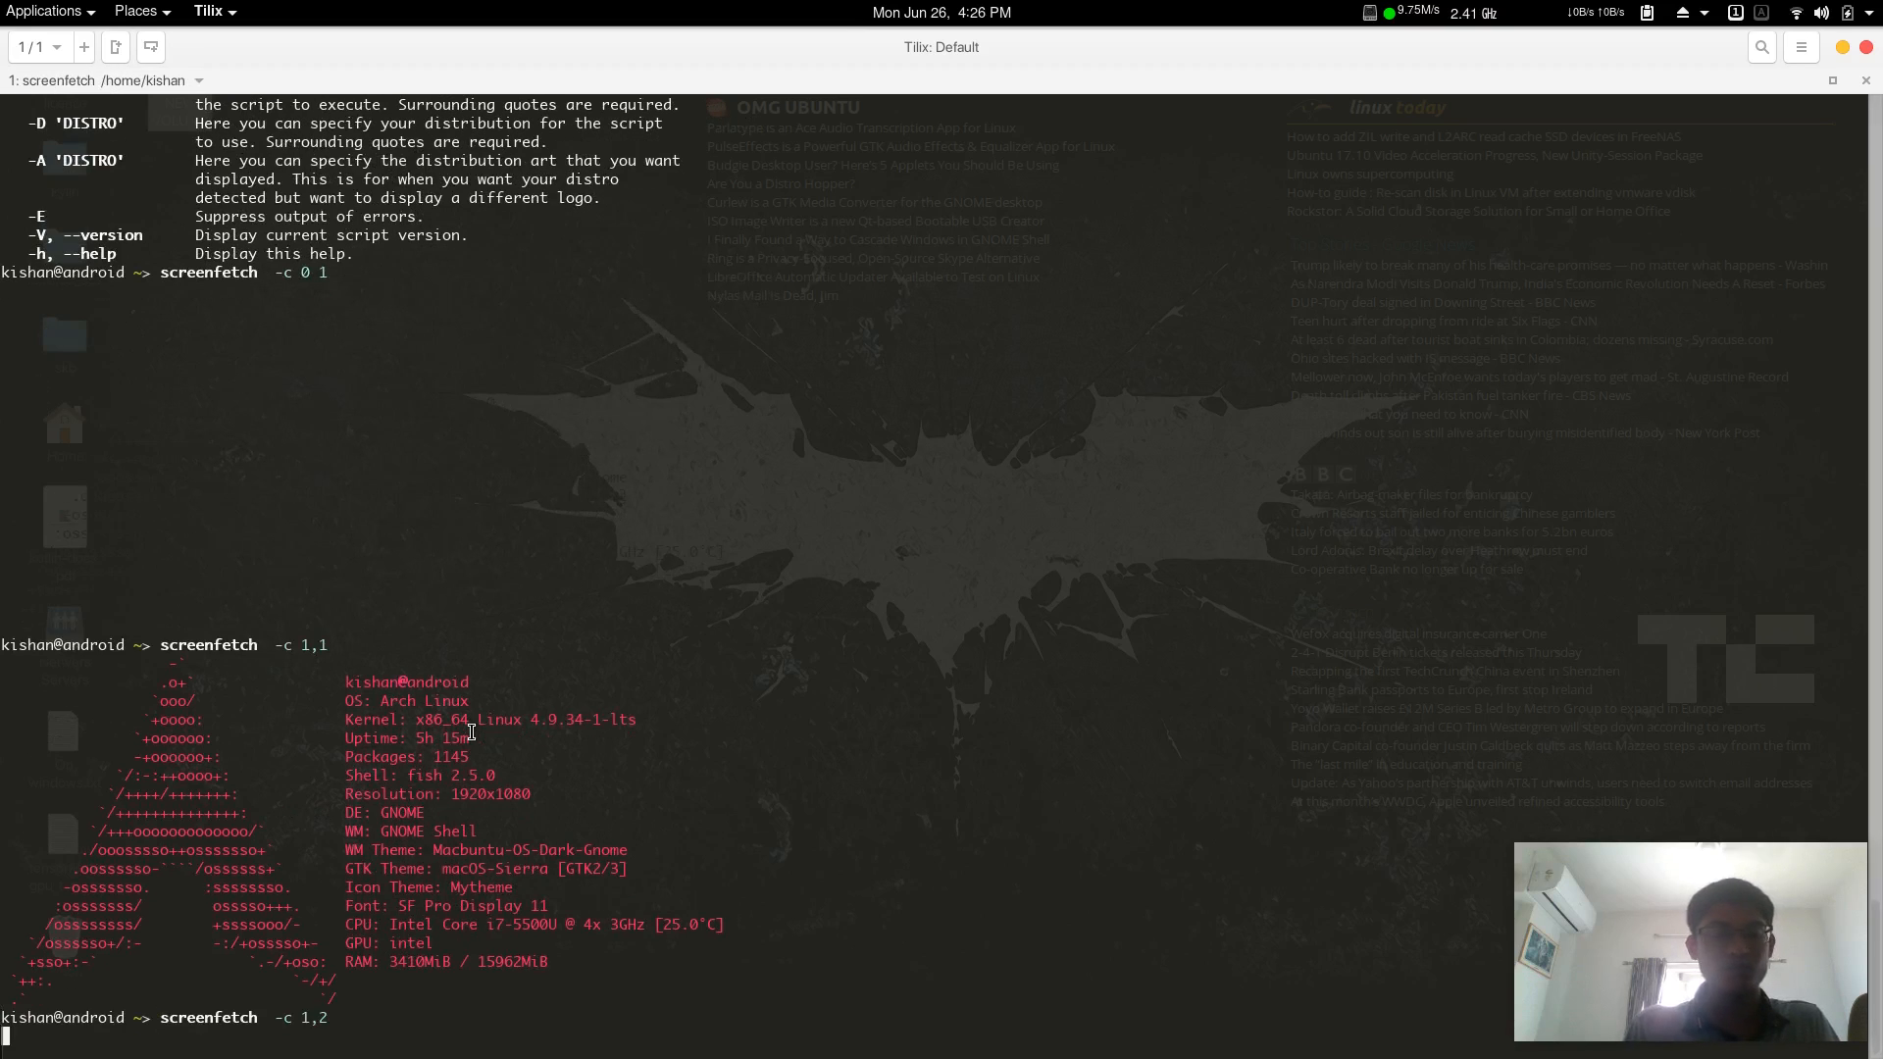
pyautogui.rightClick(472, 733)
pyautogui.write('ne')
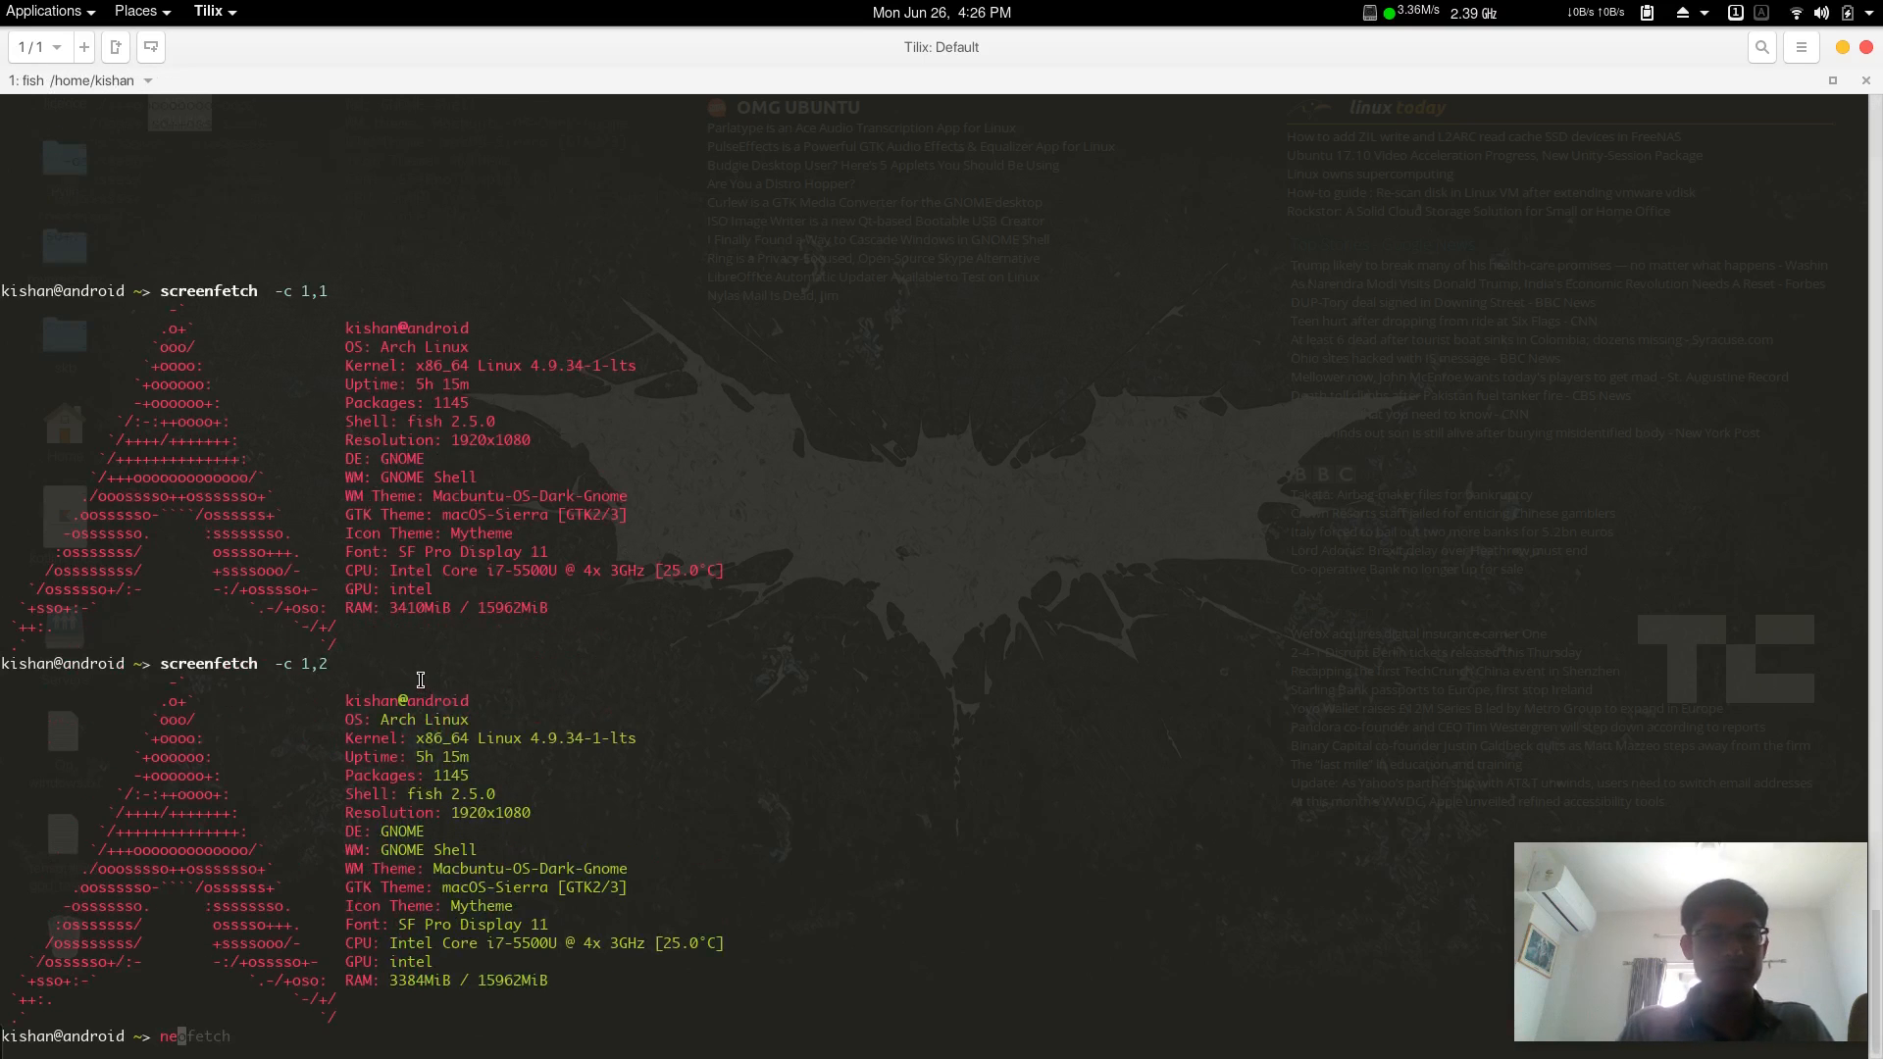
pyautogui.press('Return')
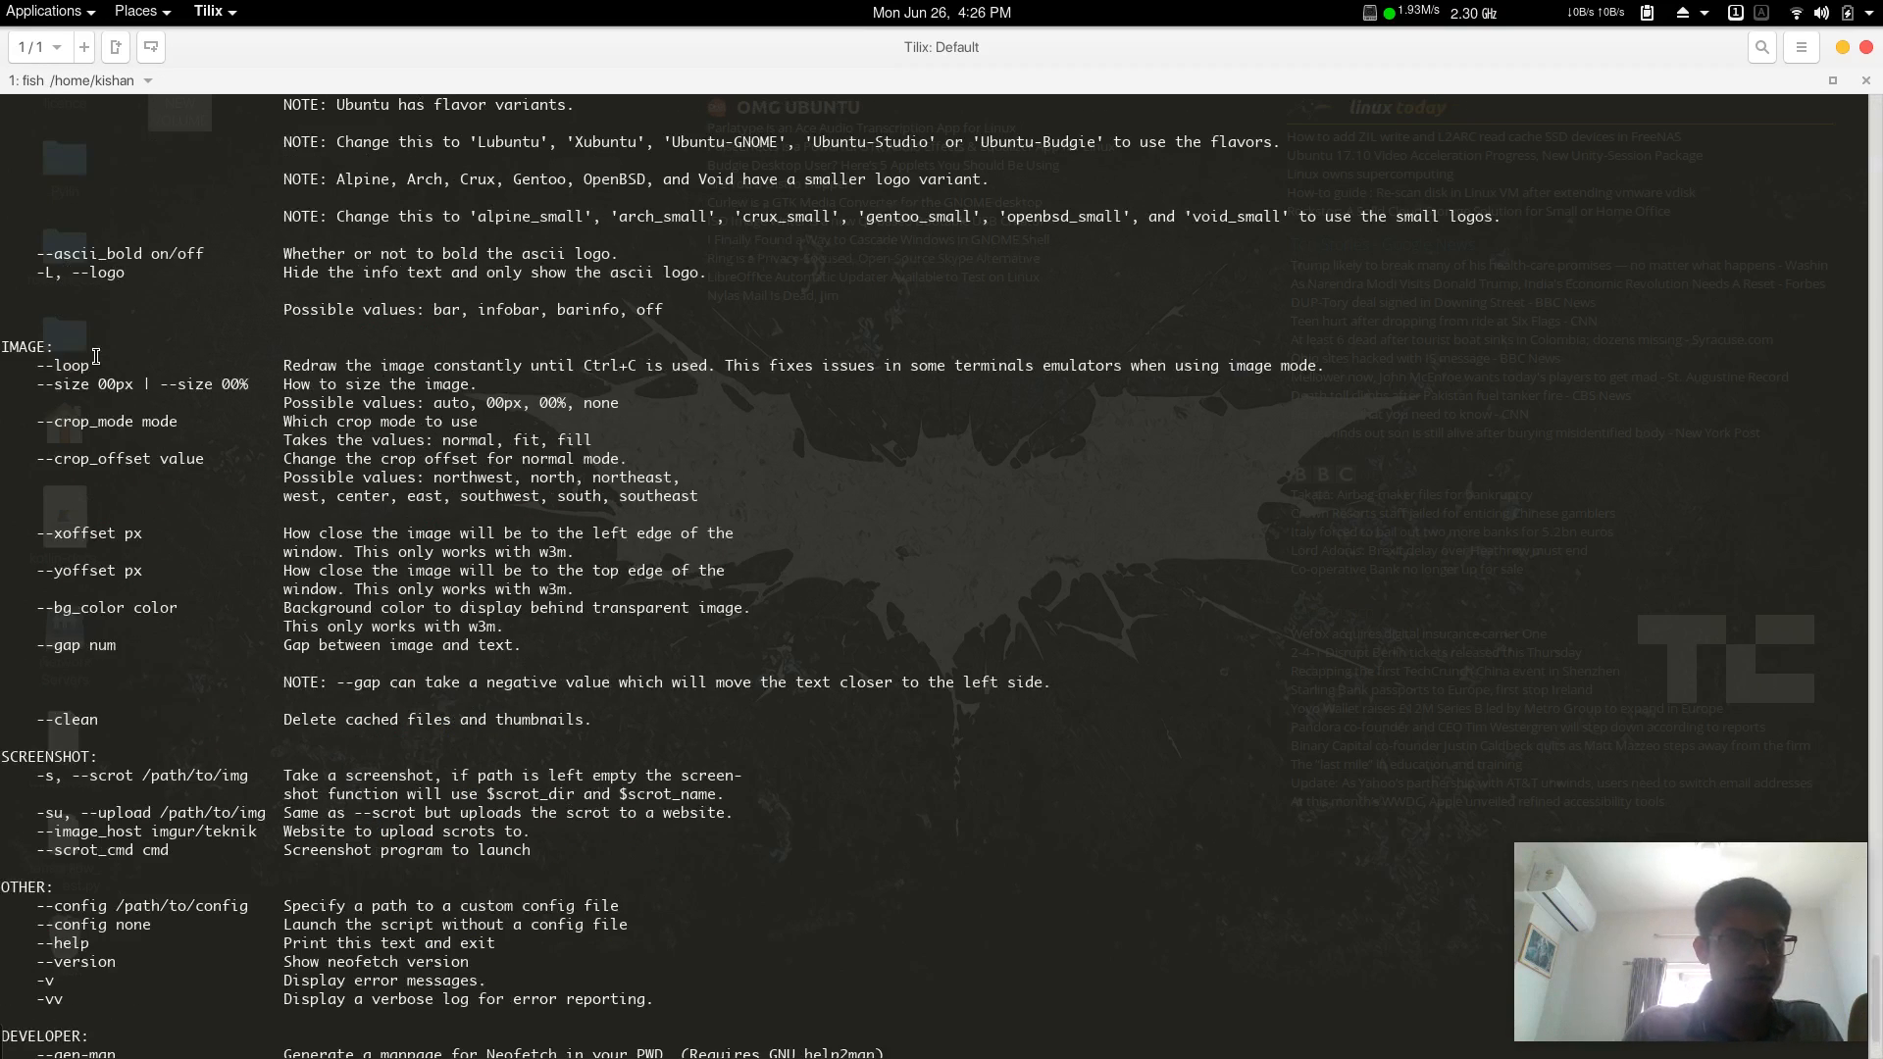
# Step: Run neofetch with red ascii_colors 1 1 1 1 1, then plain, then enter and exit bash
pyautogui.scroll(-3)
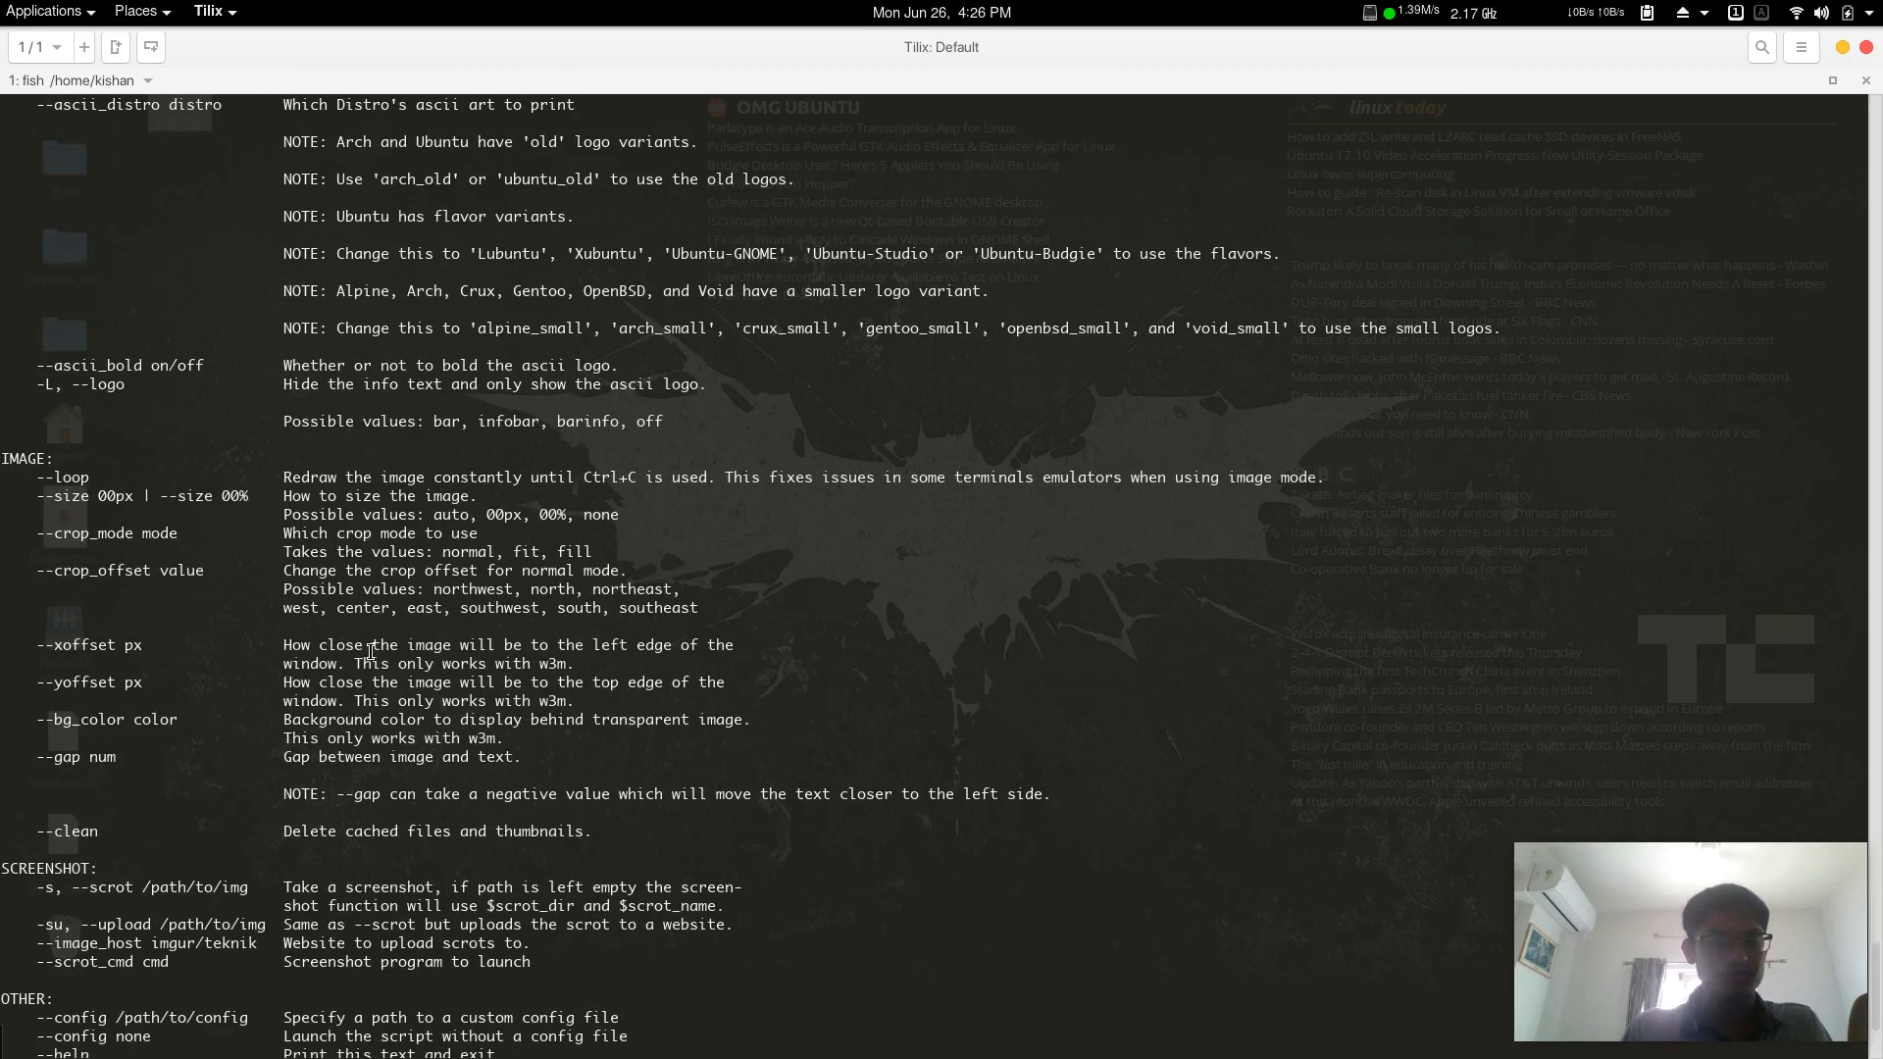
pyautogui.scroll(-3)
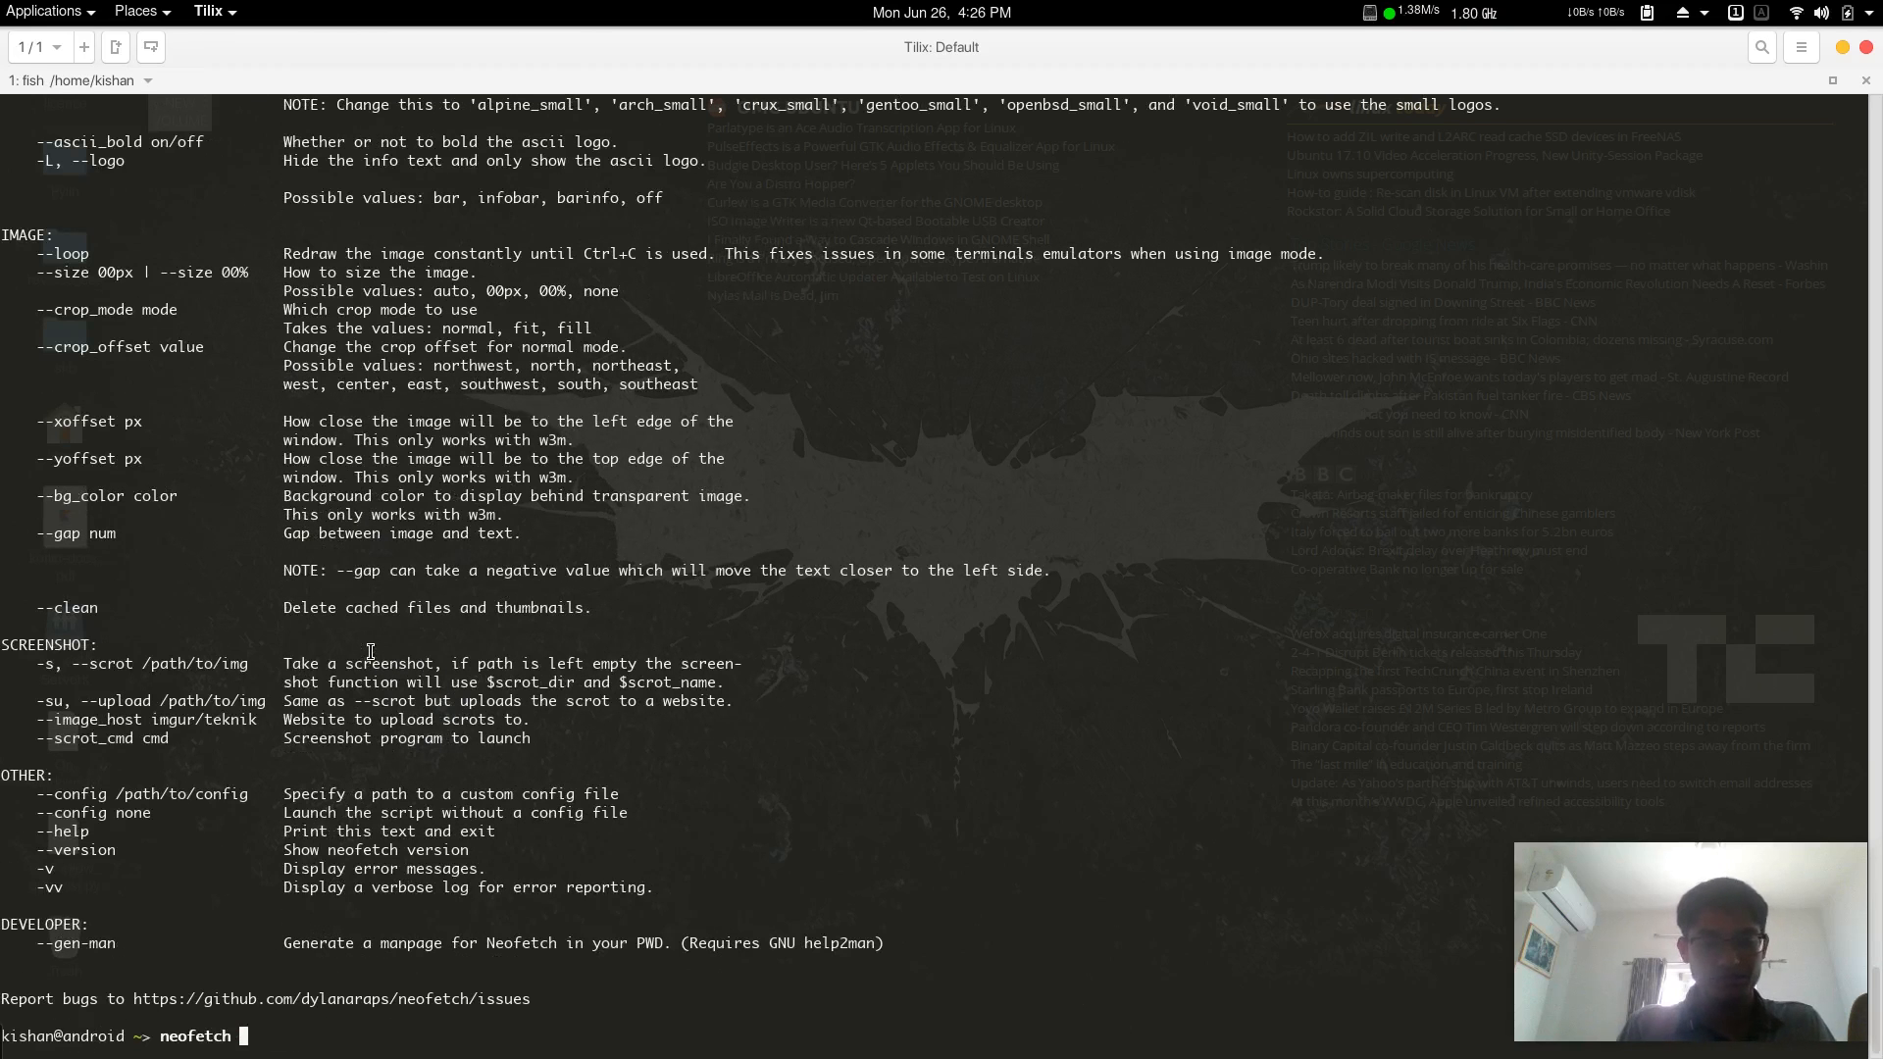
pyautogui.write('--ascii_colors 1 1 1')
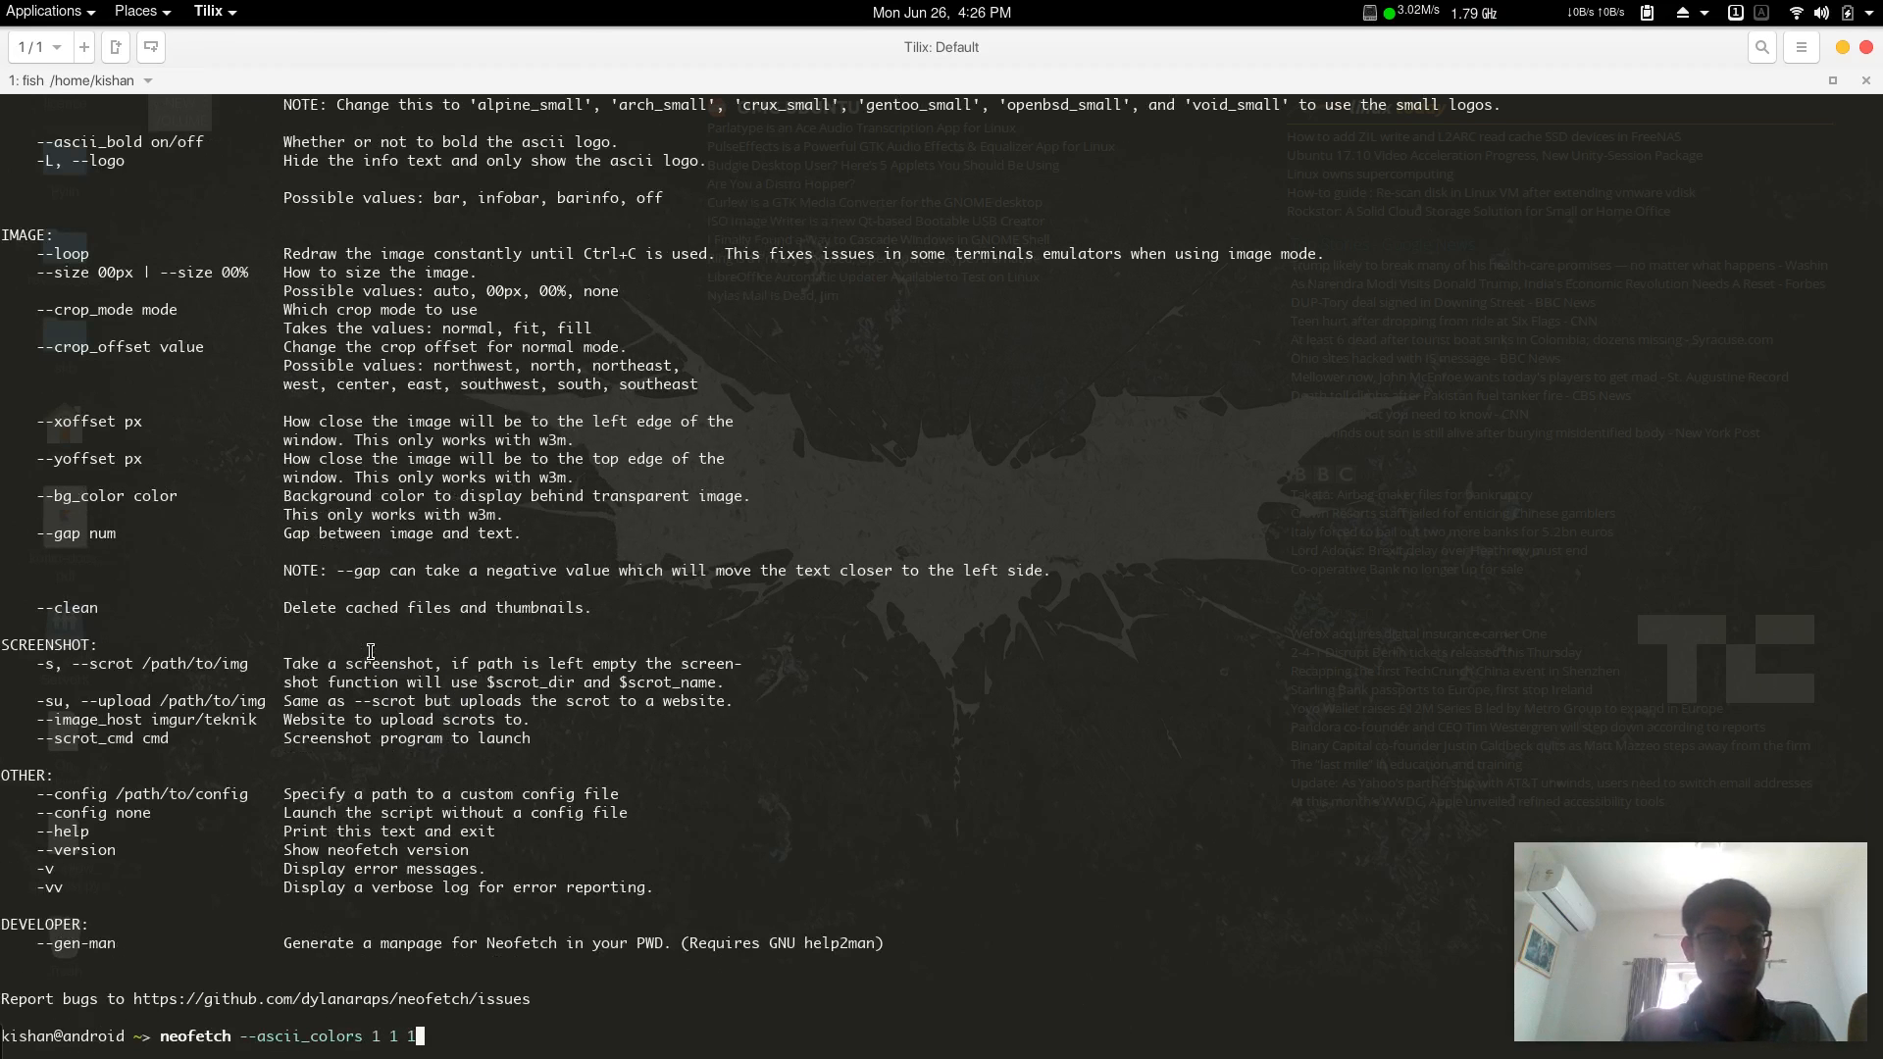
pyautogui.press('Return')
pyautogui.write('neo')
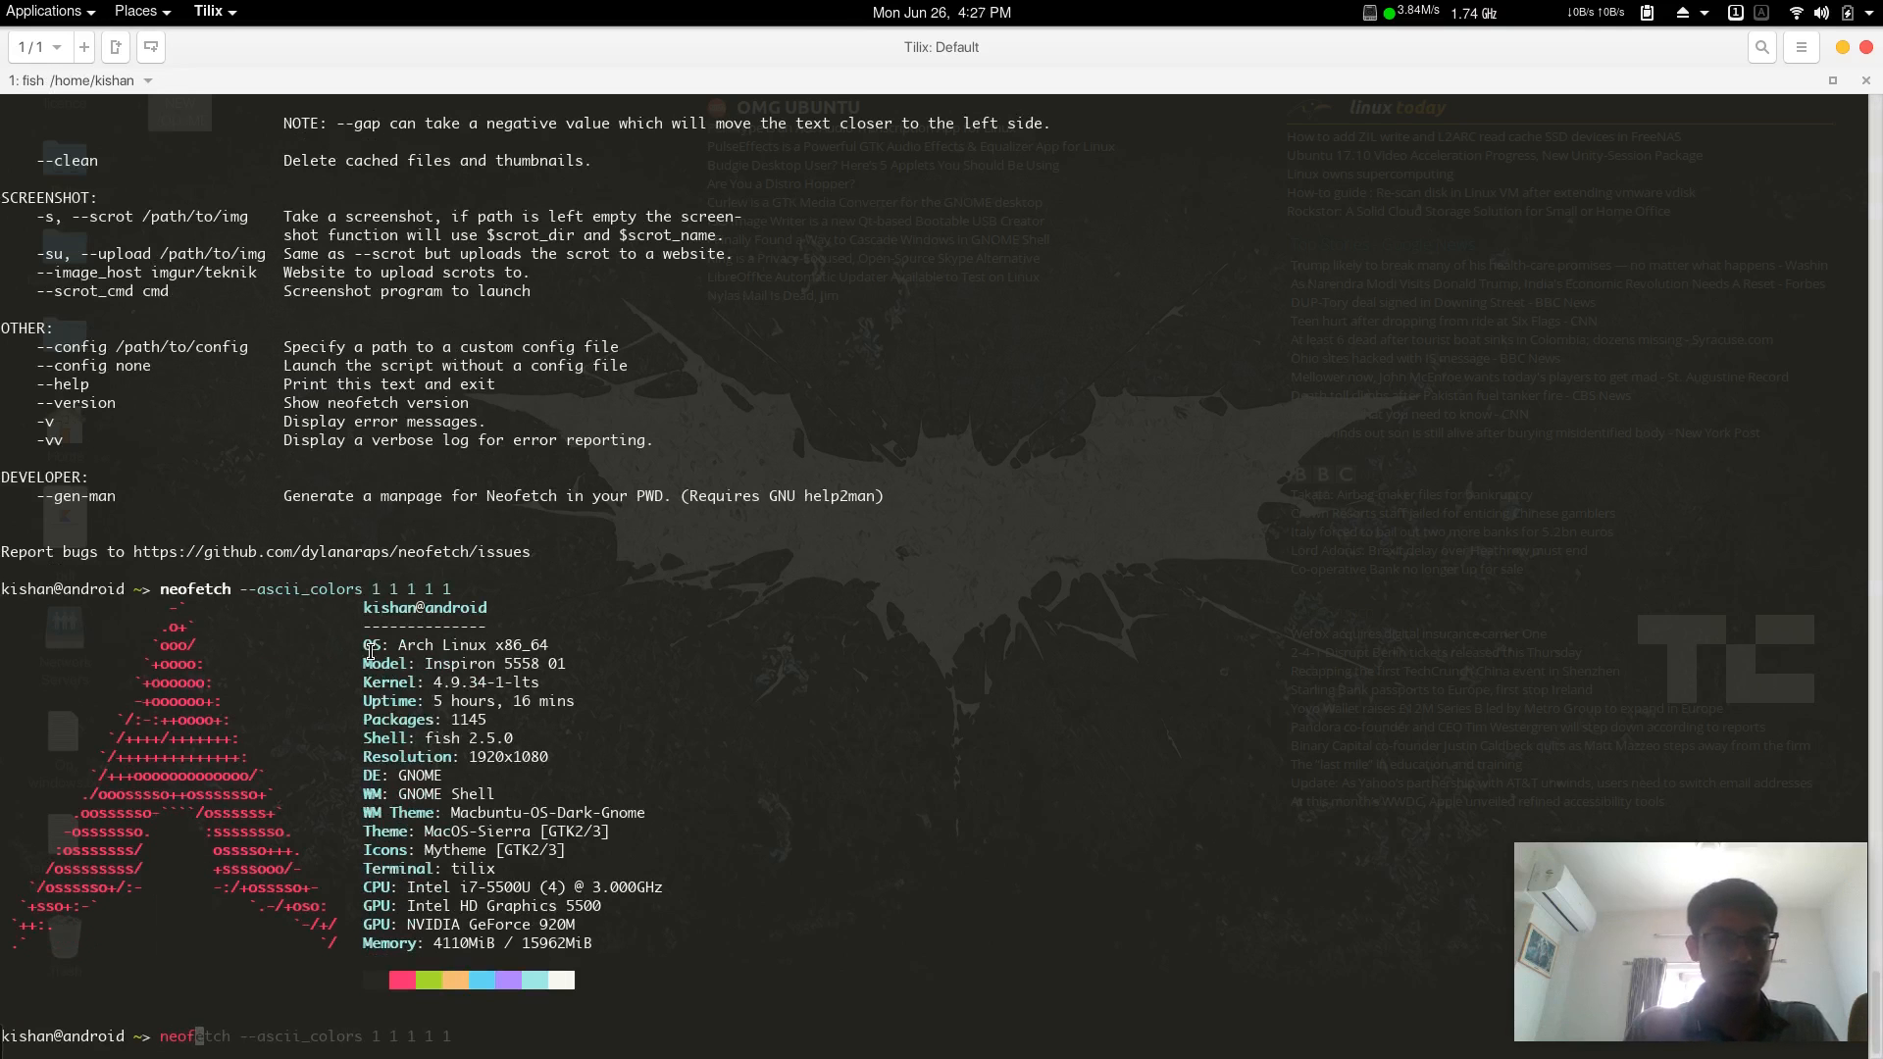
pyautogui.press('Return')
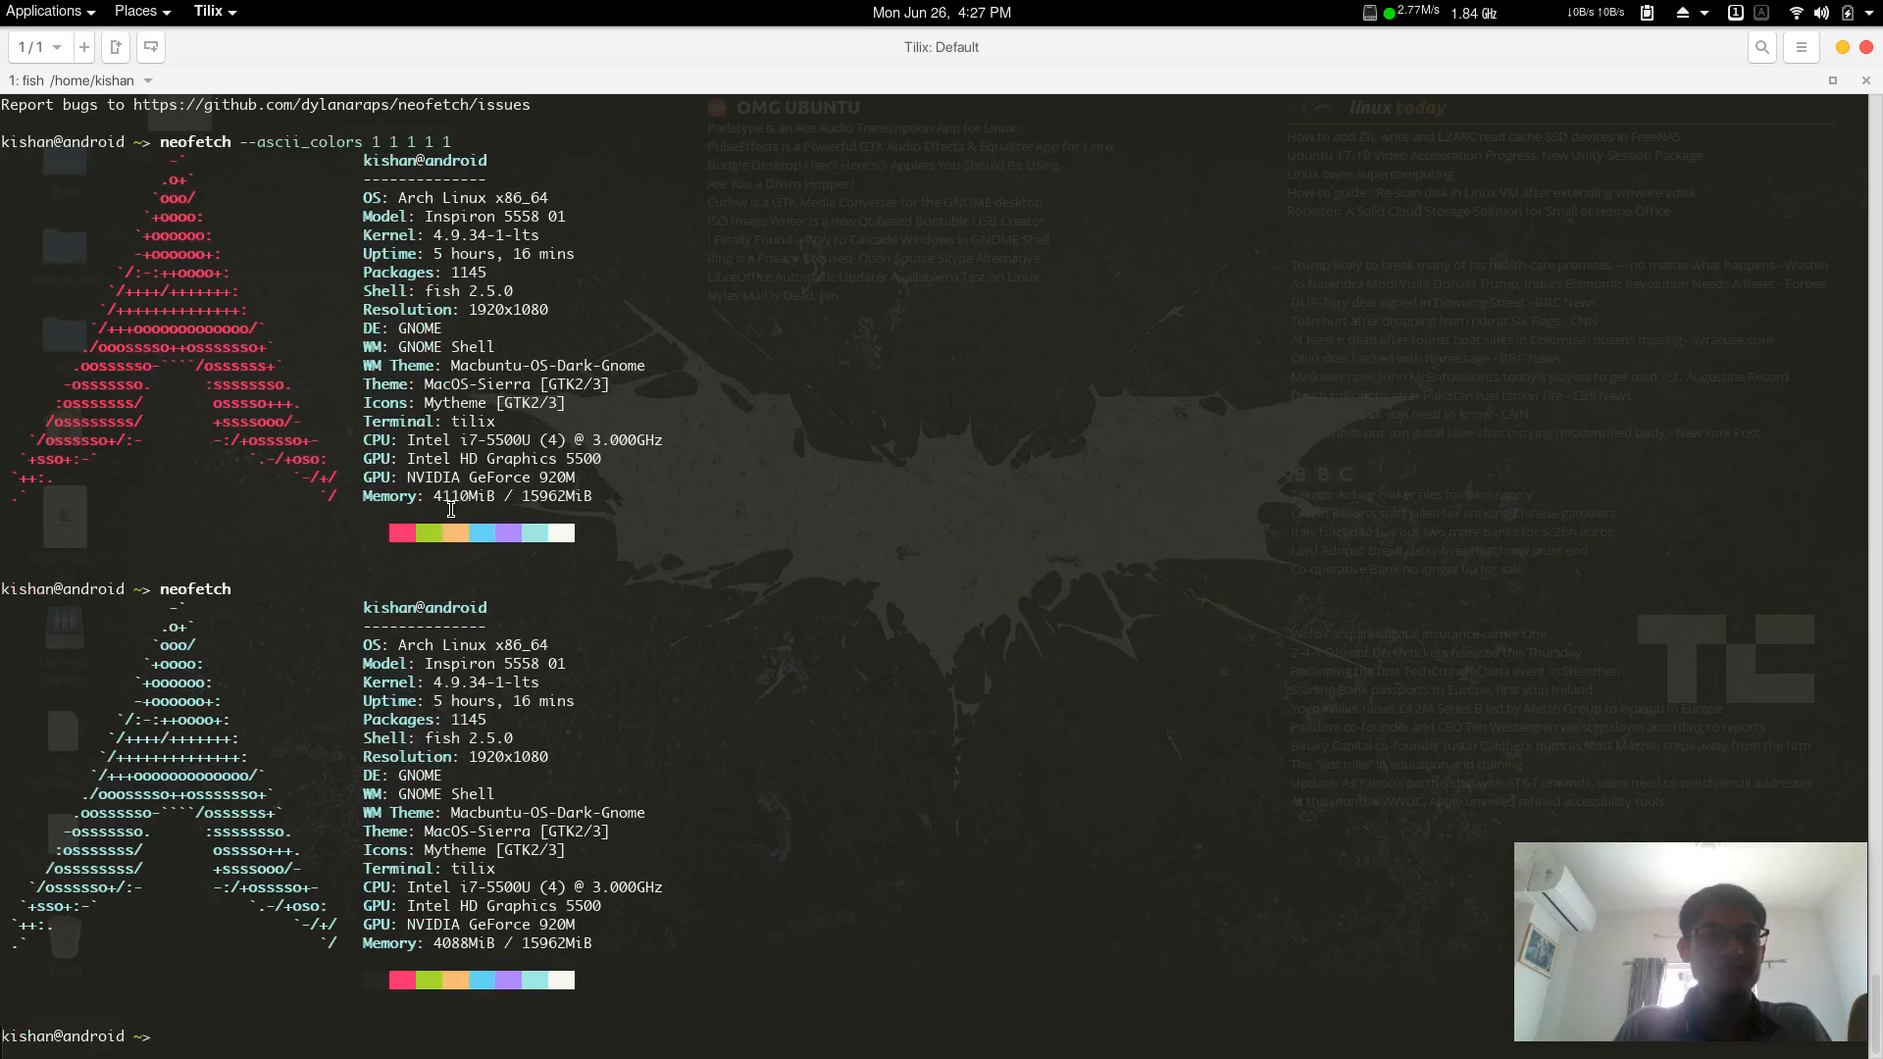
pyautogui.write('bash')
pyautogui.write('exit')
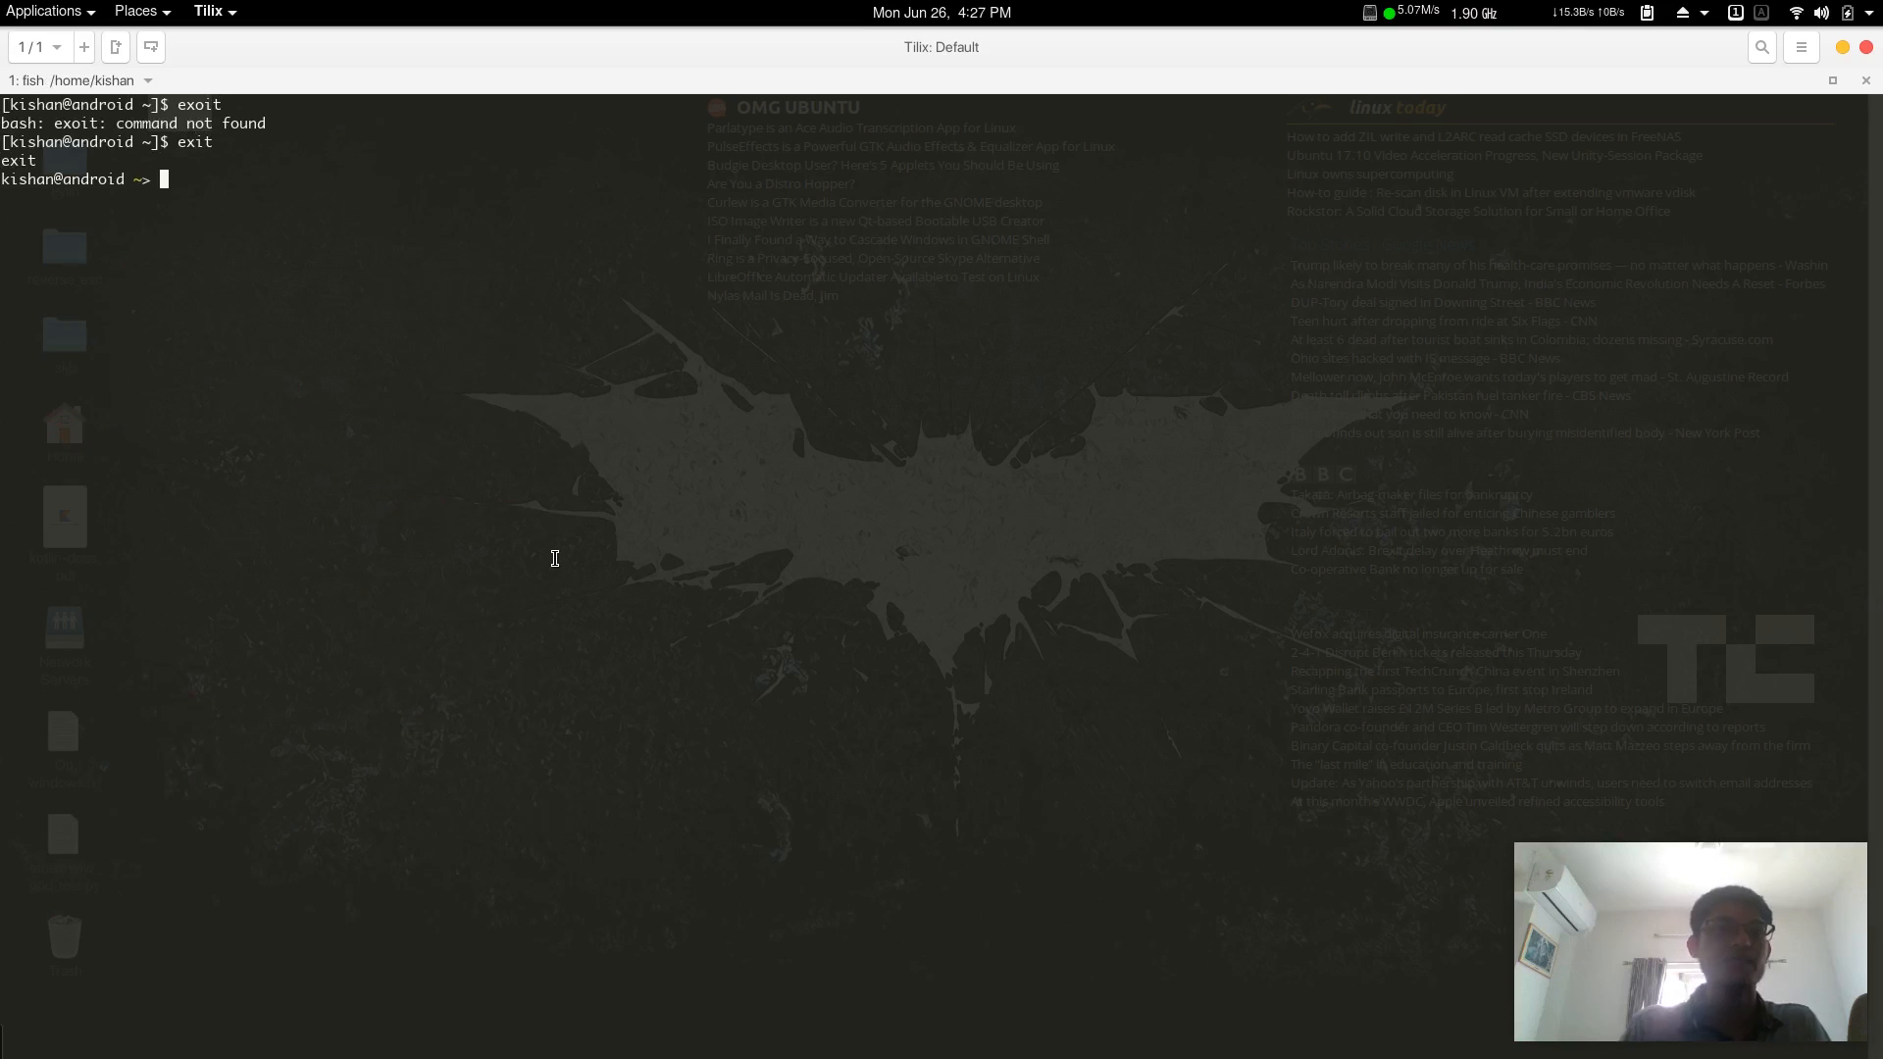
# Step: Cancel the reinstall and chsh, find fish at /usr/bin/fish, and list ~/.config/fish
pyautogui.write('fish --help')
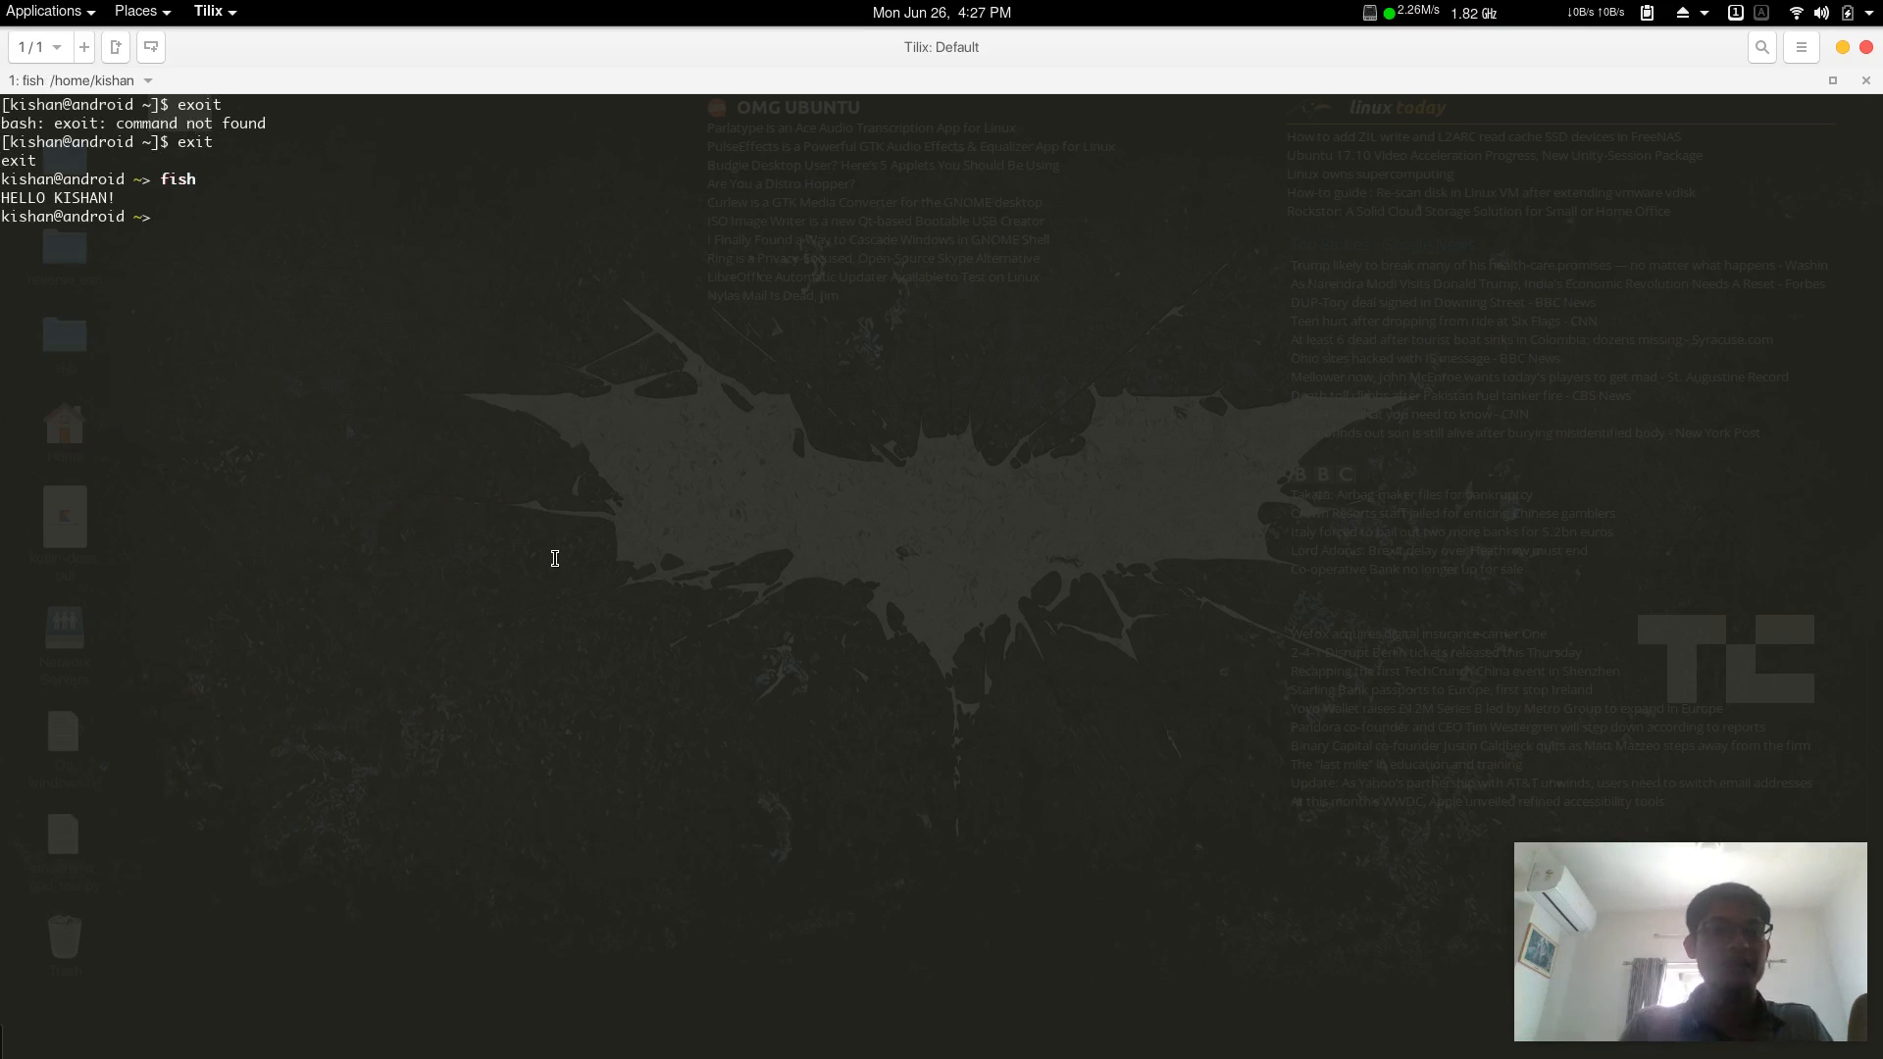
pyautogui.write('yaor')
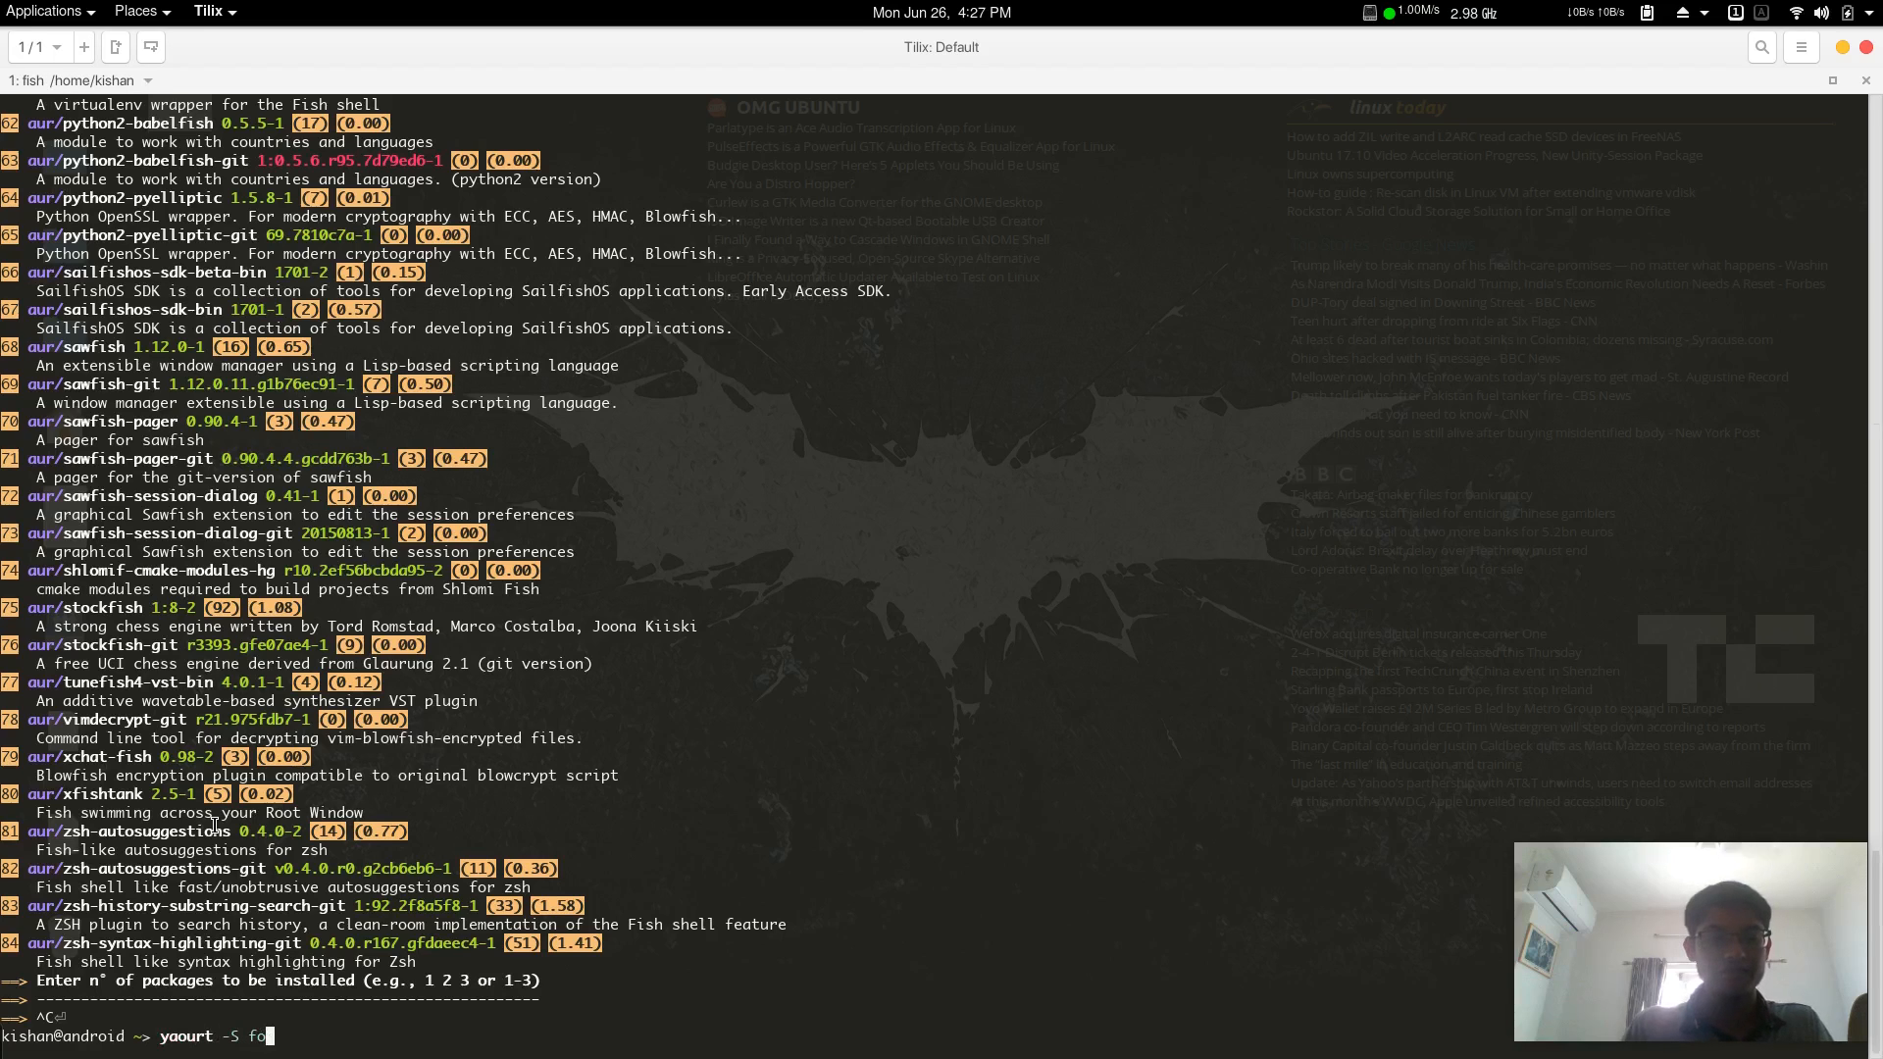
pyautogui.write('ish')
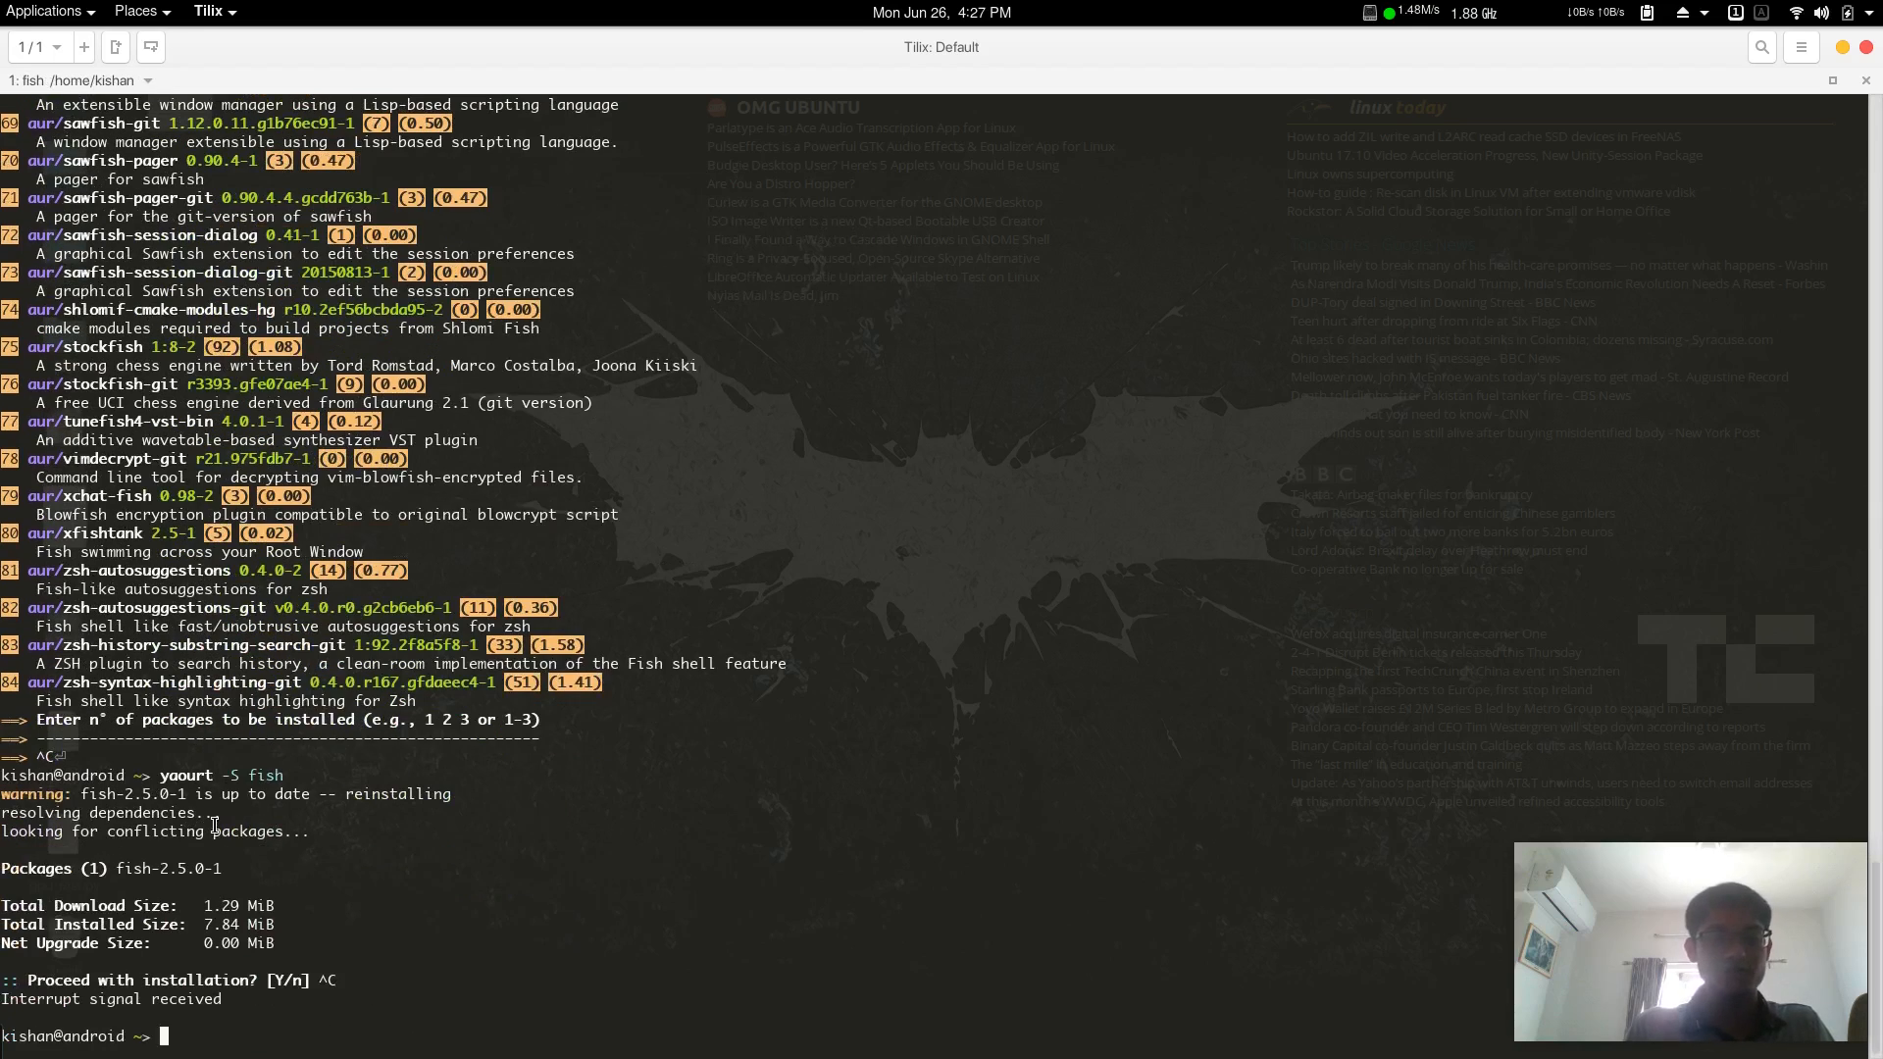
pyautogui.write('chsh')
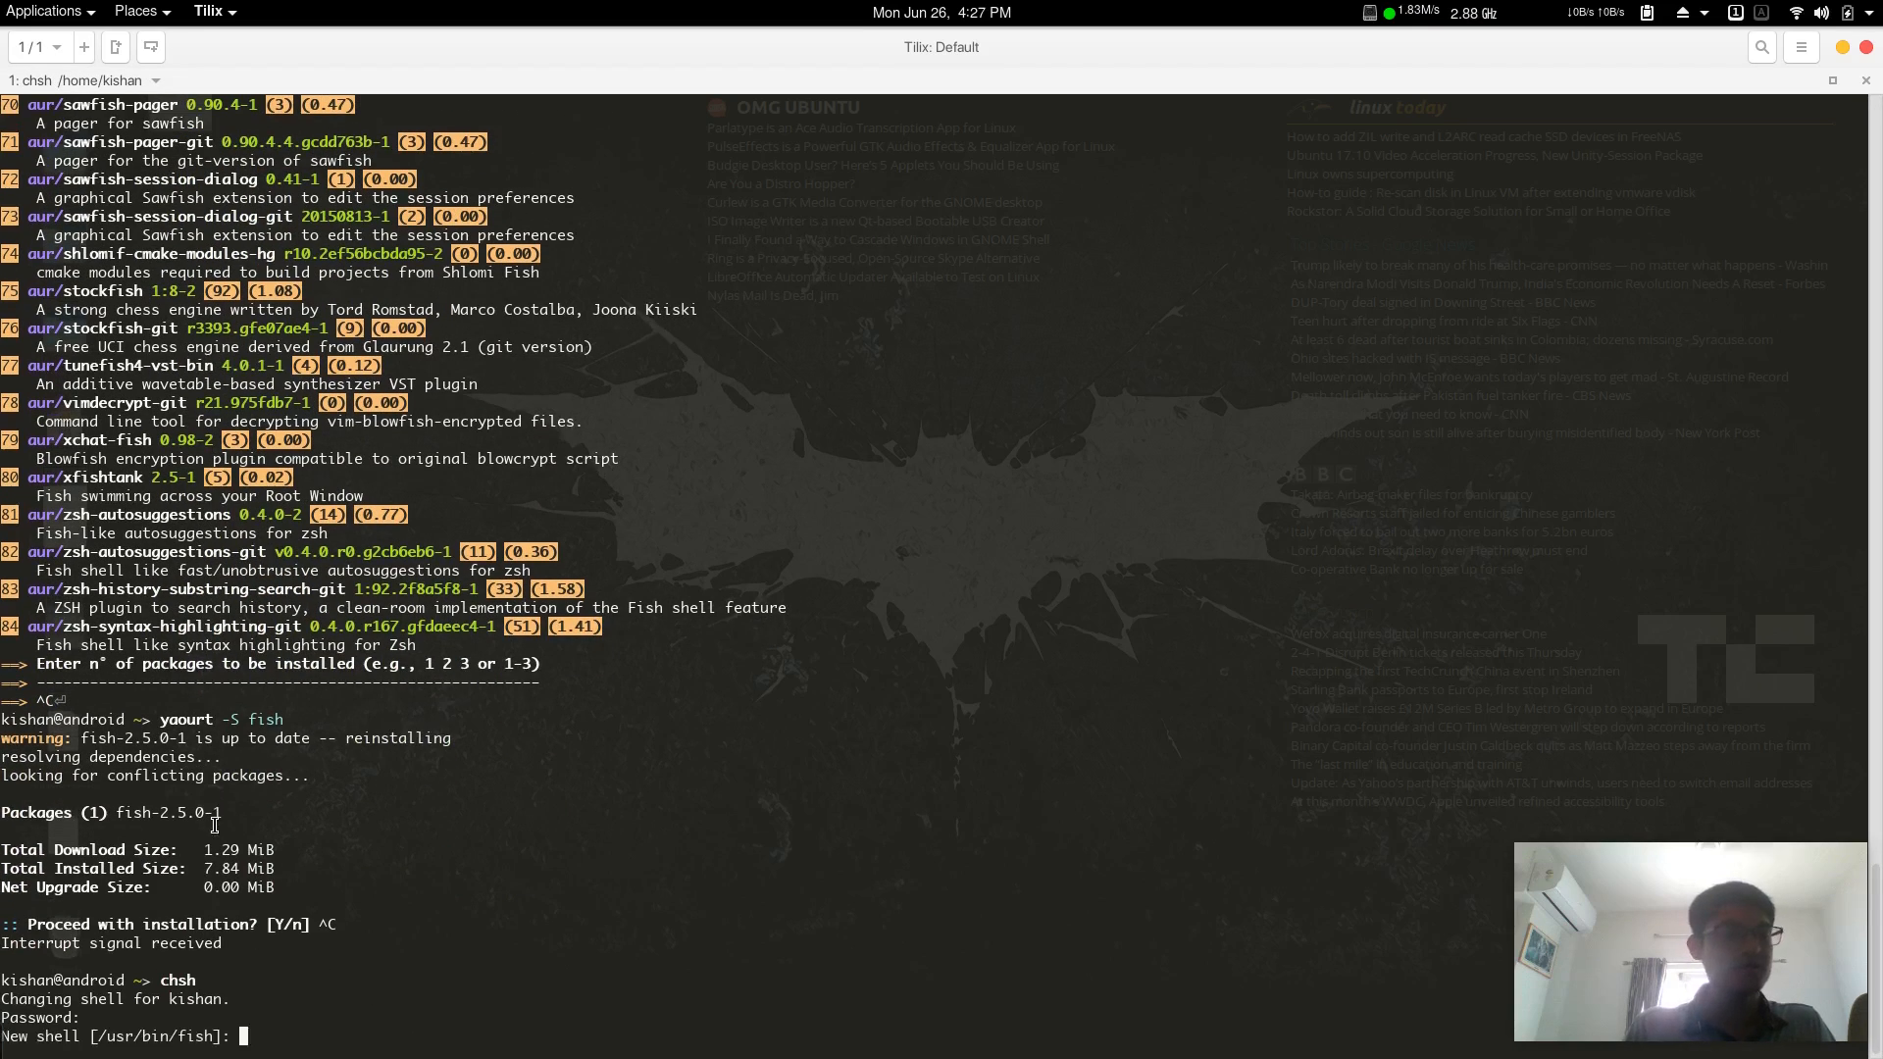
pyautogui.write('/us')
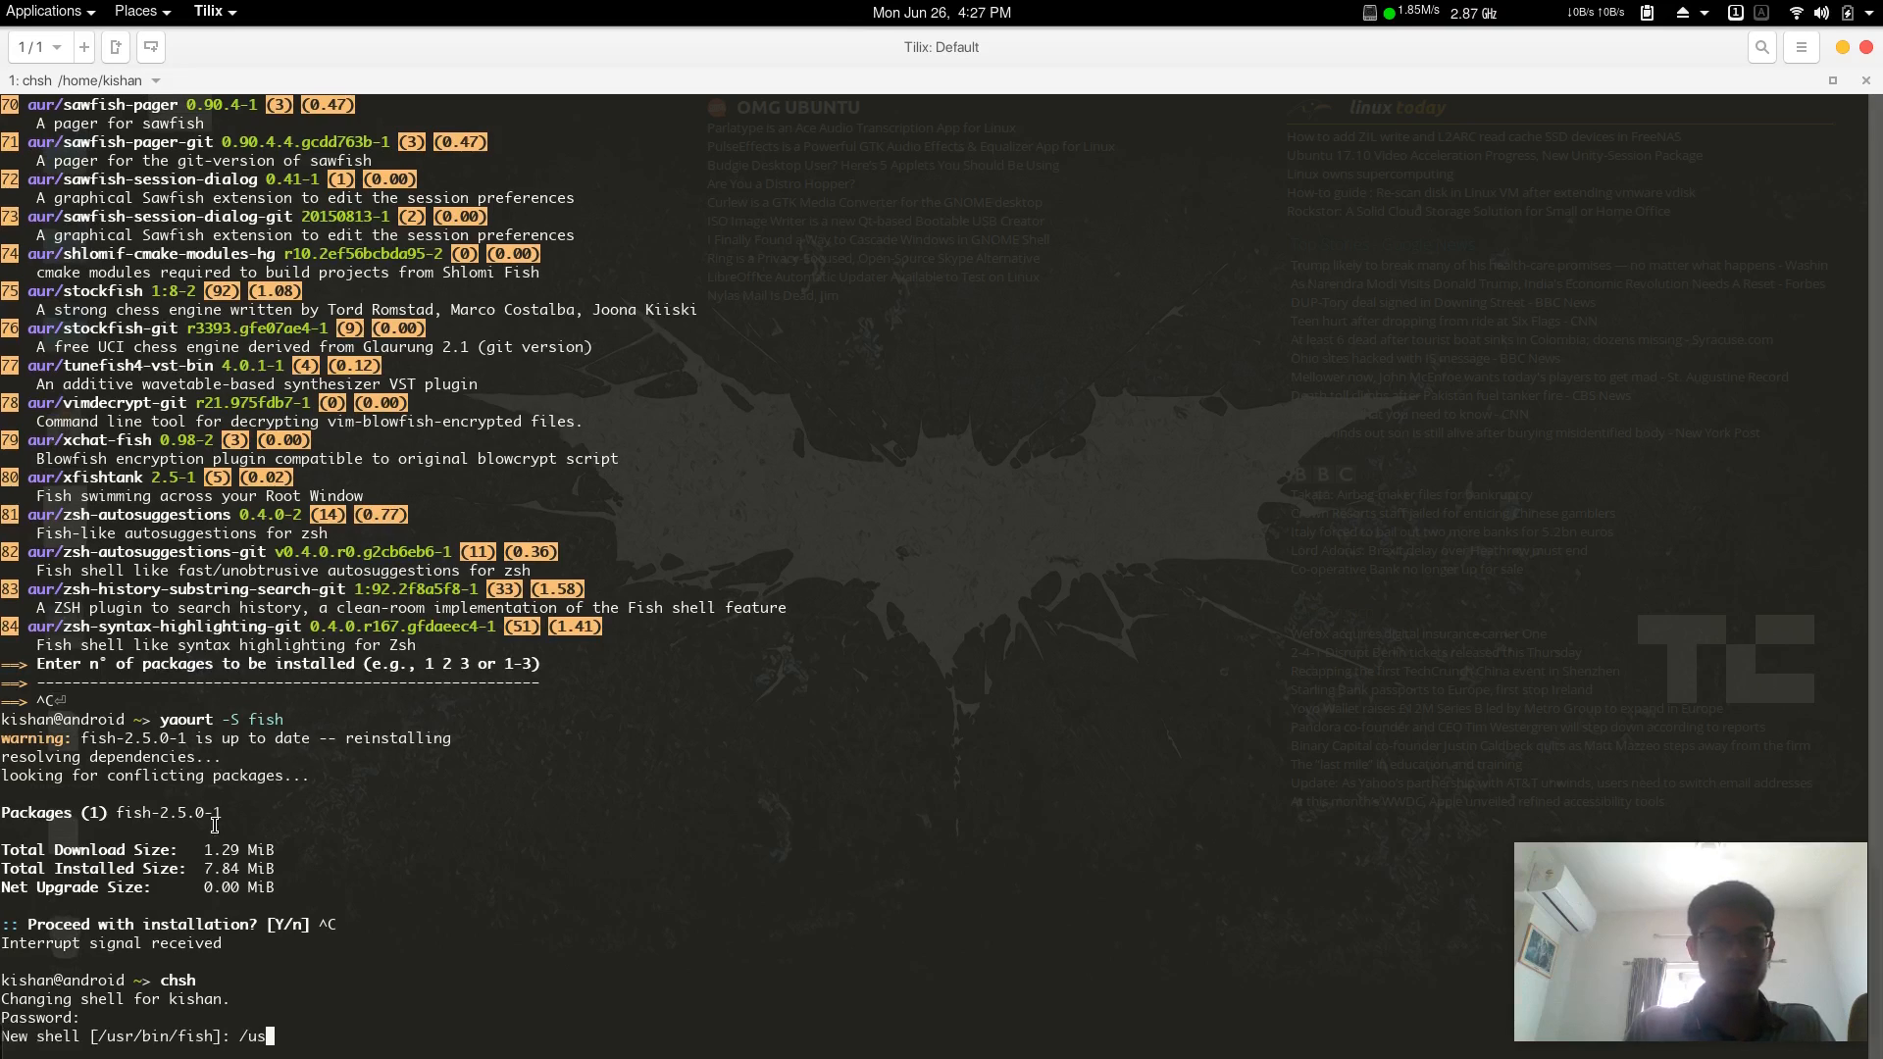
pyautogui.write('r/bin/fosh^C⏎')
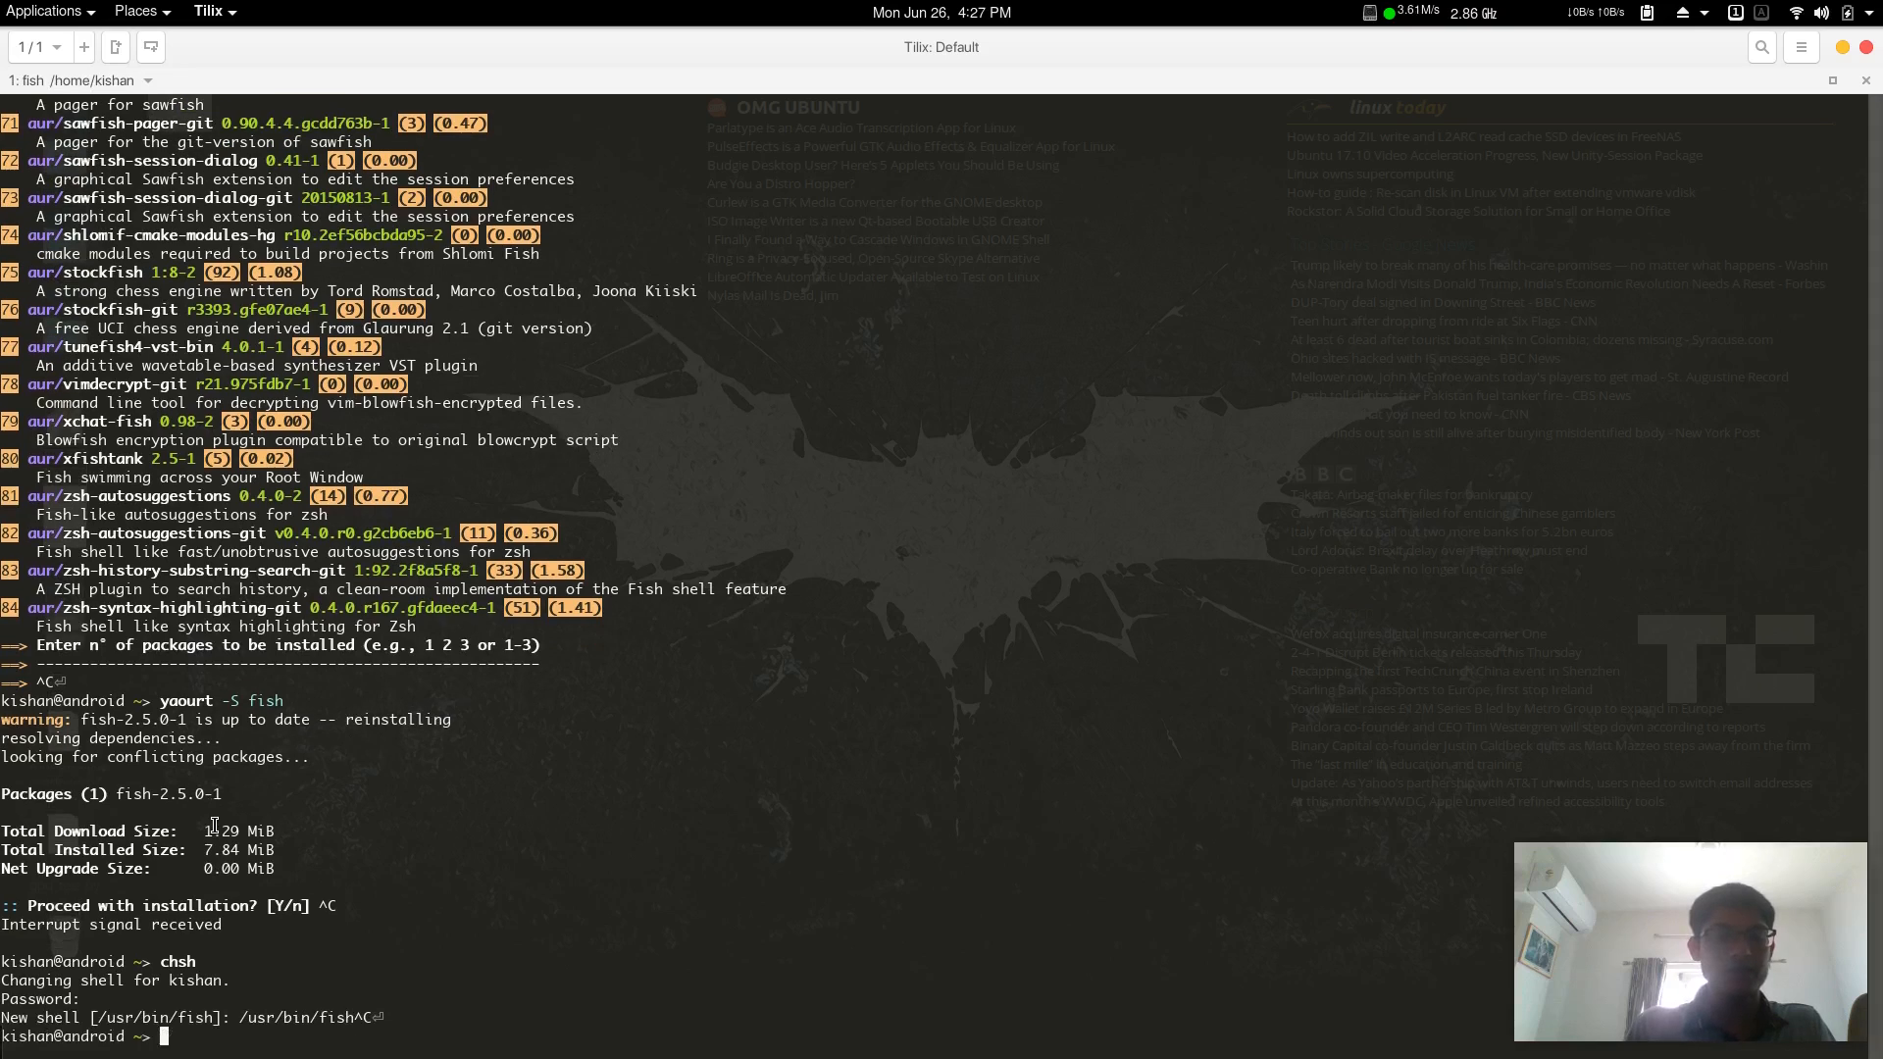
pyautogui.write('which python2')
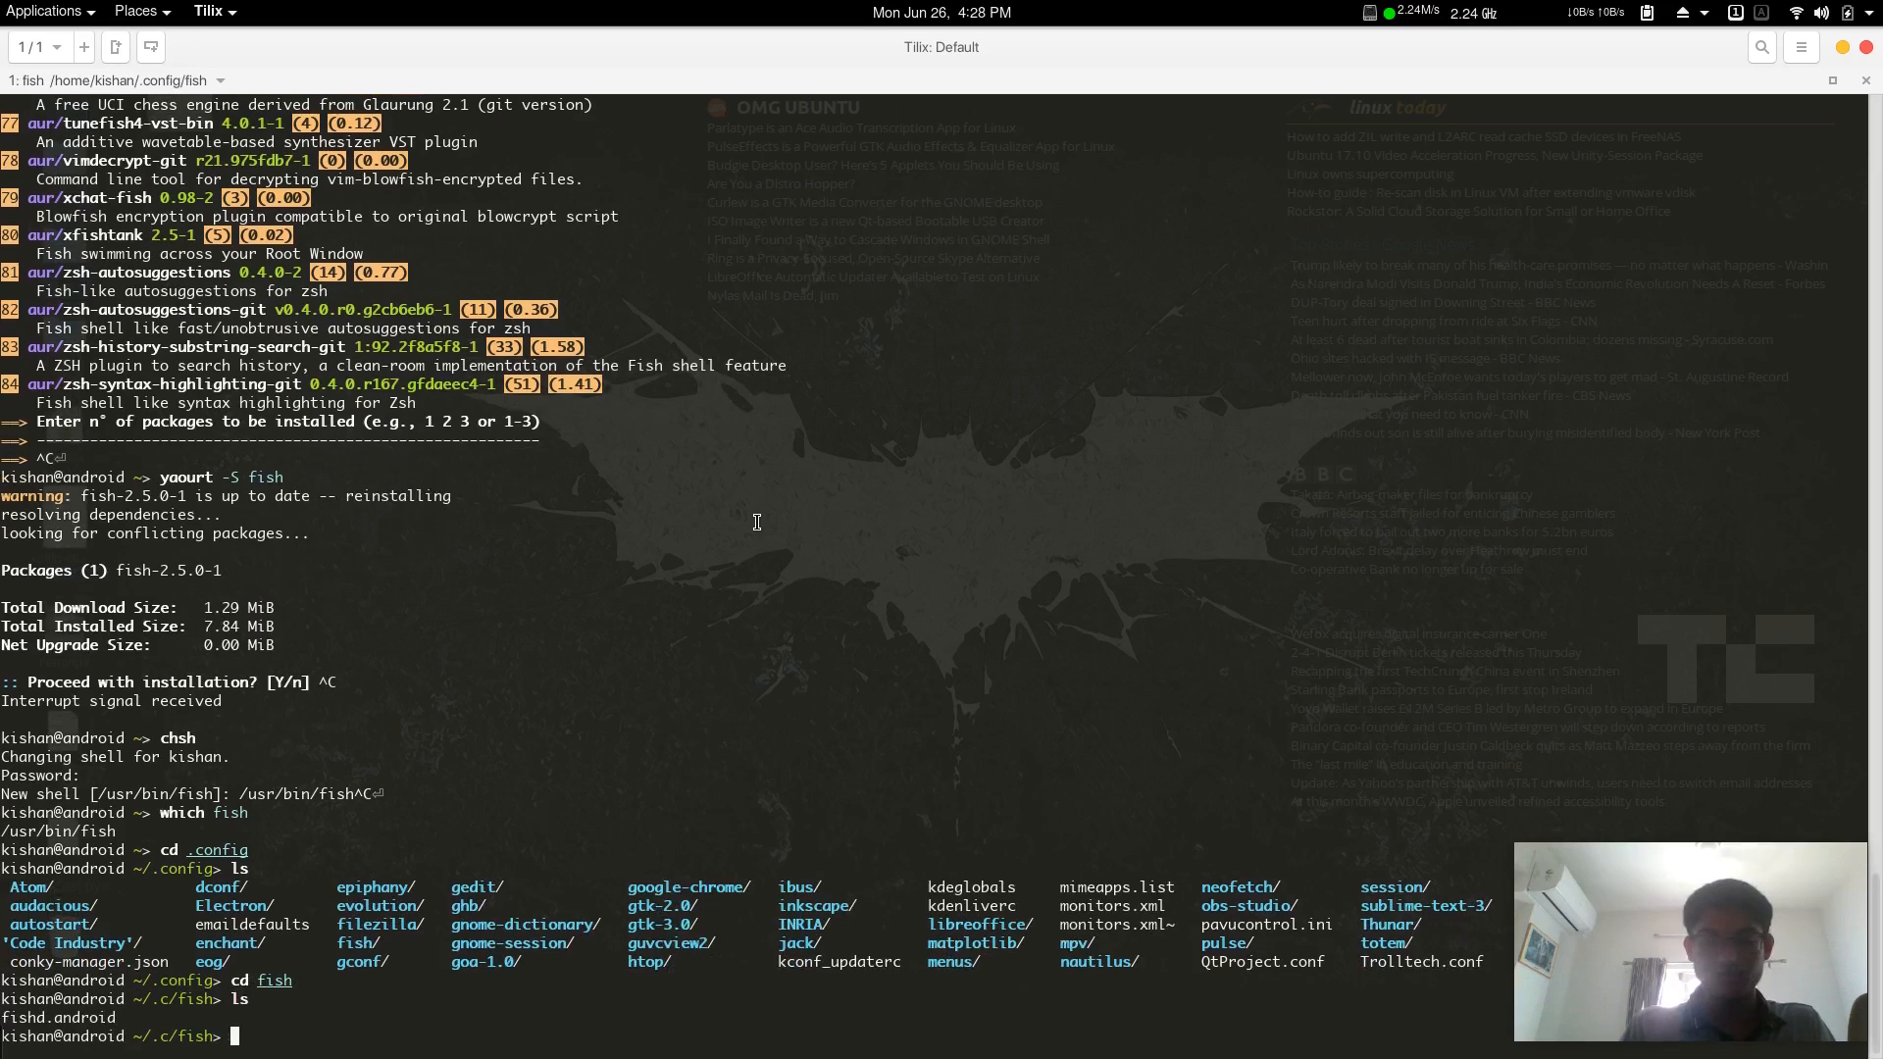
# Step: Open the empty config.fish in nano, then start a bash session
pyautogui.write('nano config.')
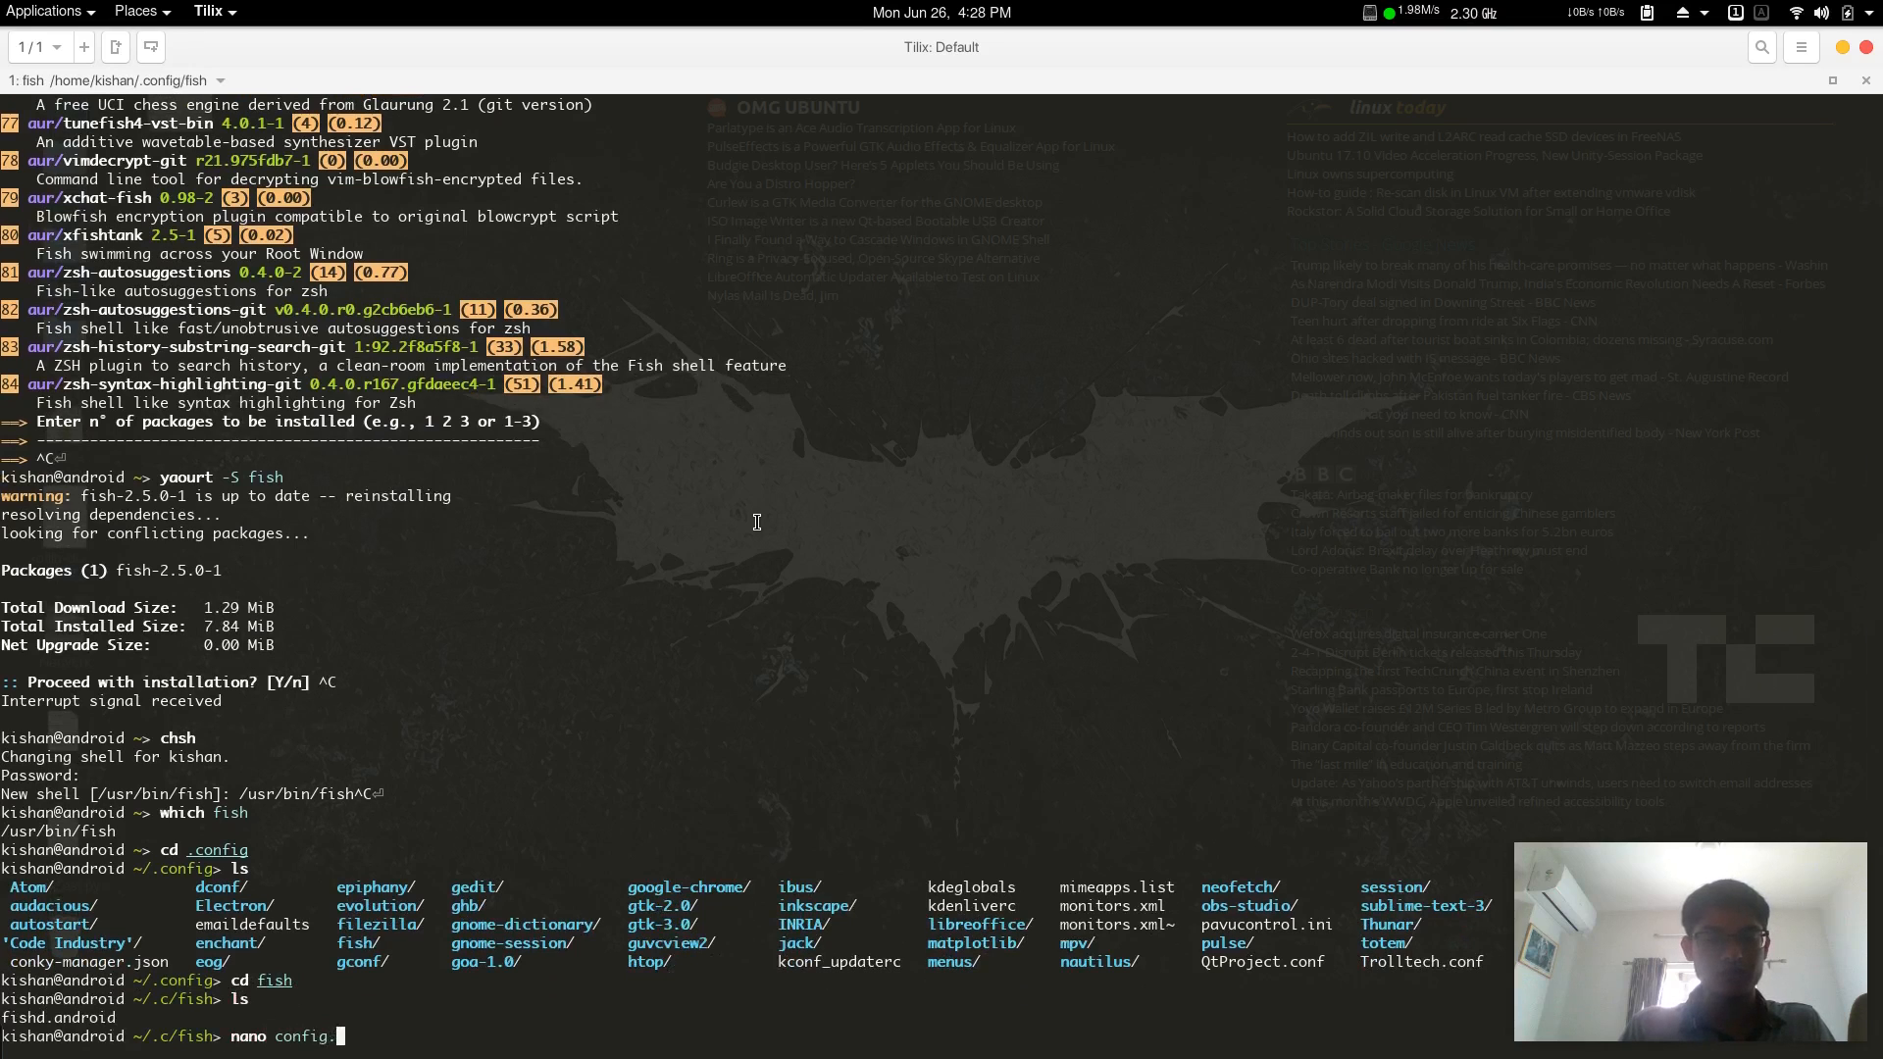
pyautogui.press('Return')
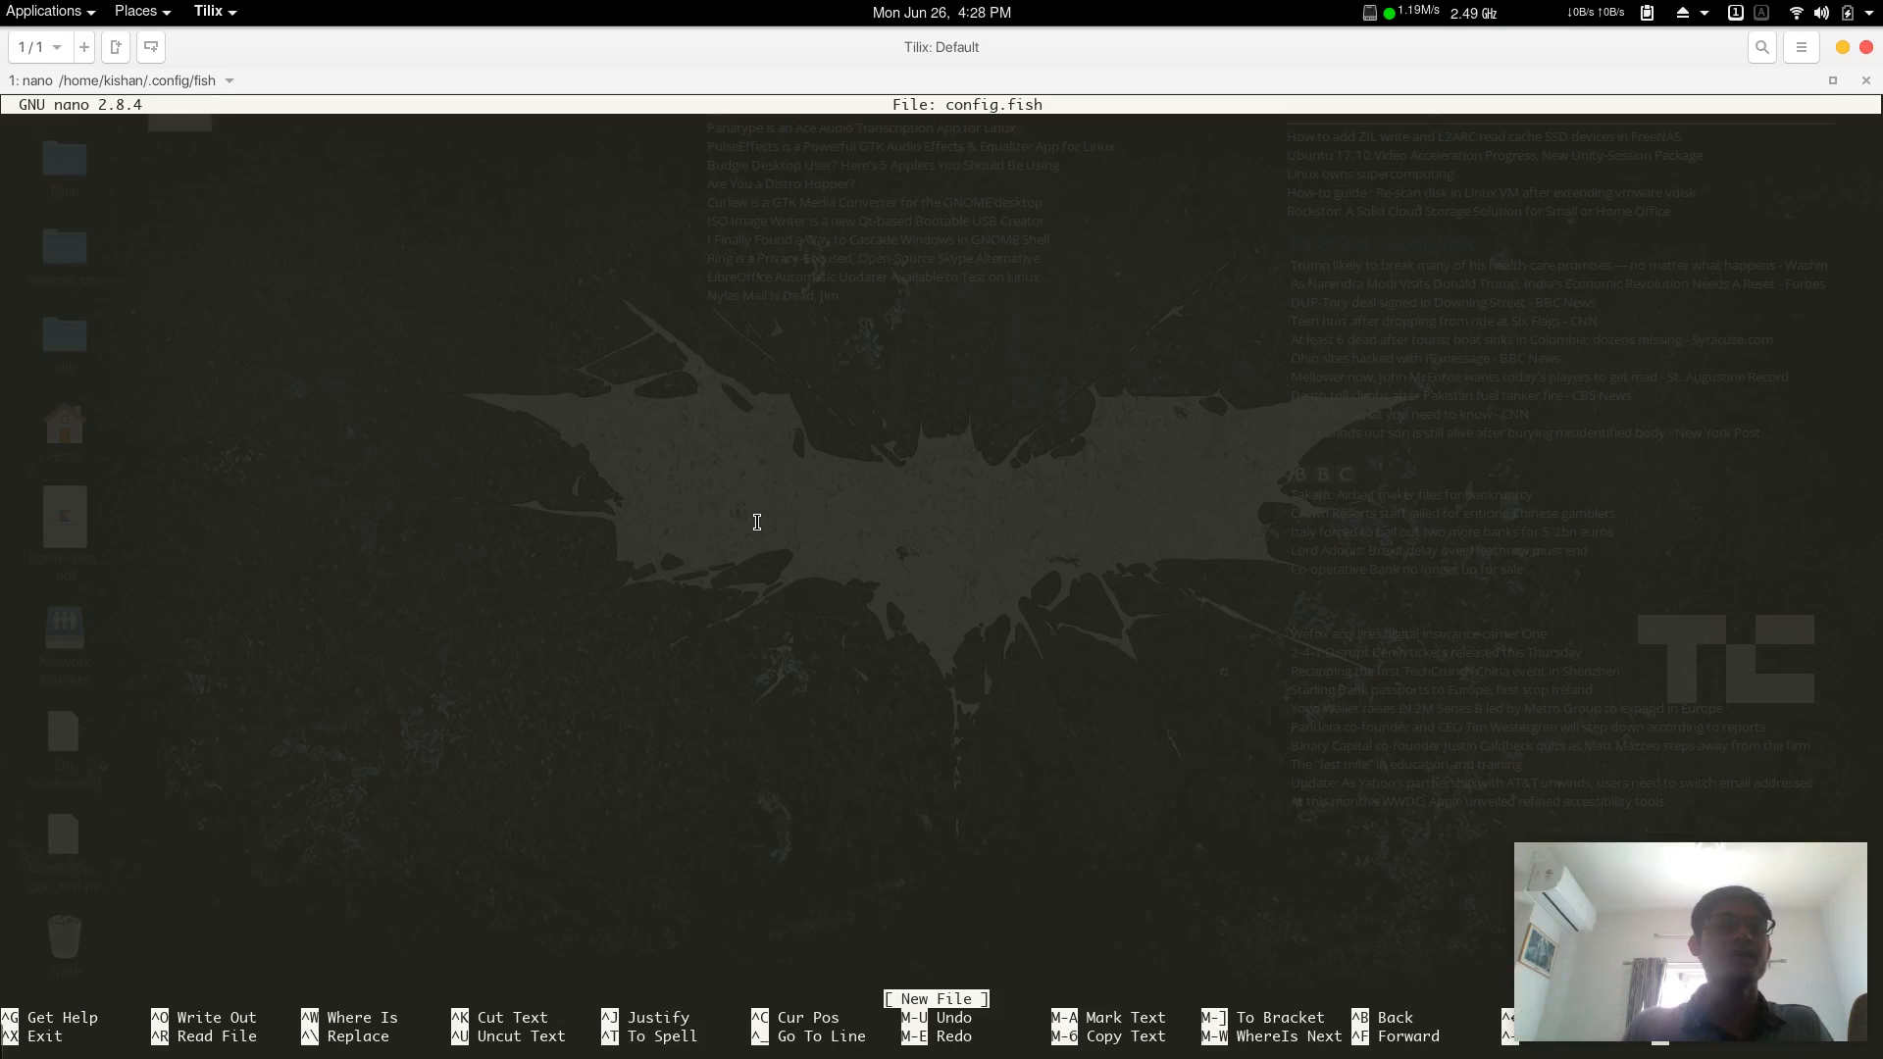
pyautogui.write('neode')
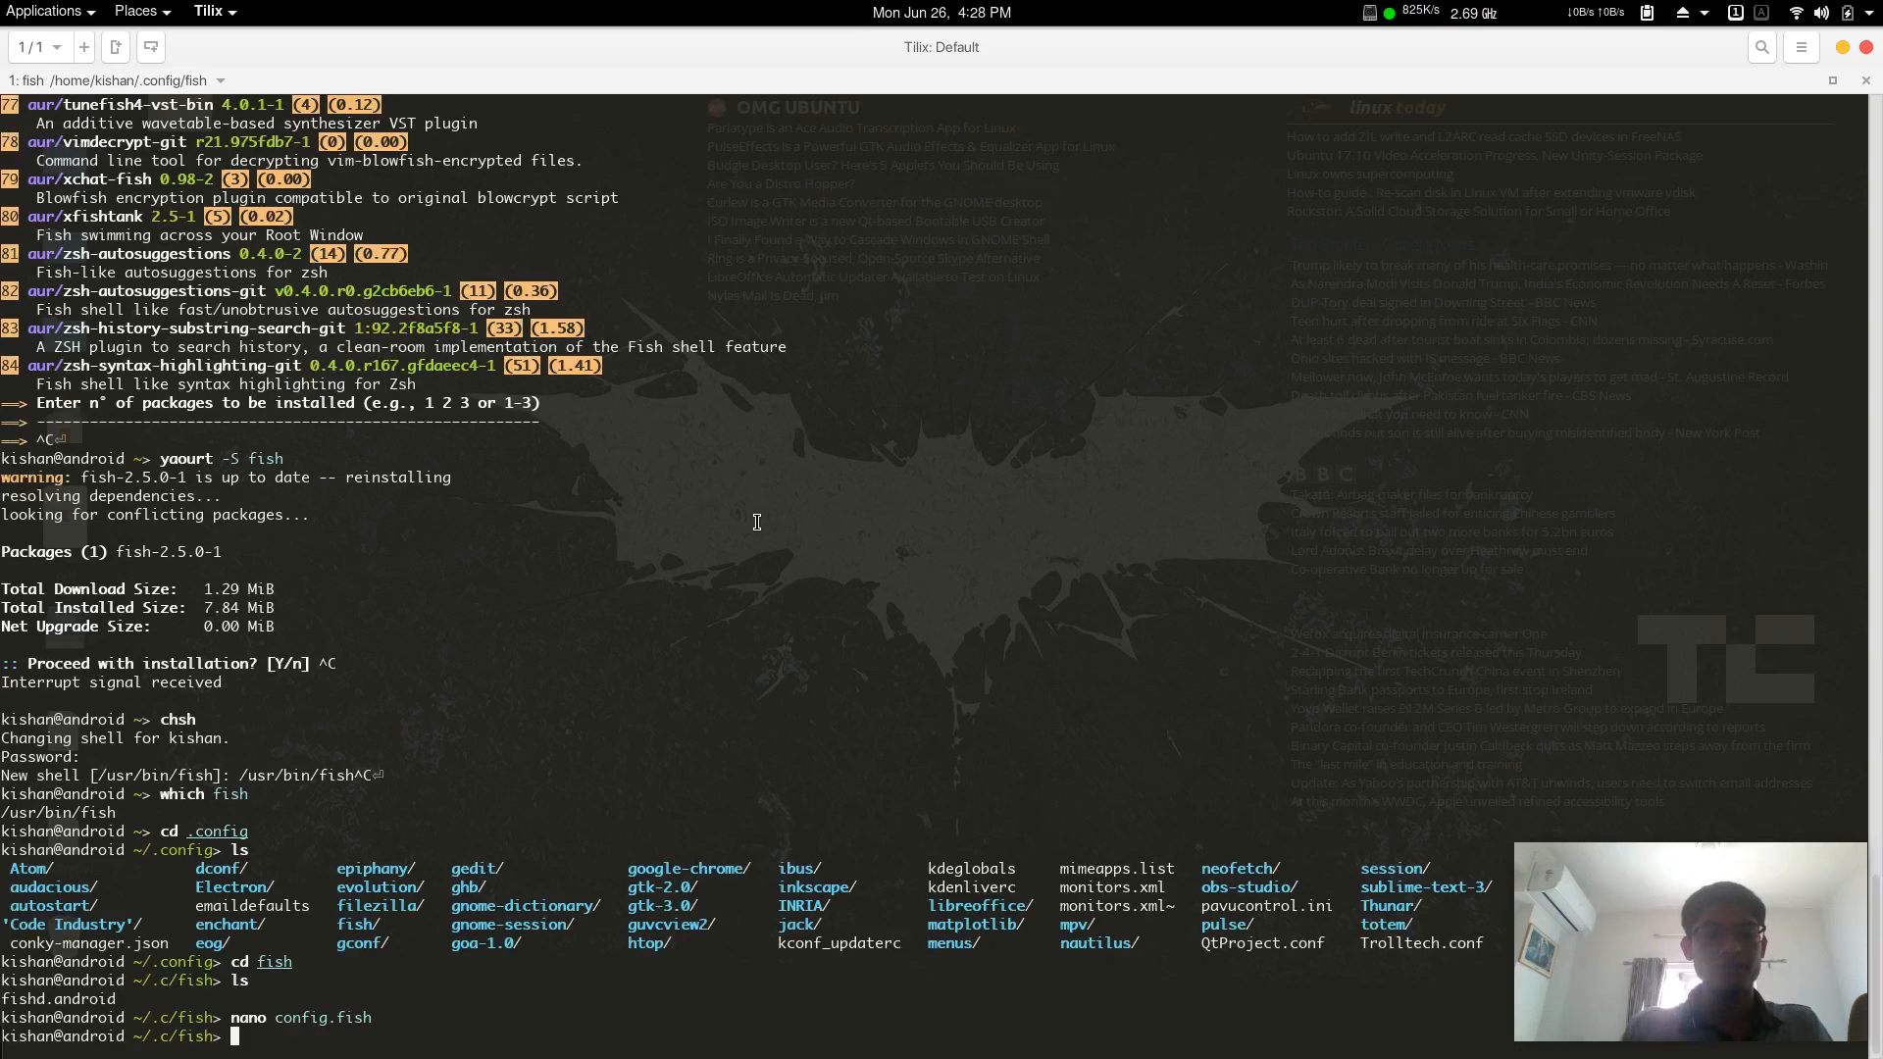
pyautogui.press('Return')
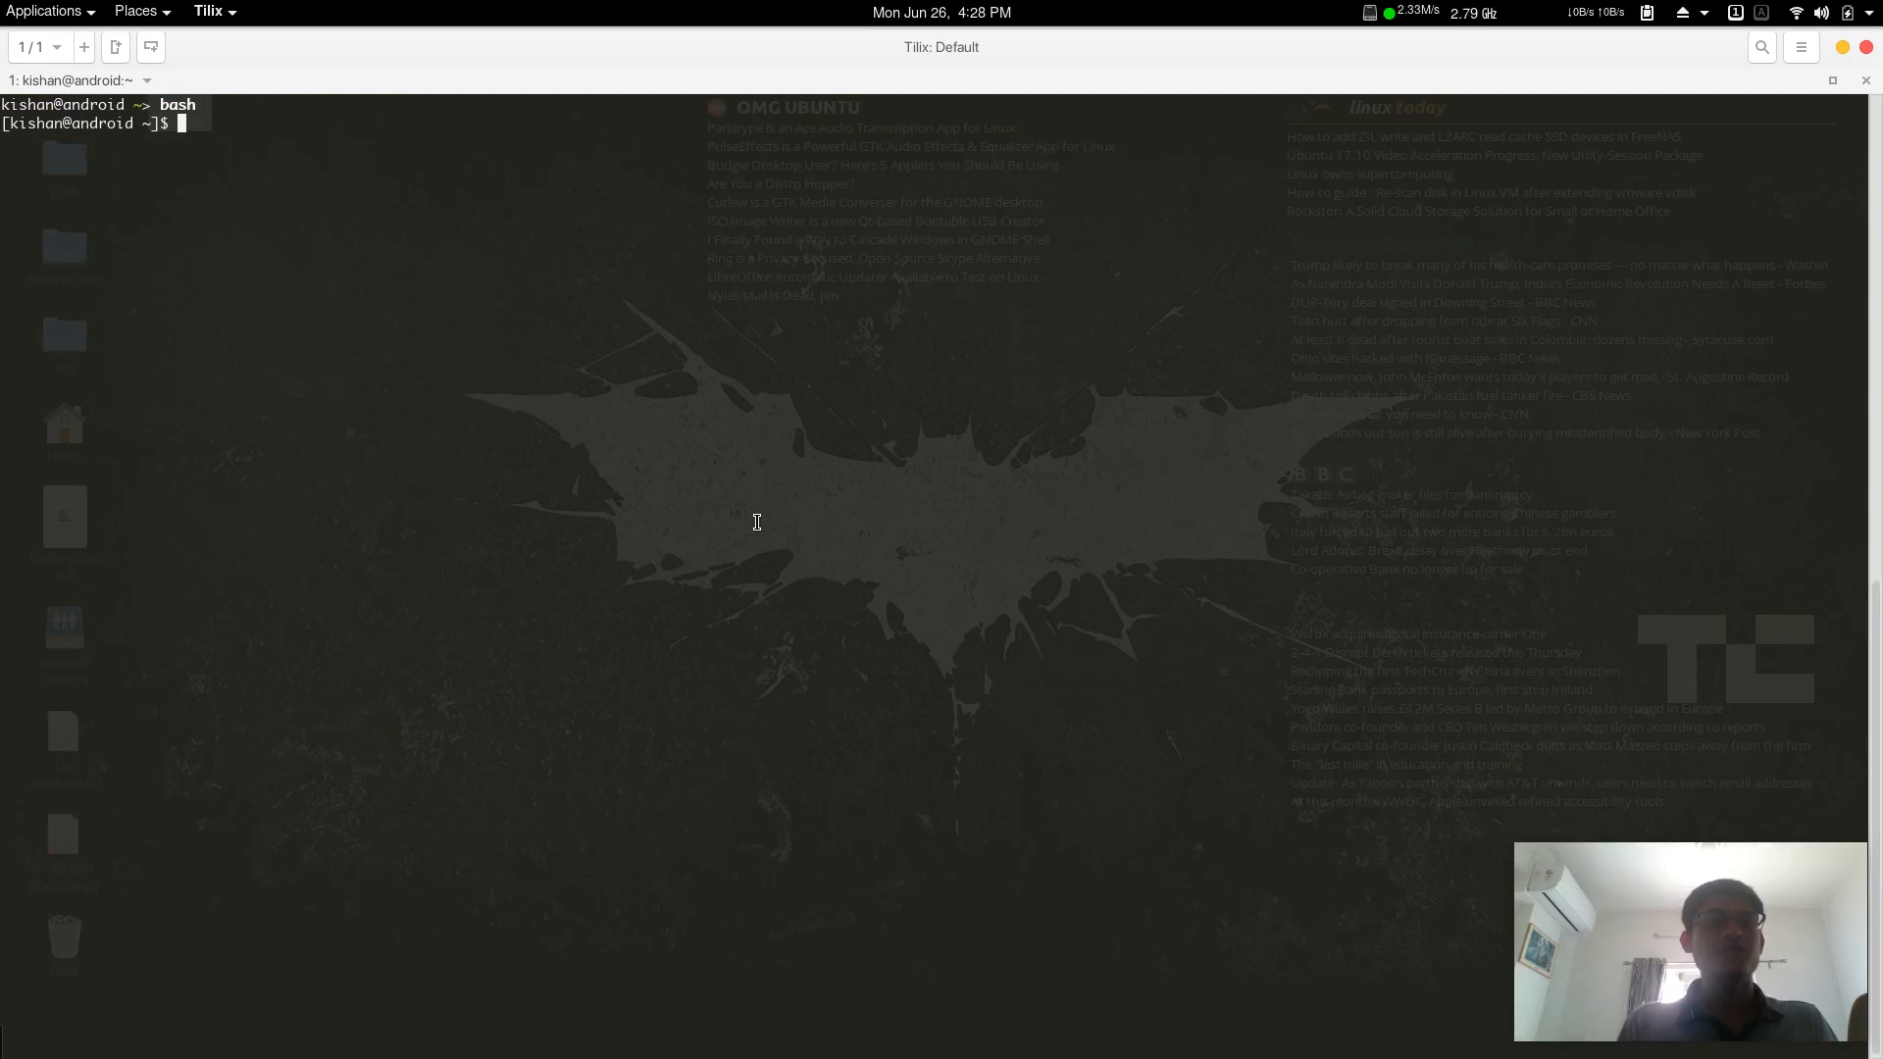
# Step: View the empty .bashrc in nano and exit
pyautogui.write('nano .')
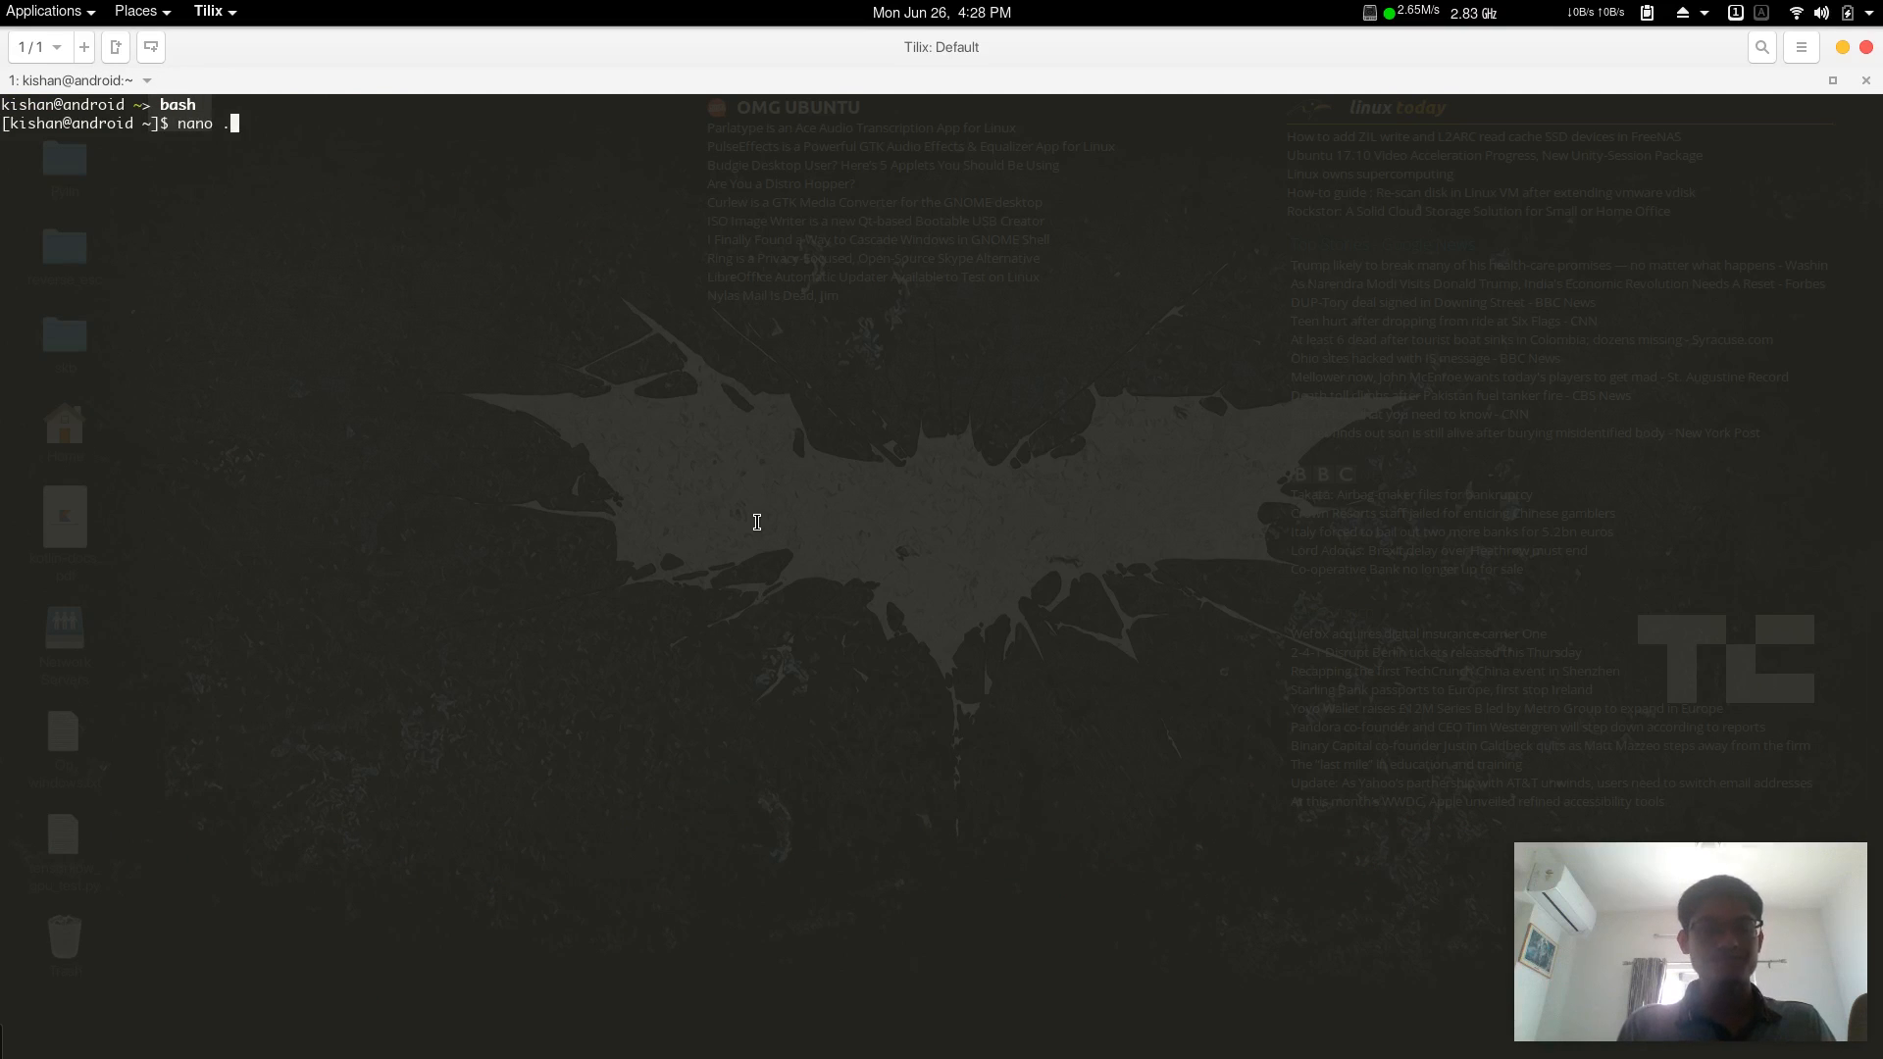
pyautogui.press('Return')
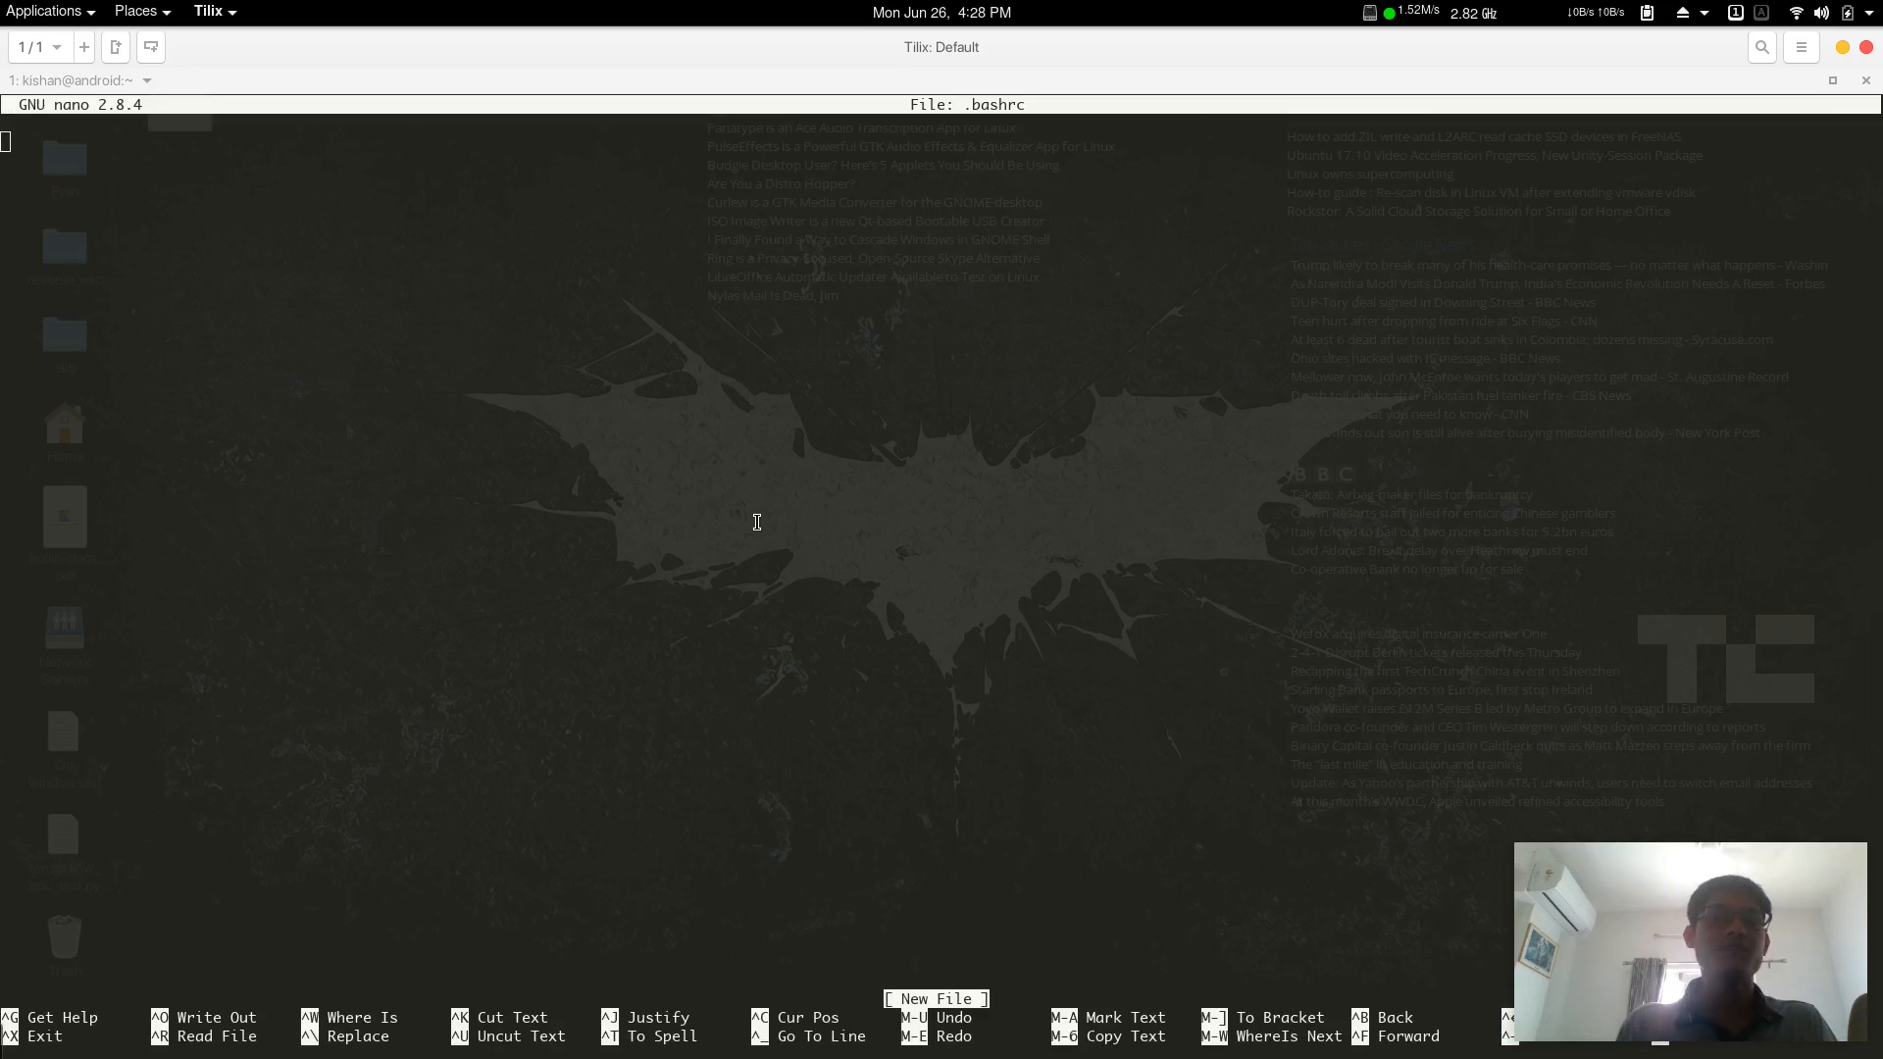
pyautogui.write('exi')
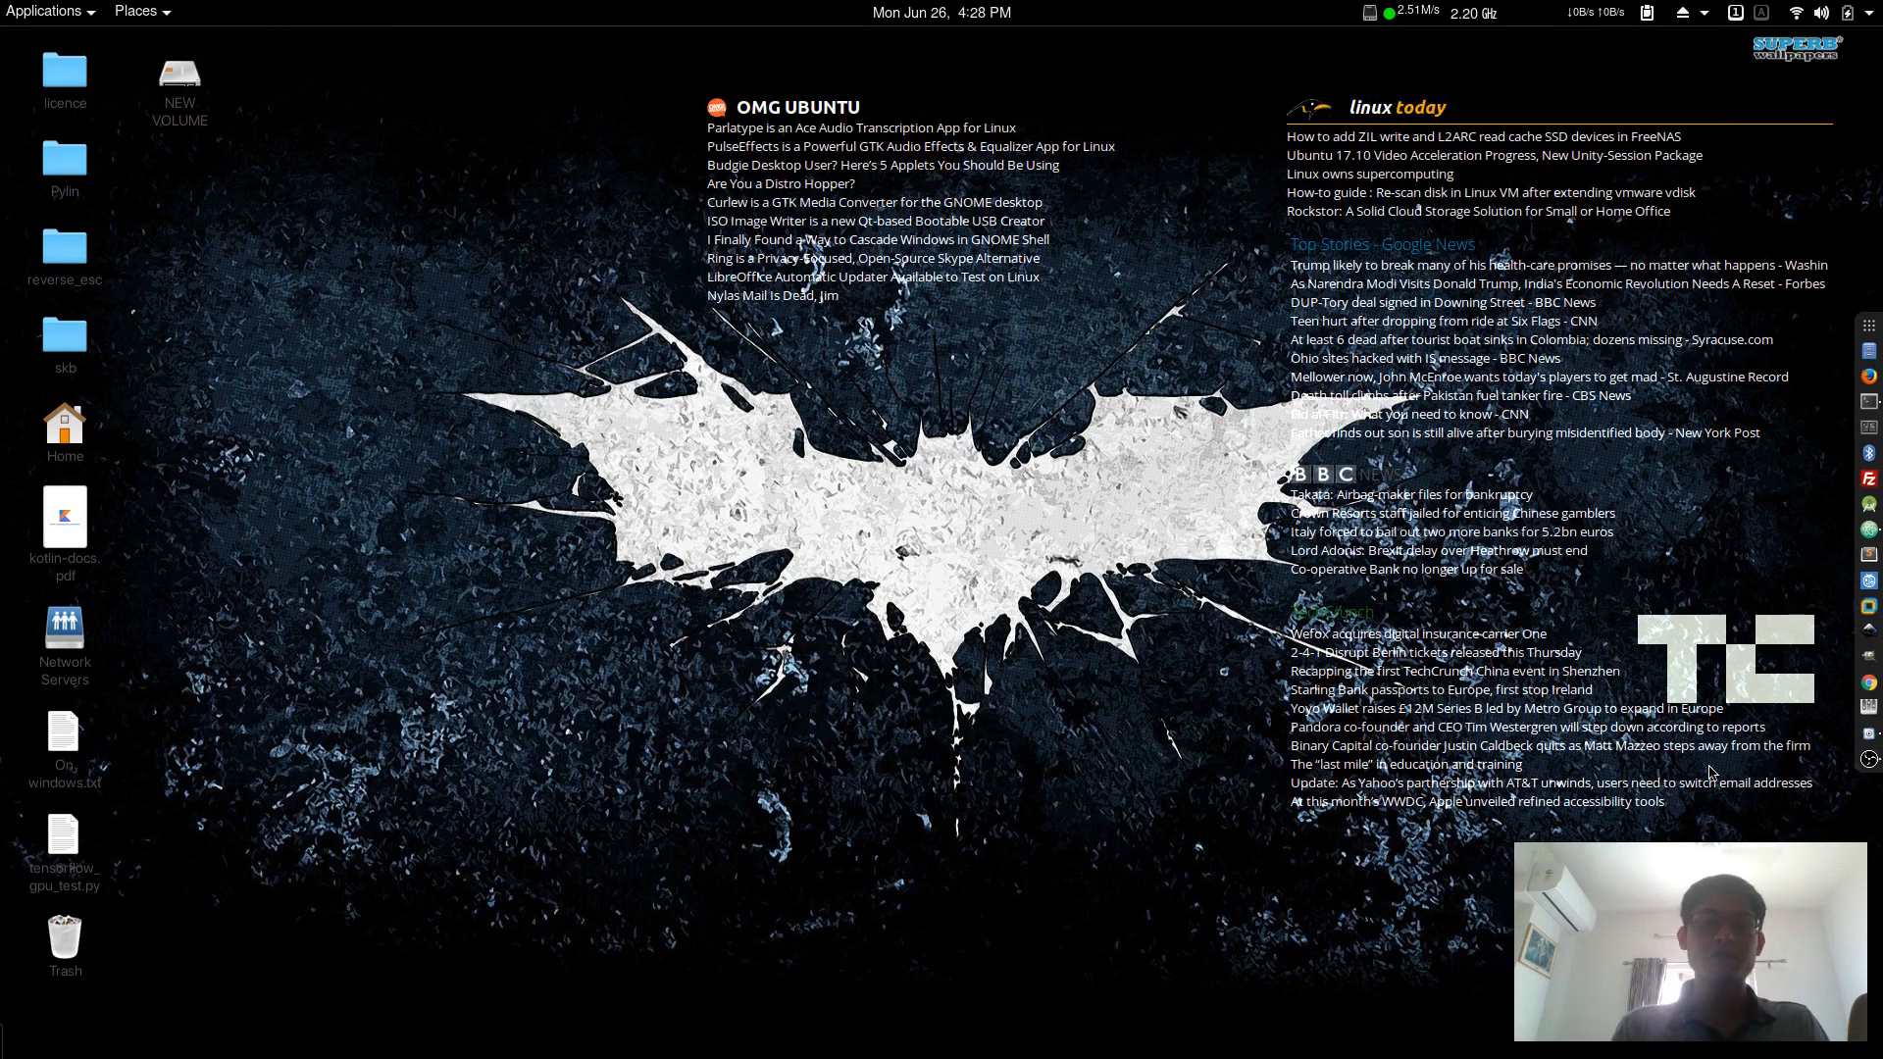
pyautogui.moveTo(606, 92)
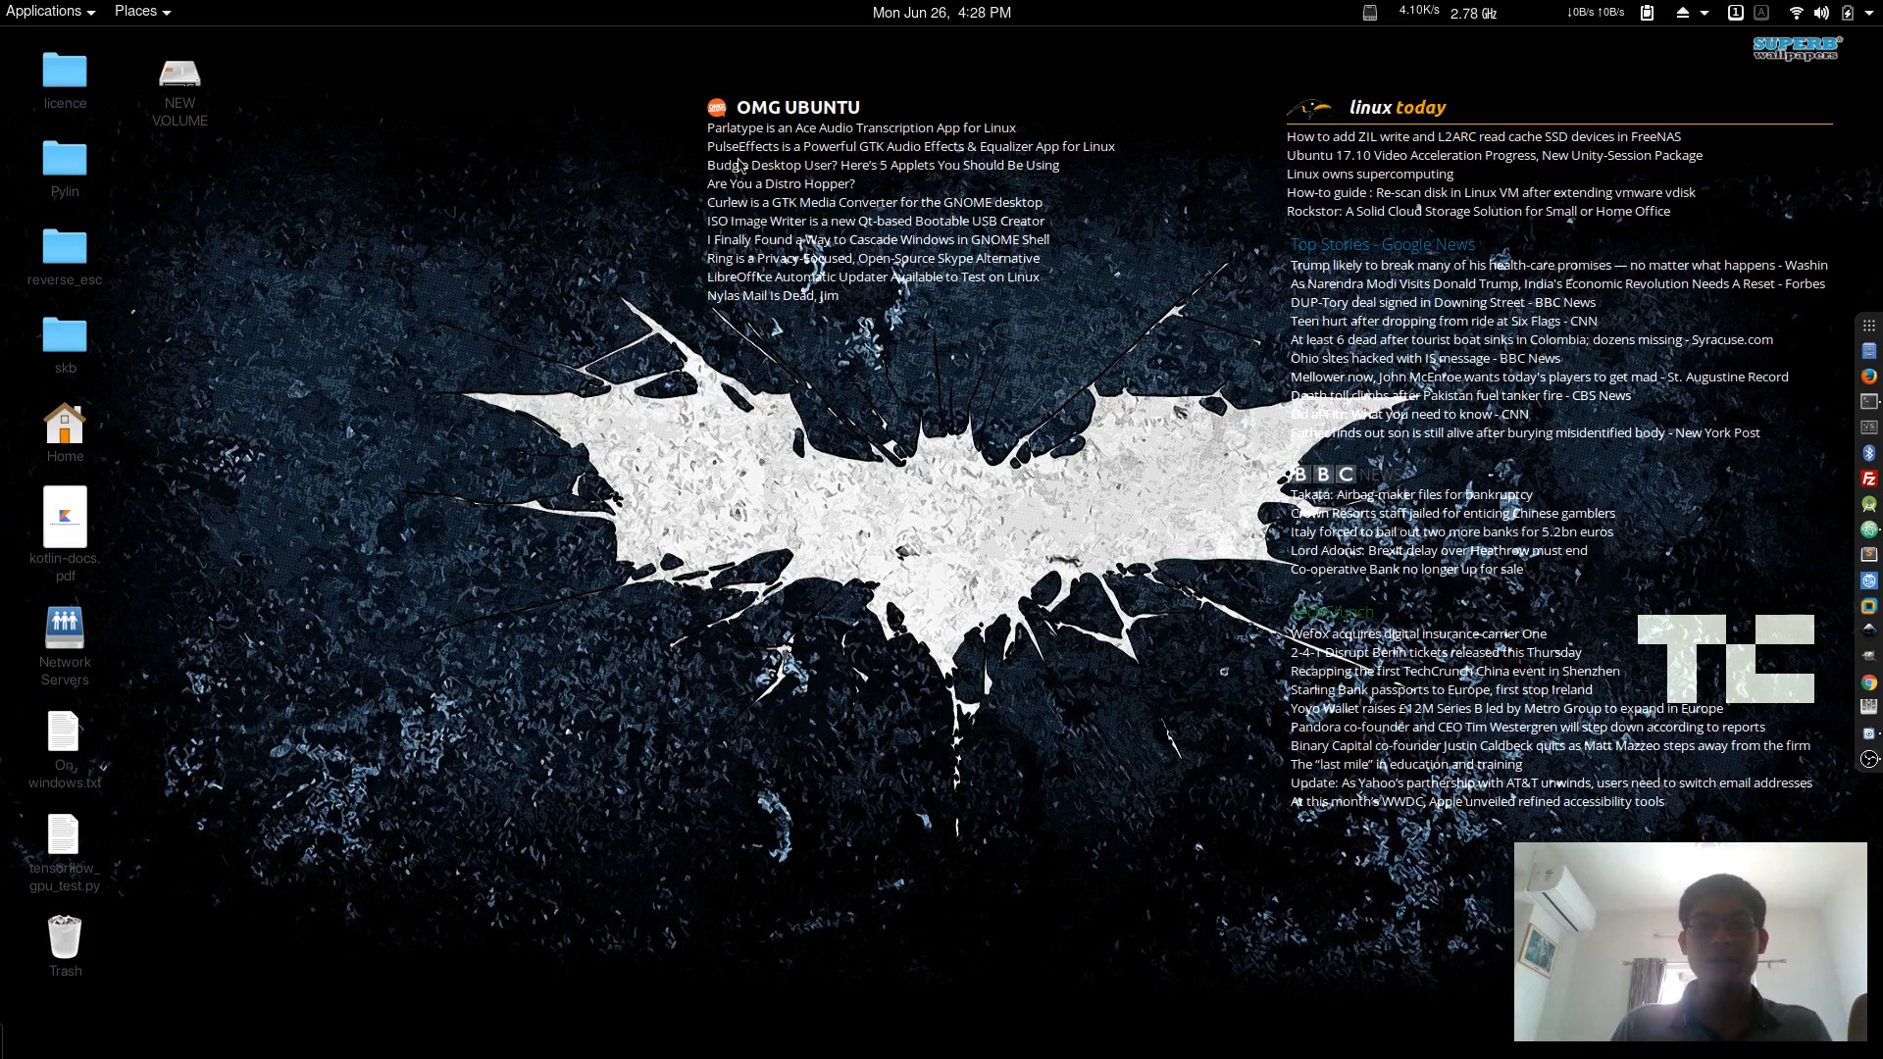
pyautogui.moveTo(1166, 402)
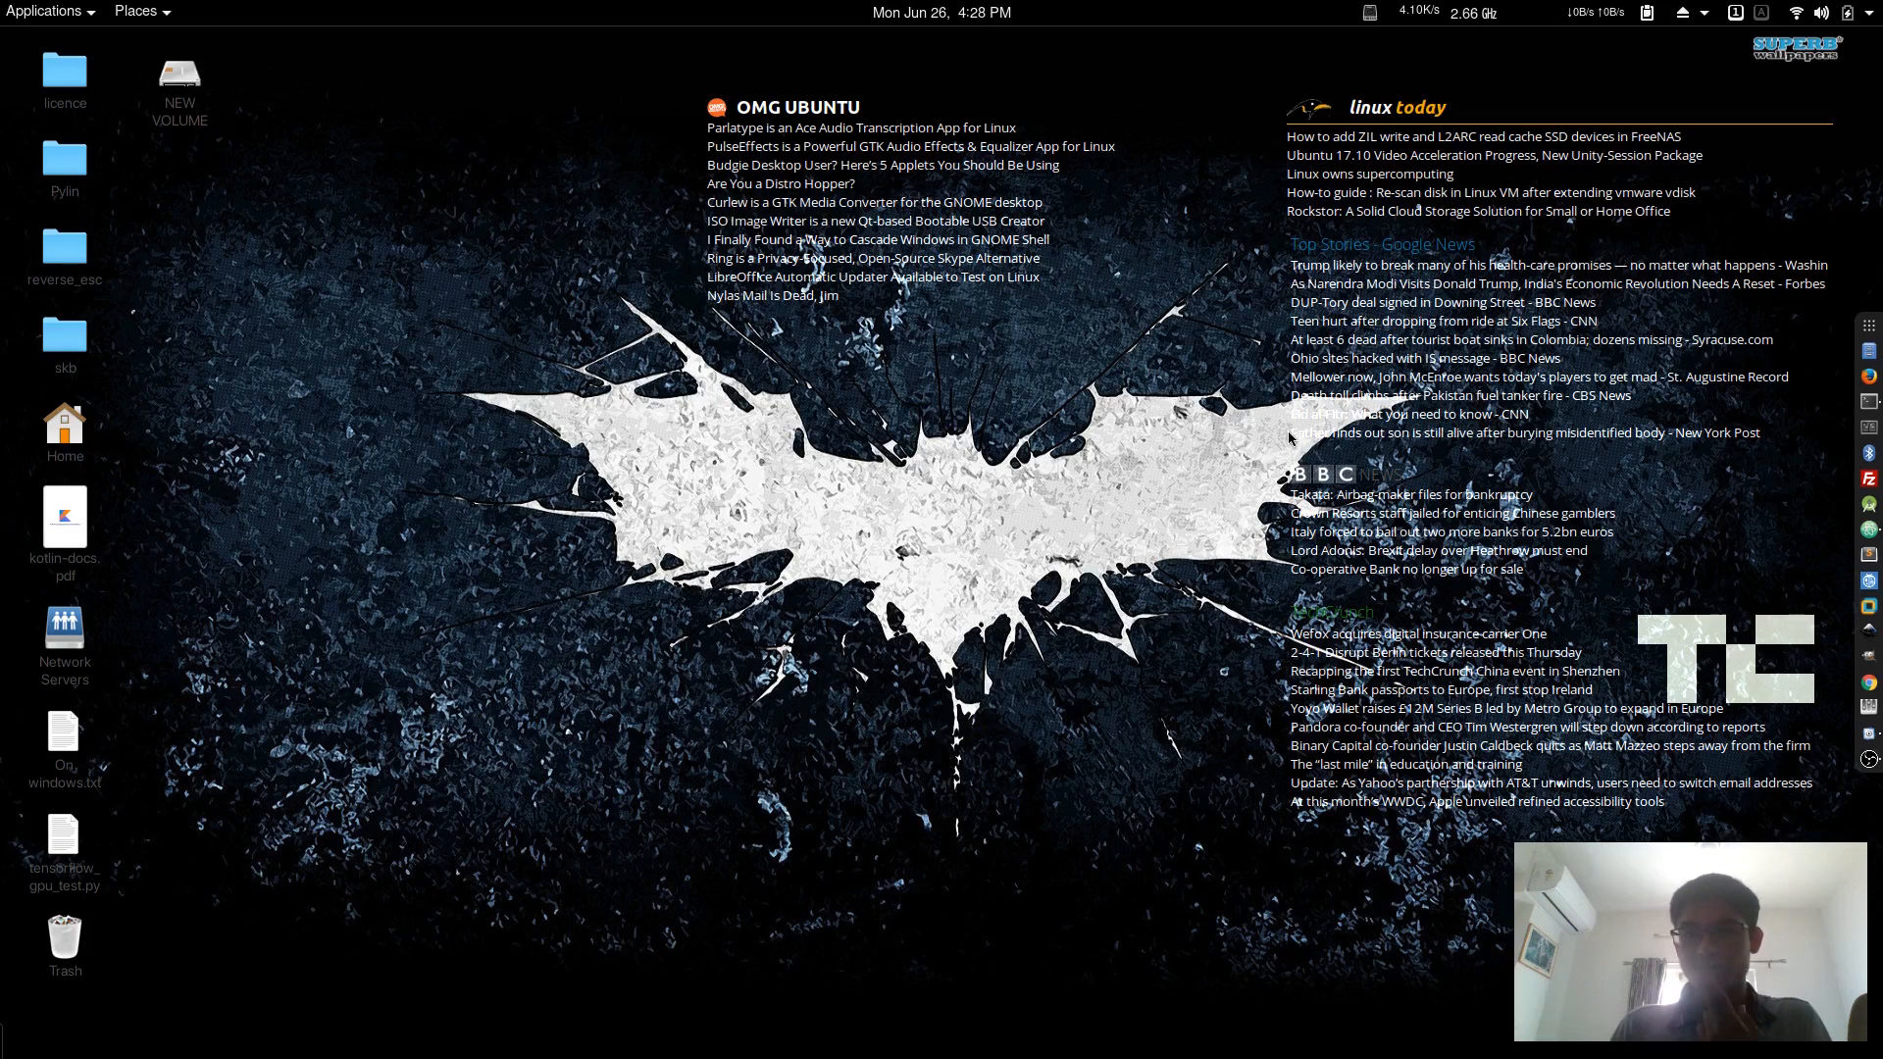
pyautogui.moveTo(769, 226)
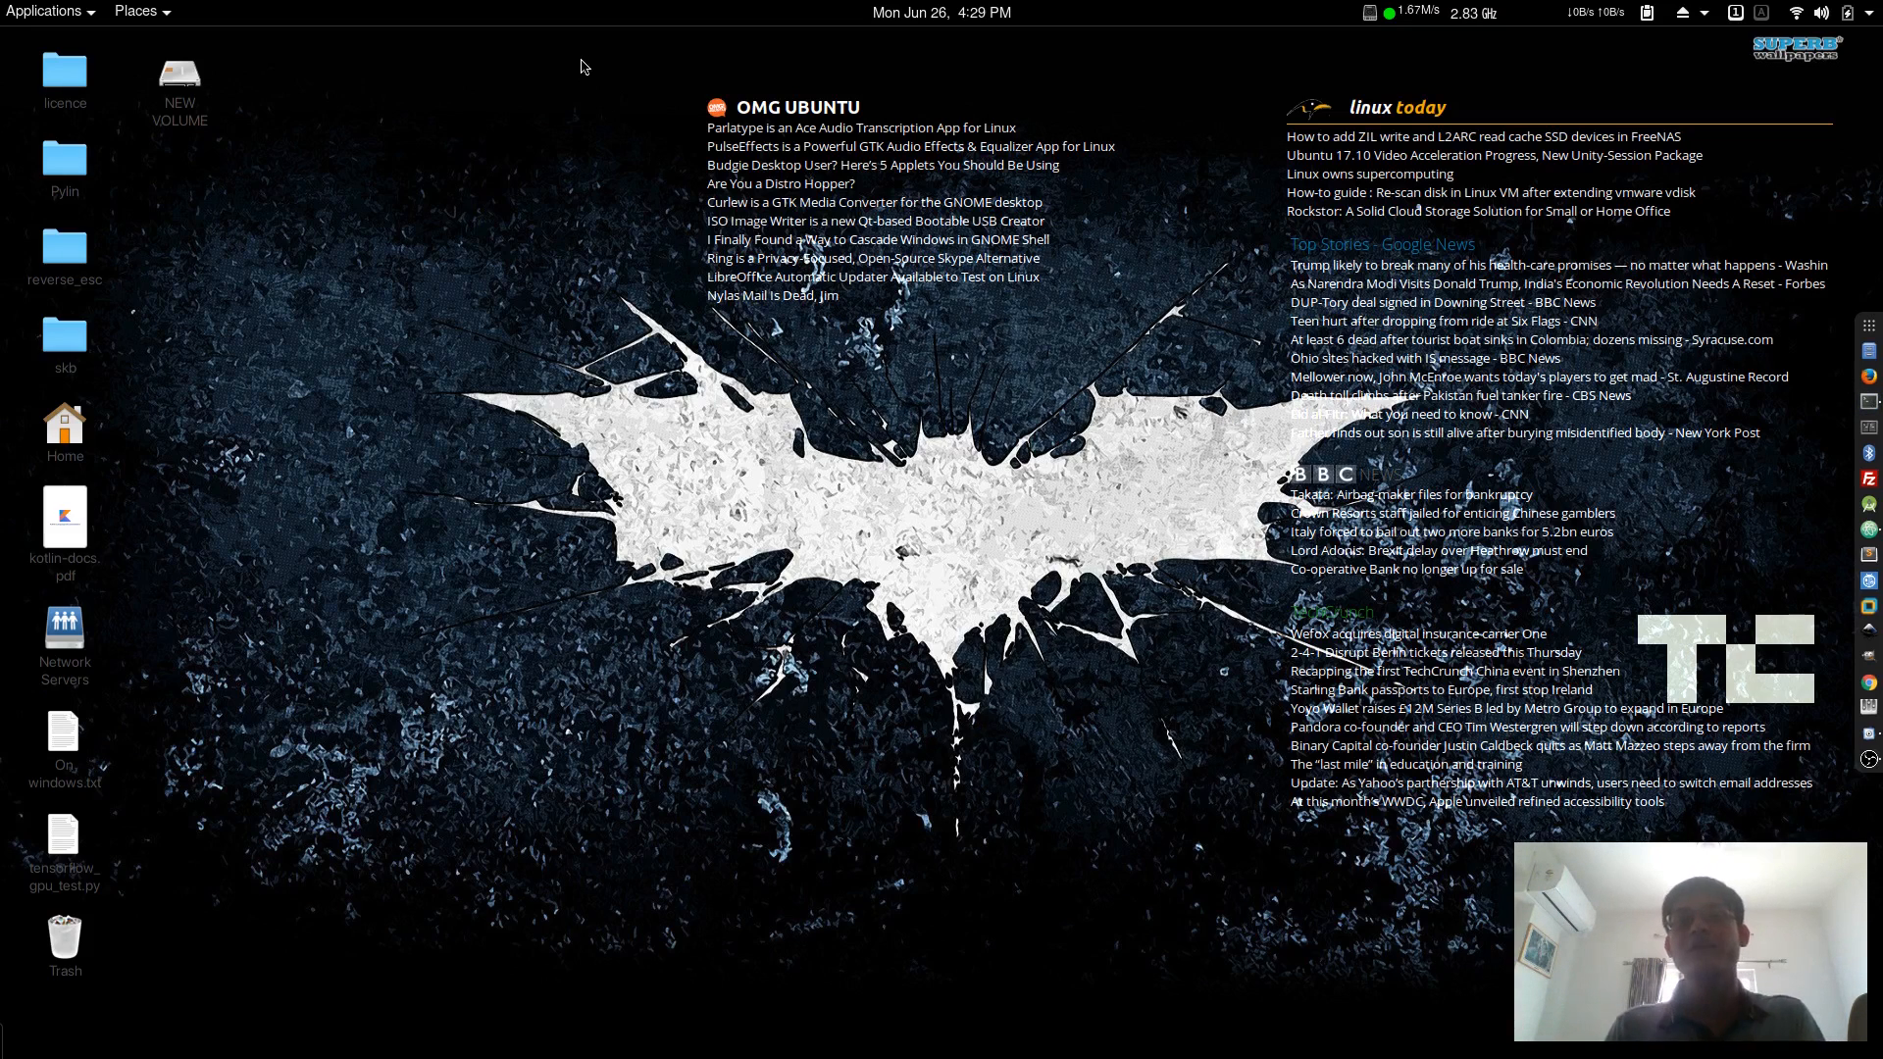
pyautogui.moveTo(1111, 191)
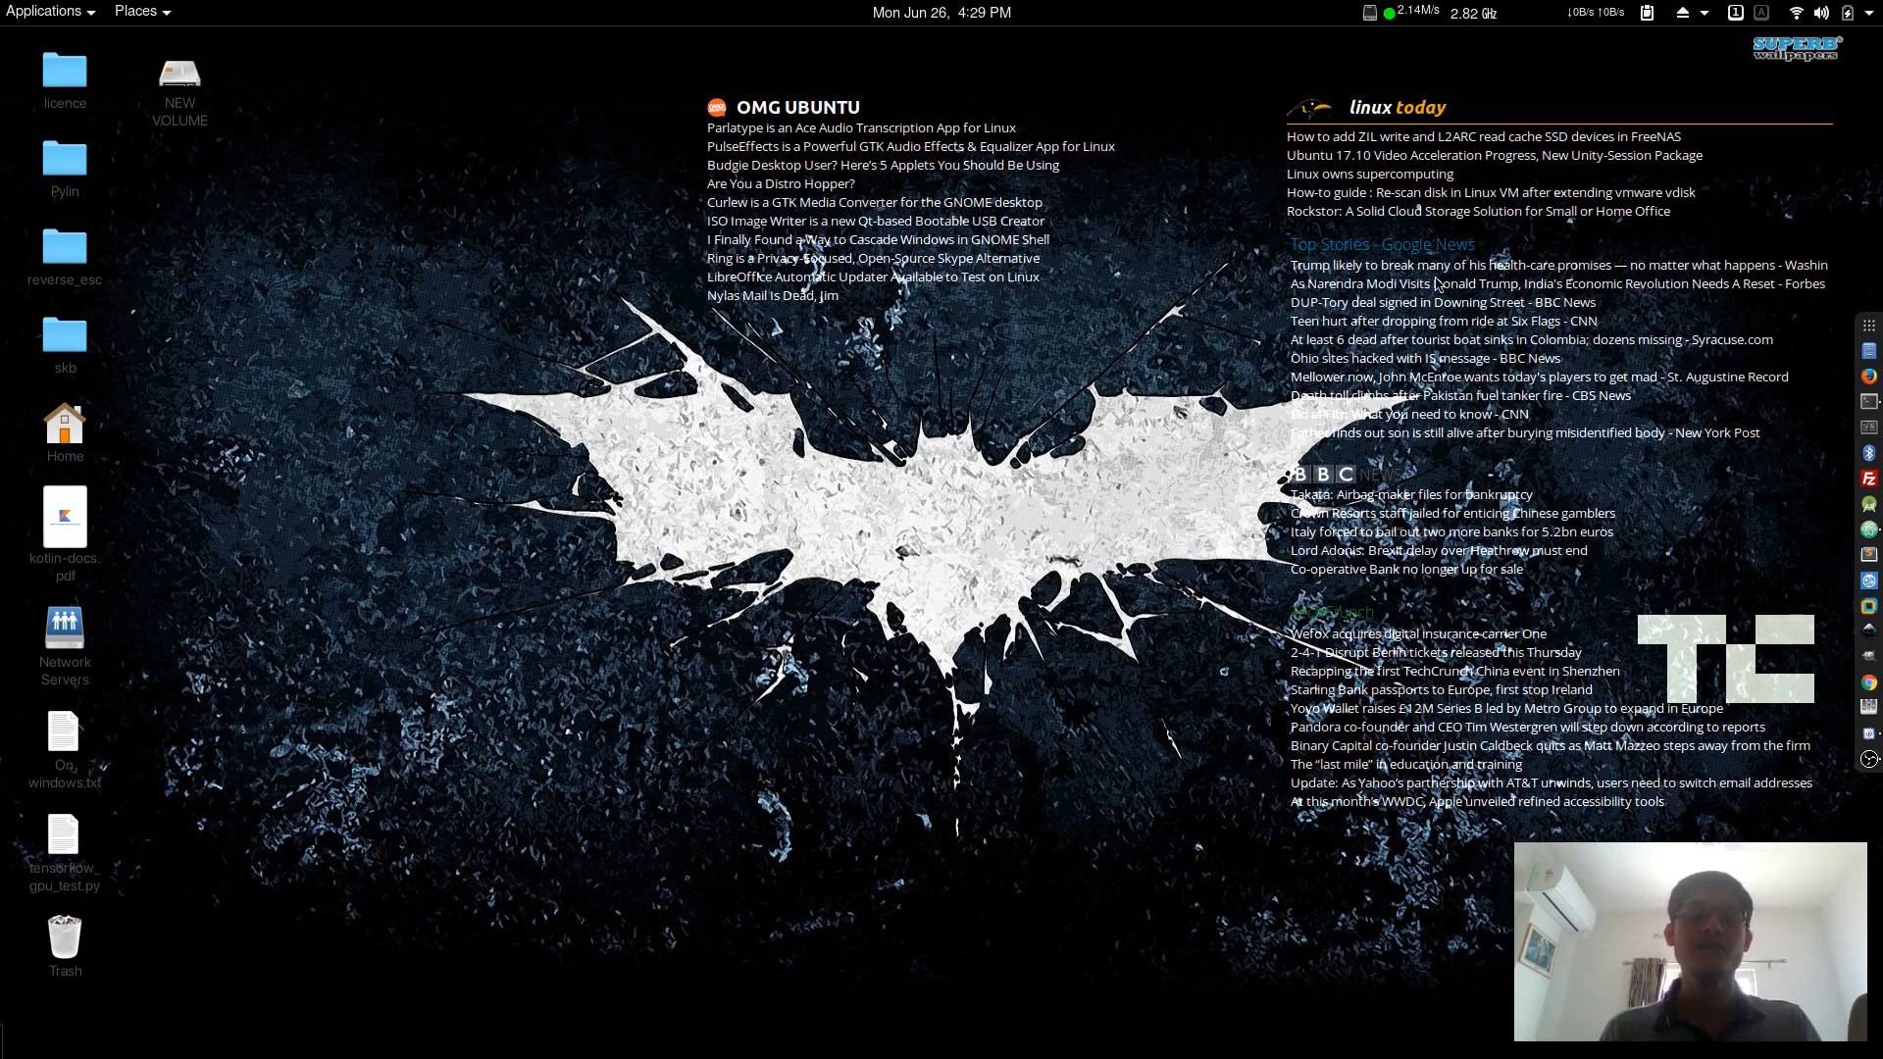
pyautogui.moveTo(1868, 400)
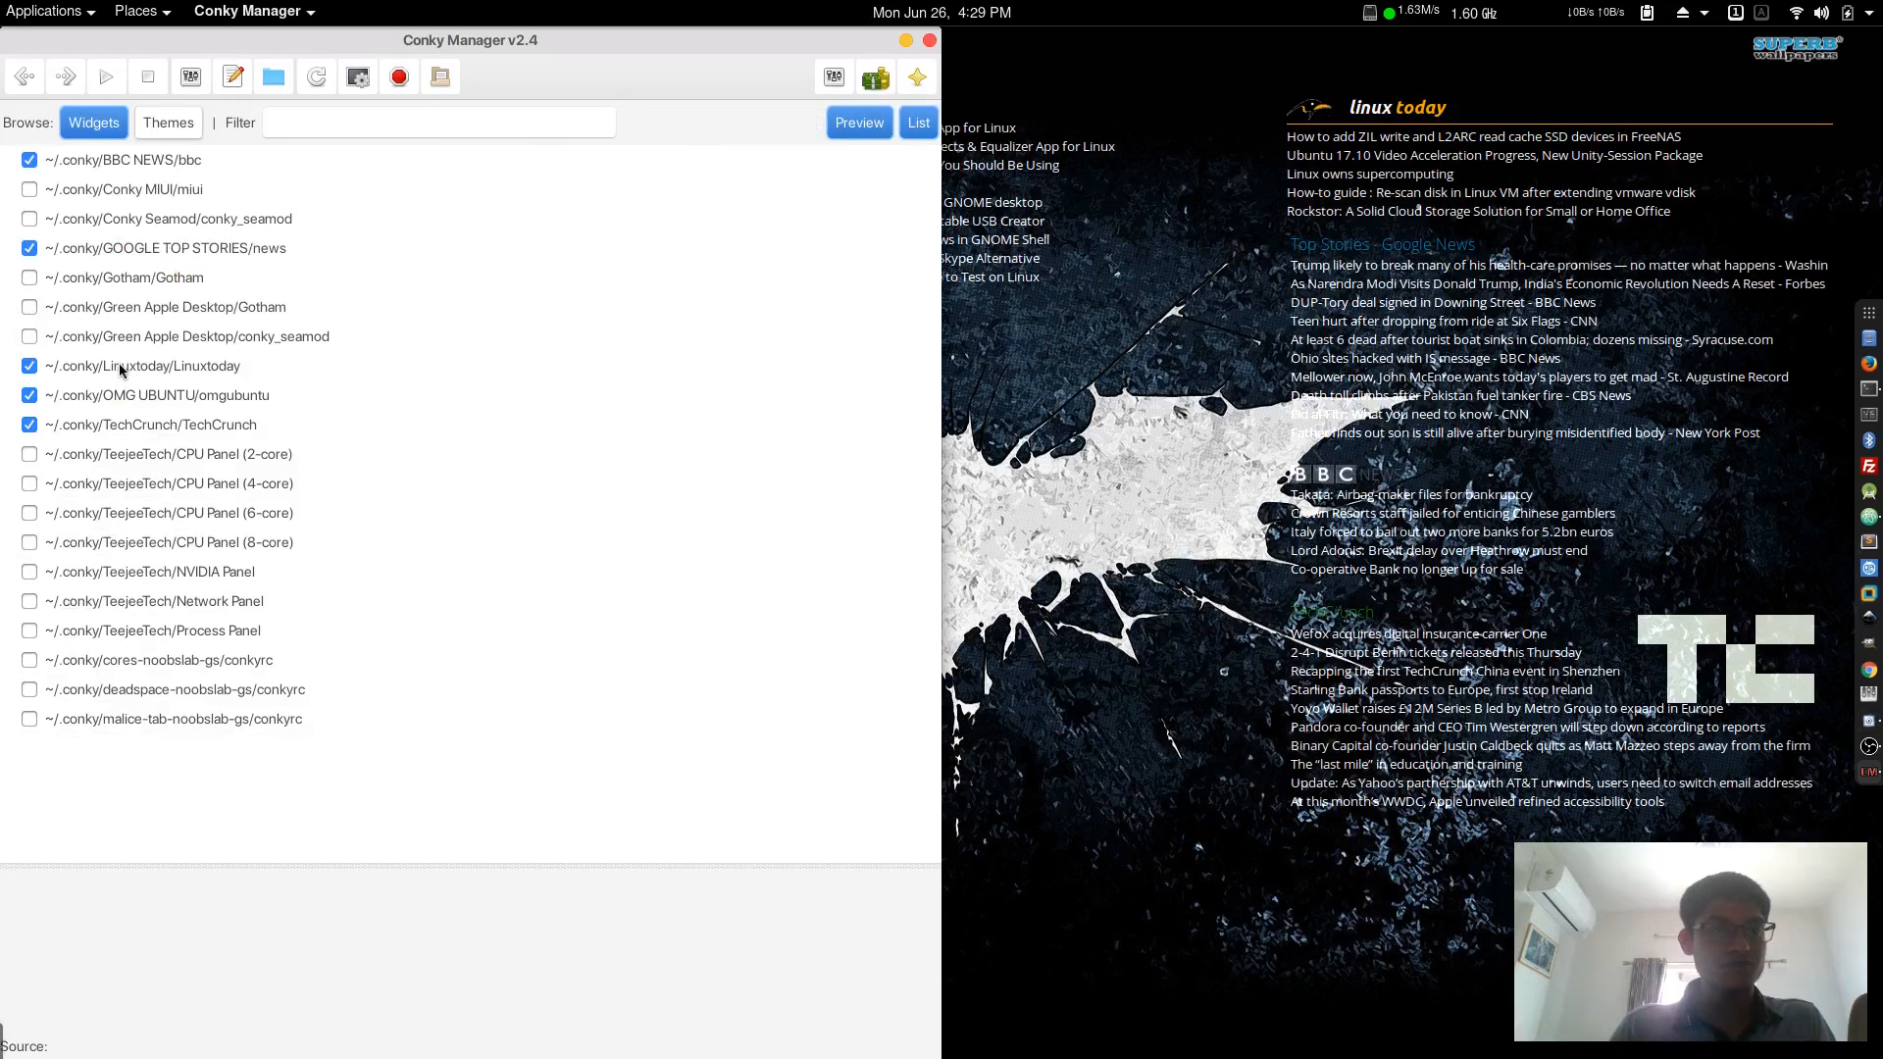
pyautogui.click(156, 424)
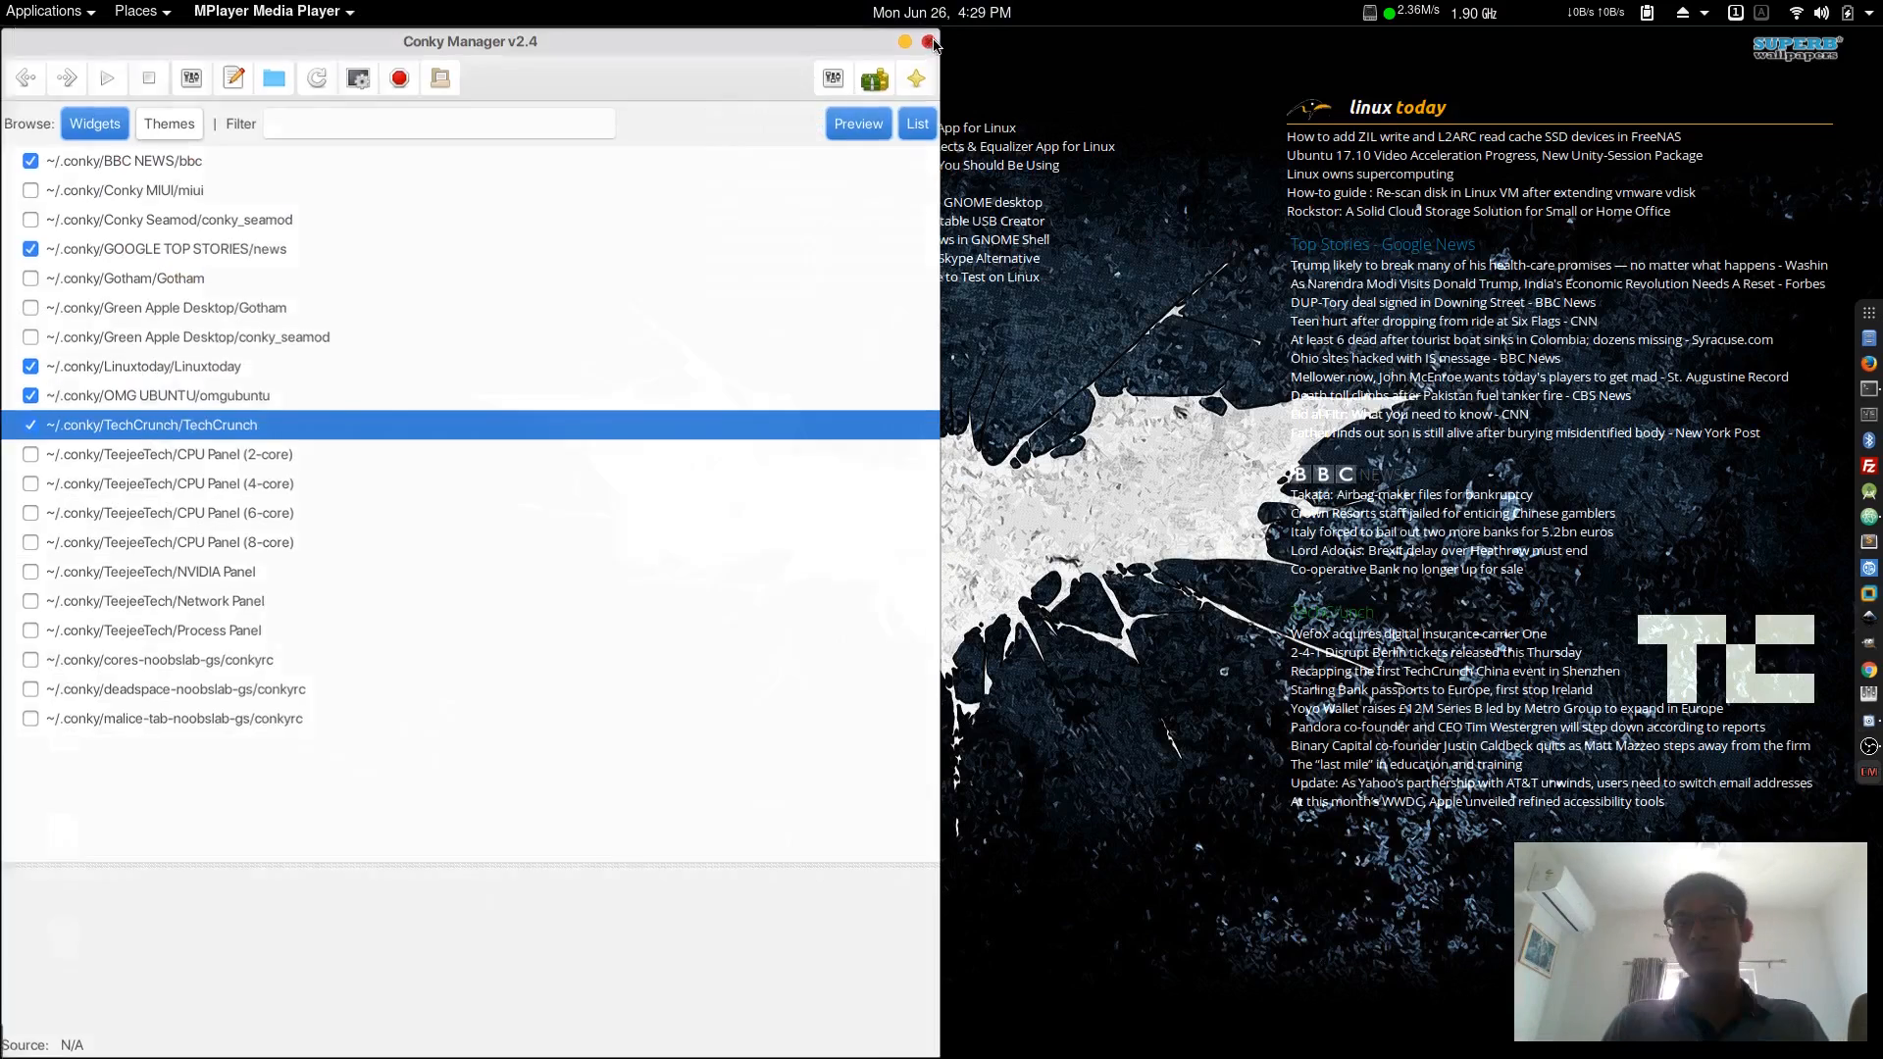
pyautogui.click(929, 42)
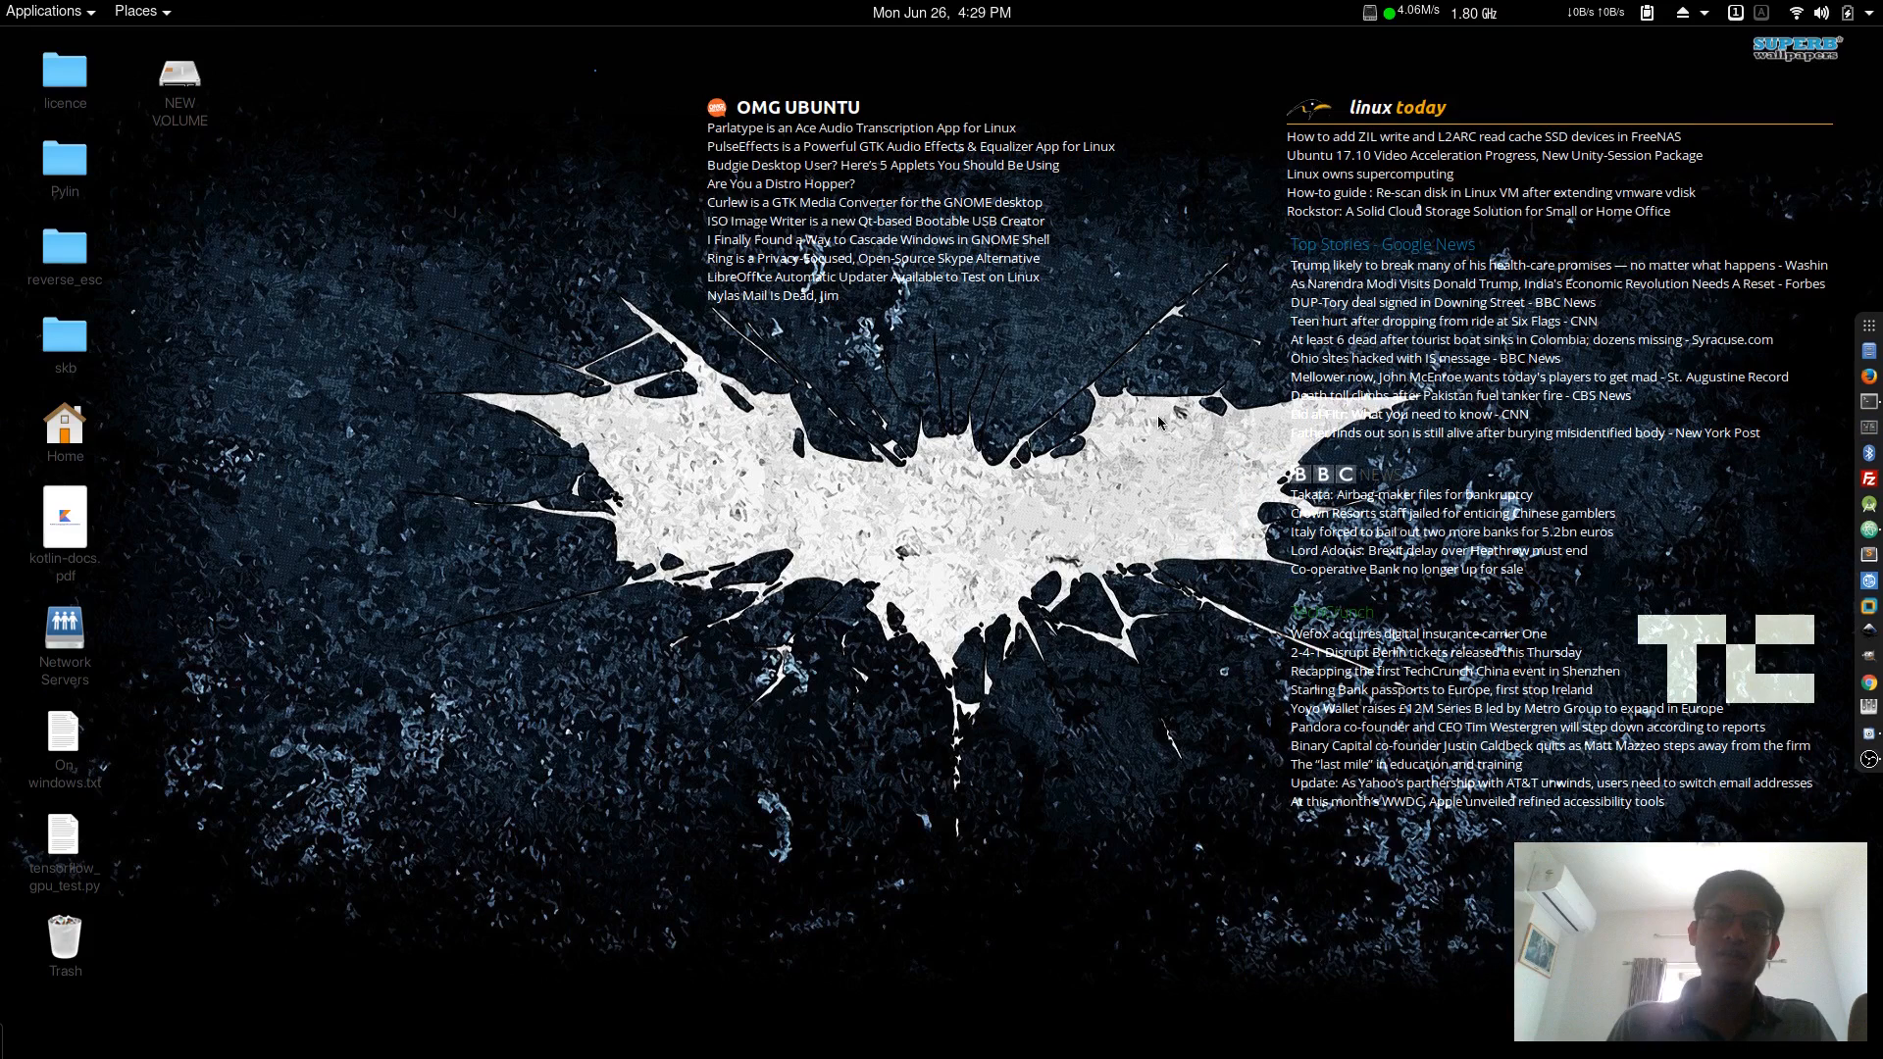
pyautogui.click(48, 11)
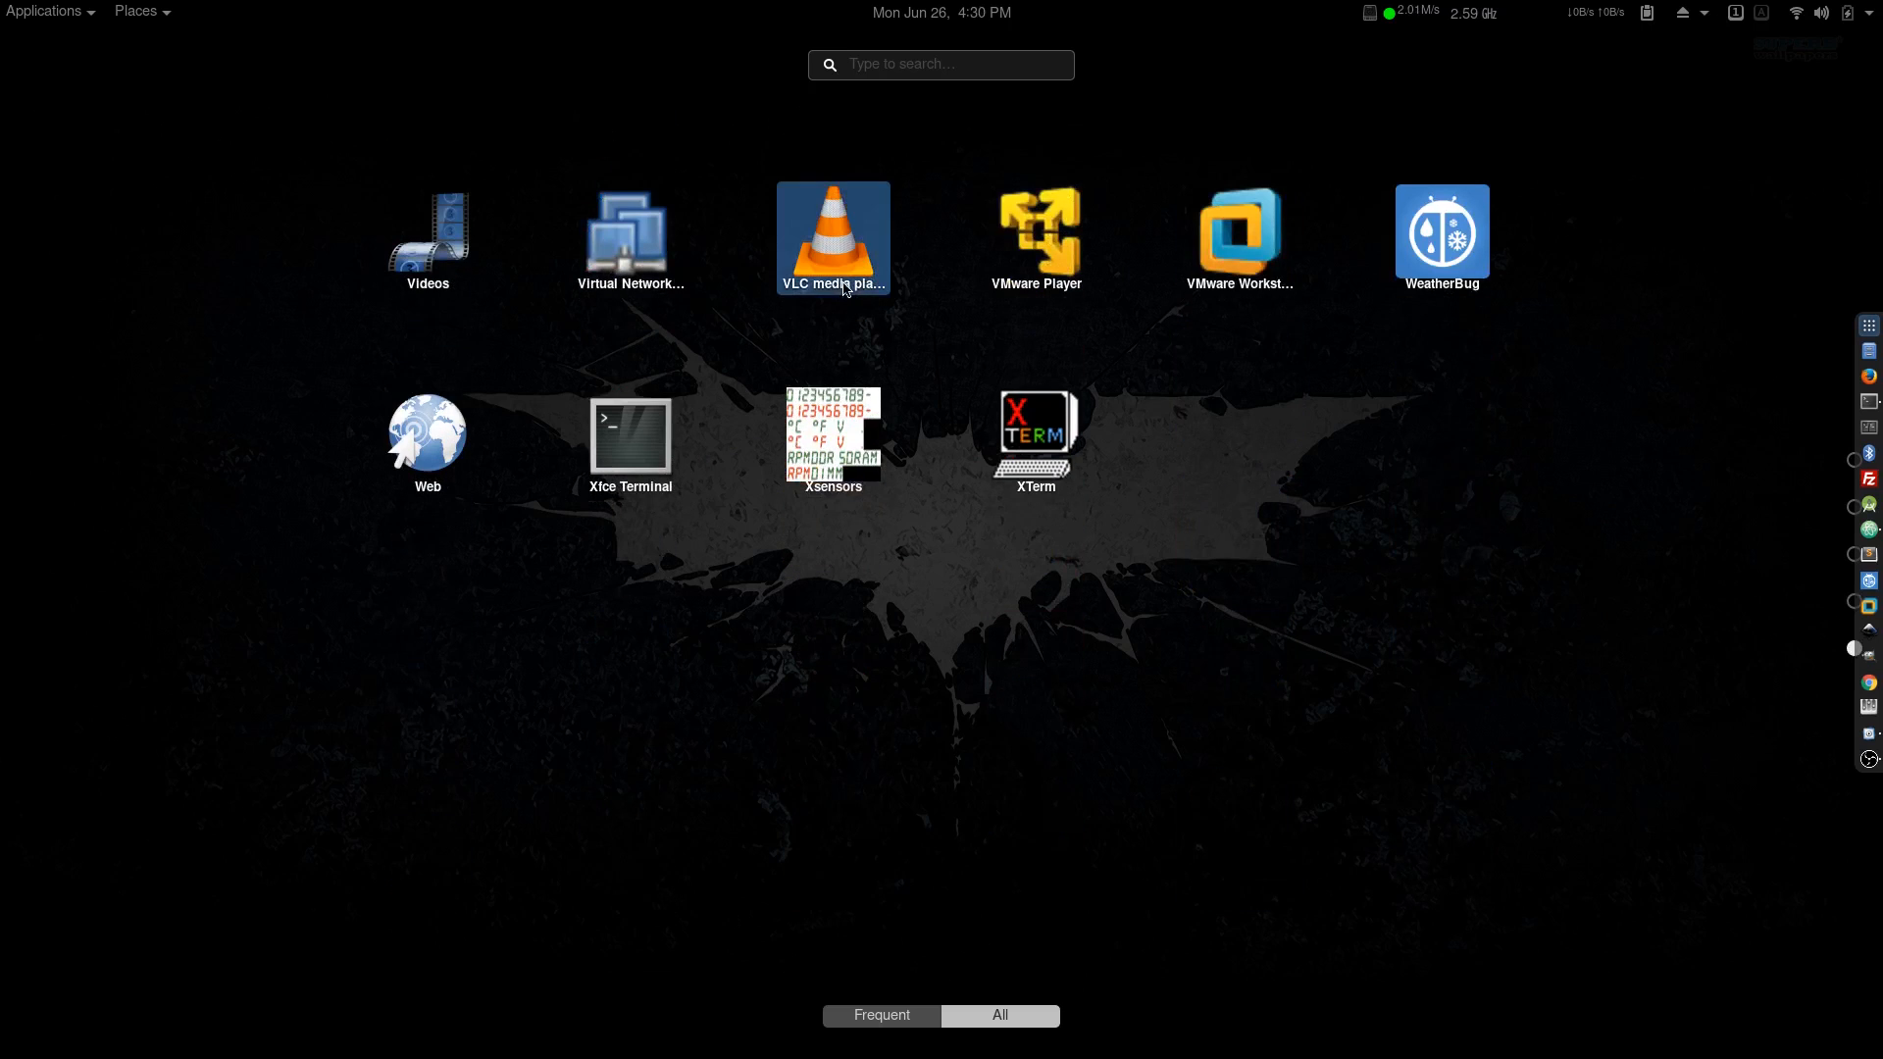
pyautogui.moveTo(1031, 552)
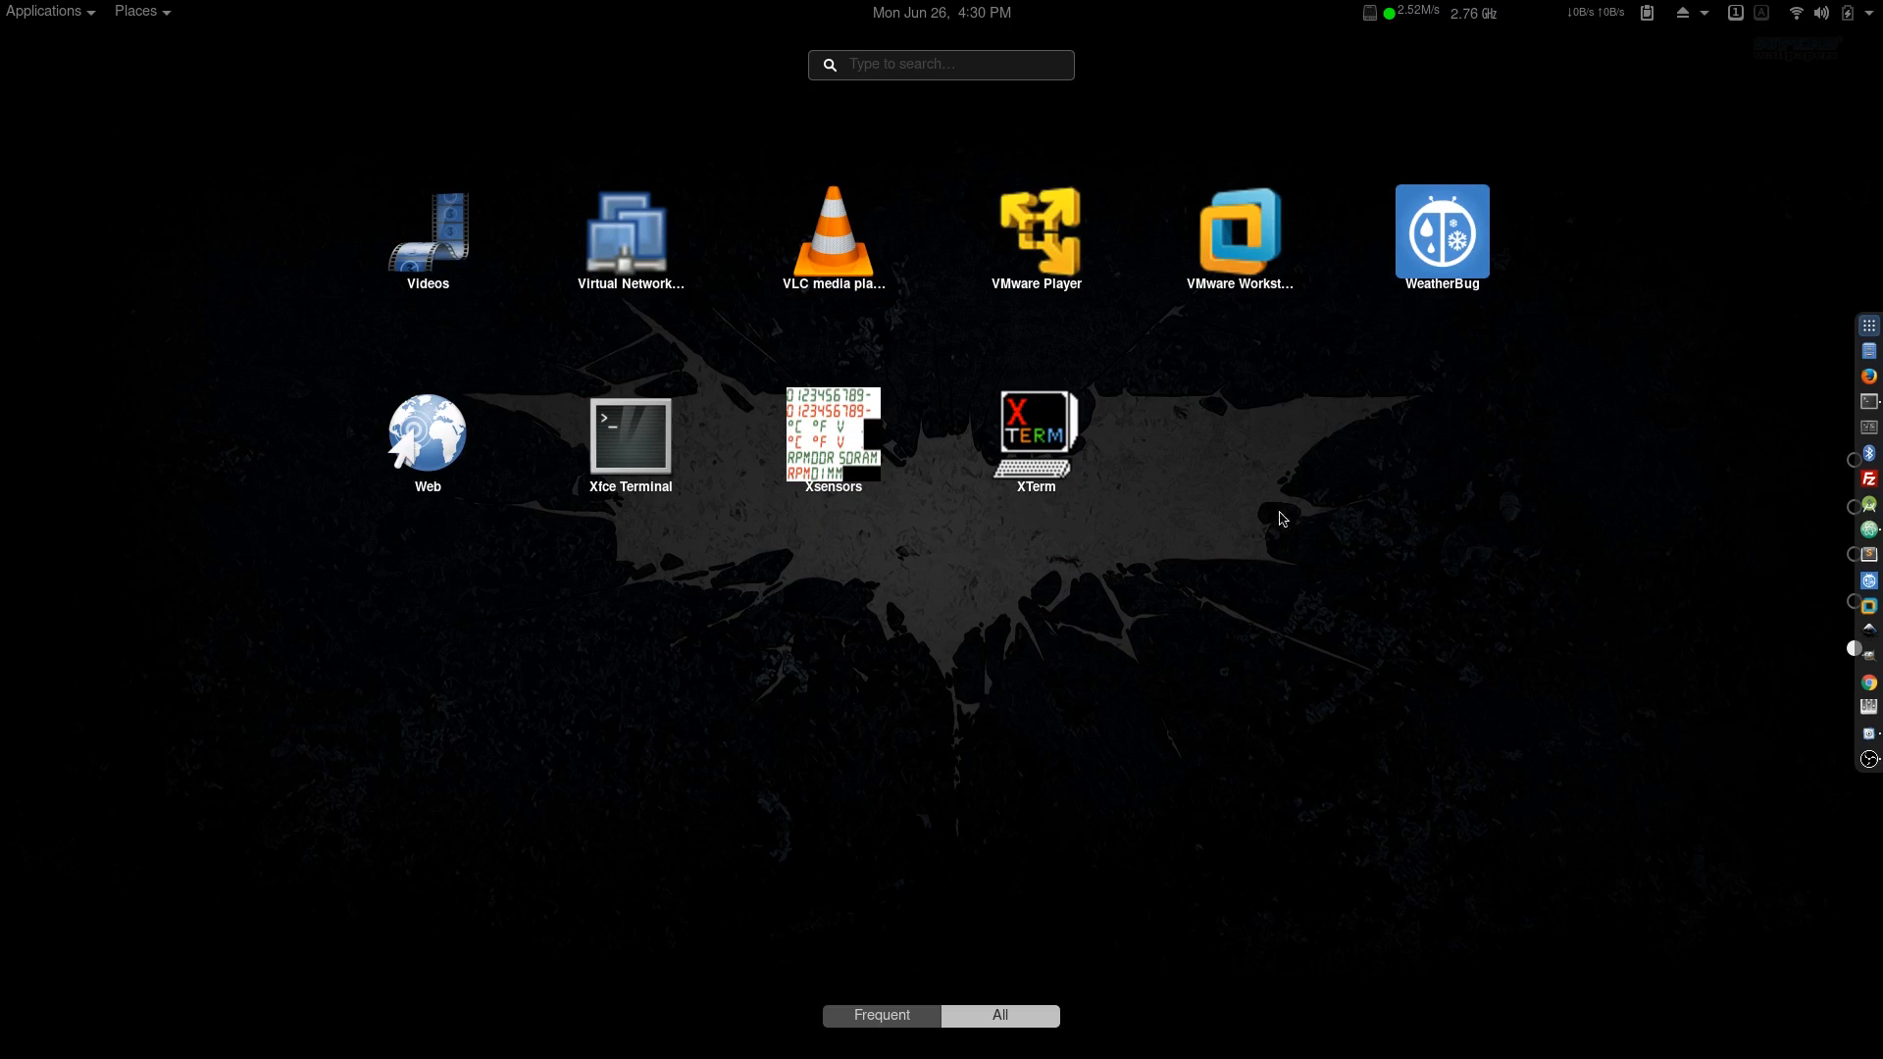
pyautogui.moveTo(1355, 495)
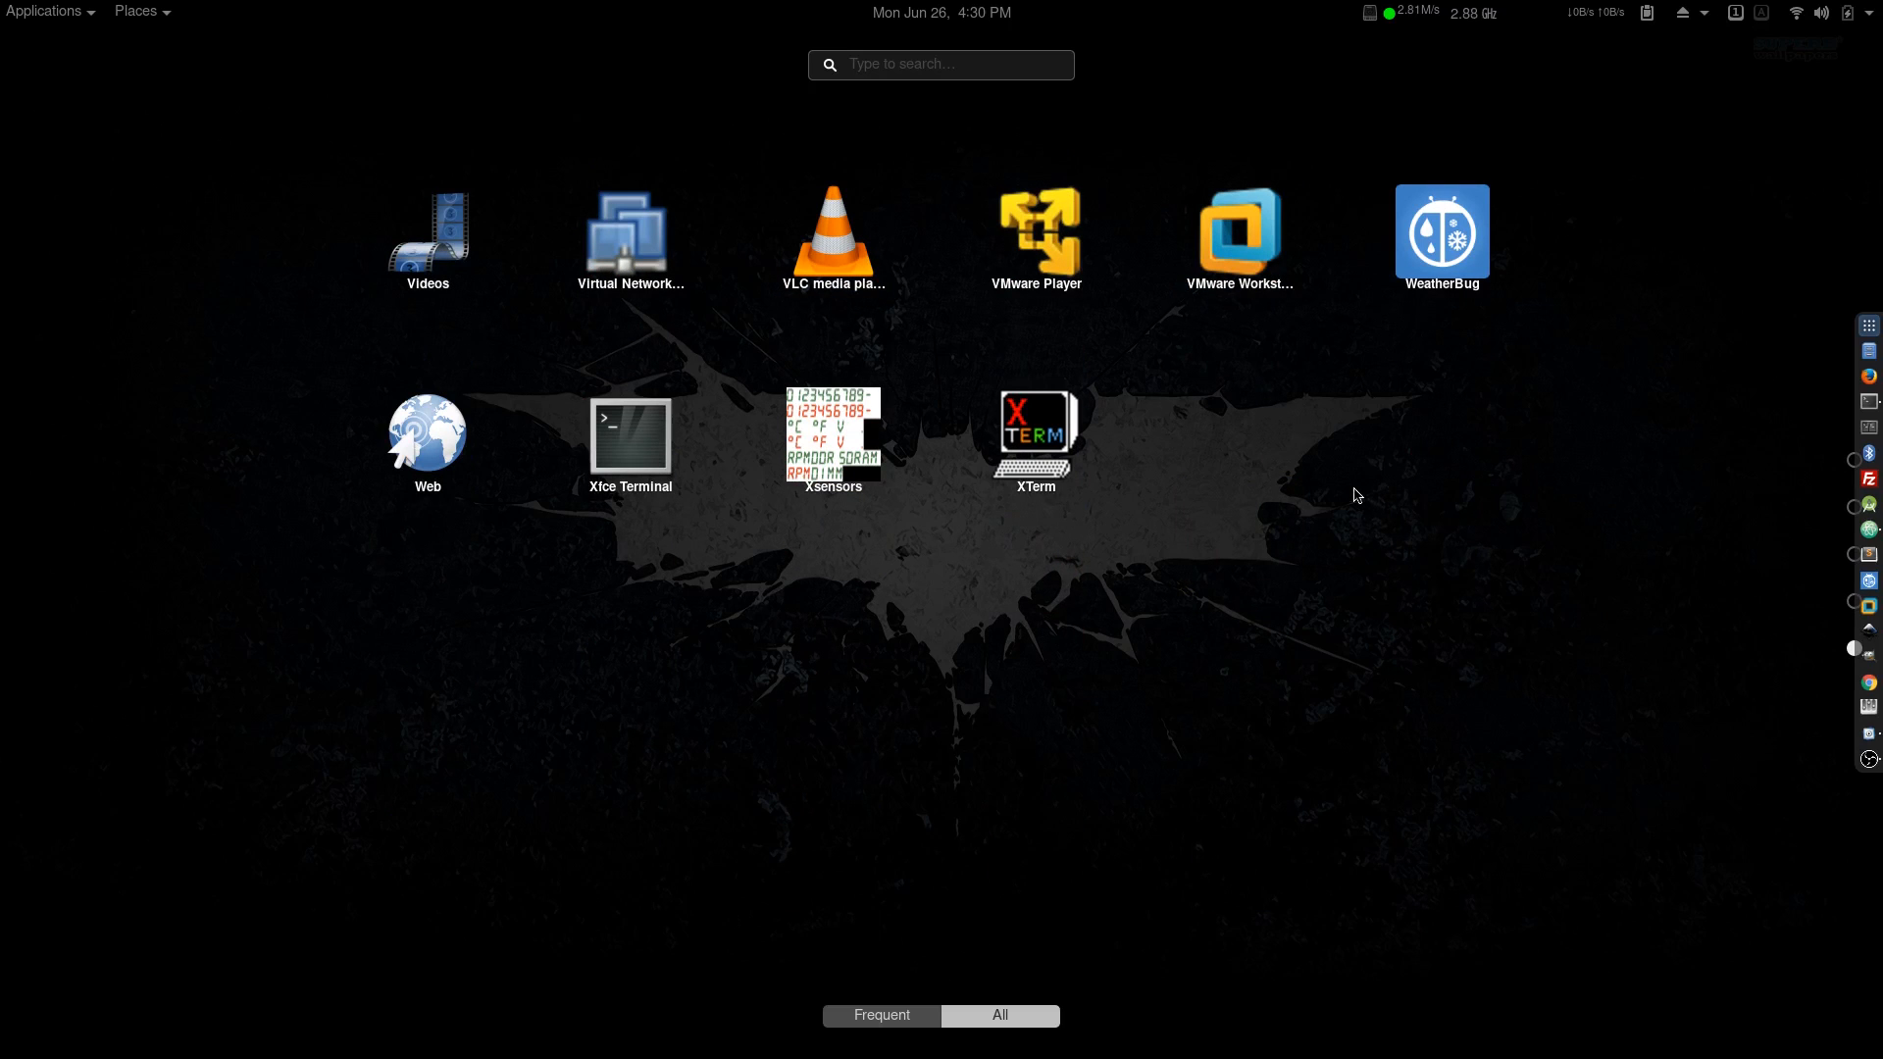
pyautogui.click(999, 1015)
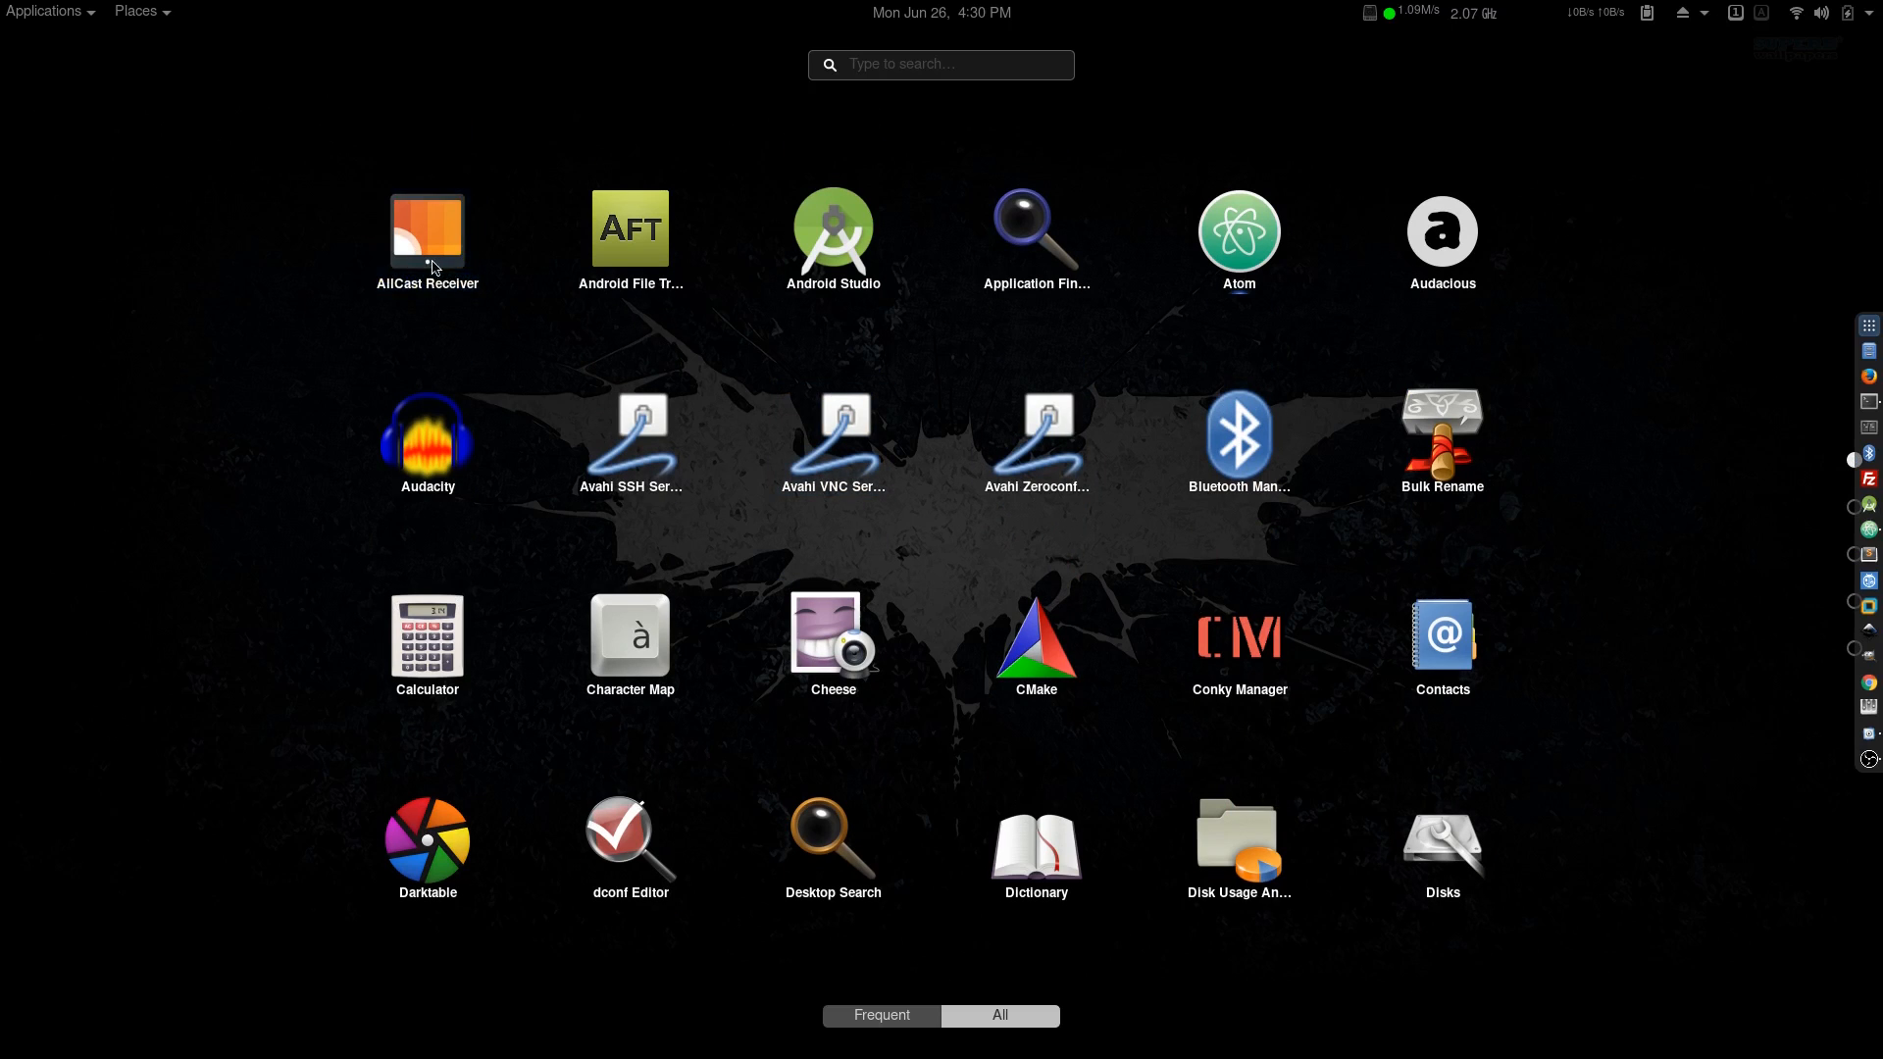
pyautogui.moveTo(524, 366)
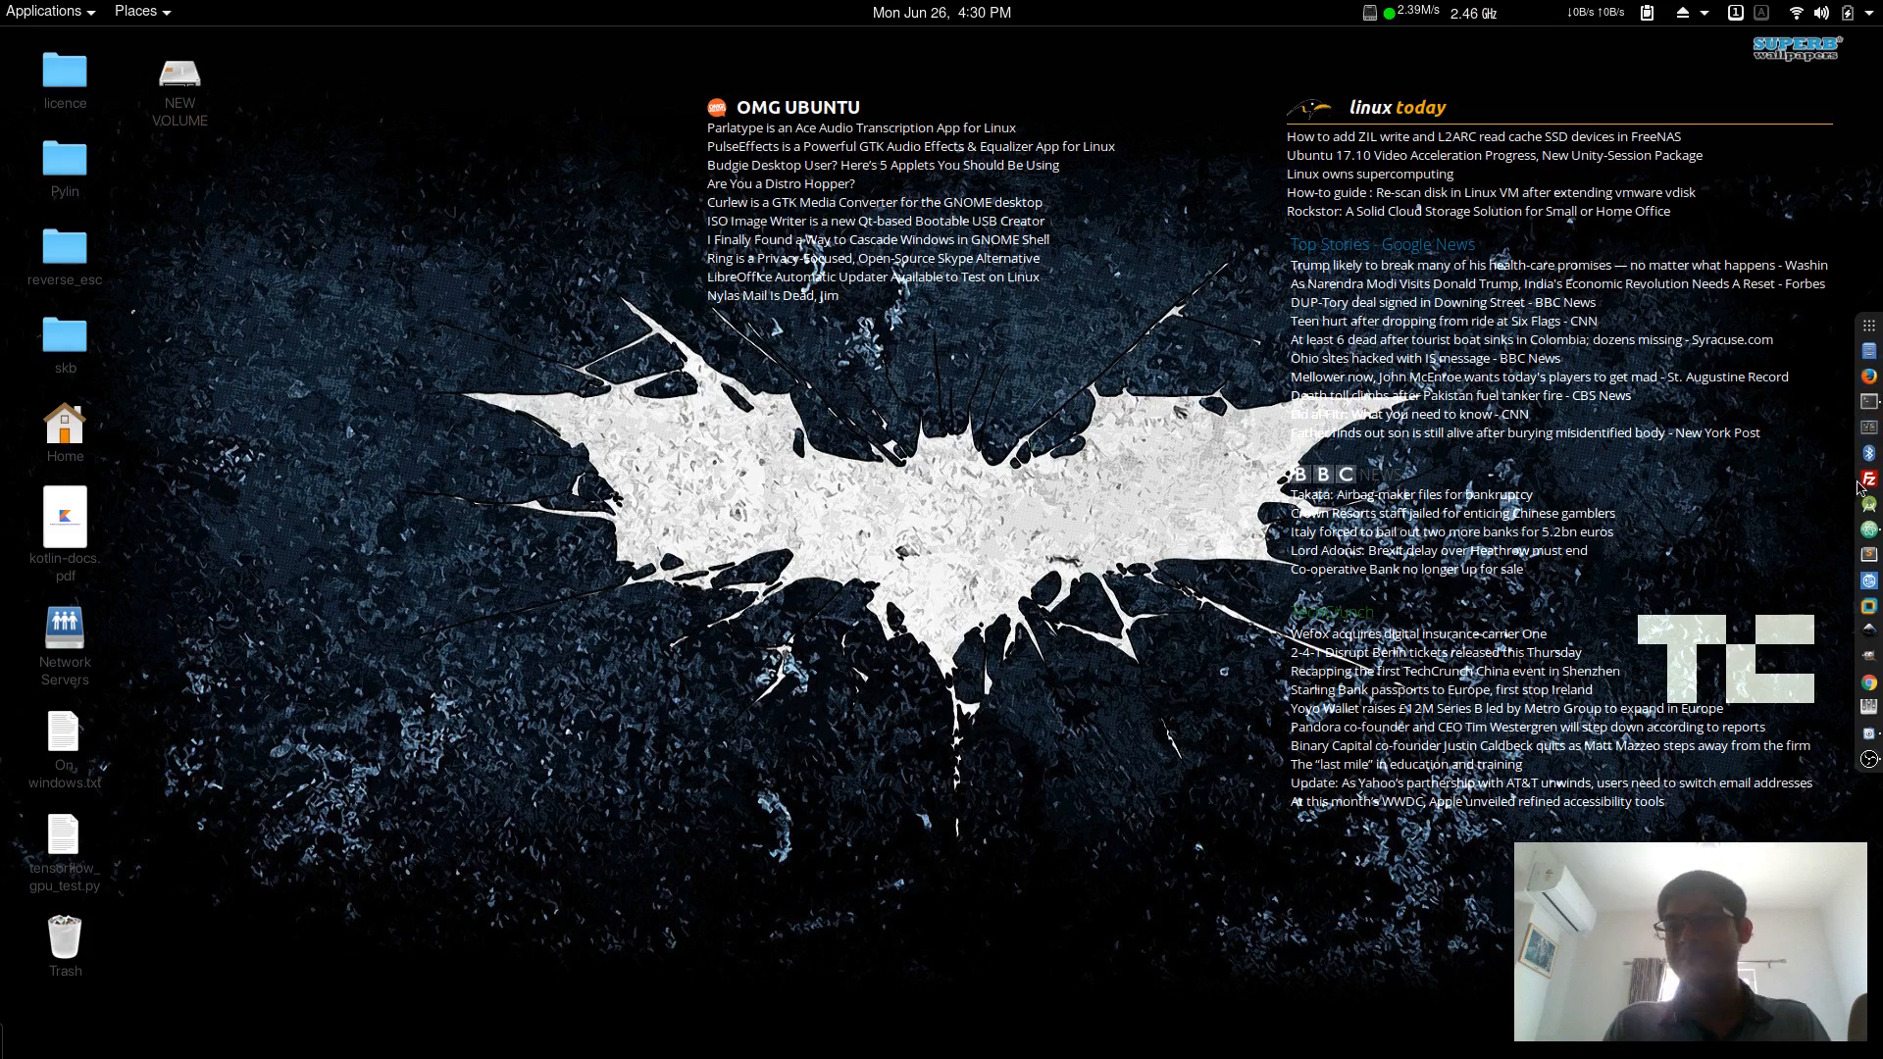
pyautogui.moveTo(1869, 376)
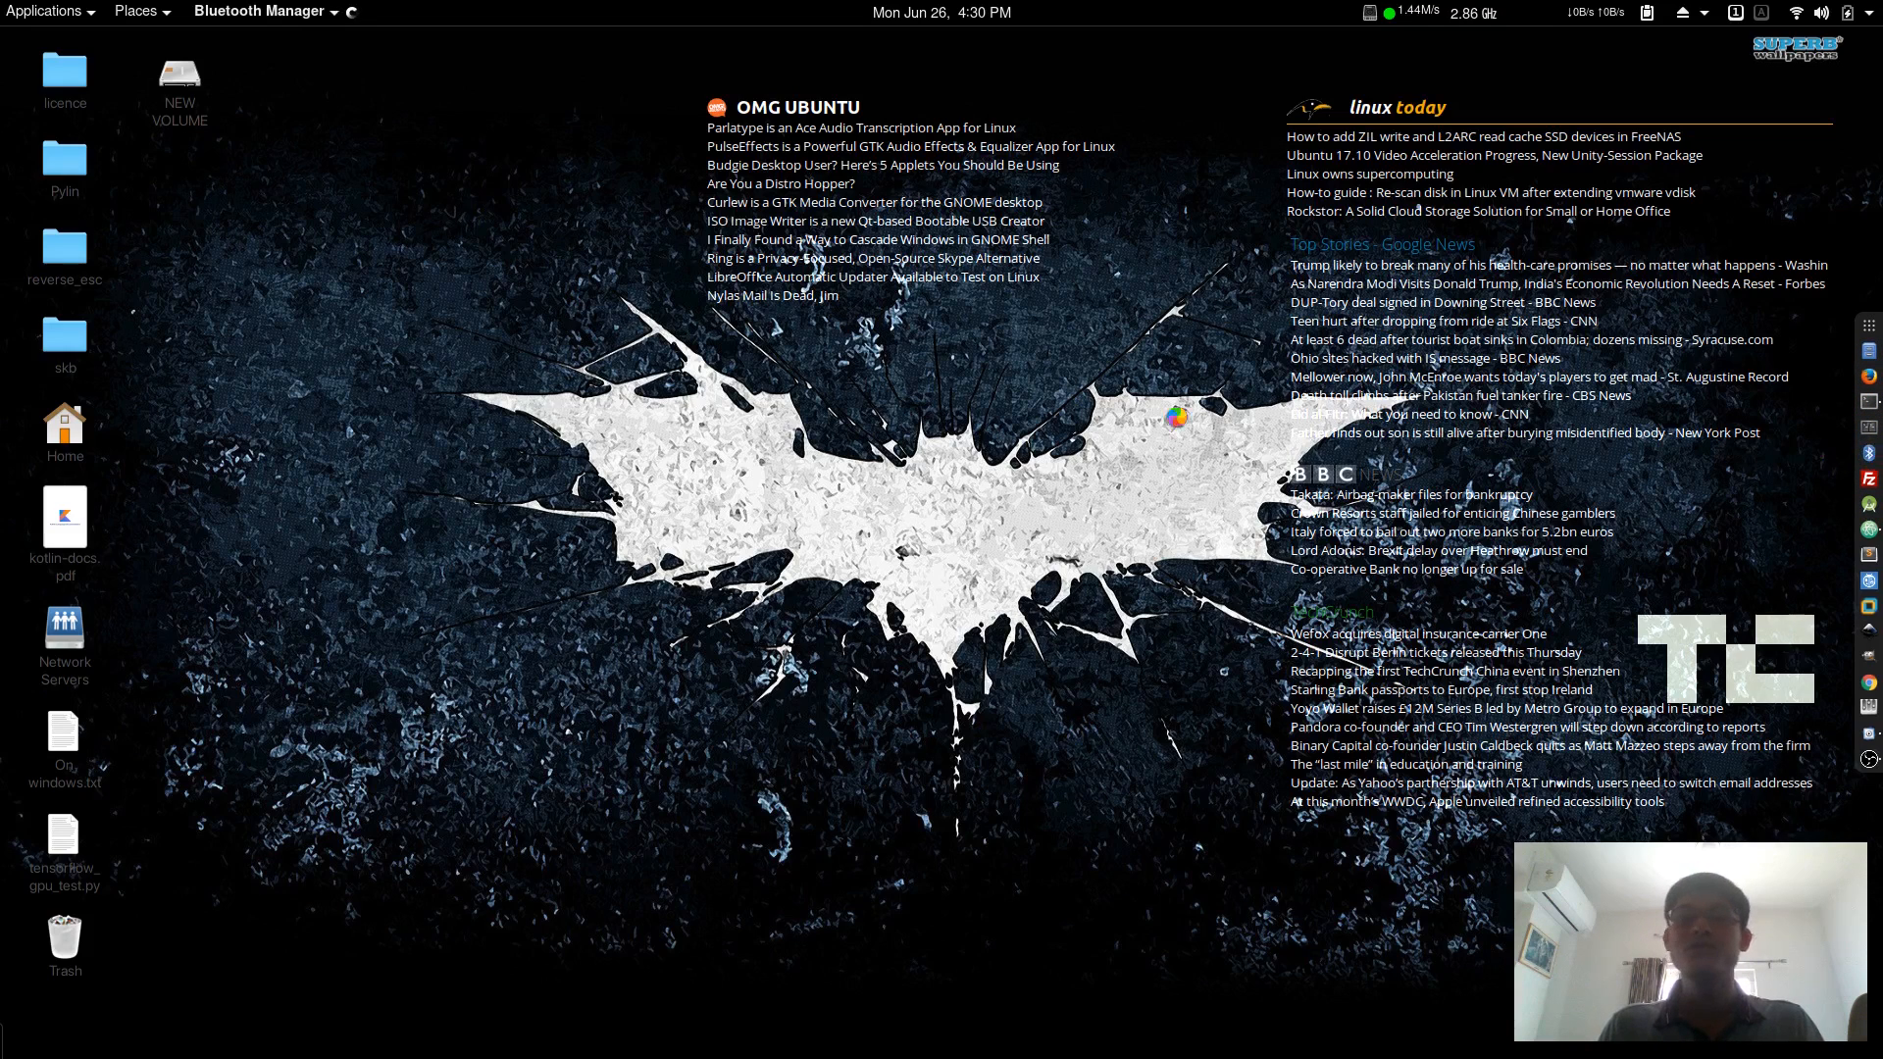
pyautogui.moveTo(386, 125)
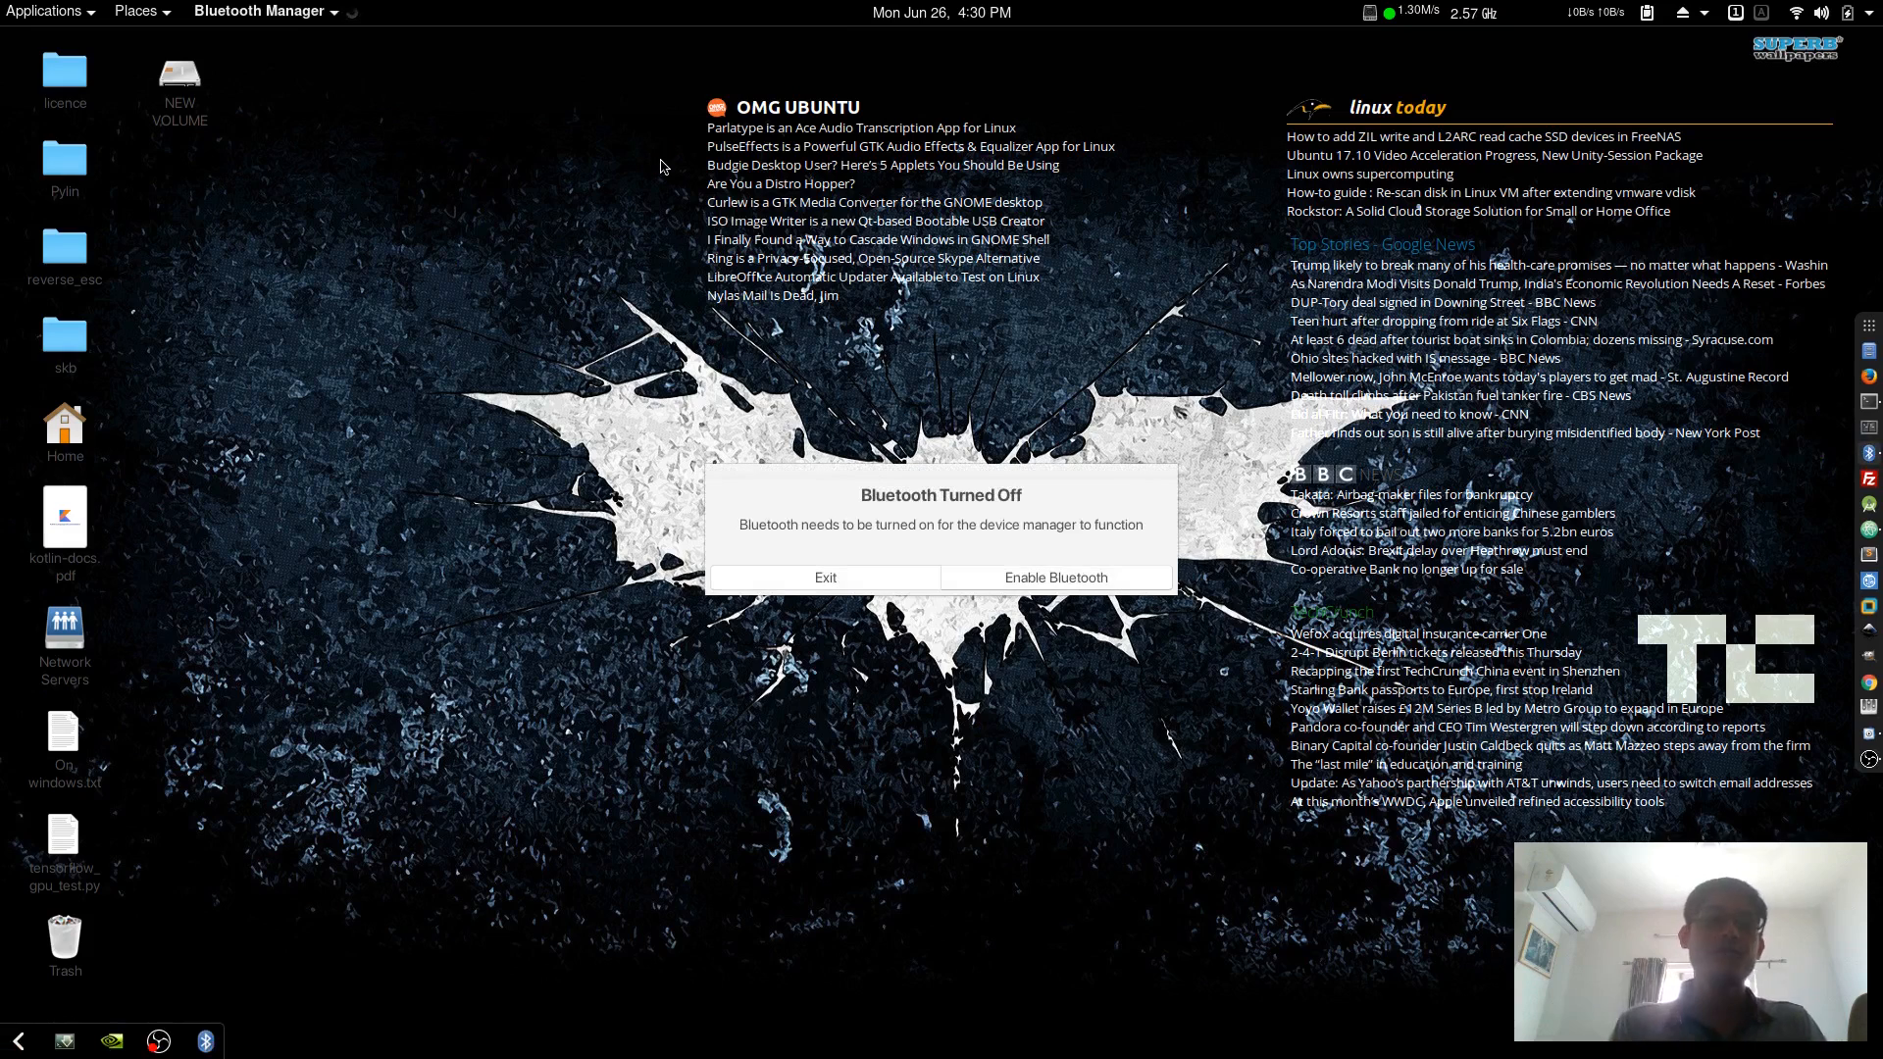
pyautogui.moveTo(1068, 573)
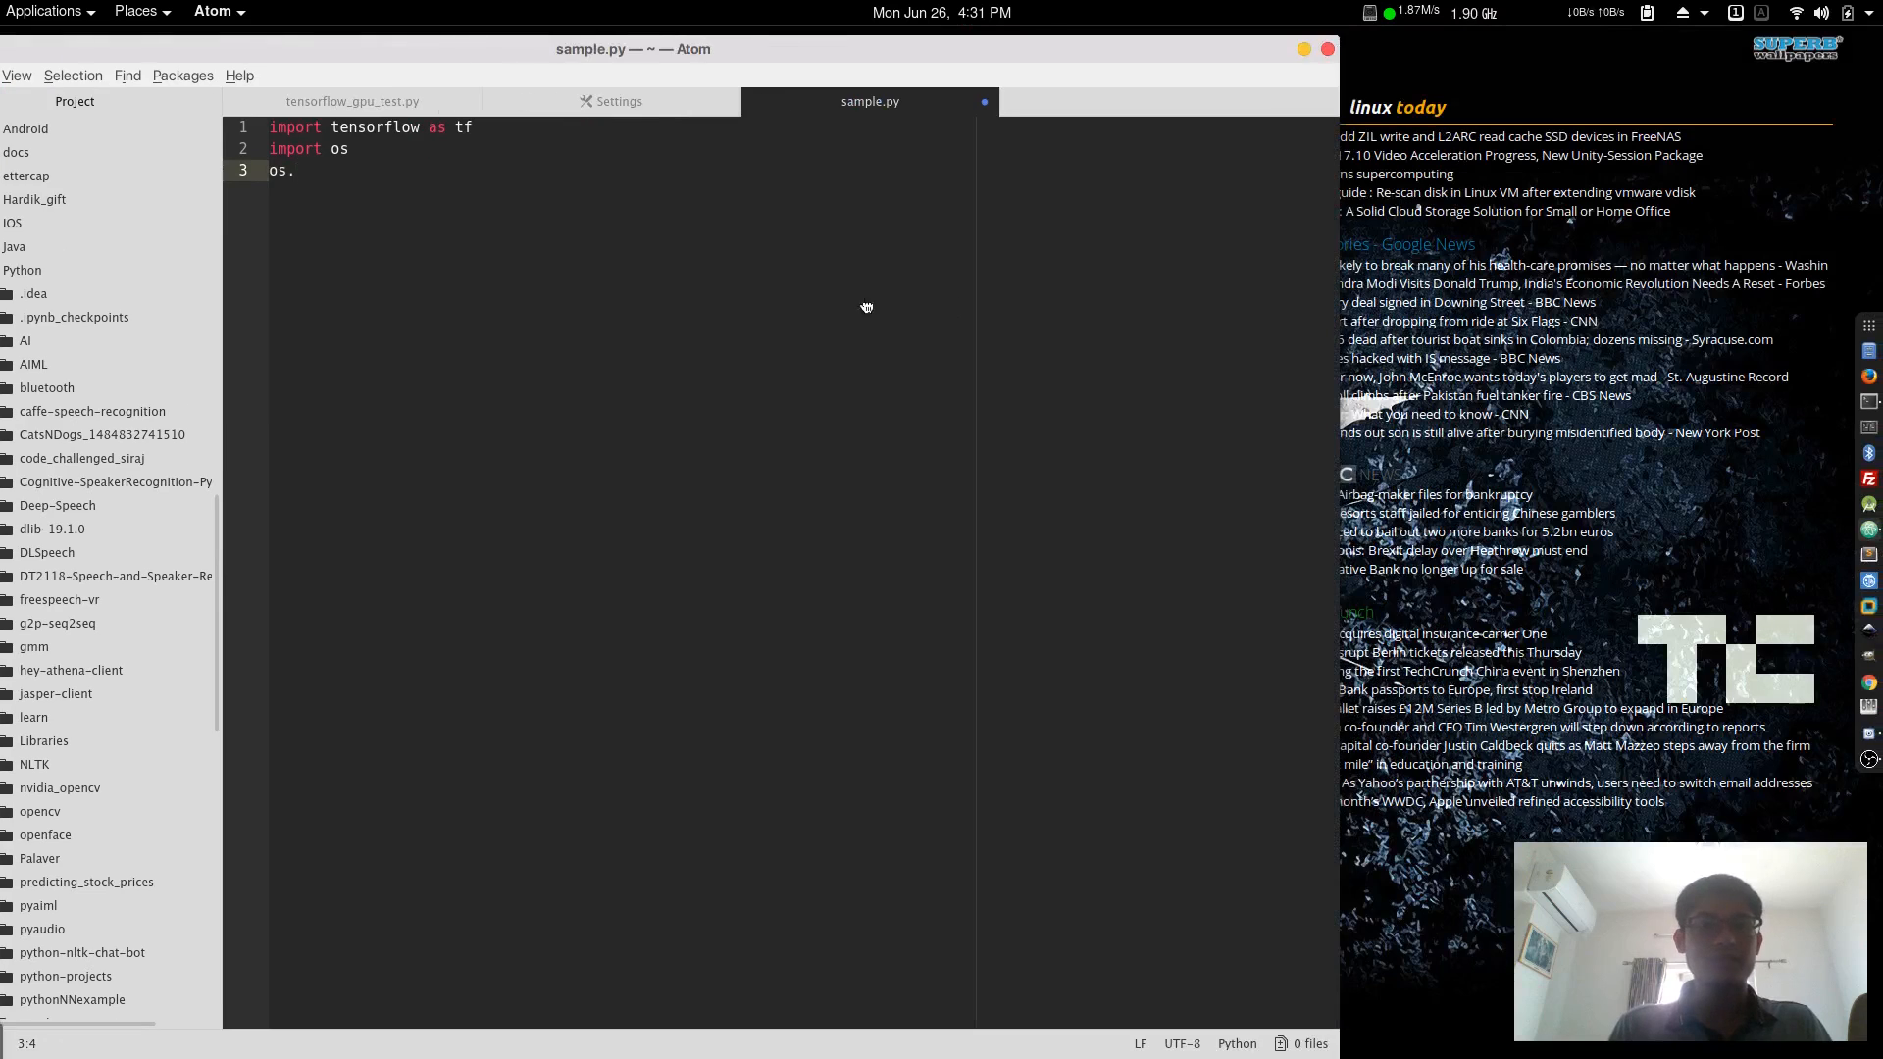
# Step: Type 'os.' on line three of sample.py to list os members like abort
pyautogui.write('.')
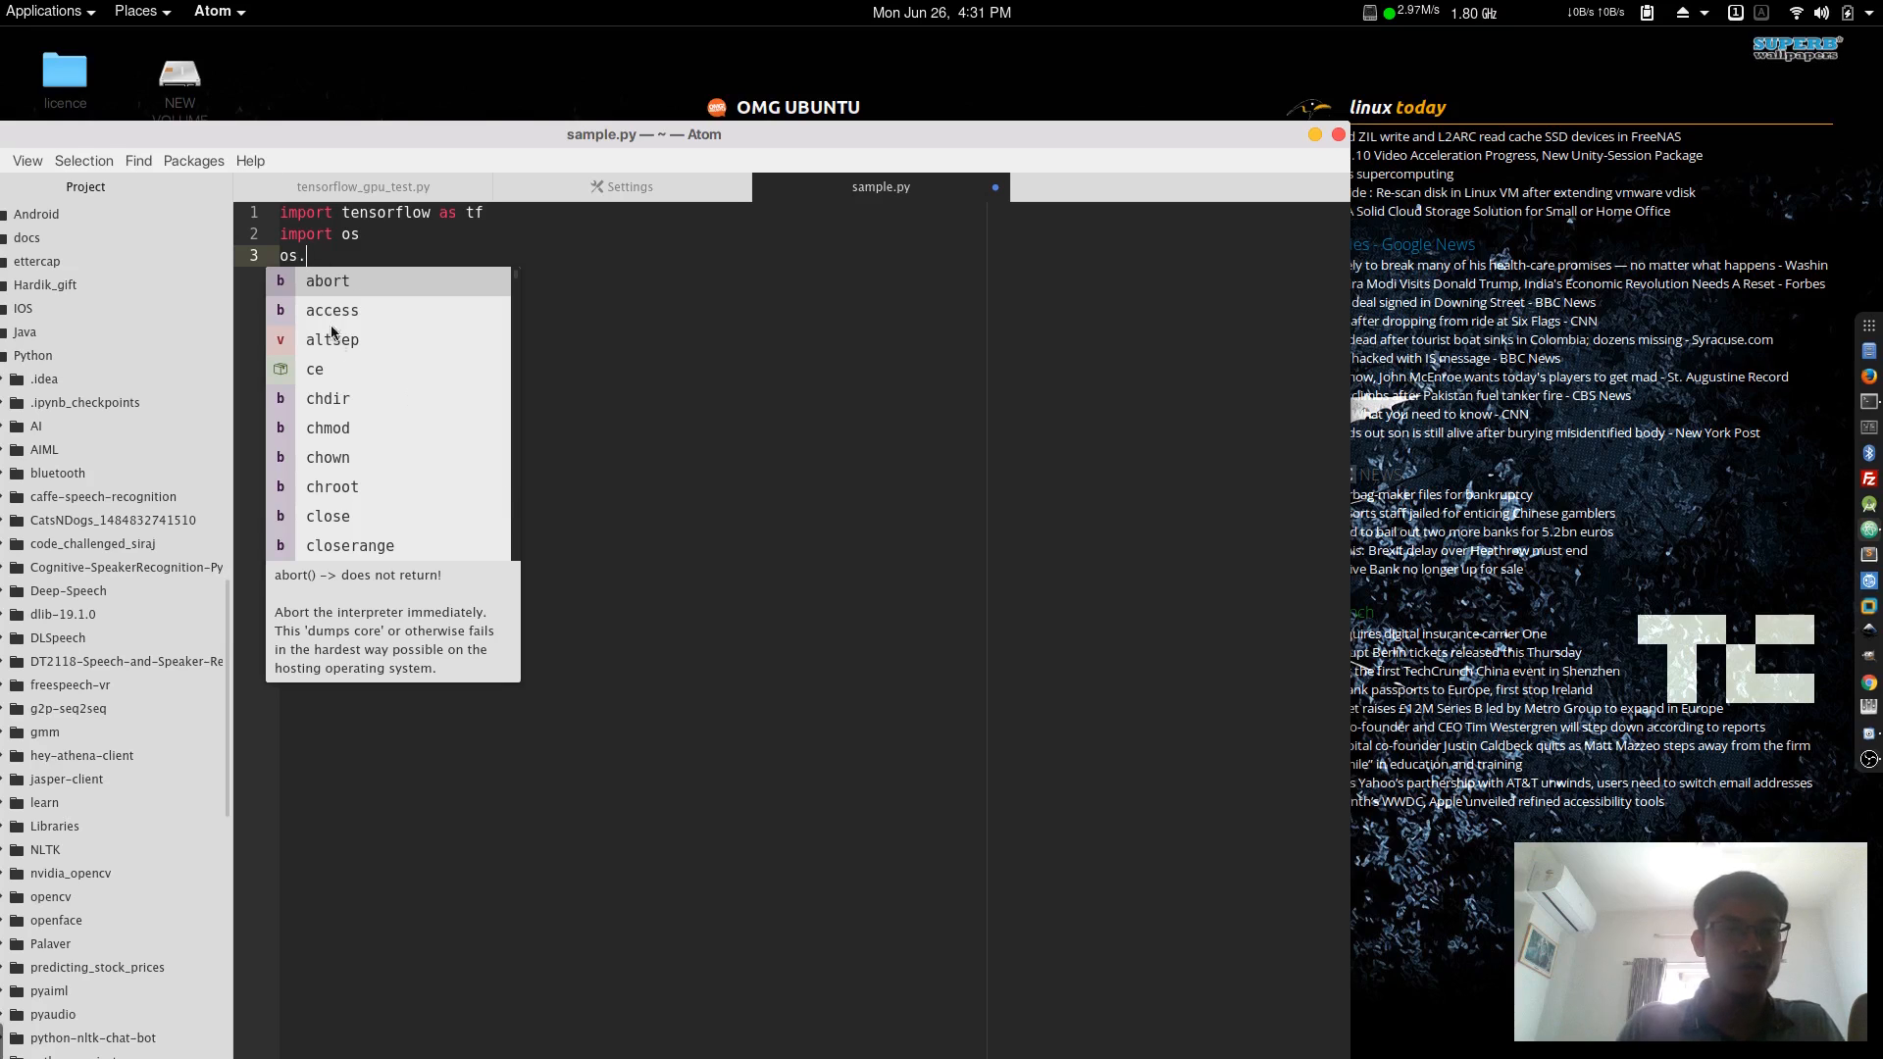
pyautogui.moveTo(497, 483)
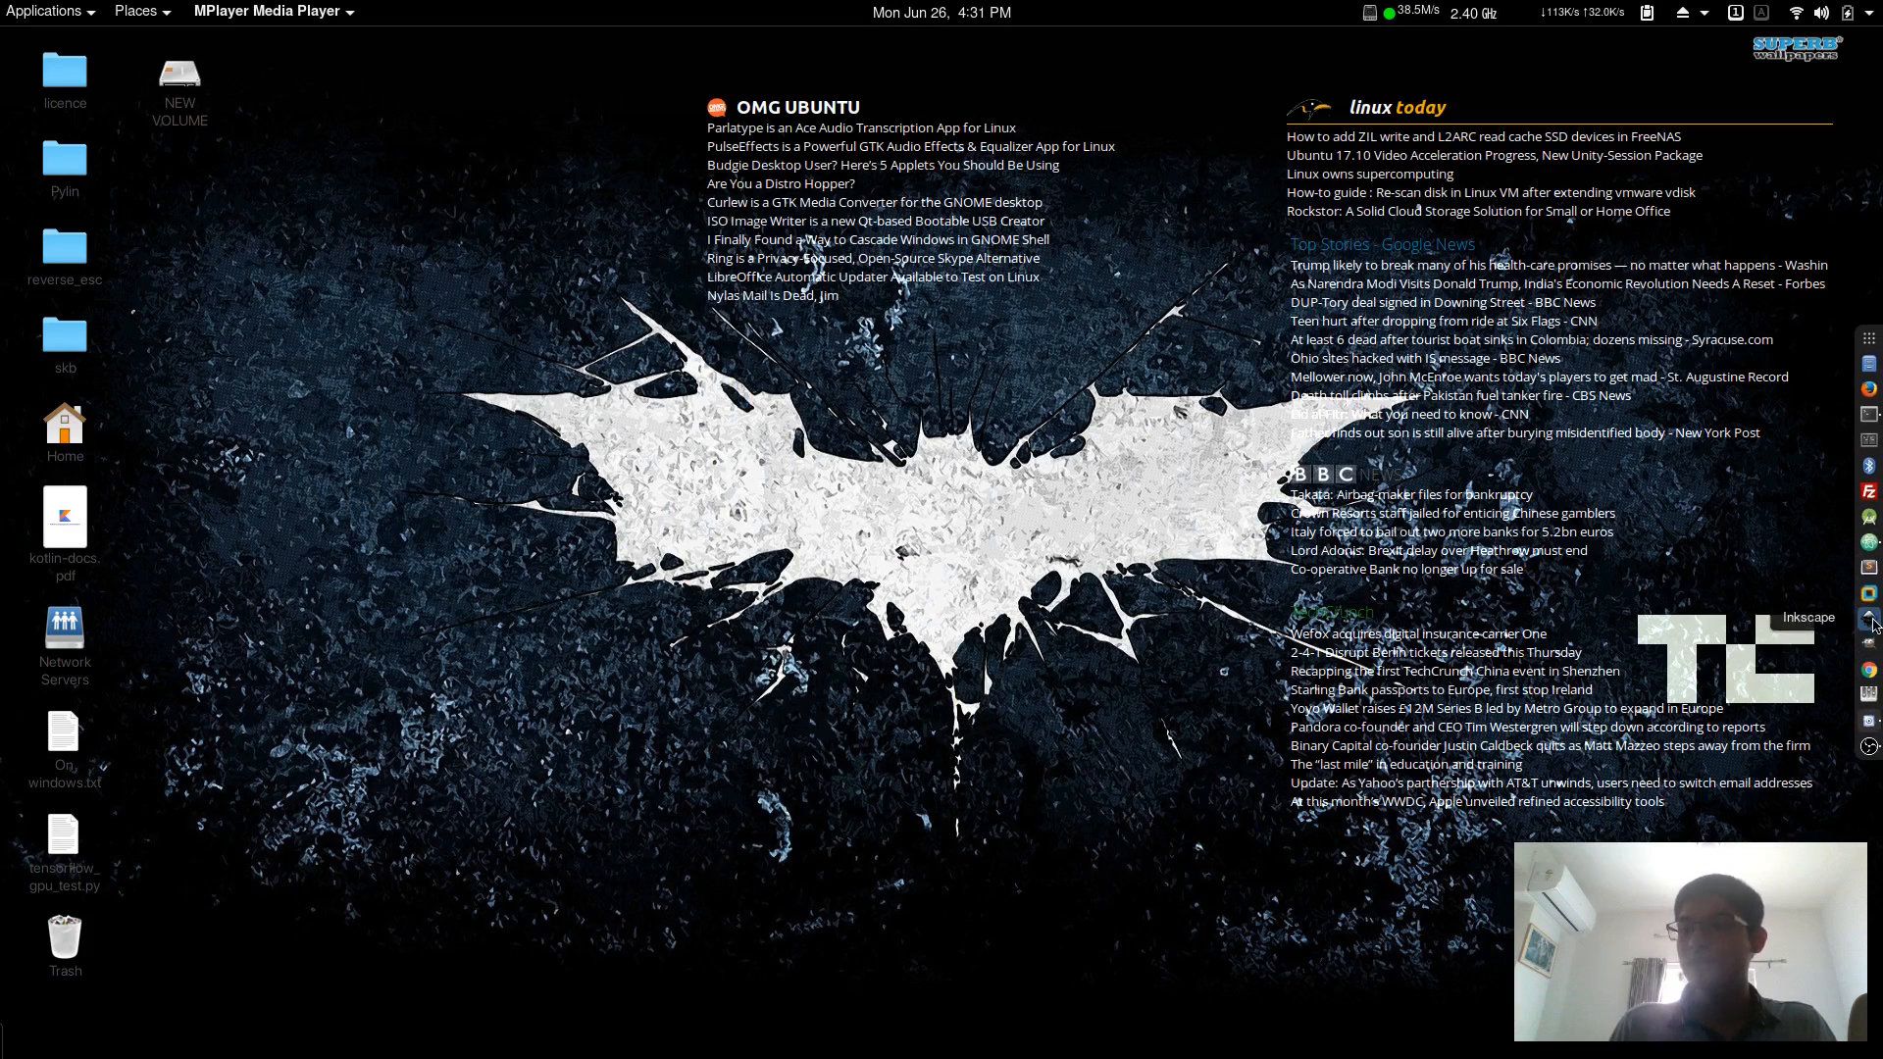
pyautogui.moveTo(1869, 648)
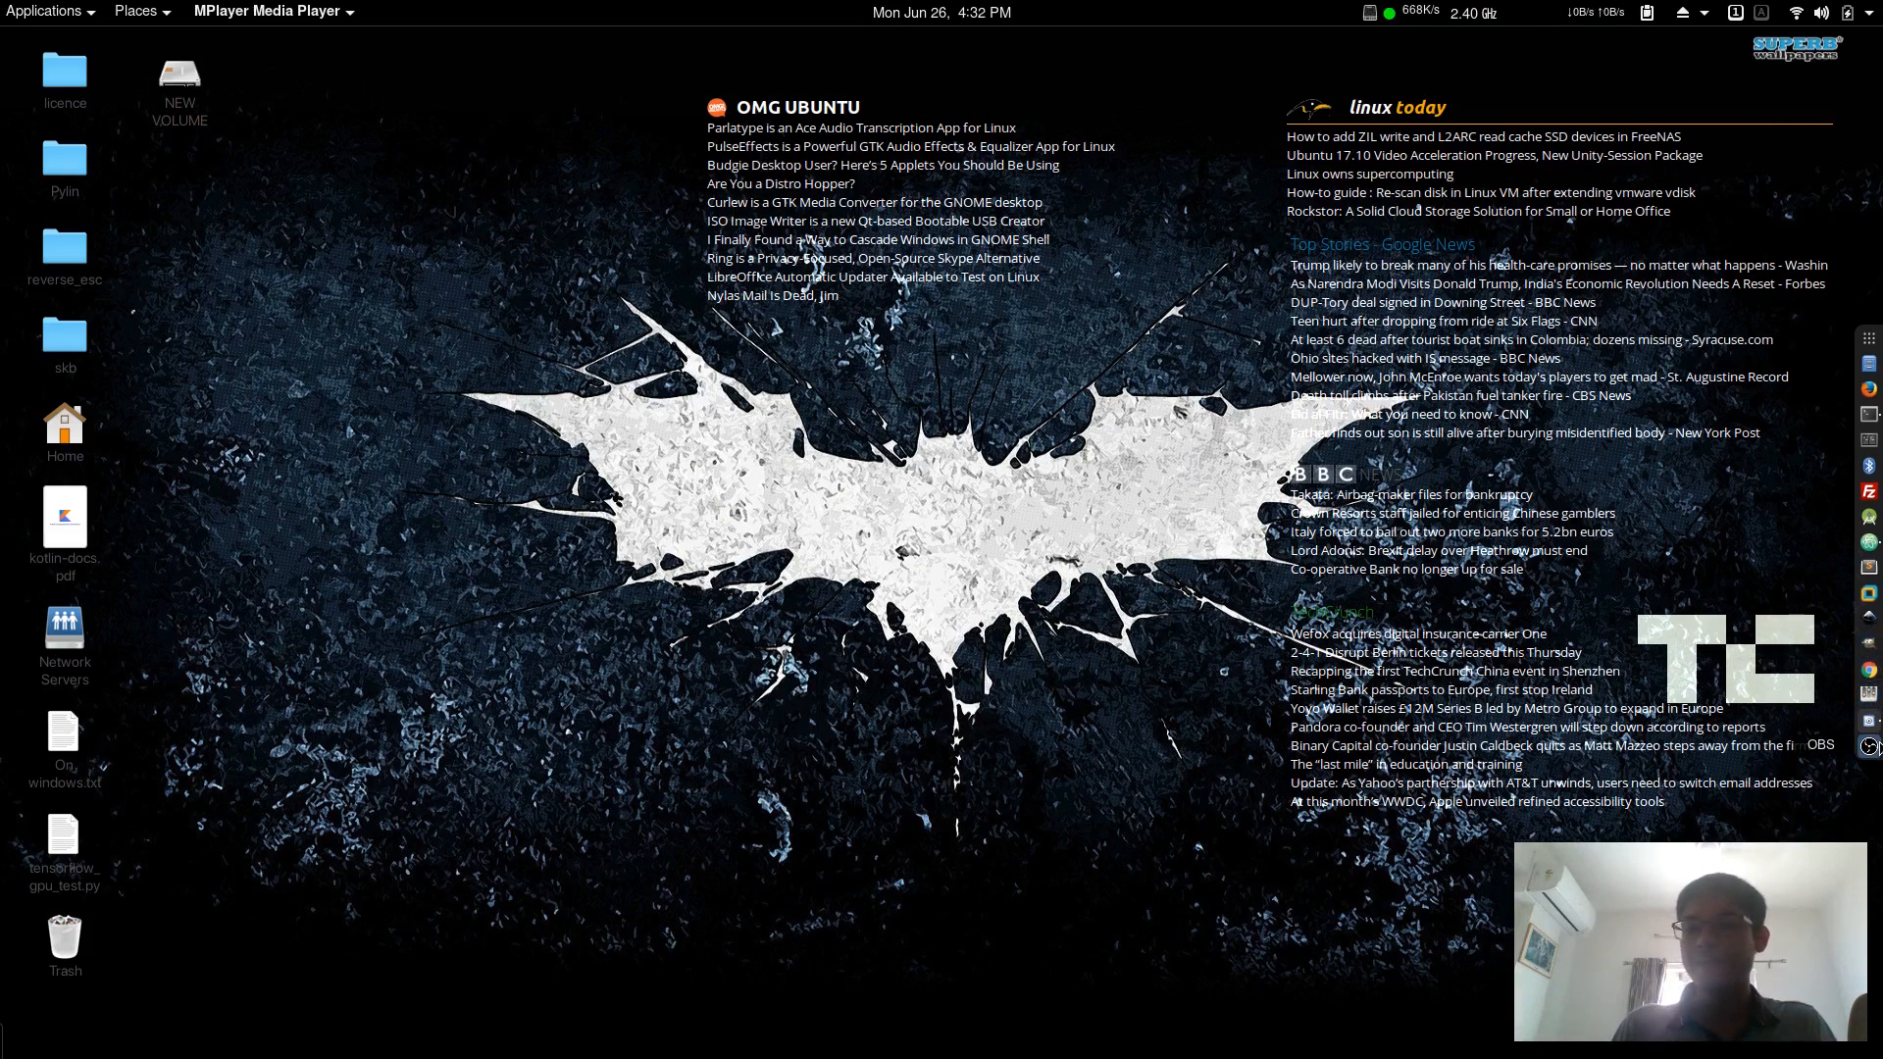
pyautogui.moveTo(1868, 745)
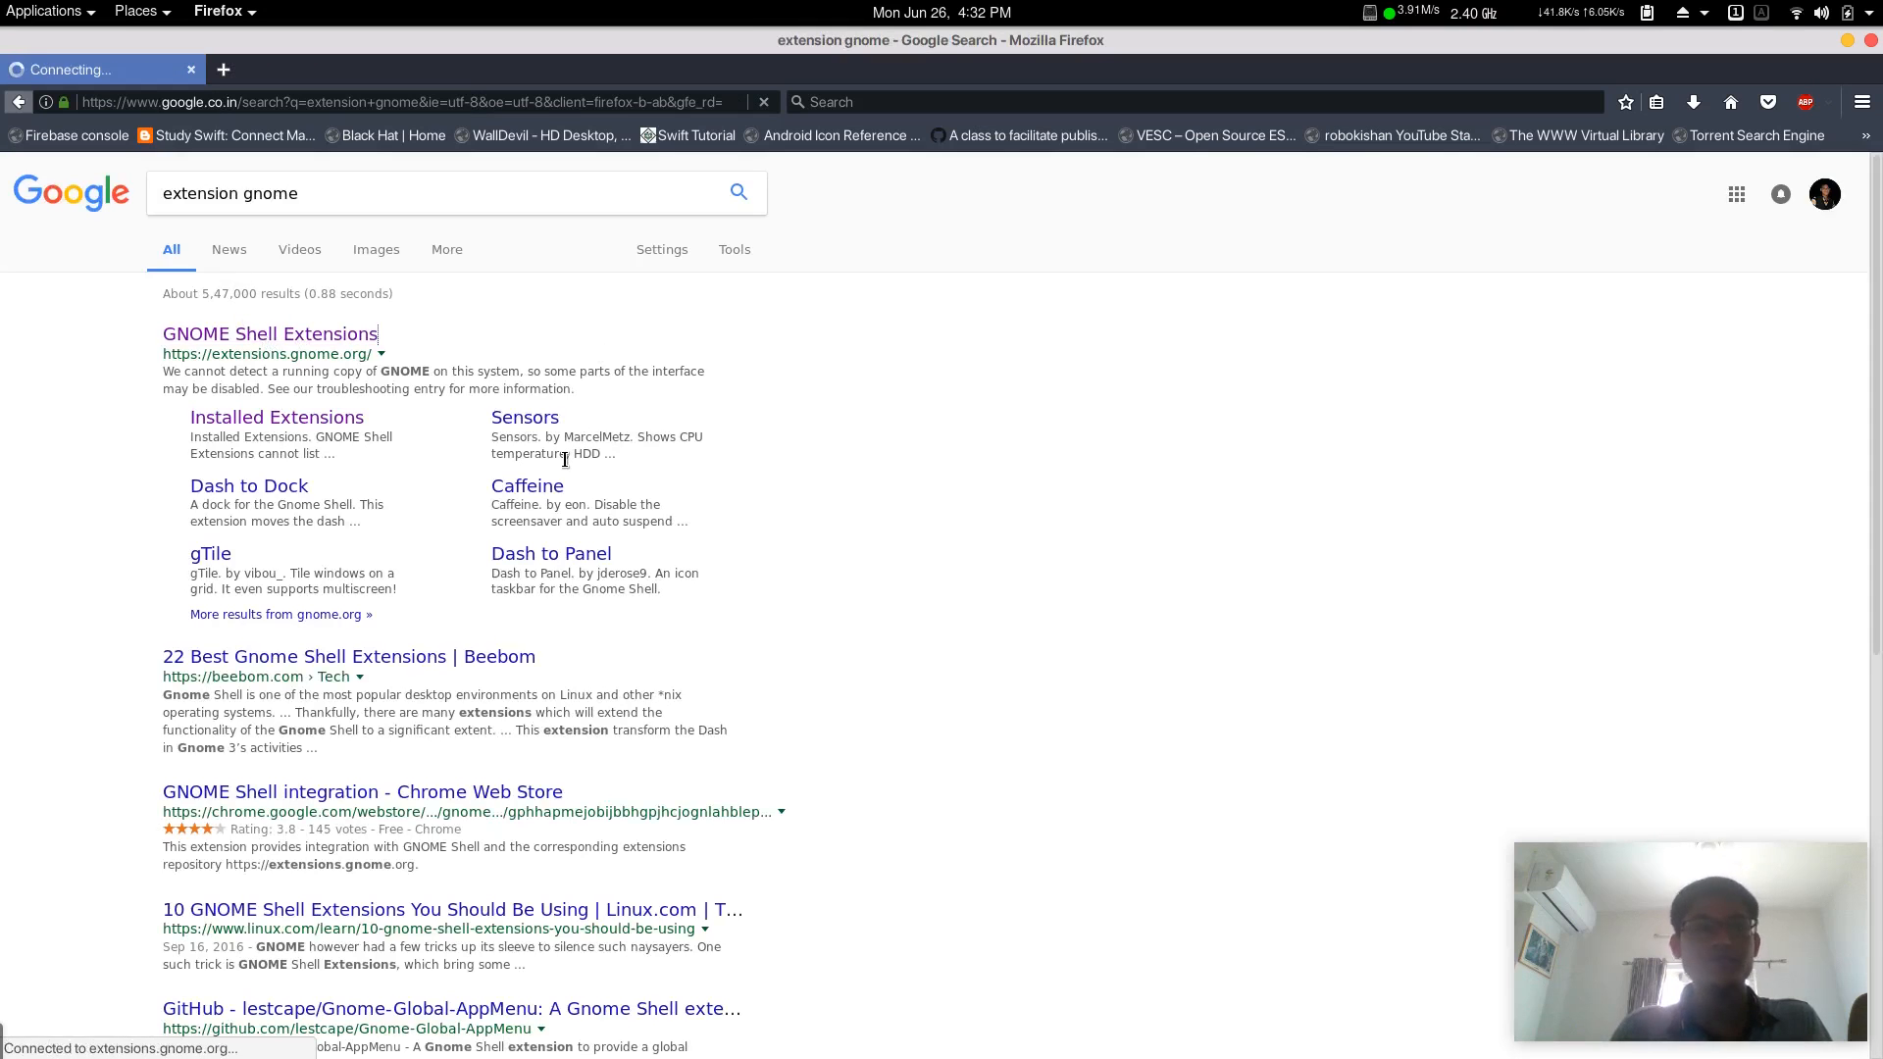
# Step: Open the GNOME Shell Extensions site and its Installed extensions page
pyautogui.click(269, 332)
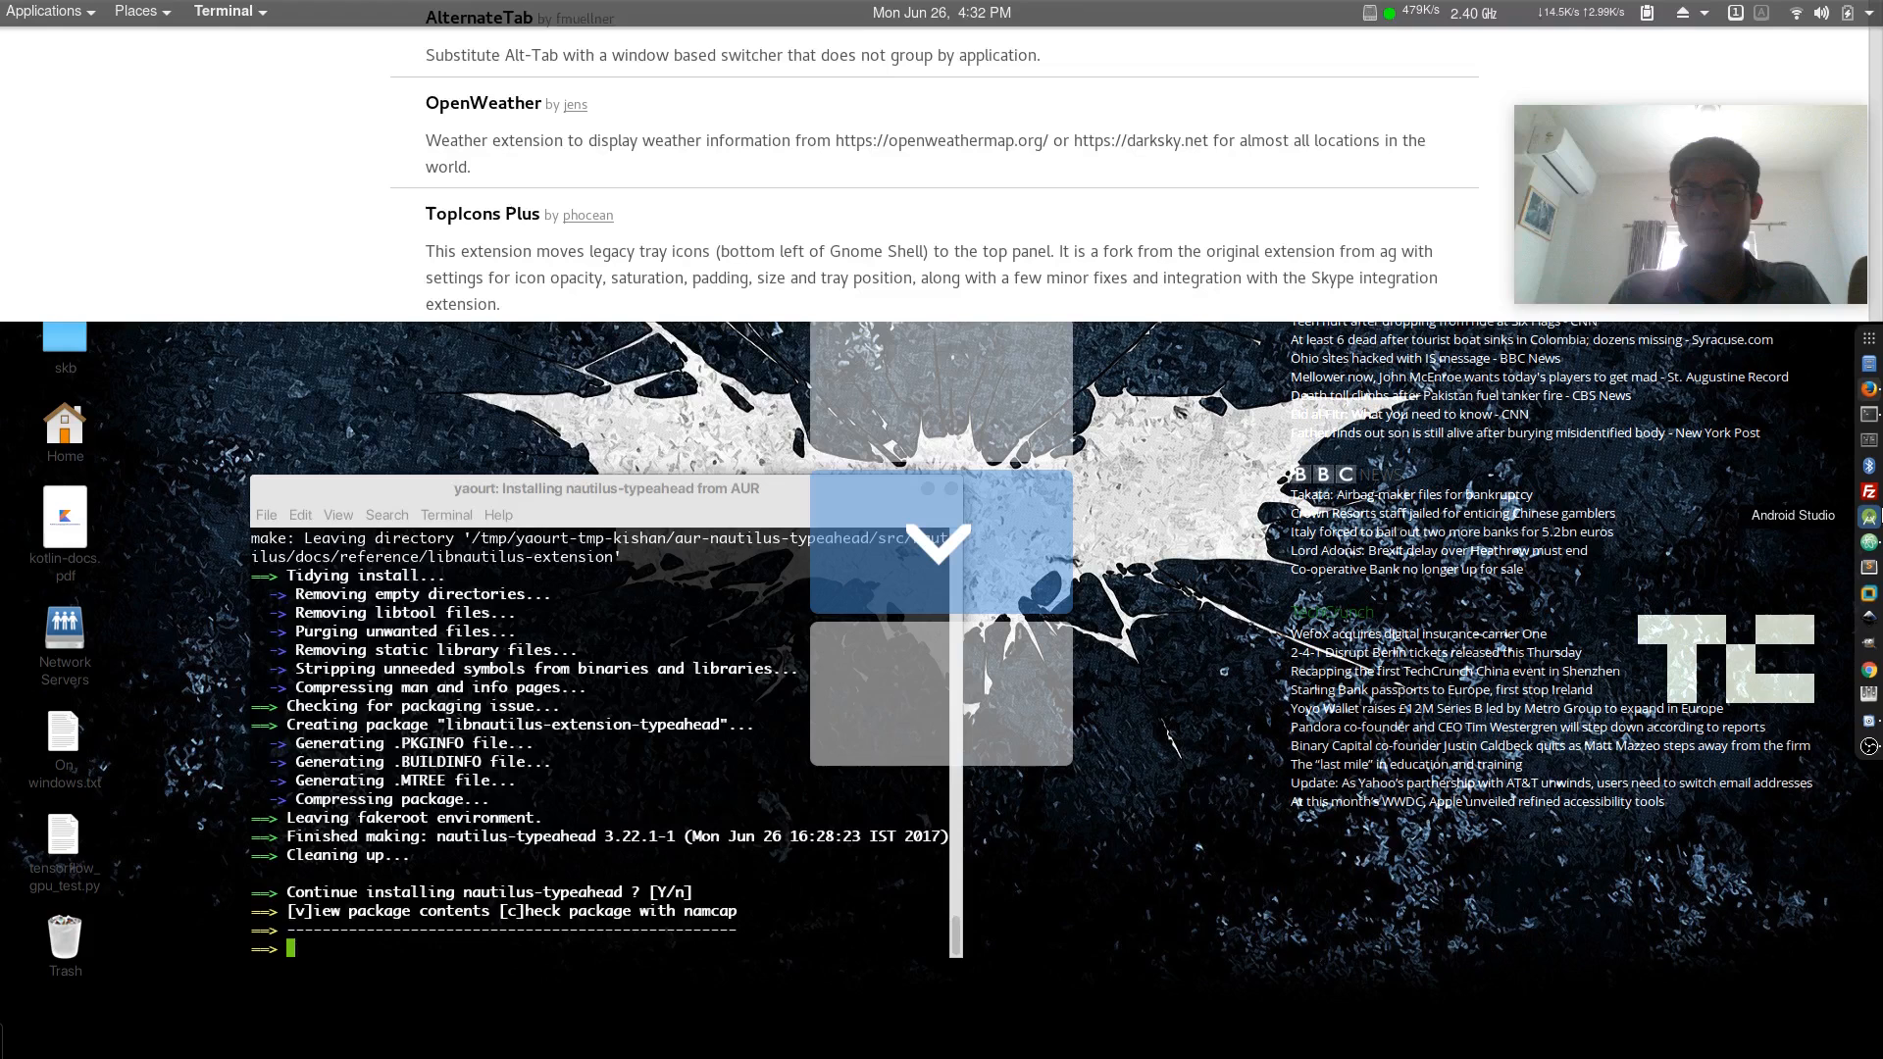
pyautogui.write('y')
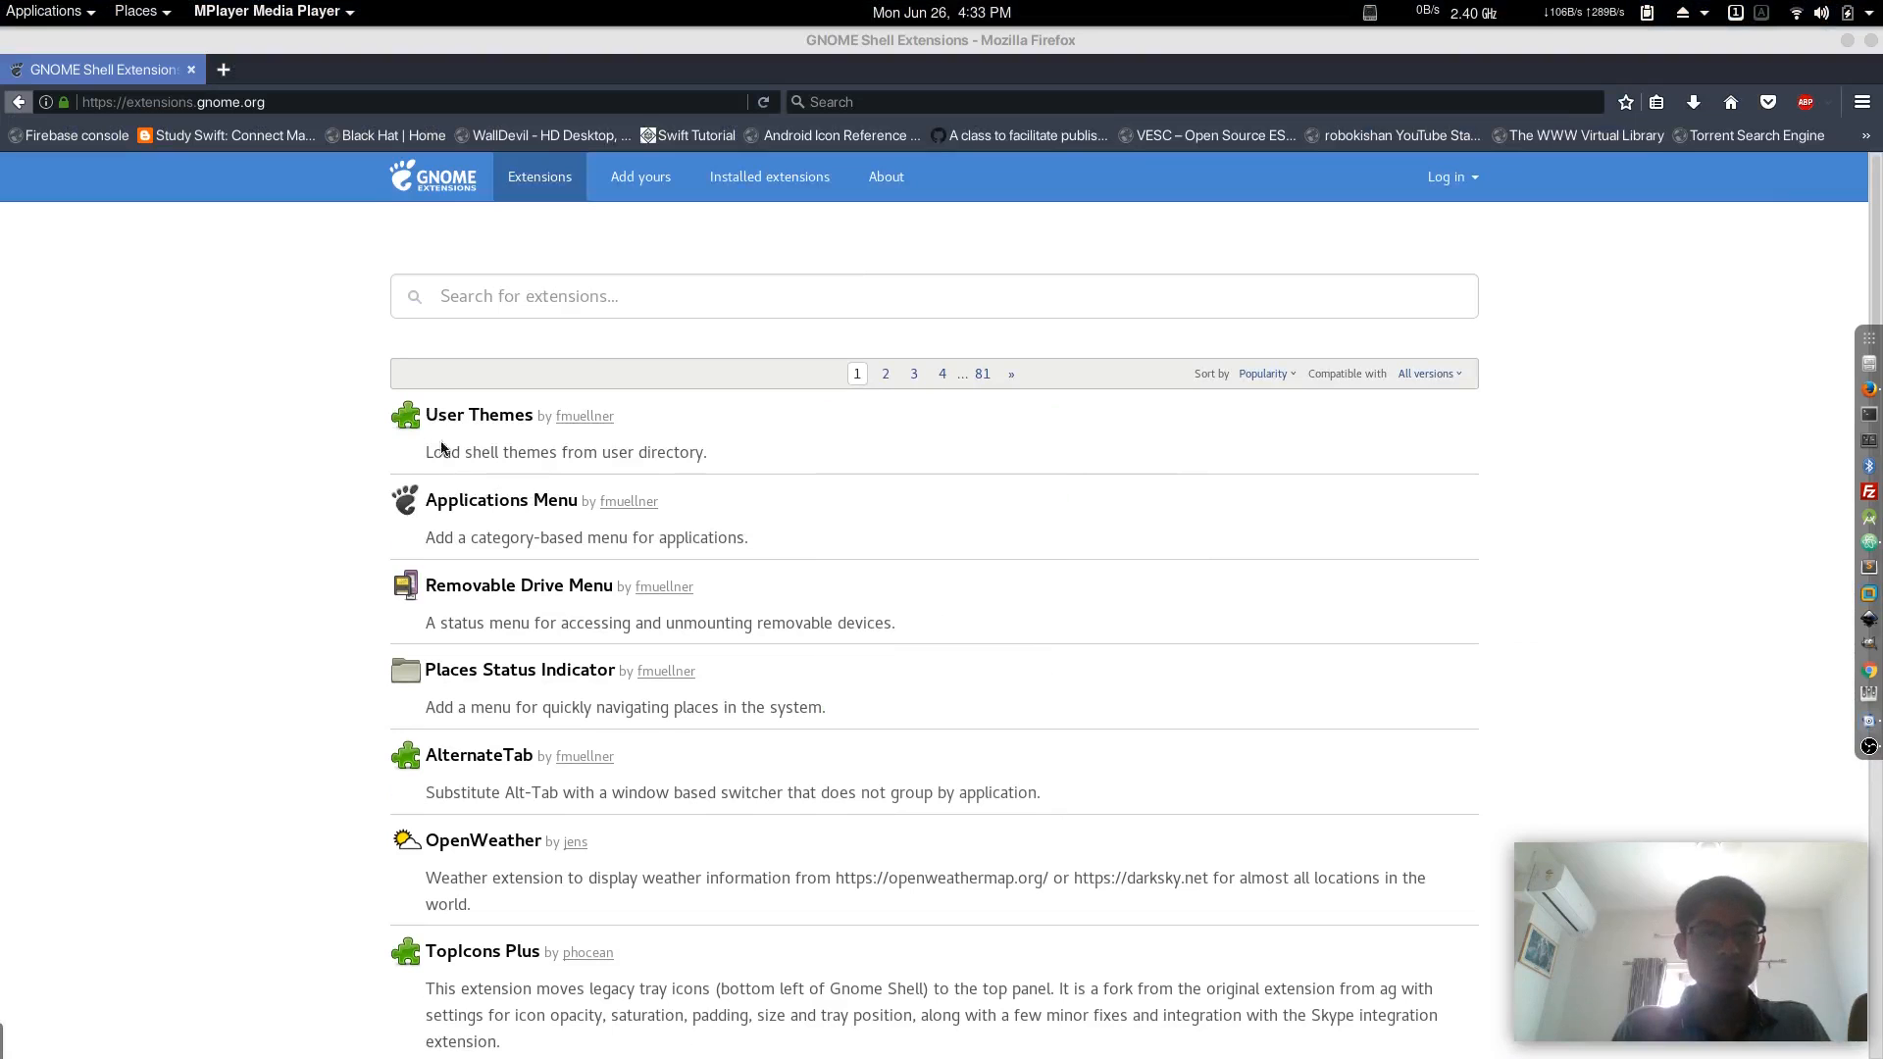
pyautogui.click(769, 176)
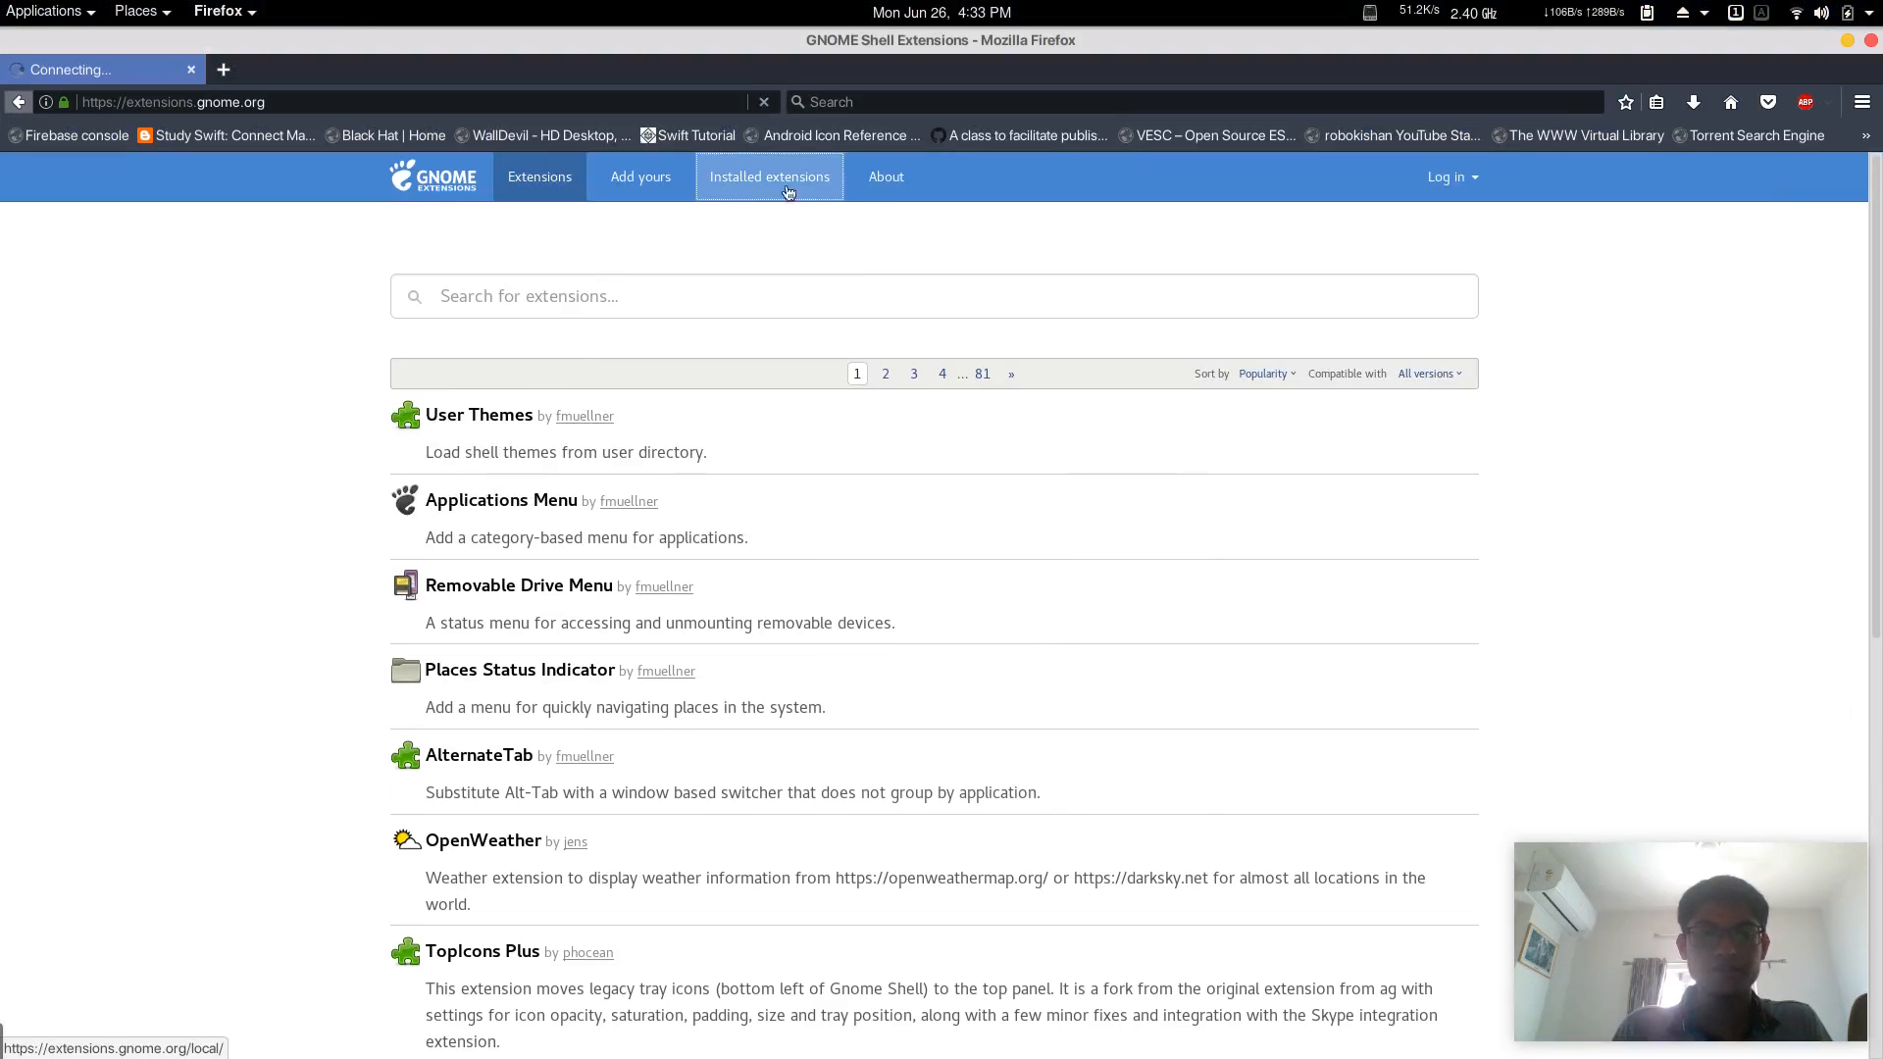
pyautogui.click(769, 177)
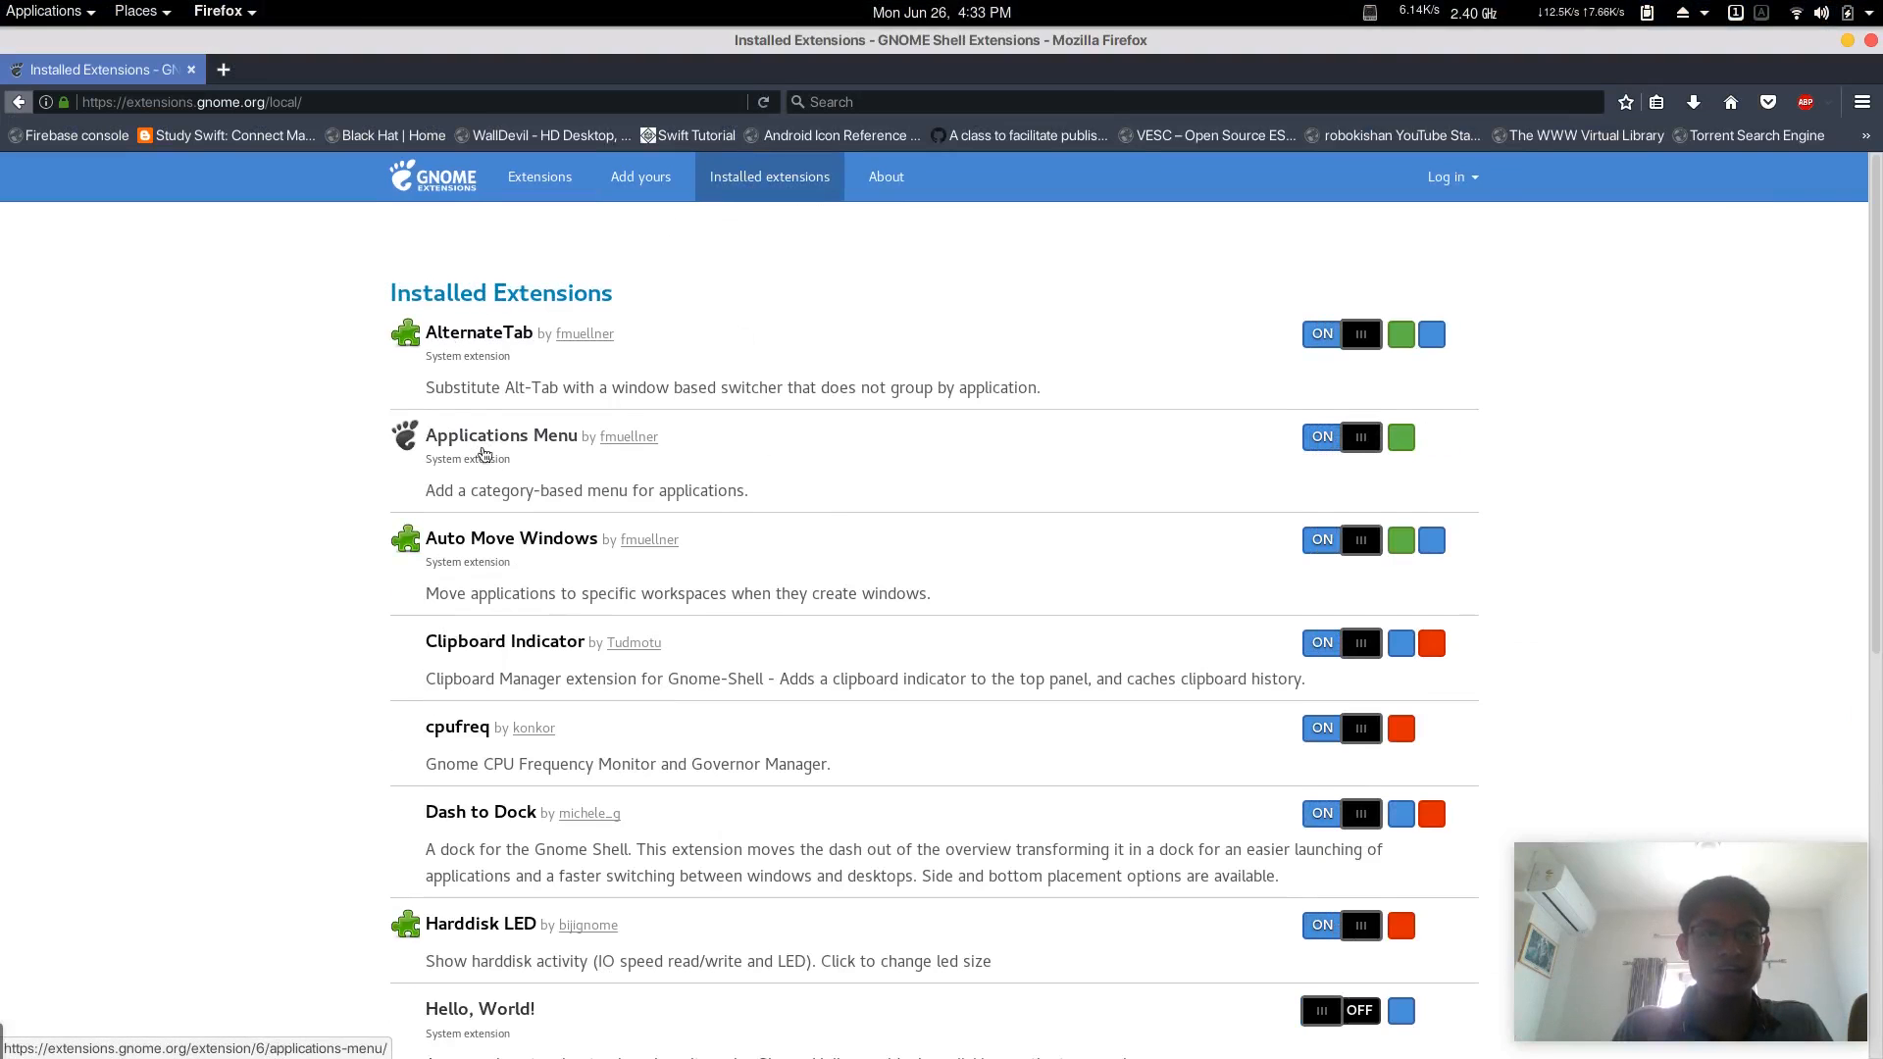
# Step: Scroll the list showing AlternateTab, cpufreq and Dash to Dock enabled, then check cpufreq's menu
pyautogui.scroll(-3)
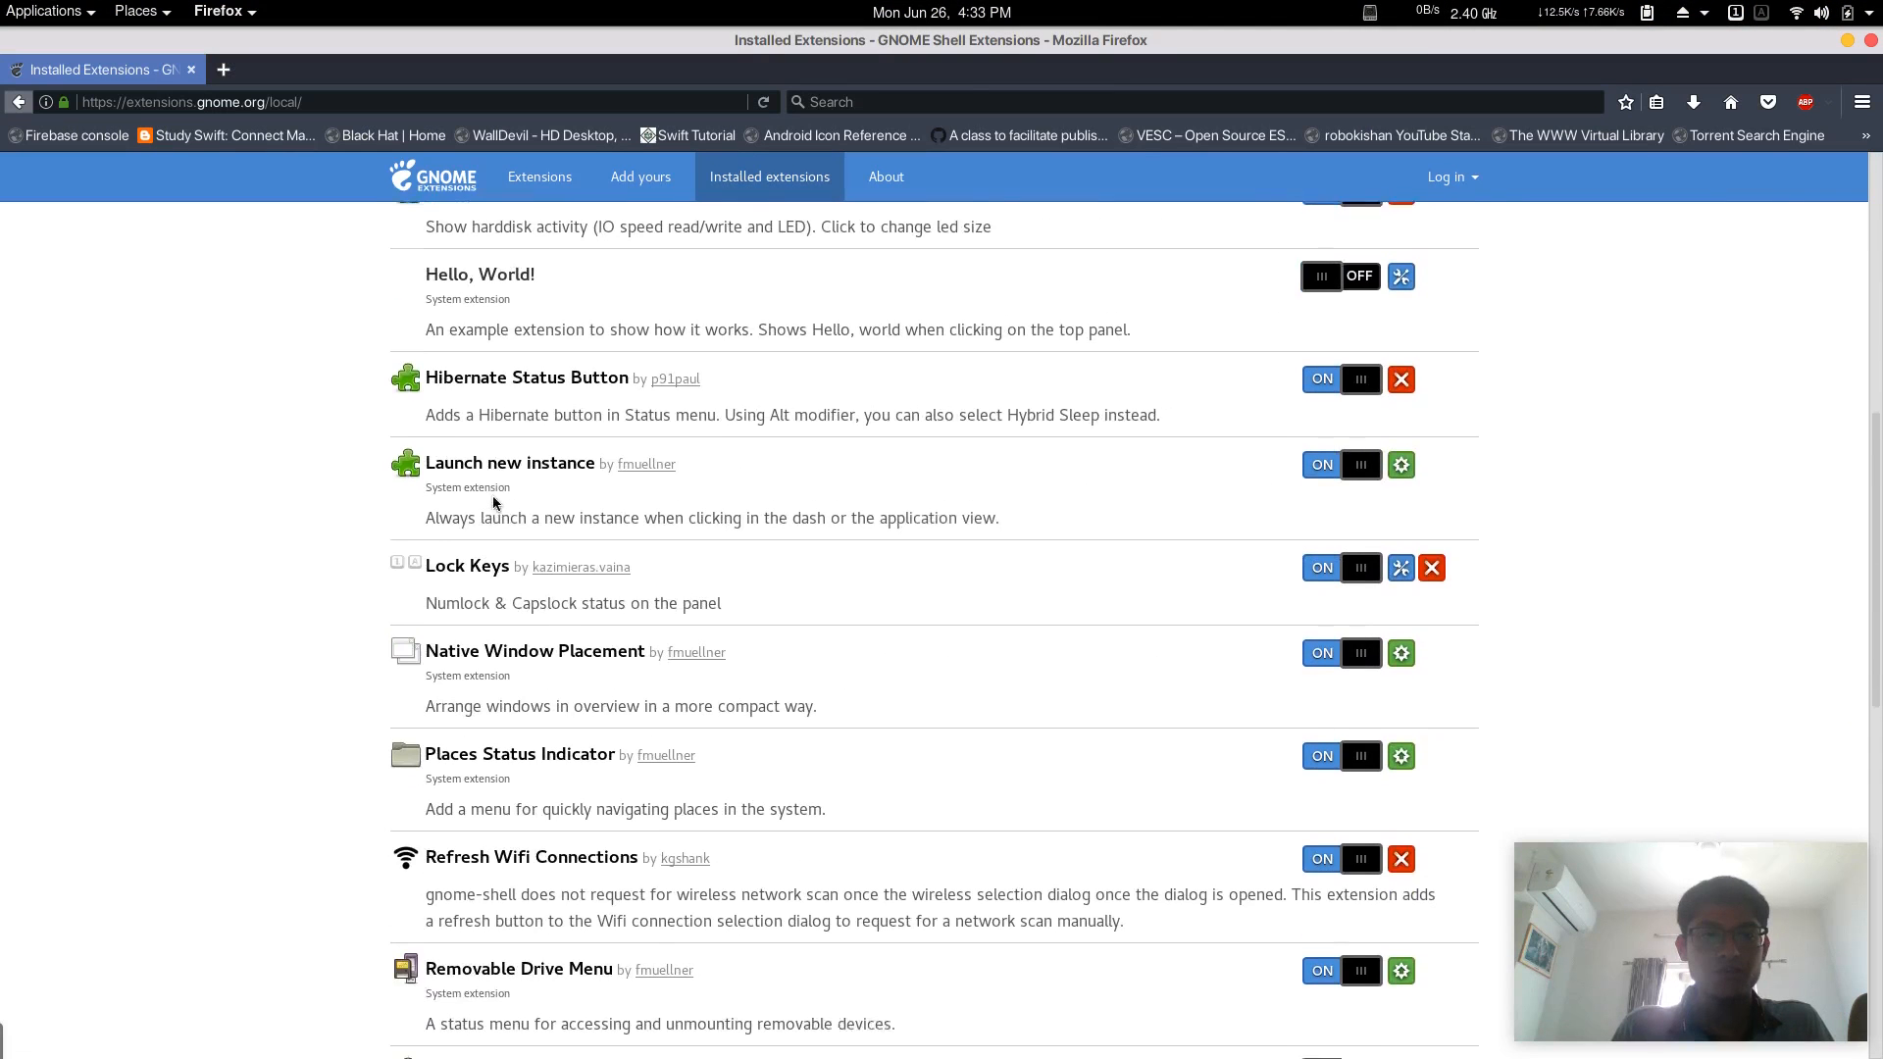
pyautogui.scroll(-3)
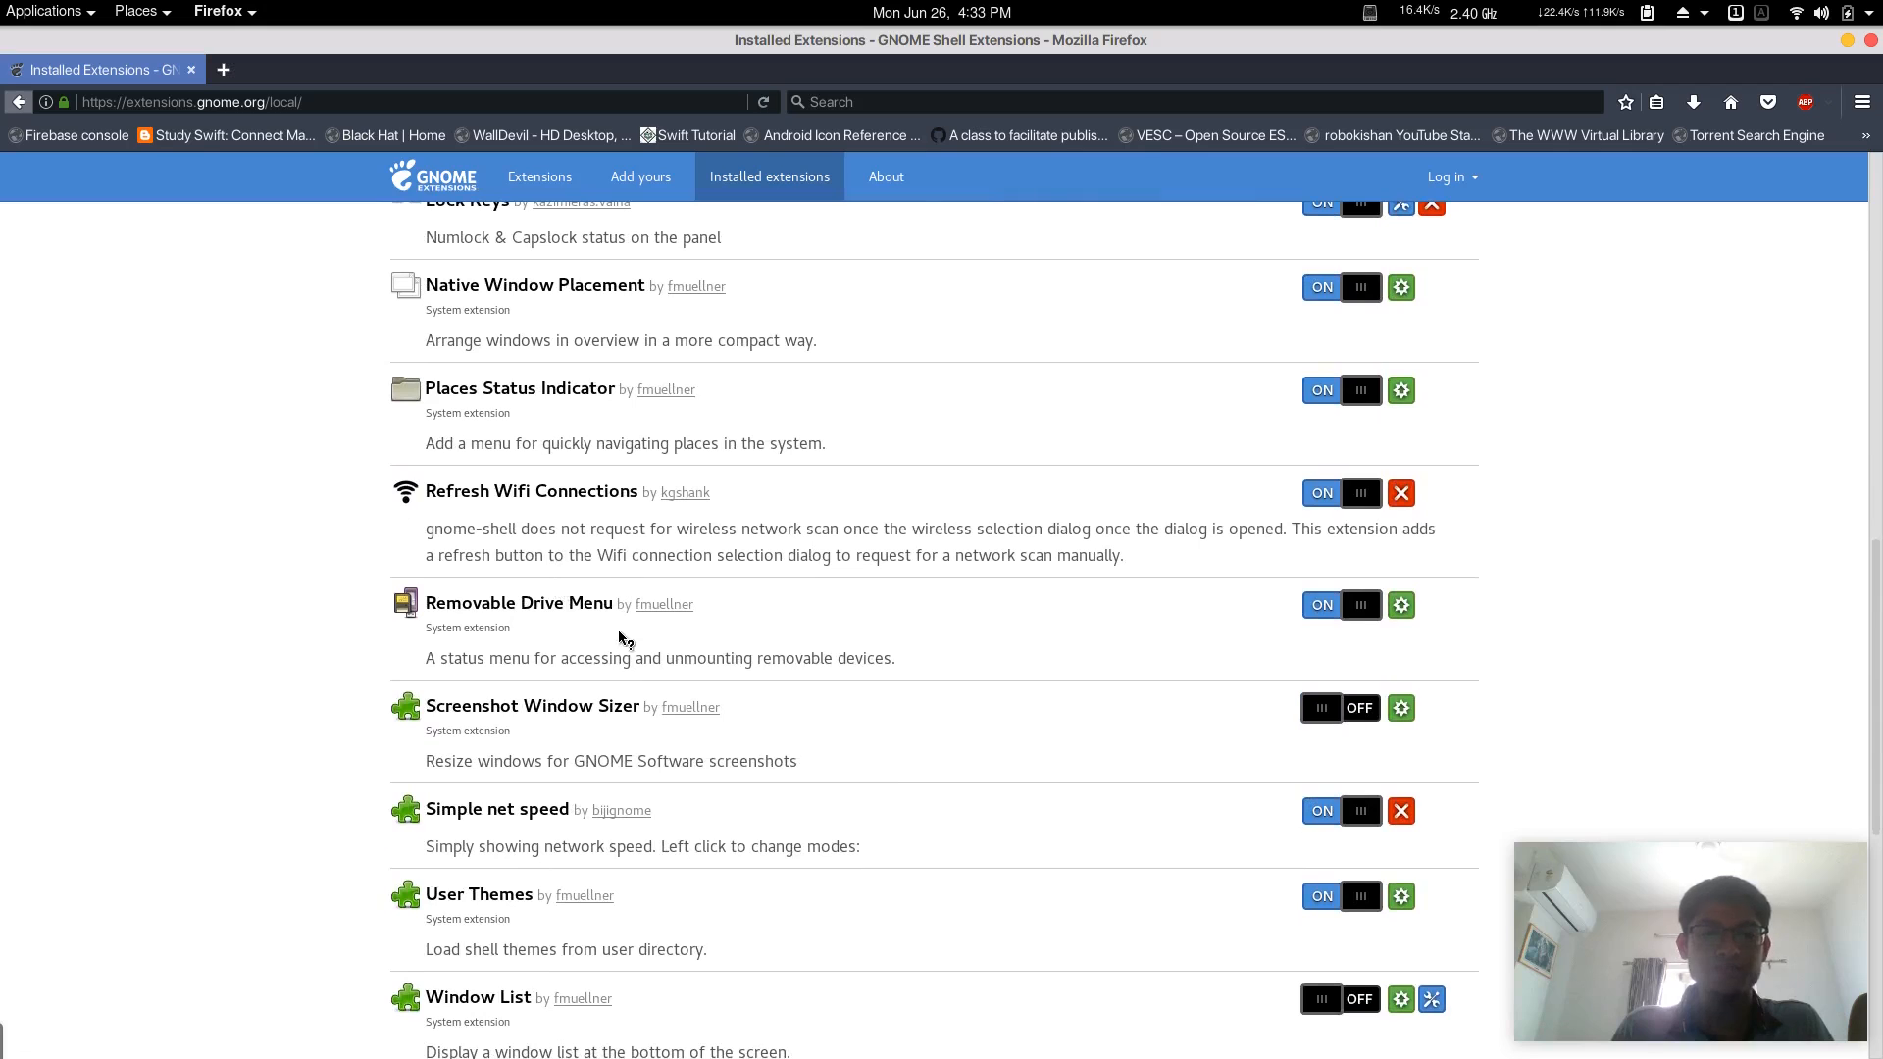
pyautogui.moveTo(620, 638)
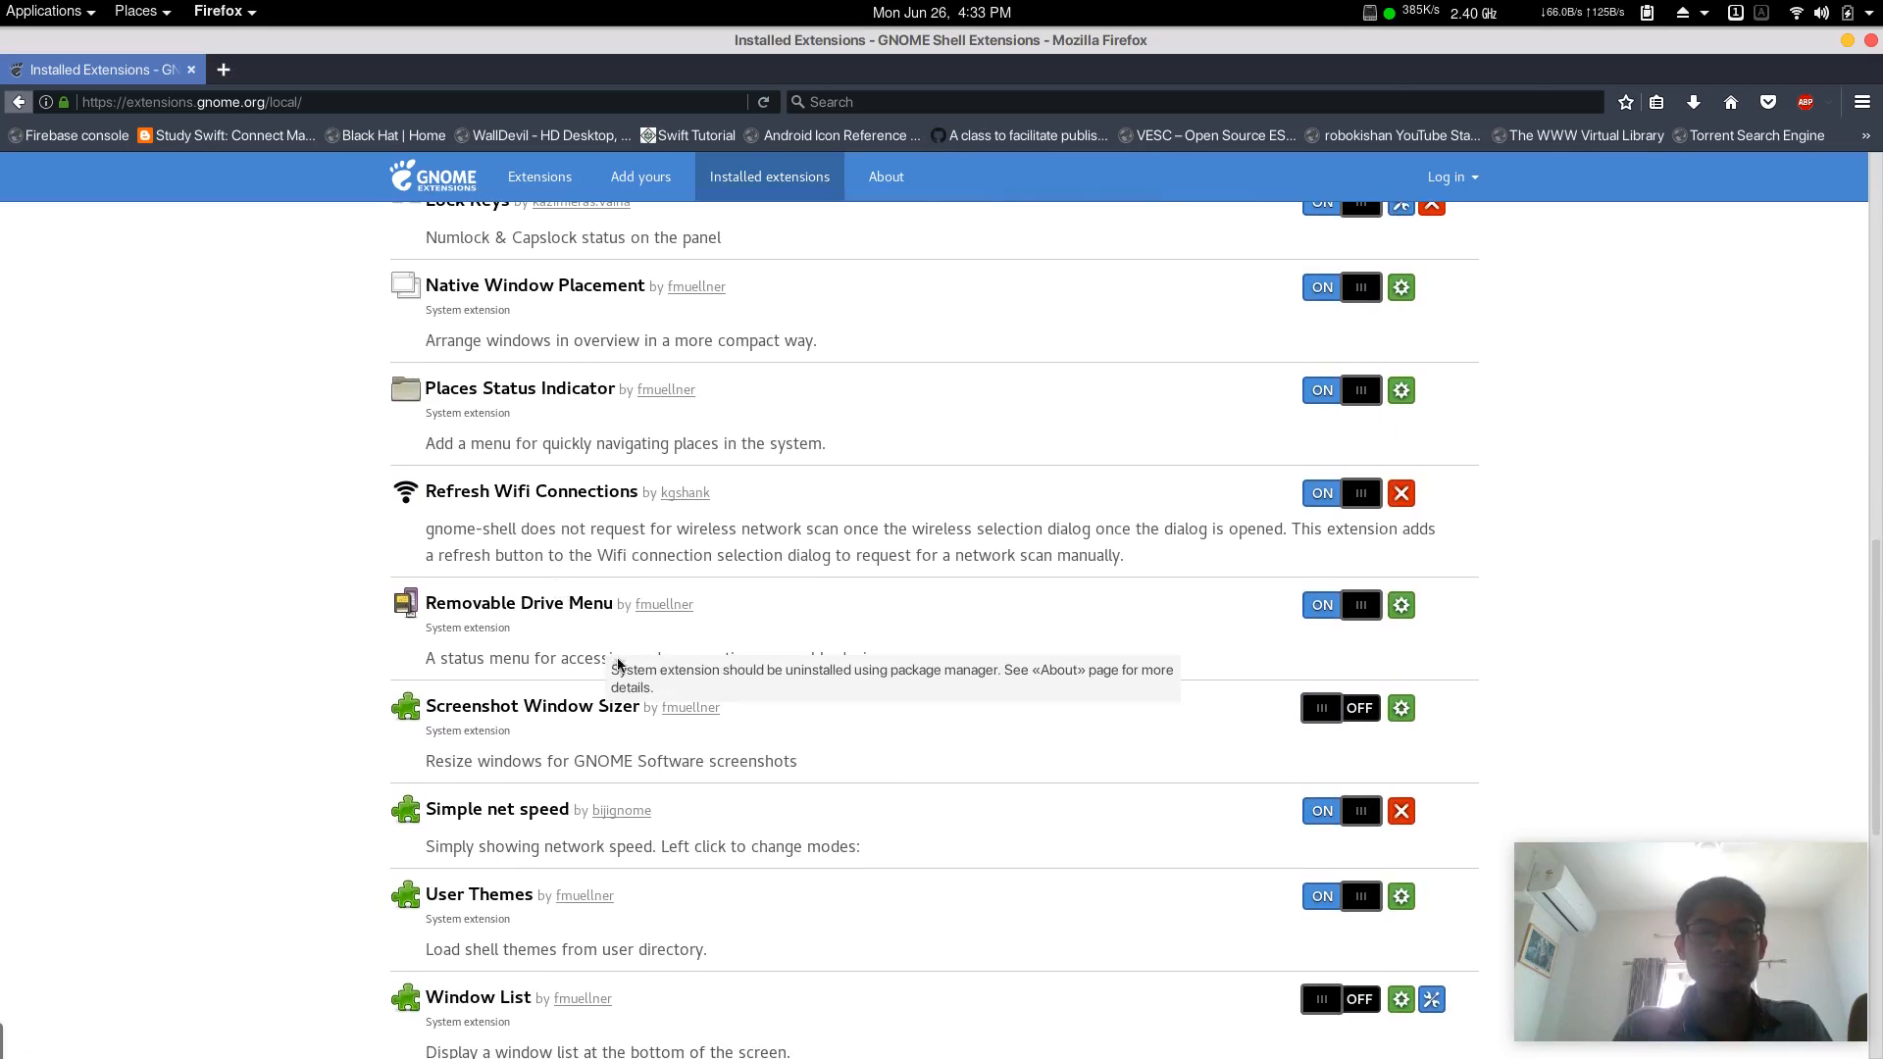
pyautogui.scroll(-3)
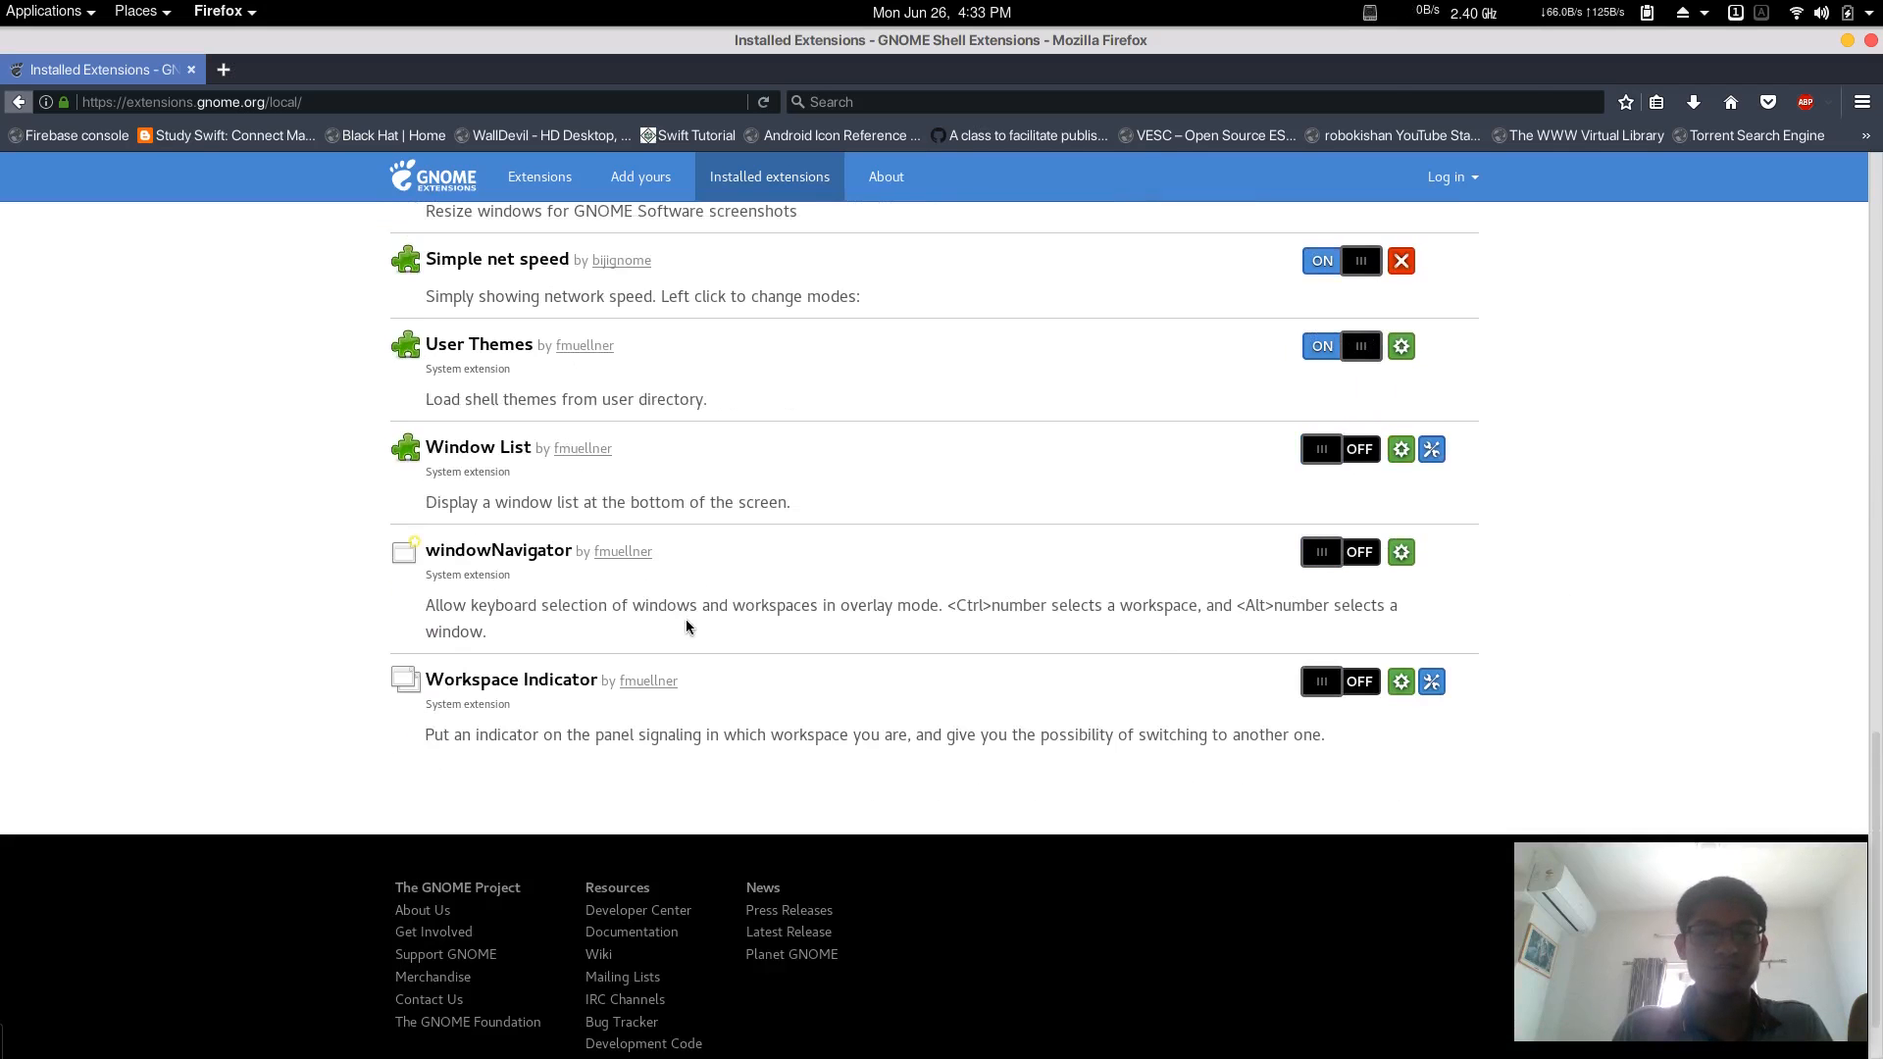
pyautogui.scroll(3)
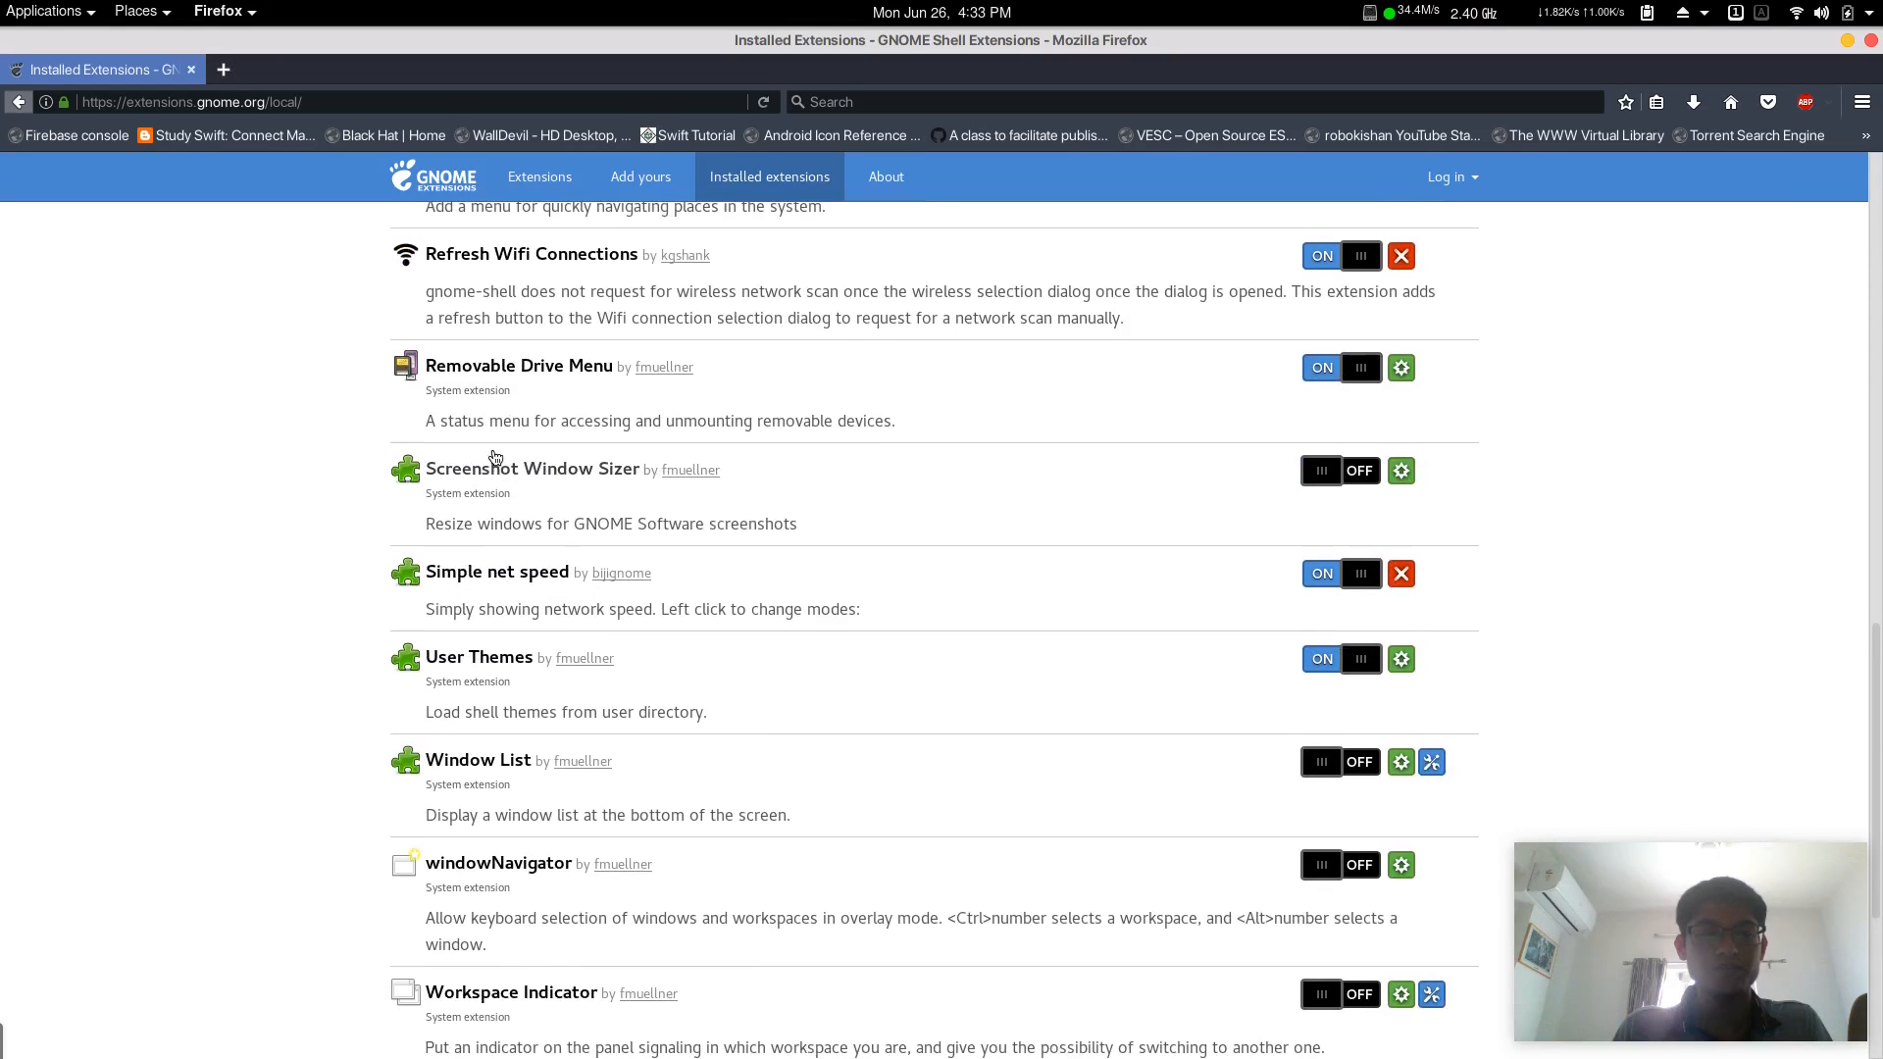
pyautogui.scroll(3)
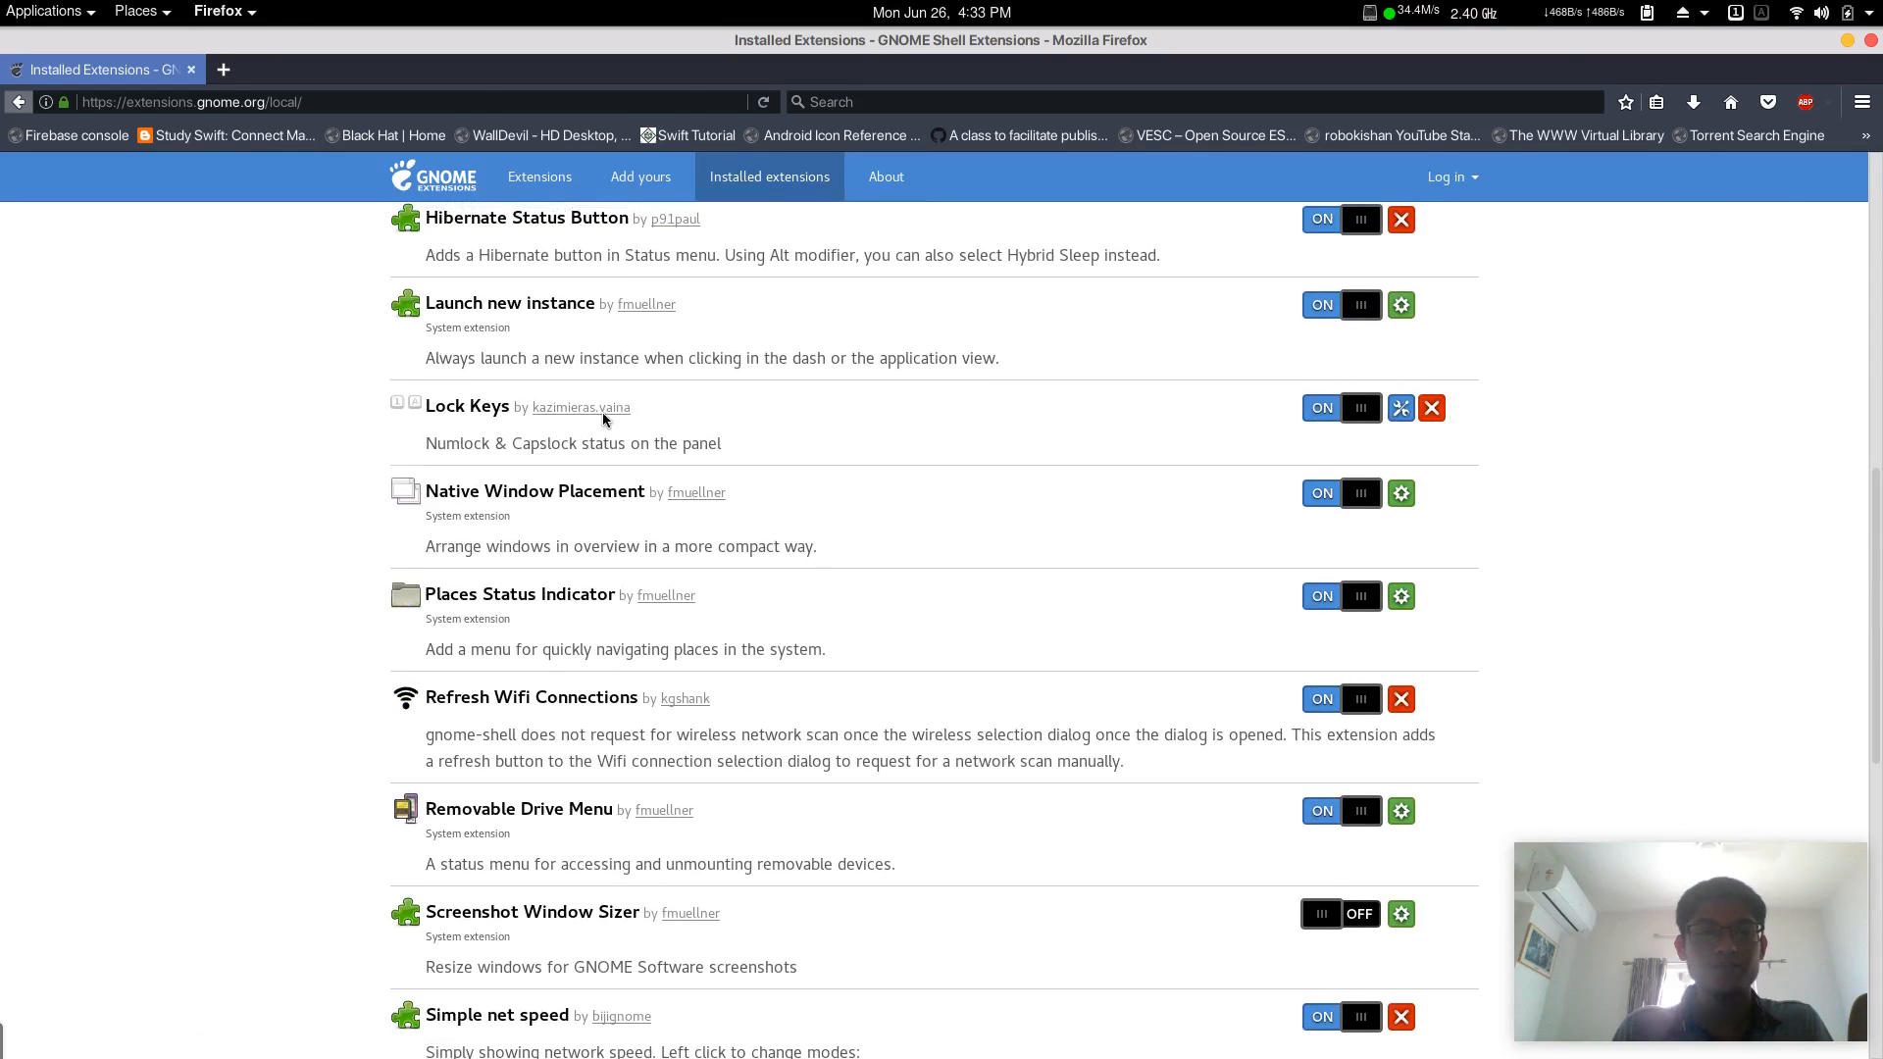
pyautogui.scroll(3)
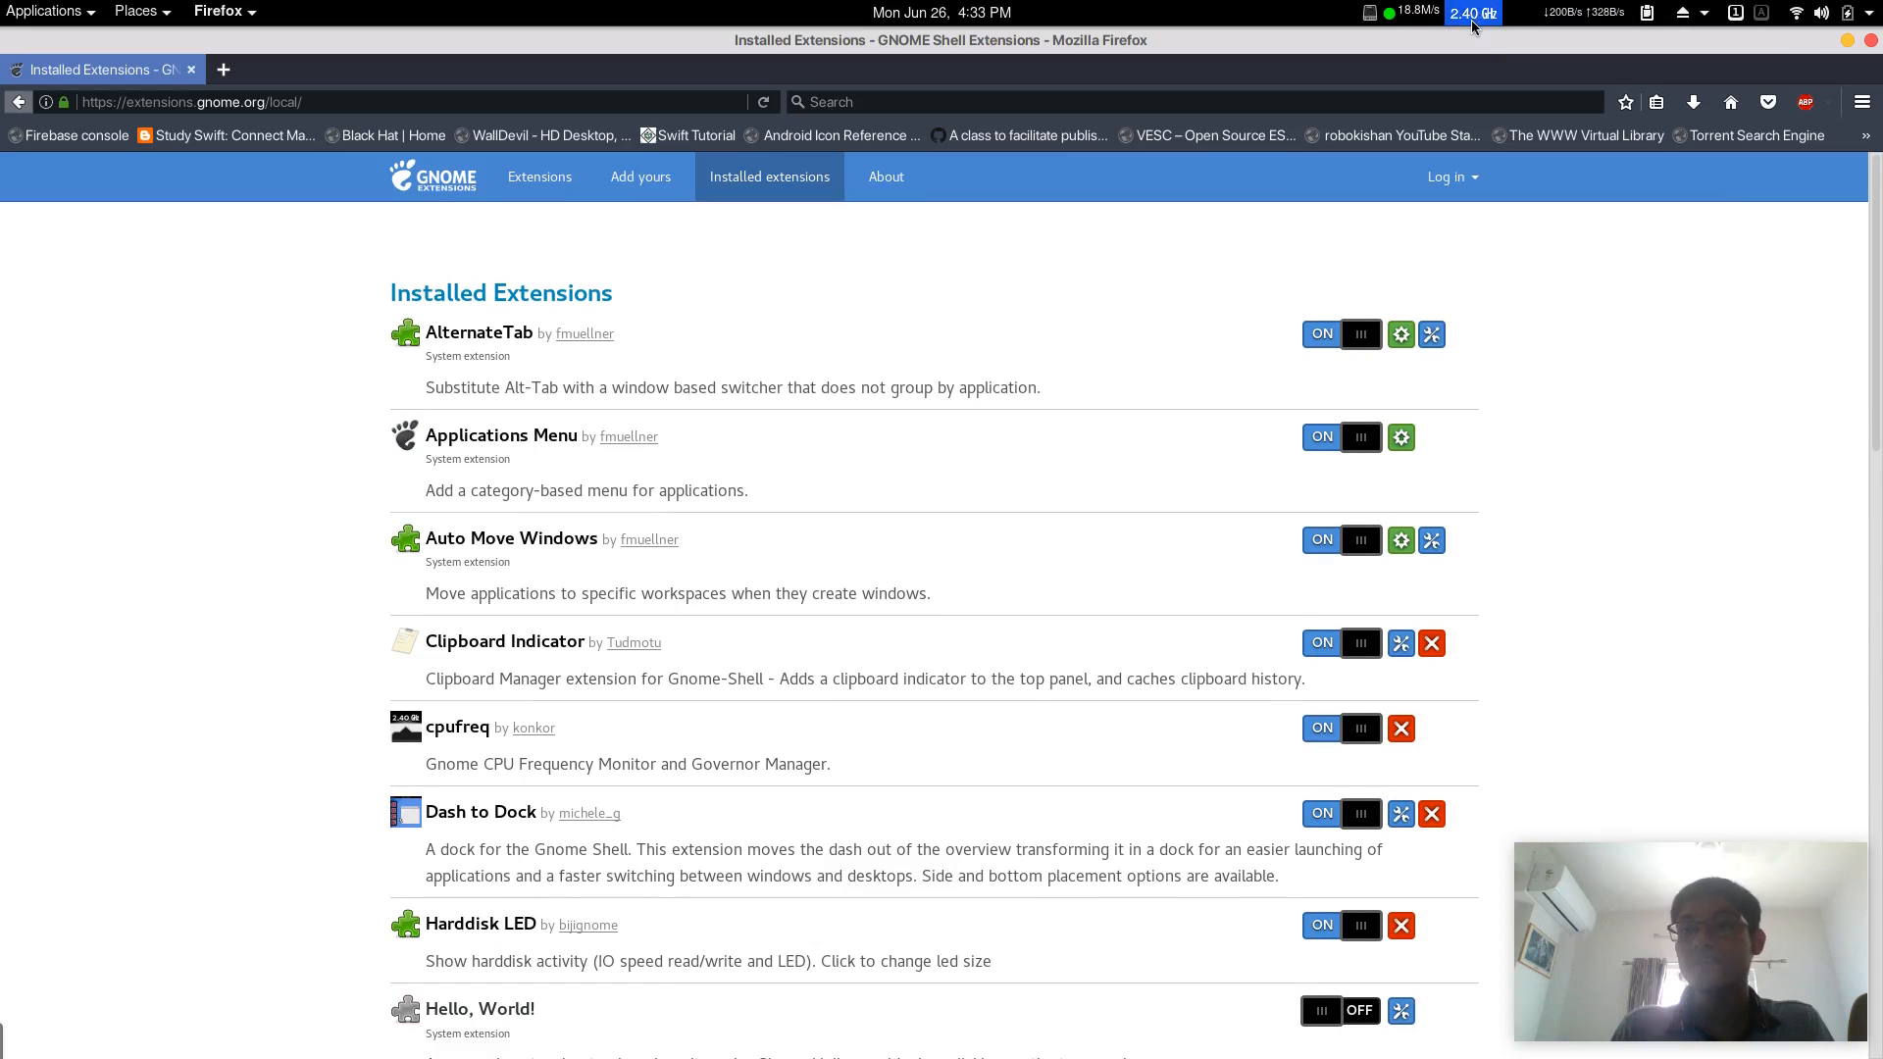
pyautogui.click(1471, 12)
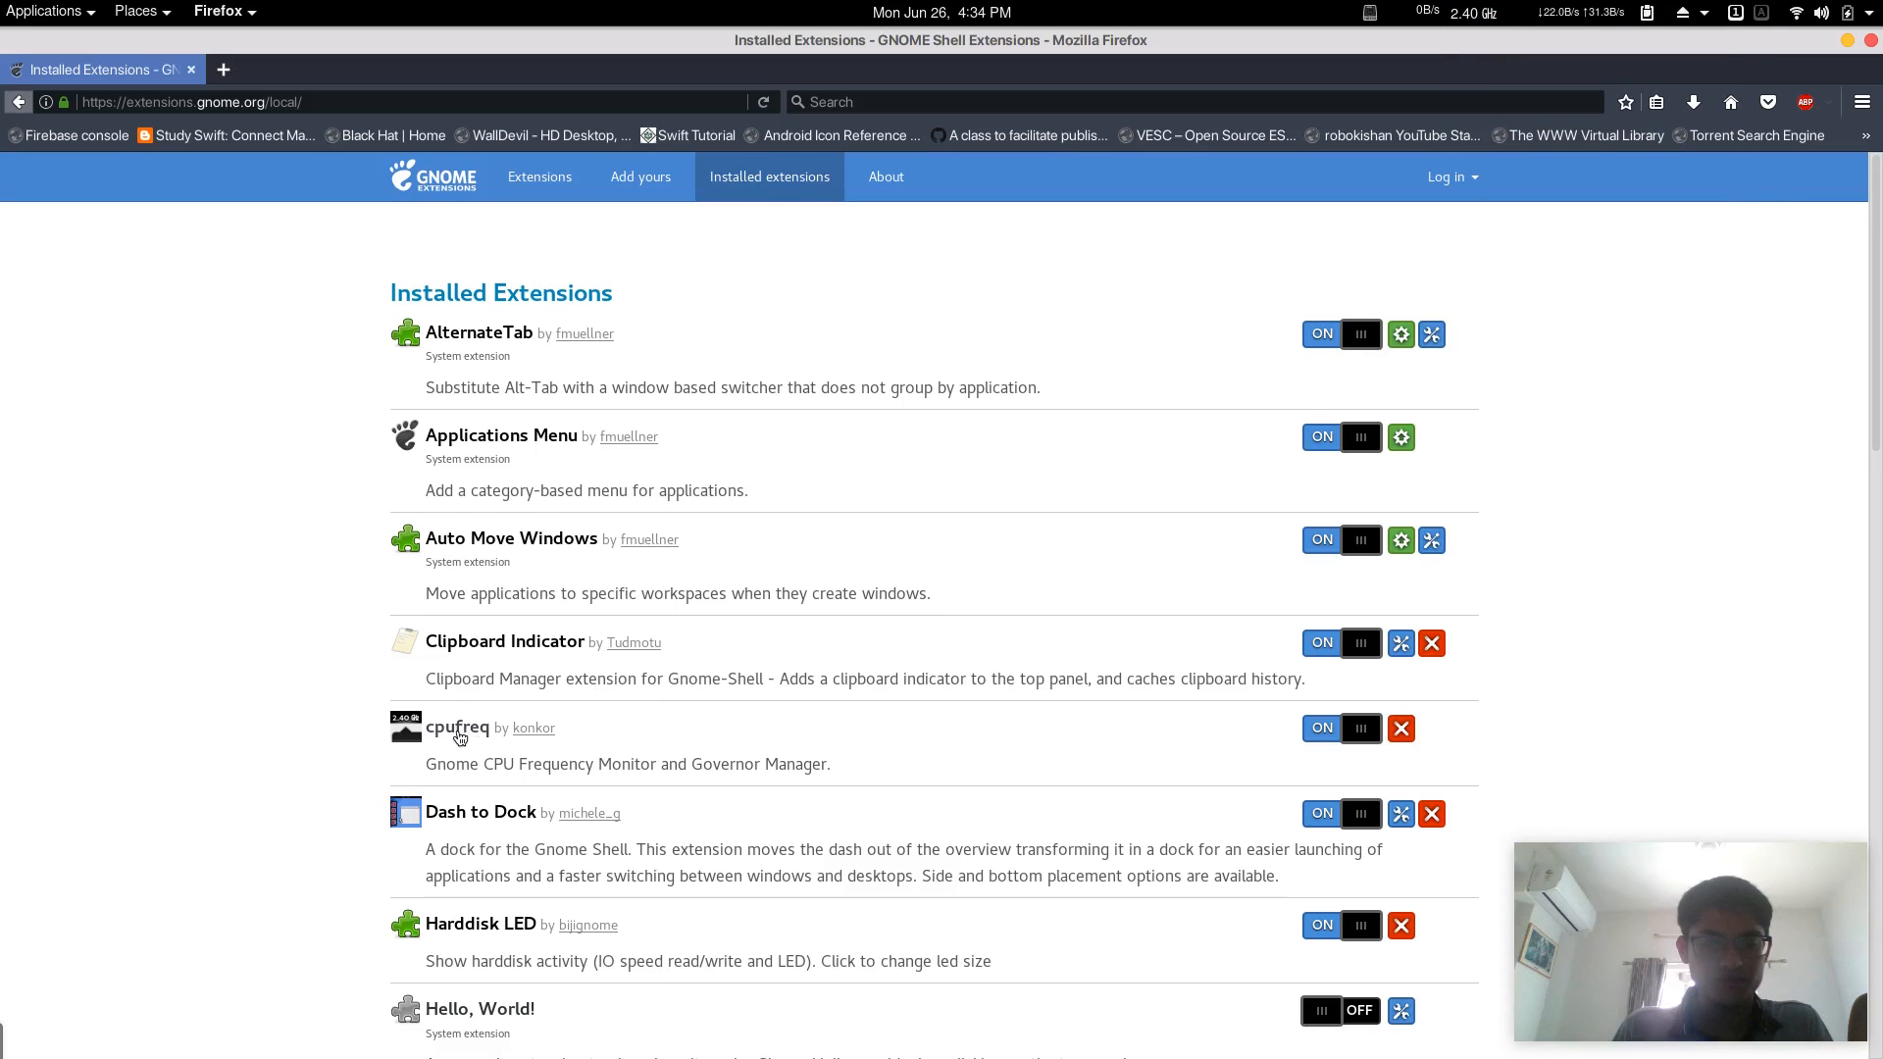
# Step: Open the cpufreq extension page, then open the CPU frequency monitor's panel menu
pyautogui.click(458, 728)
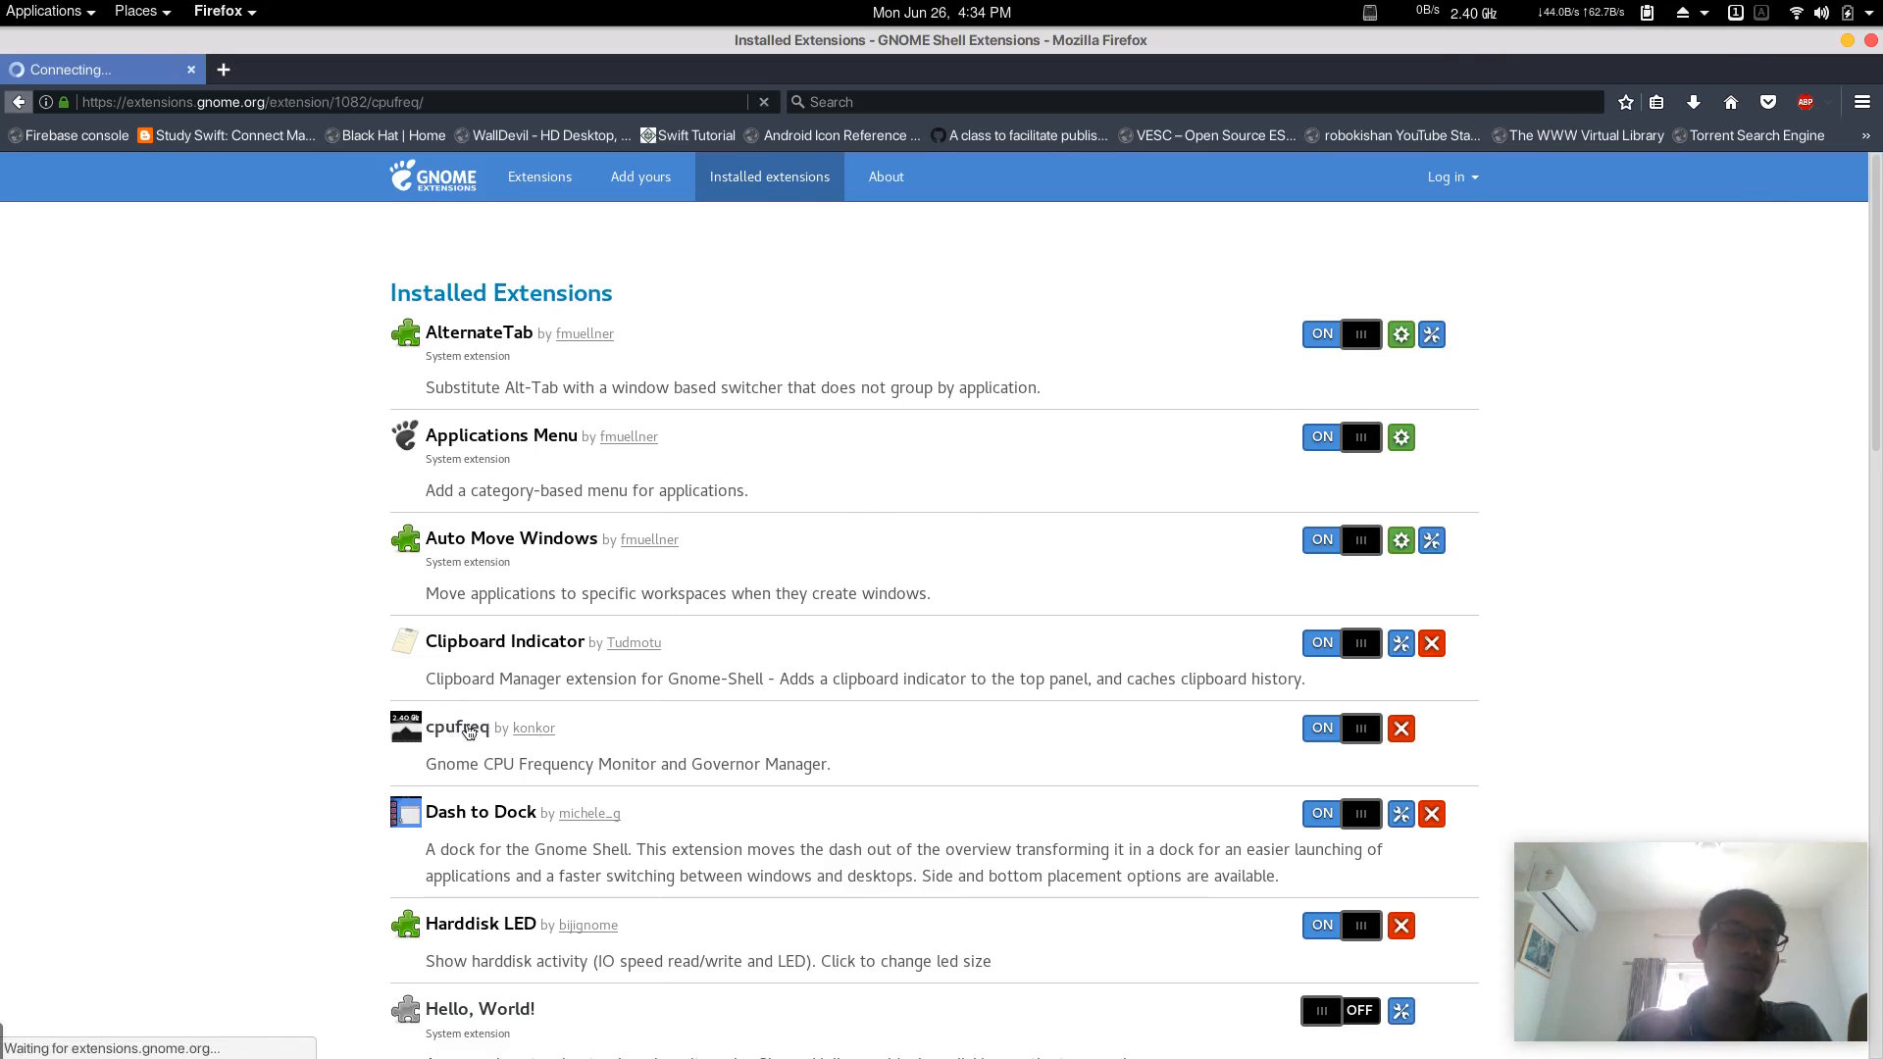
pyautogui.click(459, 728)
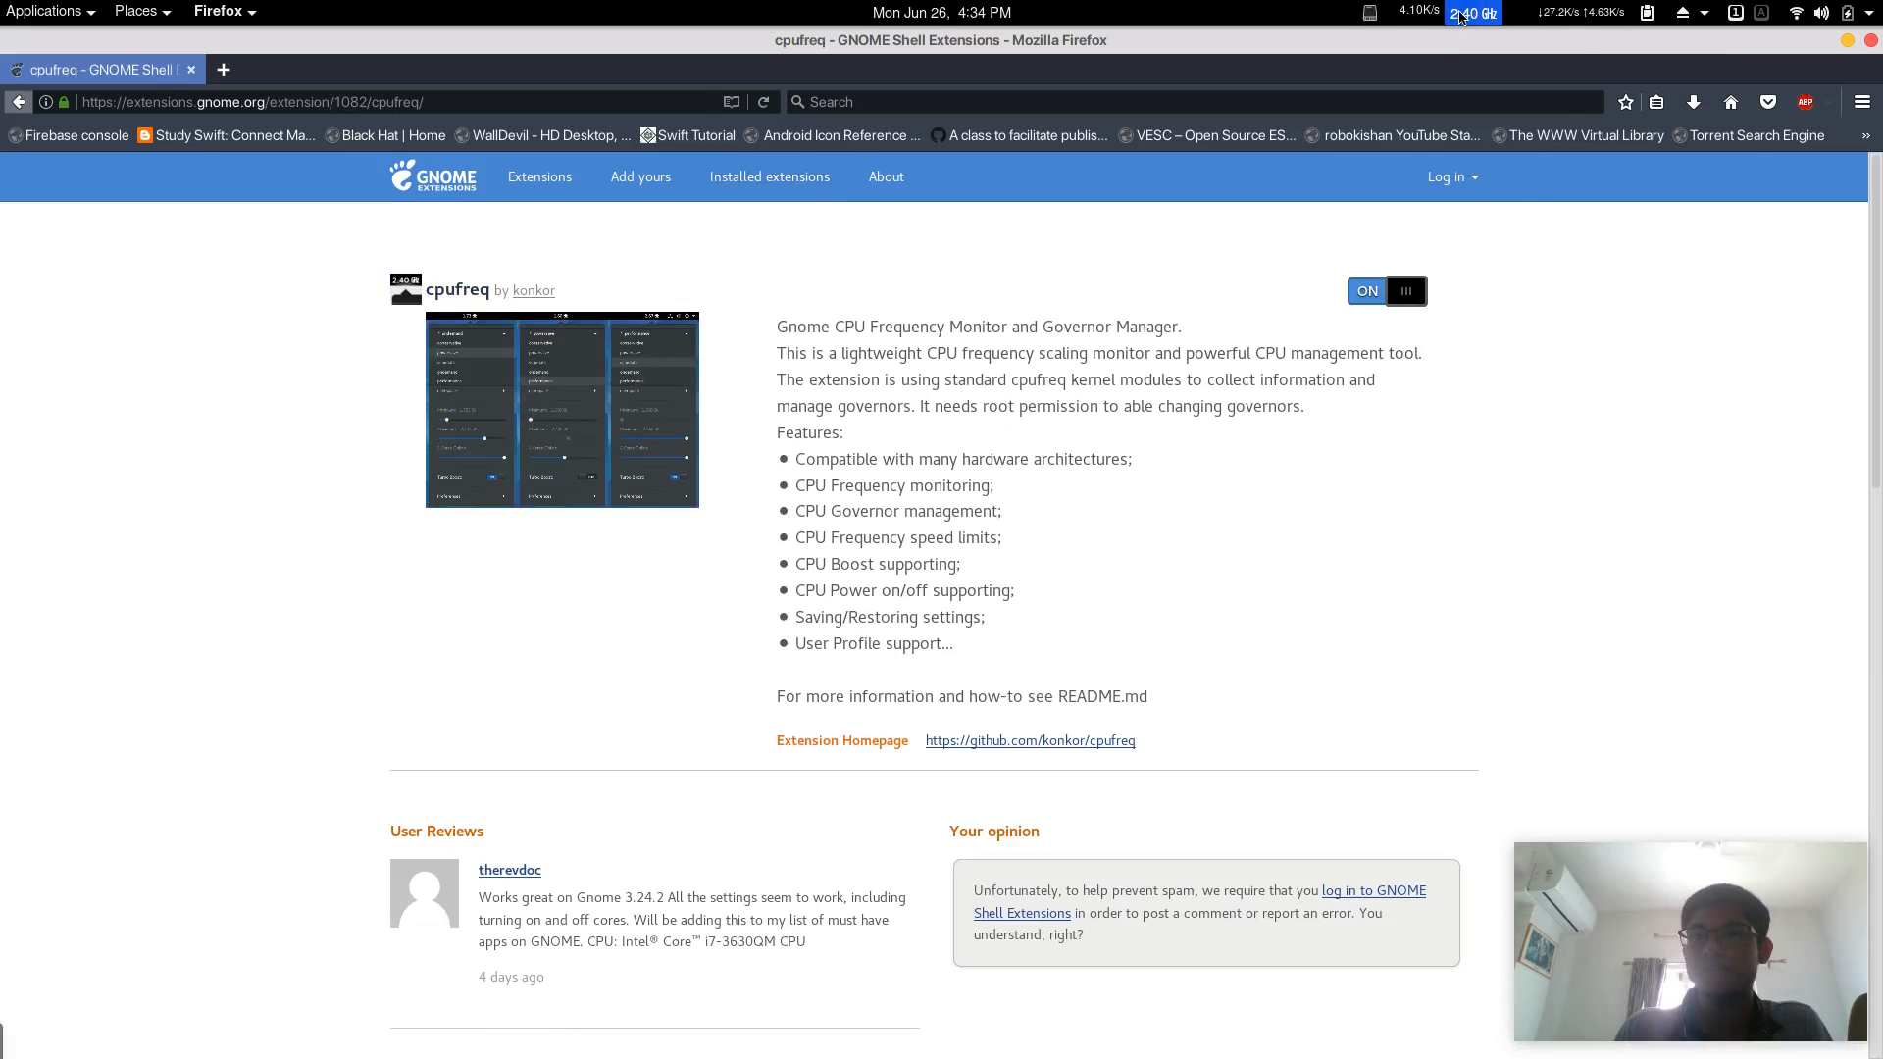
pyautogui.click(1473, 12)
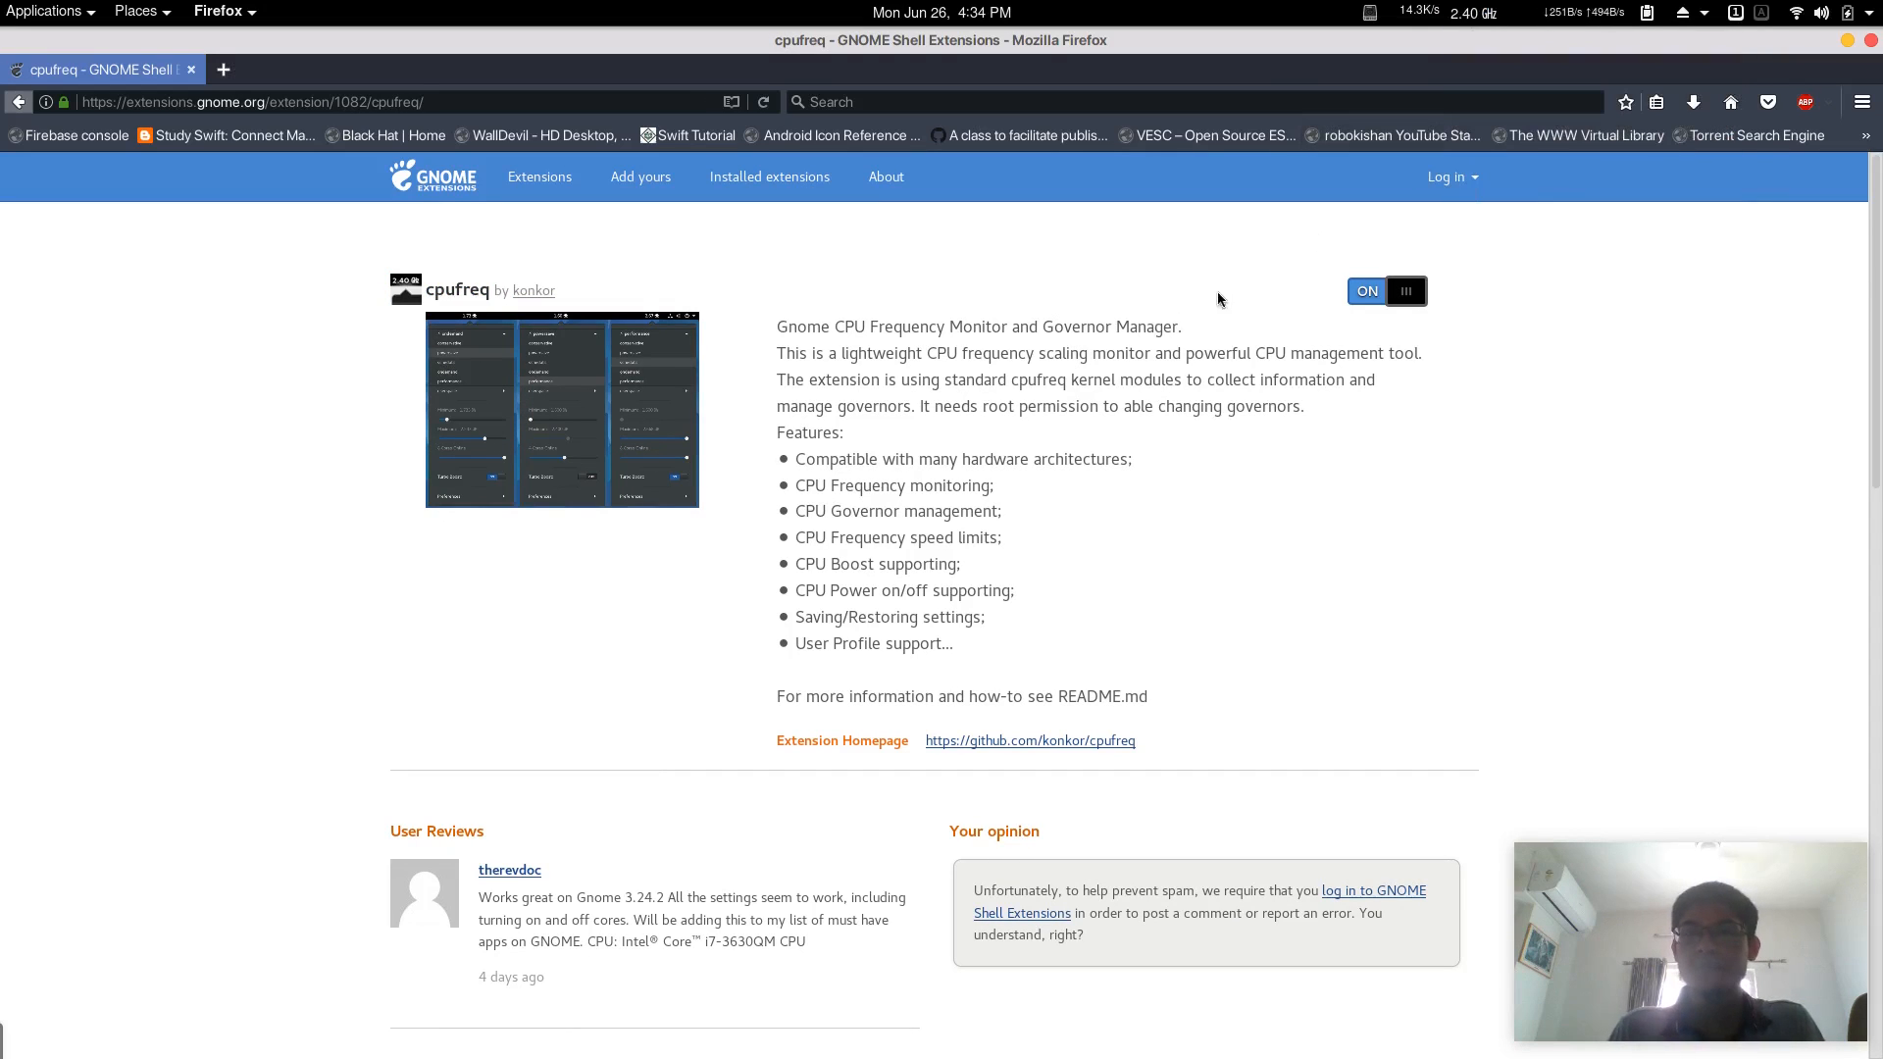
pyautogui.click(1472, 12)
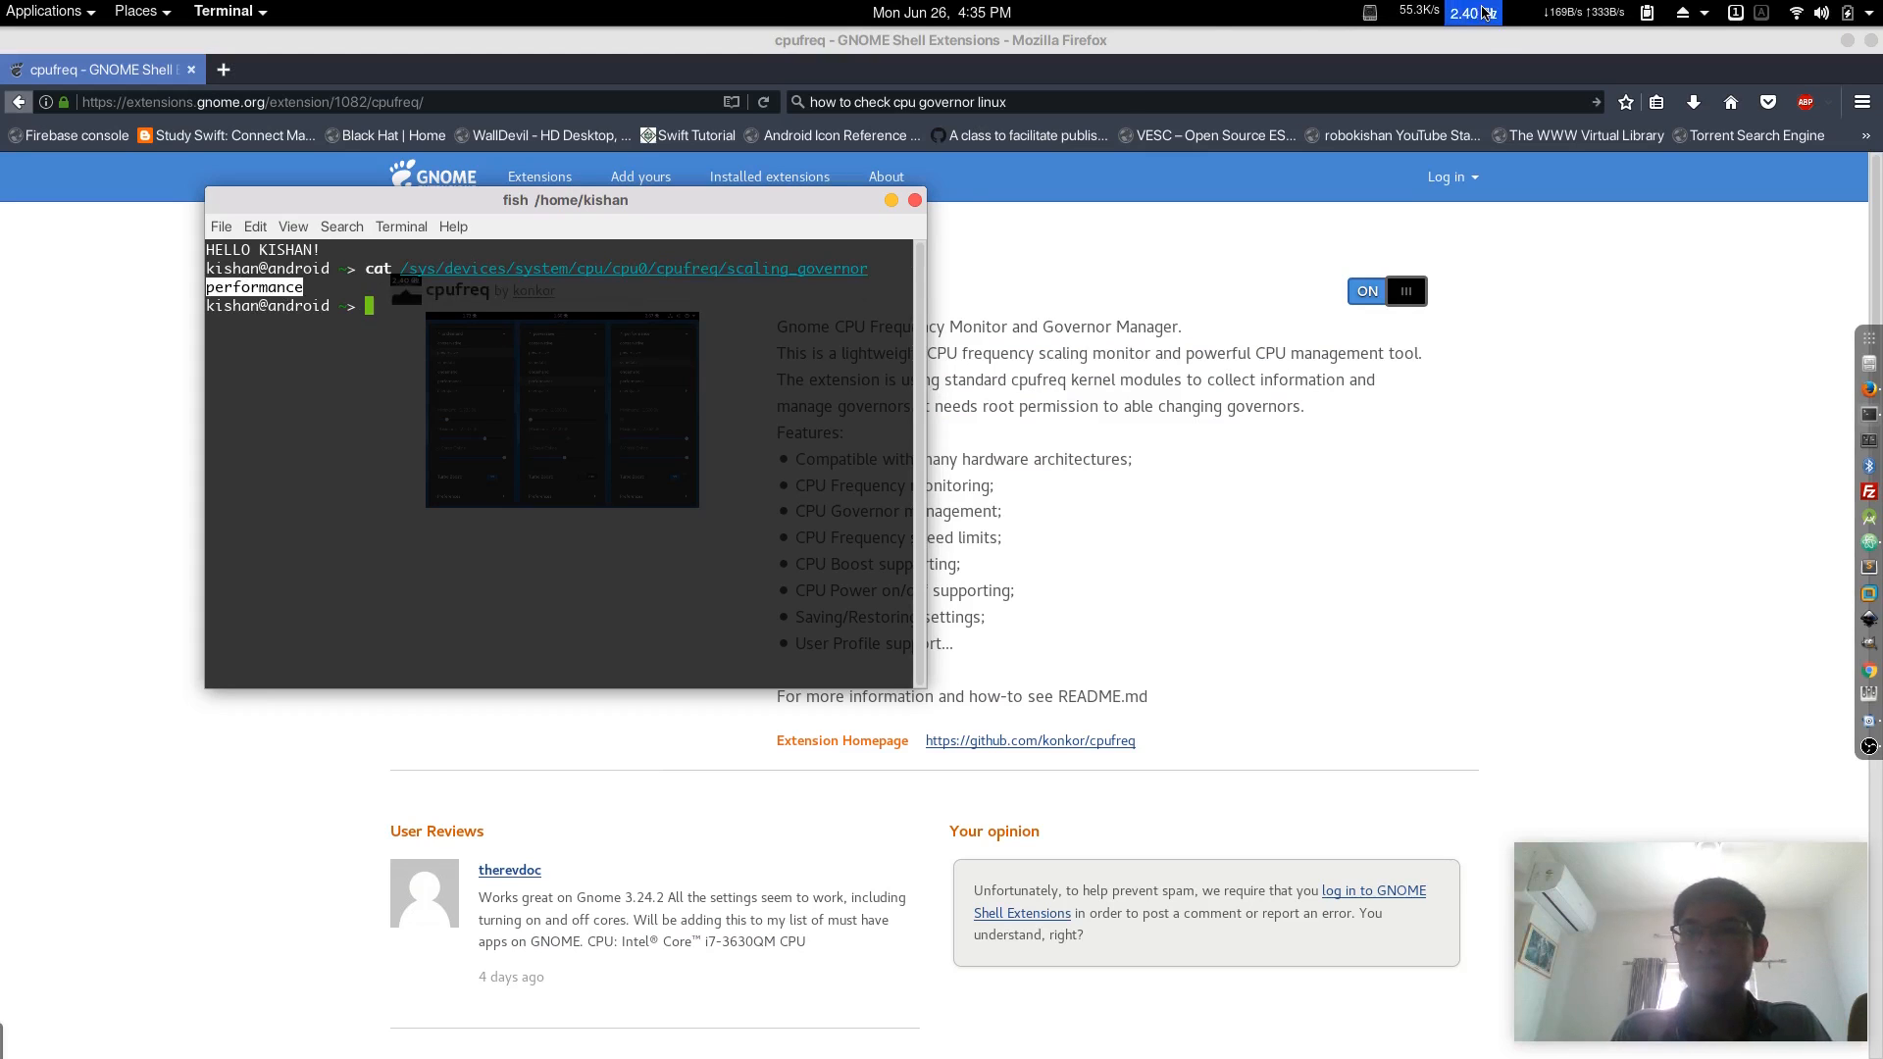
# Step: Switch the CPU governor to powersave, move the terminal lower, and close it
pyautogui.click(1472, 12)
pyautogui.write('cat /sys/devices/system/cpu/cpu0/cpufreq/scaling_governor')
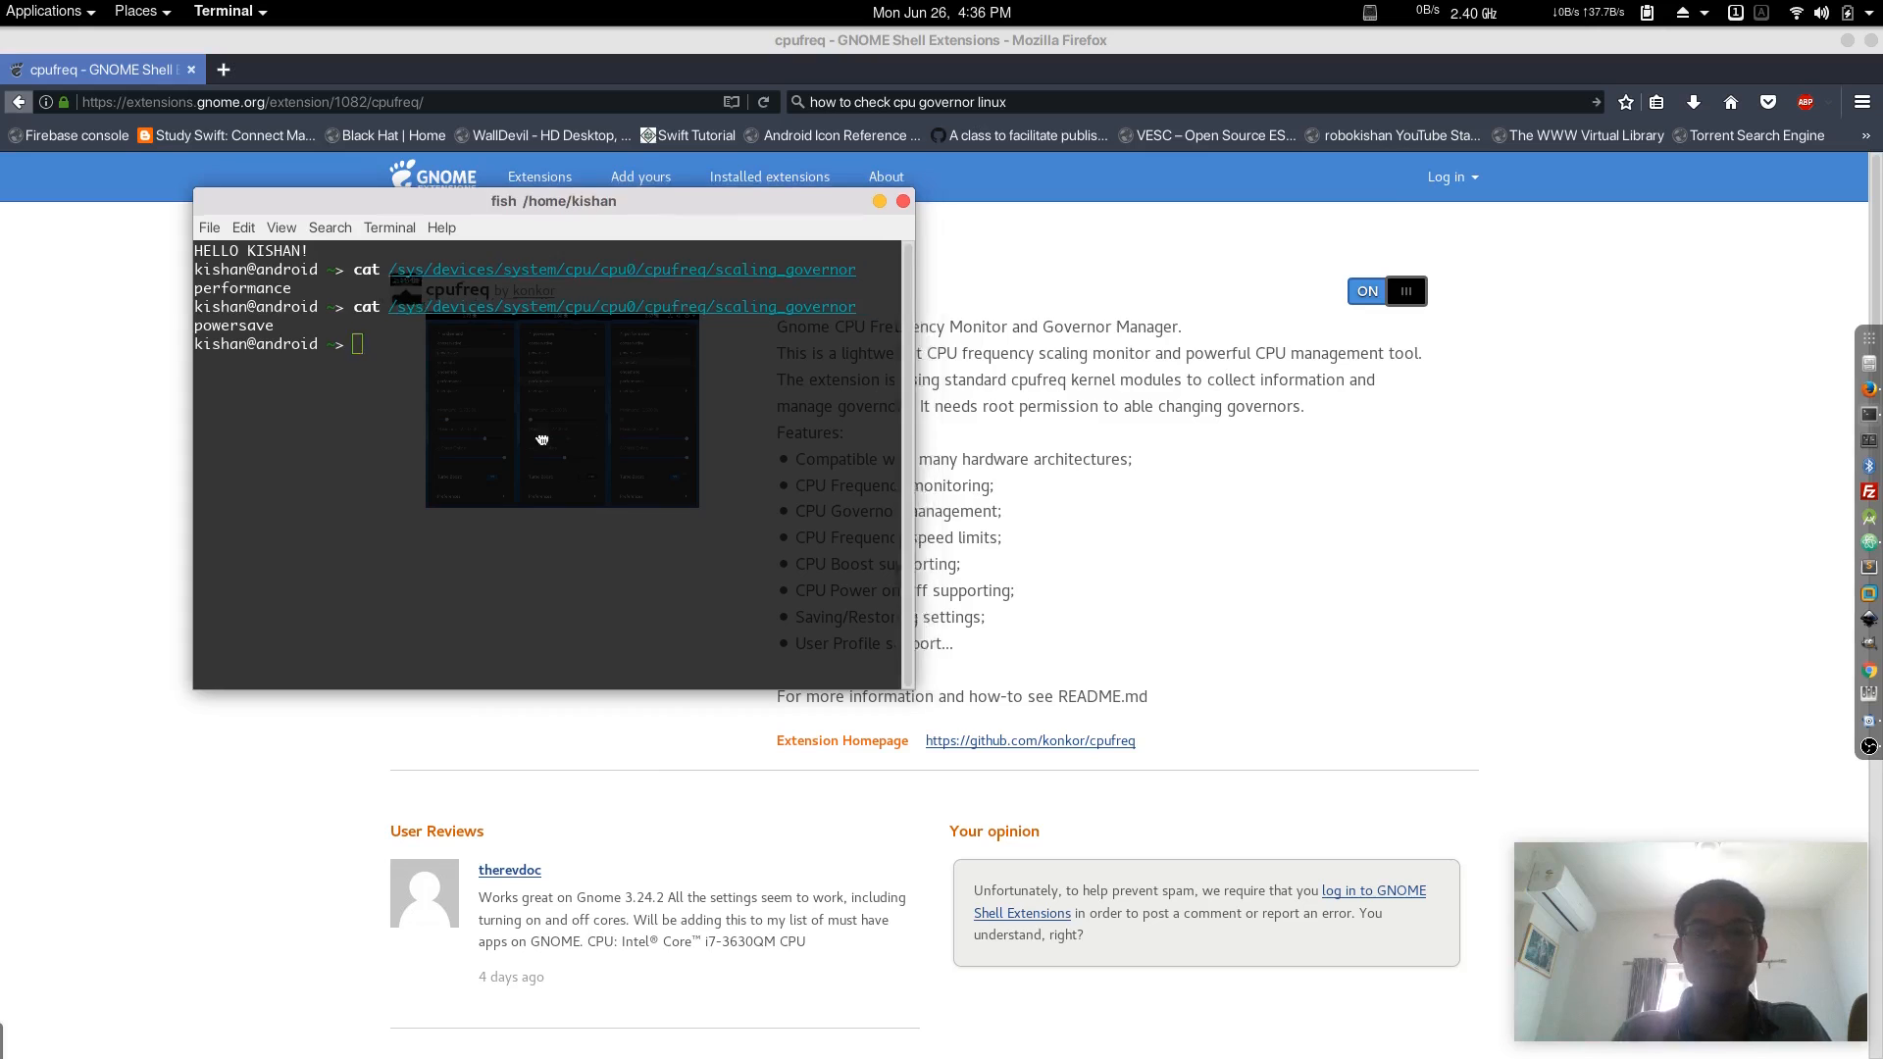
pyautogui.moveTo(552, 201); pyautogui.dragTo(727, 486)
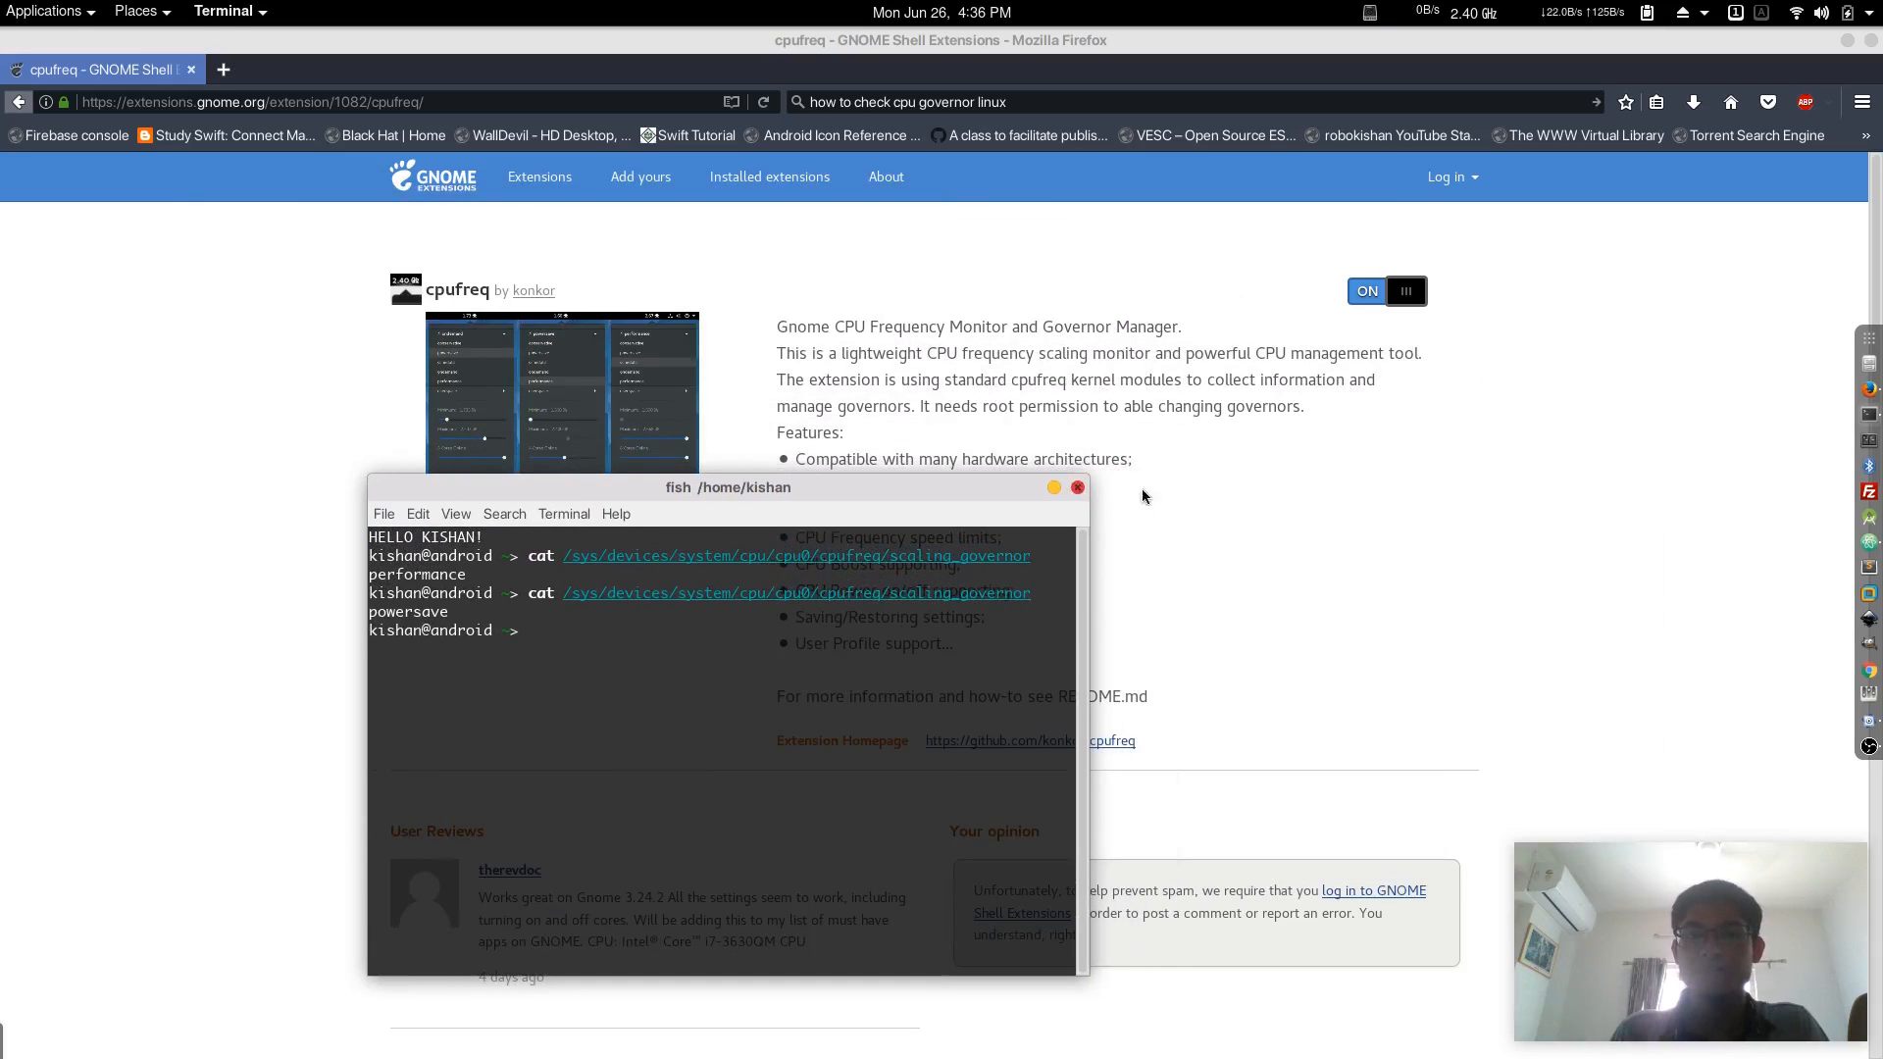
pyautogui.click(1472, 11)
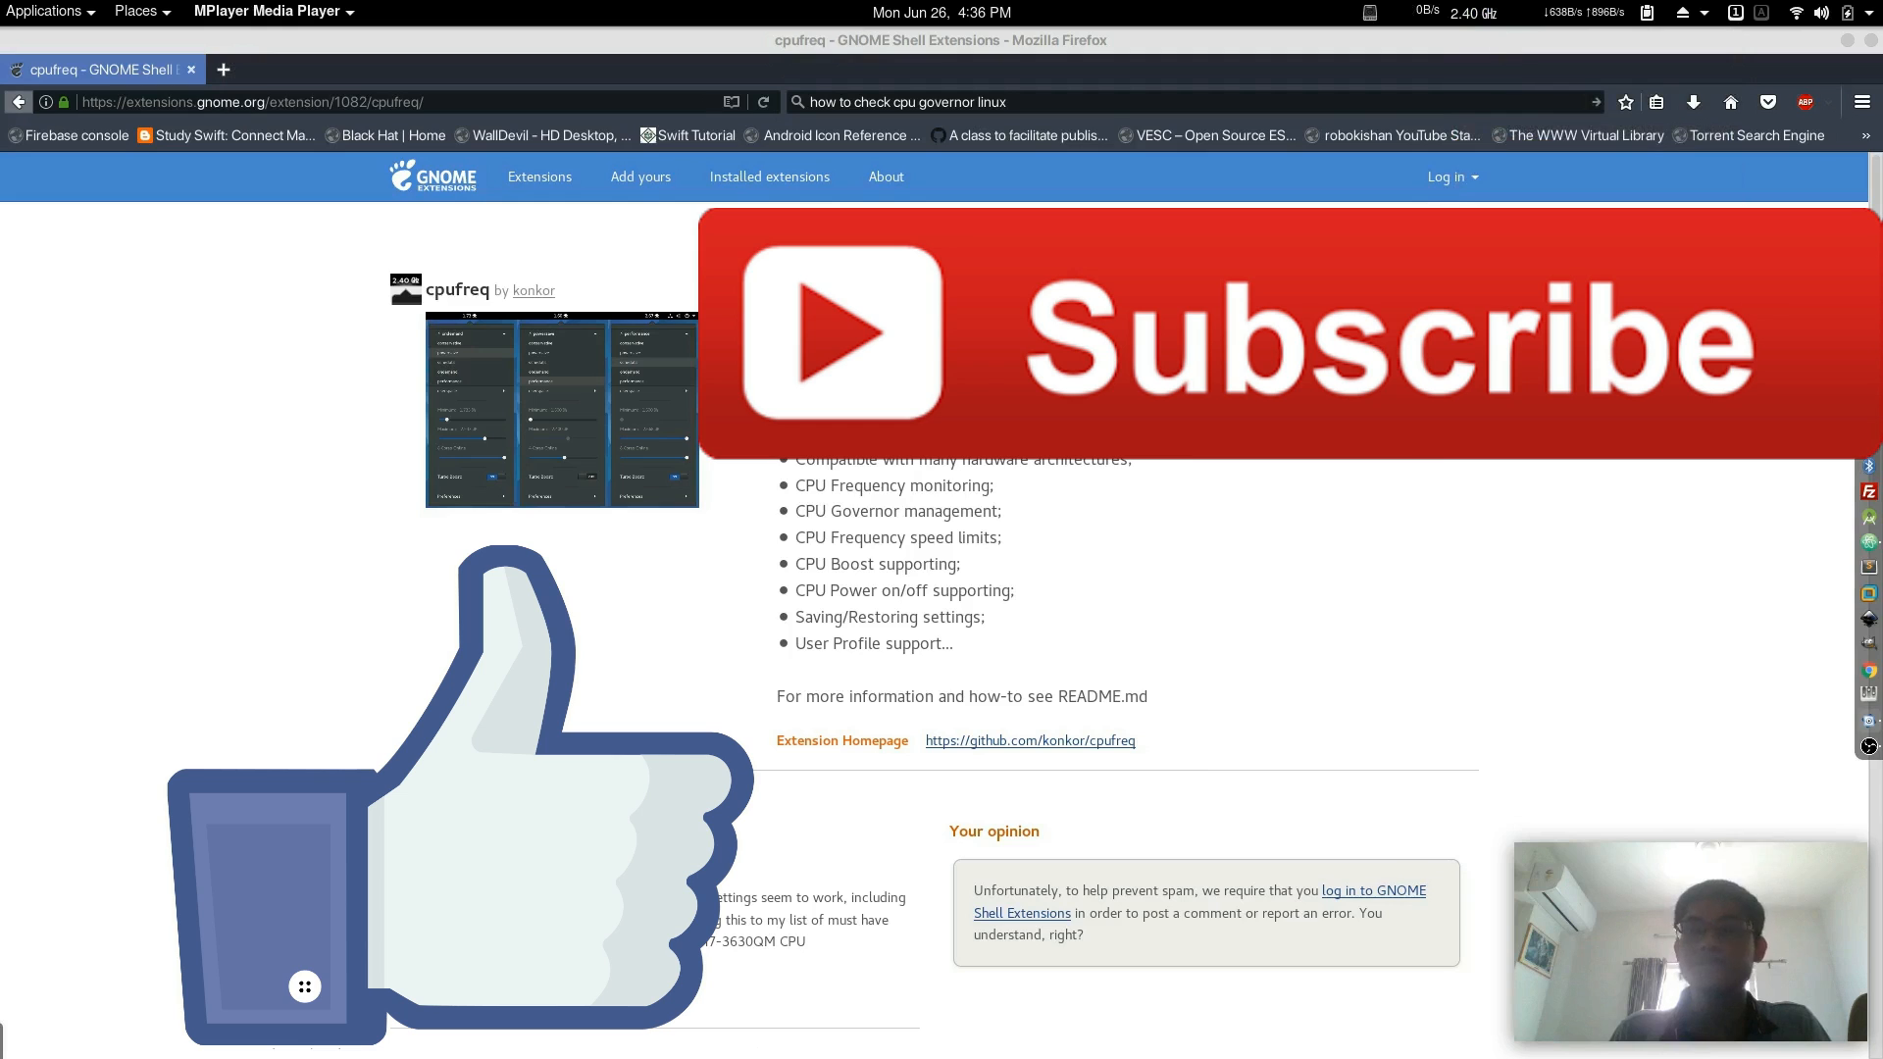
pyautogui.moveTo(1057, 478)
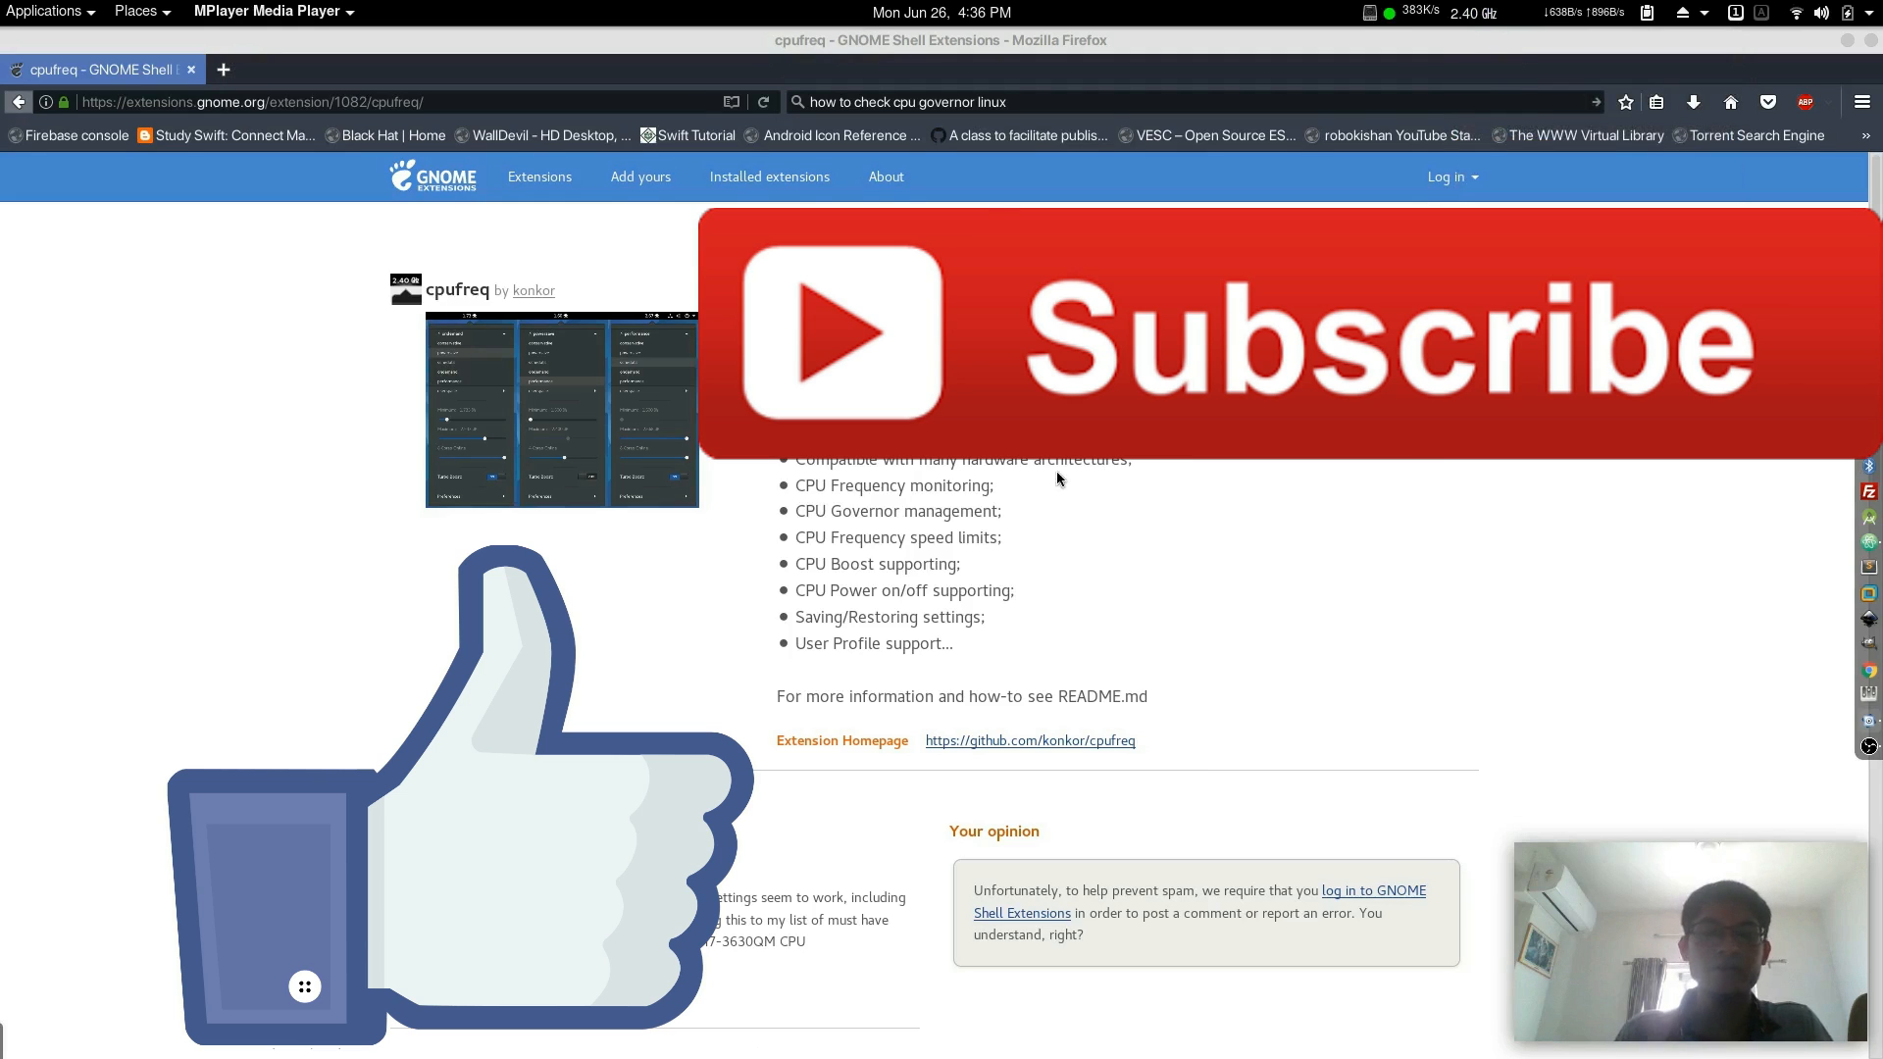